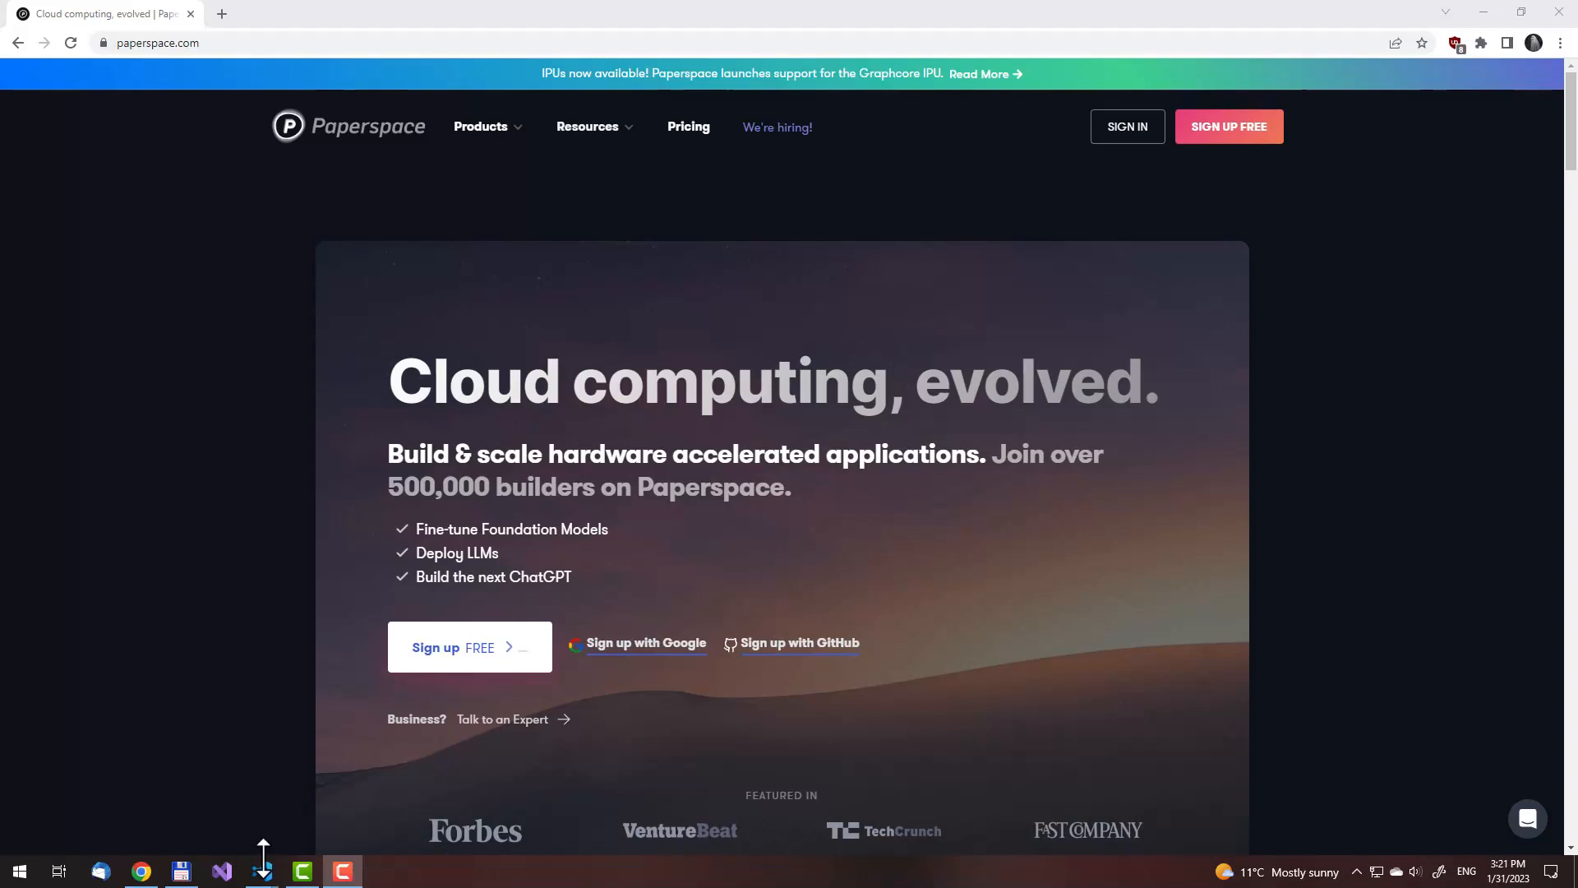
Run main.py in VS Code to acquire an A4000 notebook machine, then return to Chrome
{"action": "left_click", "coordinate": [261, 871]}
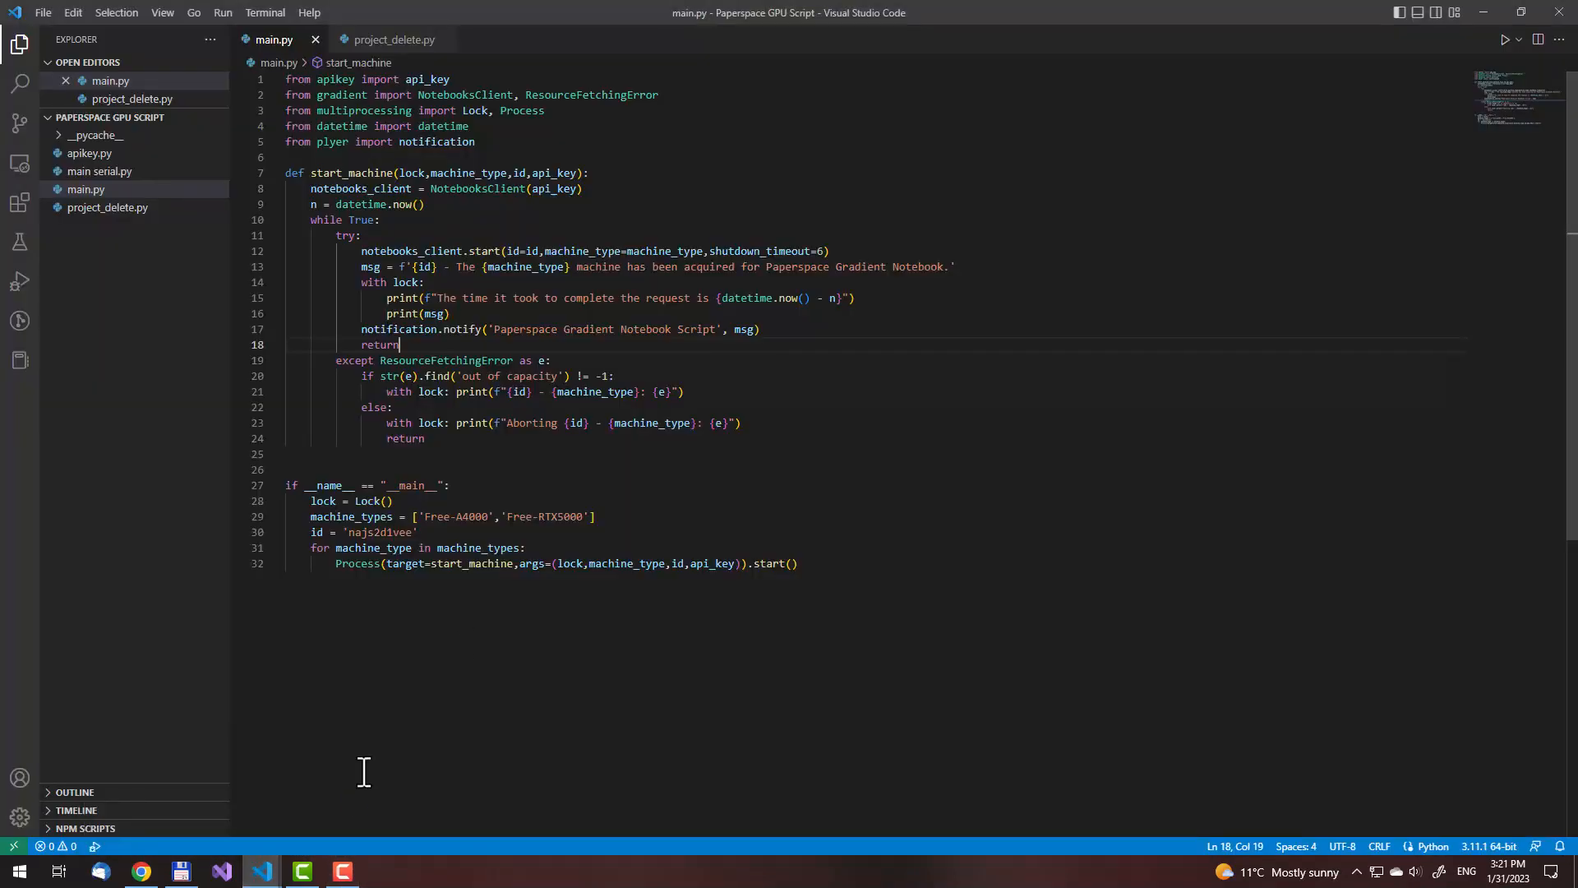
{"action": "left_click", "coordinate": [552, 360]}
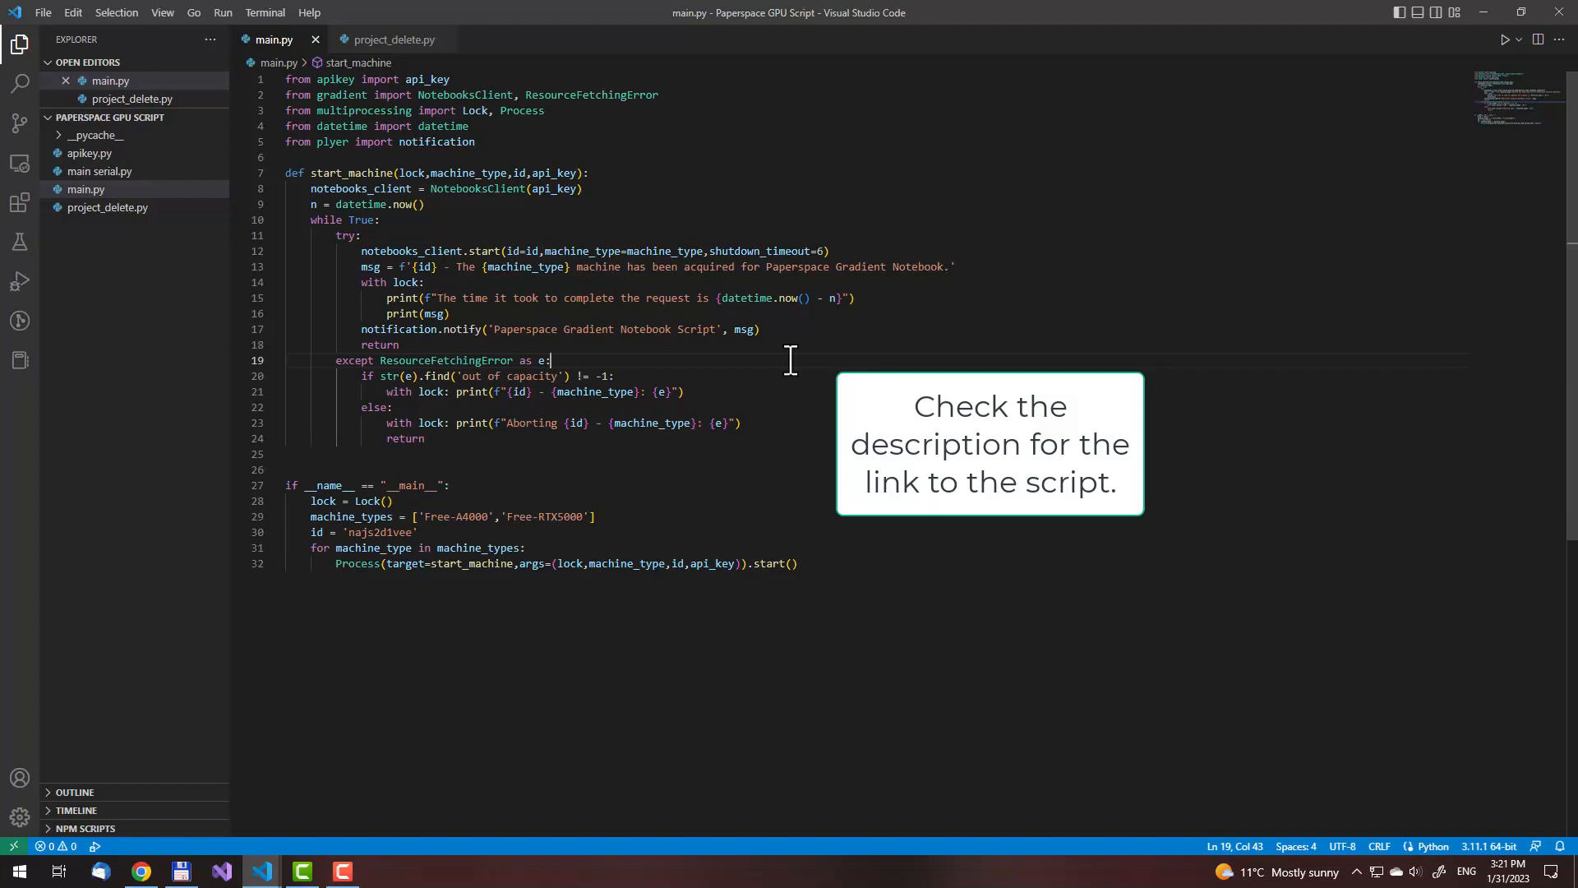
{"action": "left_click", "coordinate": [1504, 37]}
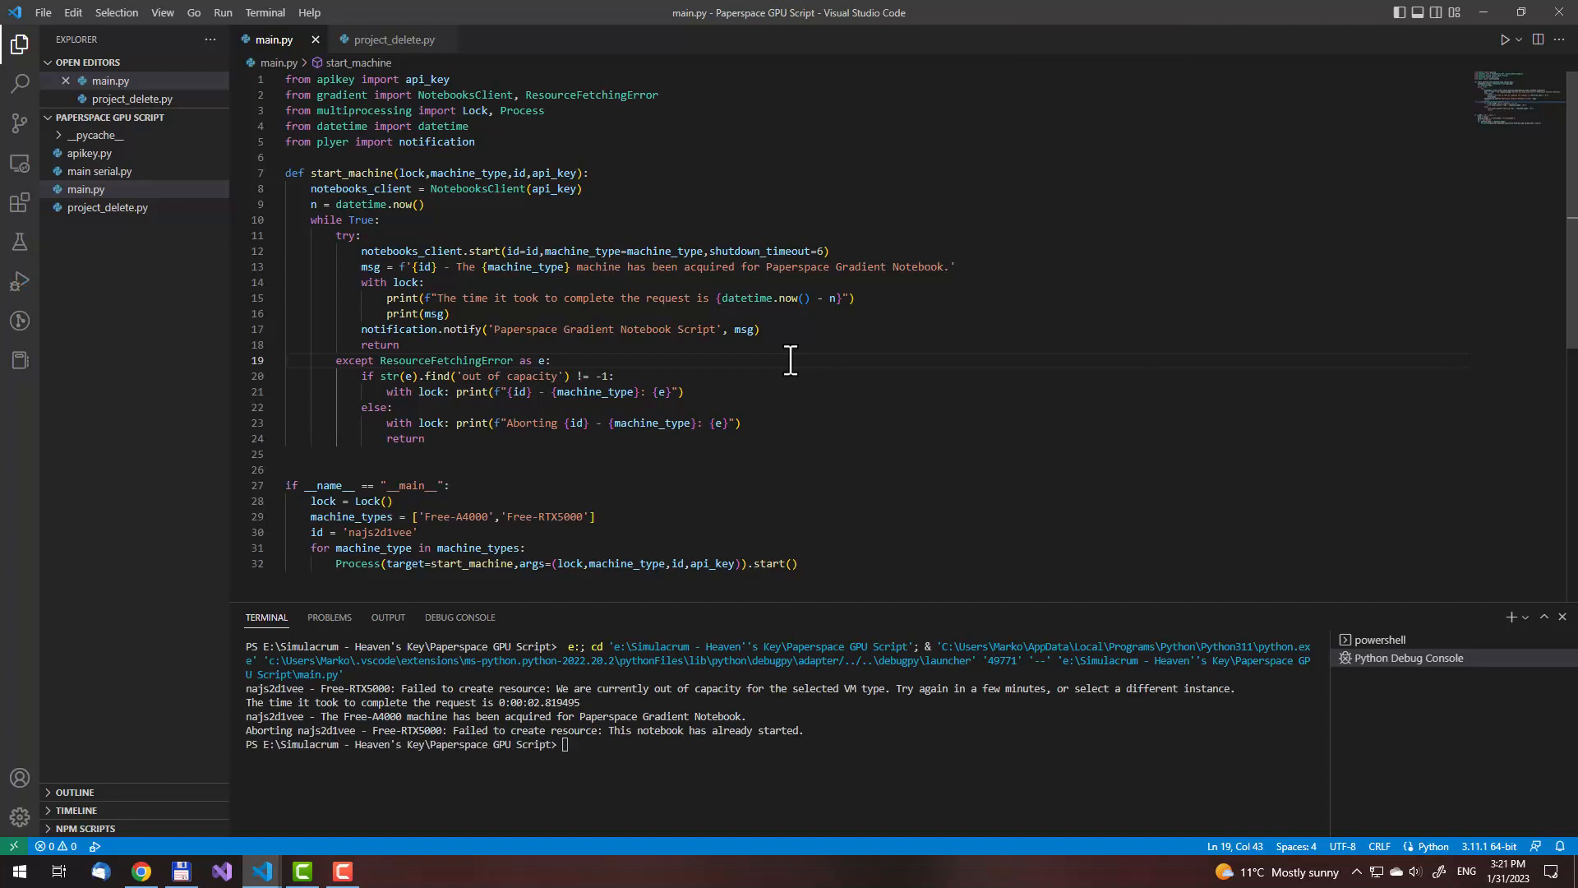
{"action": "mouse_move", "coordinate": [631, 384]}
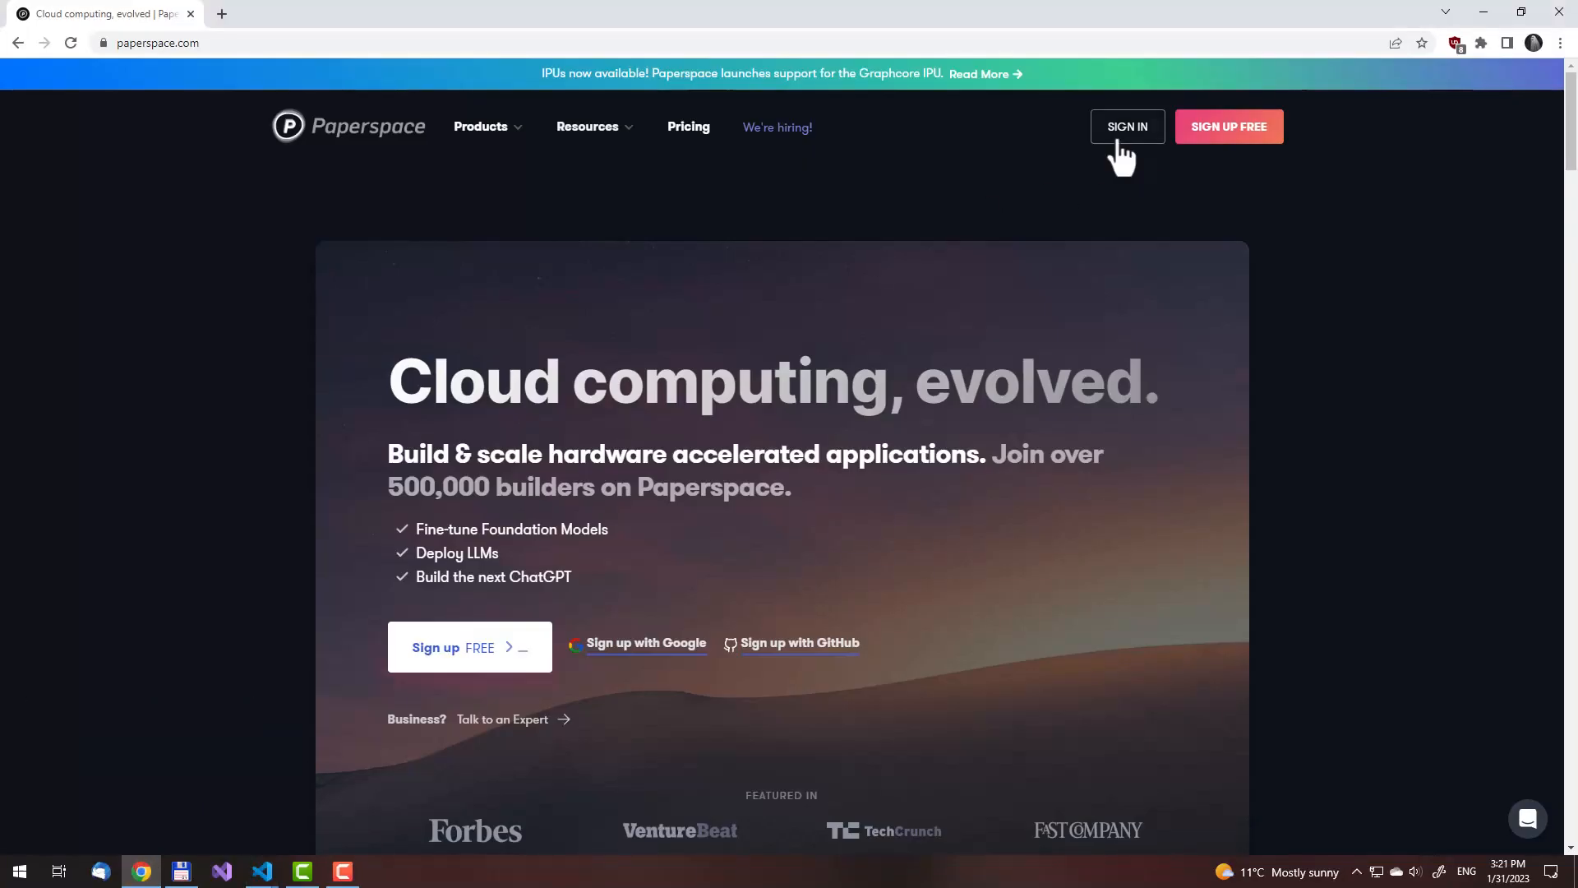
Sign in to Paperspace and open the neural-comet project's running notebook
{"action": "left_click", "coordinate": [1126, 126]}
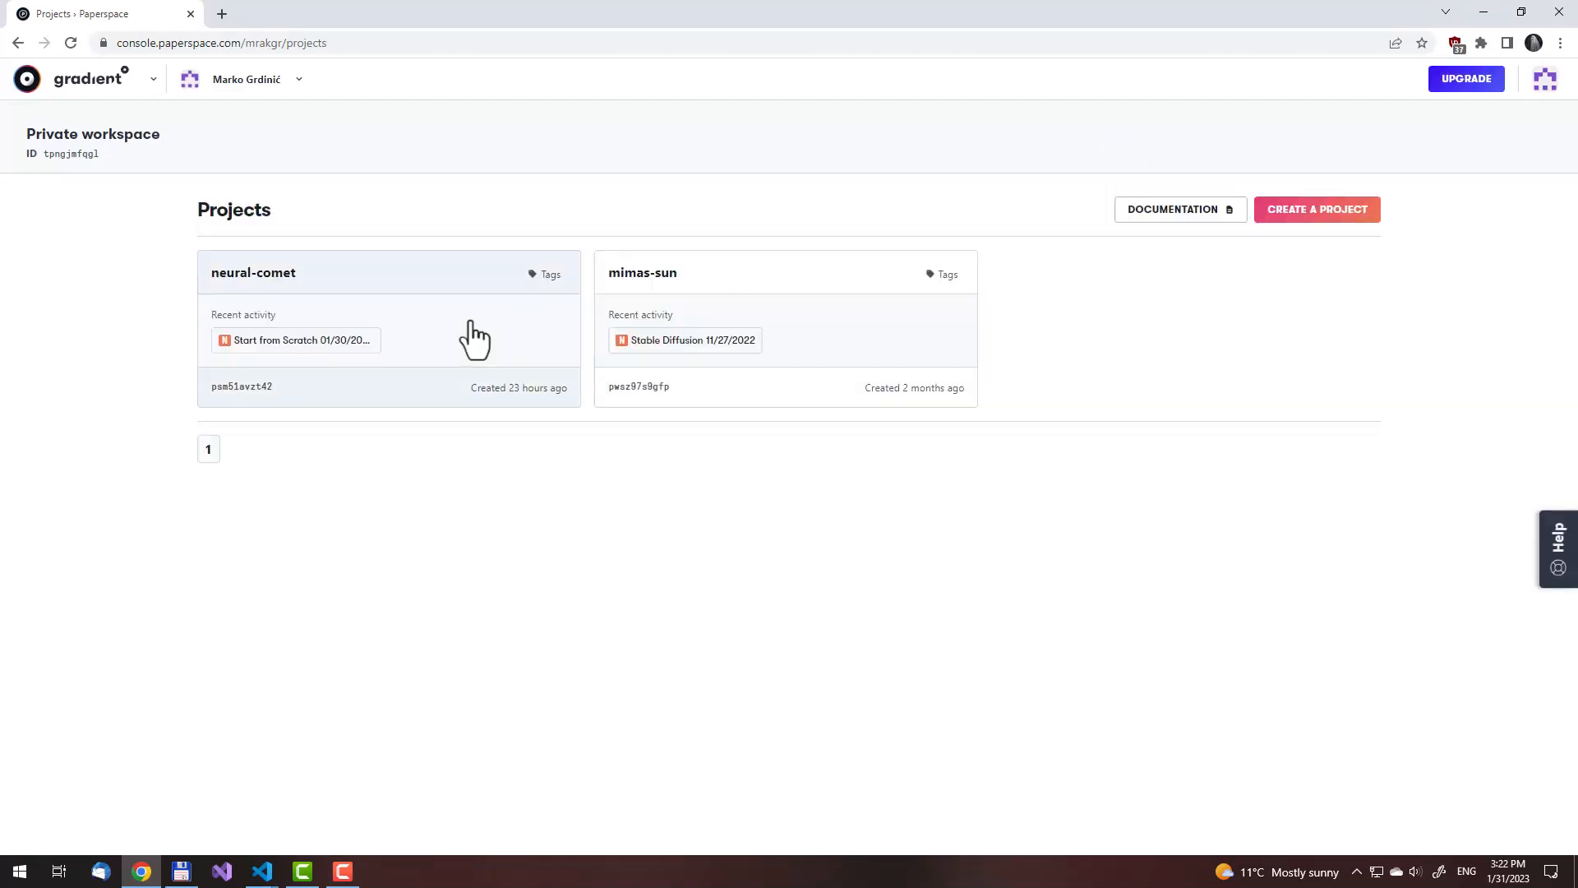
{"action": "left_click", "coordinate": [253, 271]}
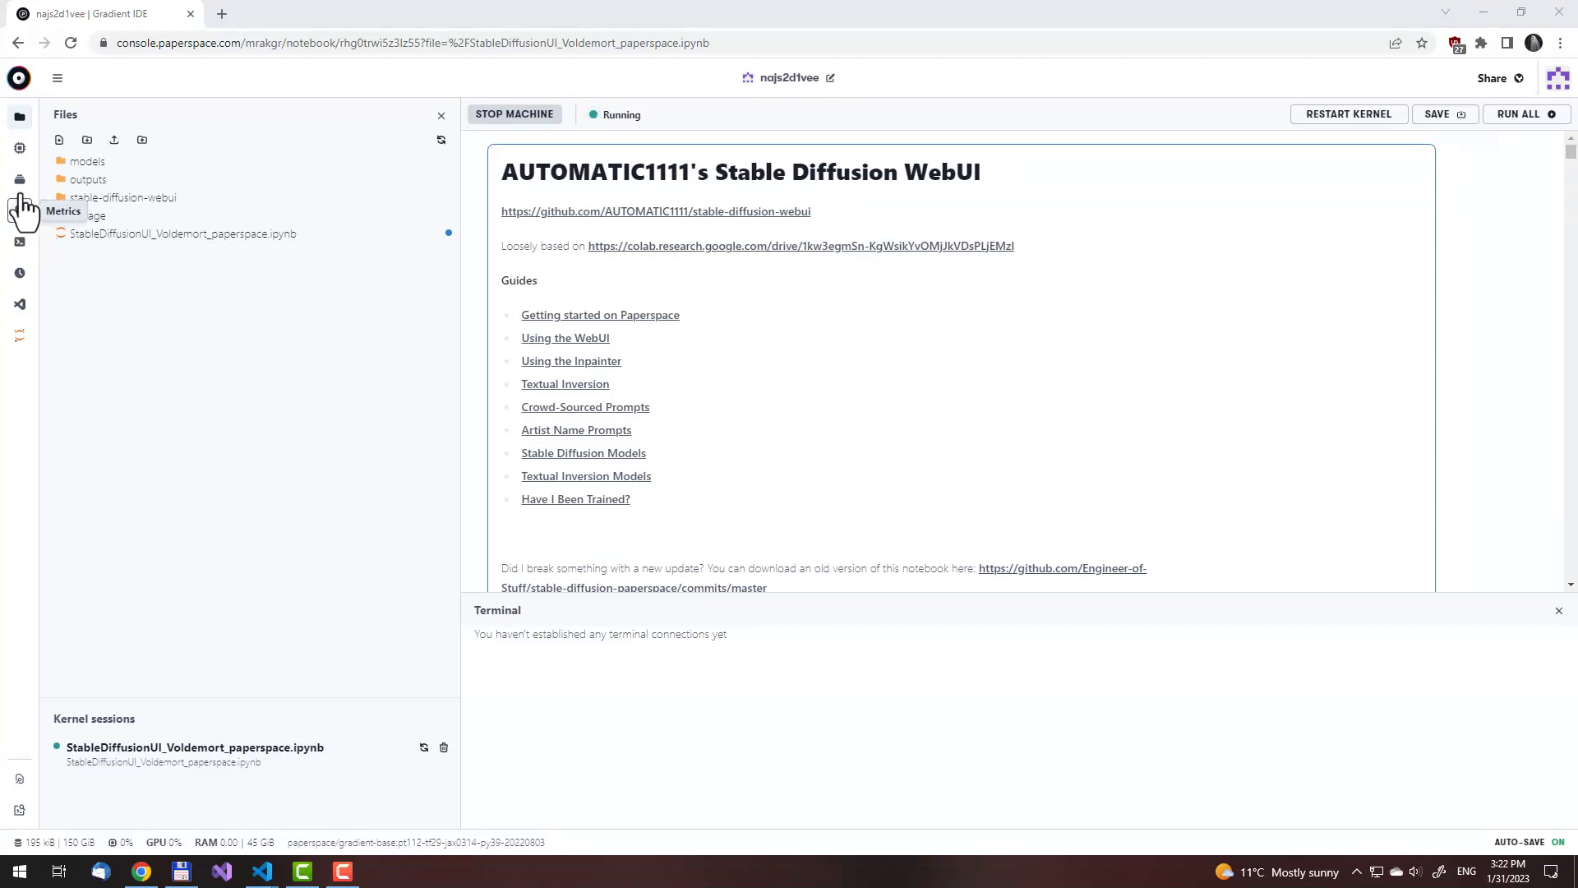
Start a new terminal, list the notebooks folder with dir, and show the file browser
{"action": "left_click", "coordinate": [18, 242]}
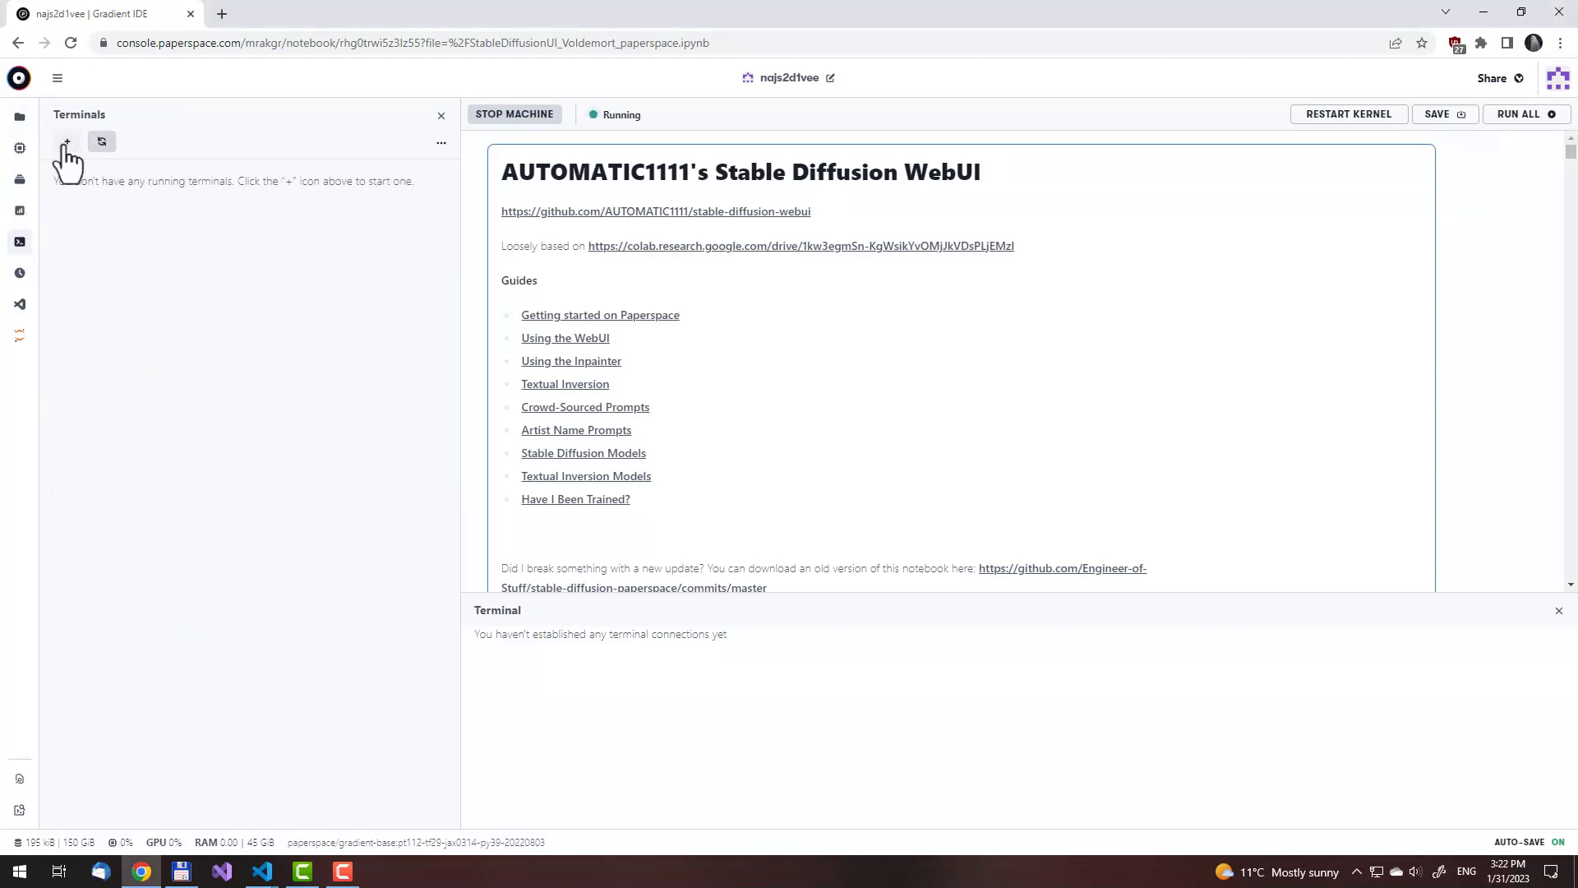
{"action": "left_click", "coordinate": [66, 141]}
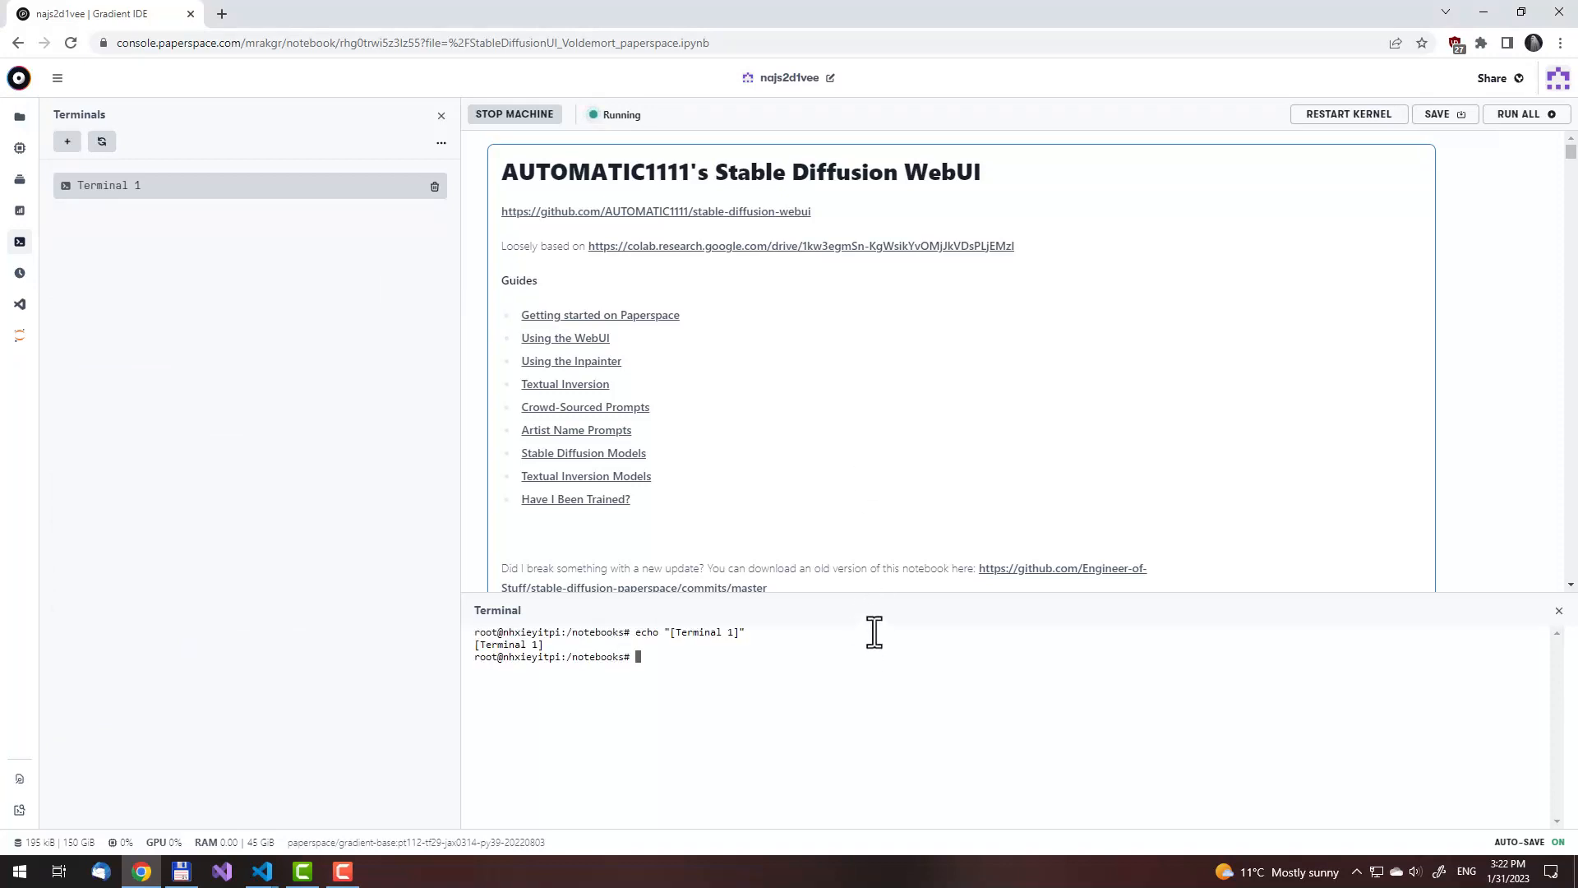
{"action": "type", "text": "dir"}
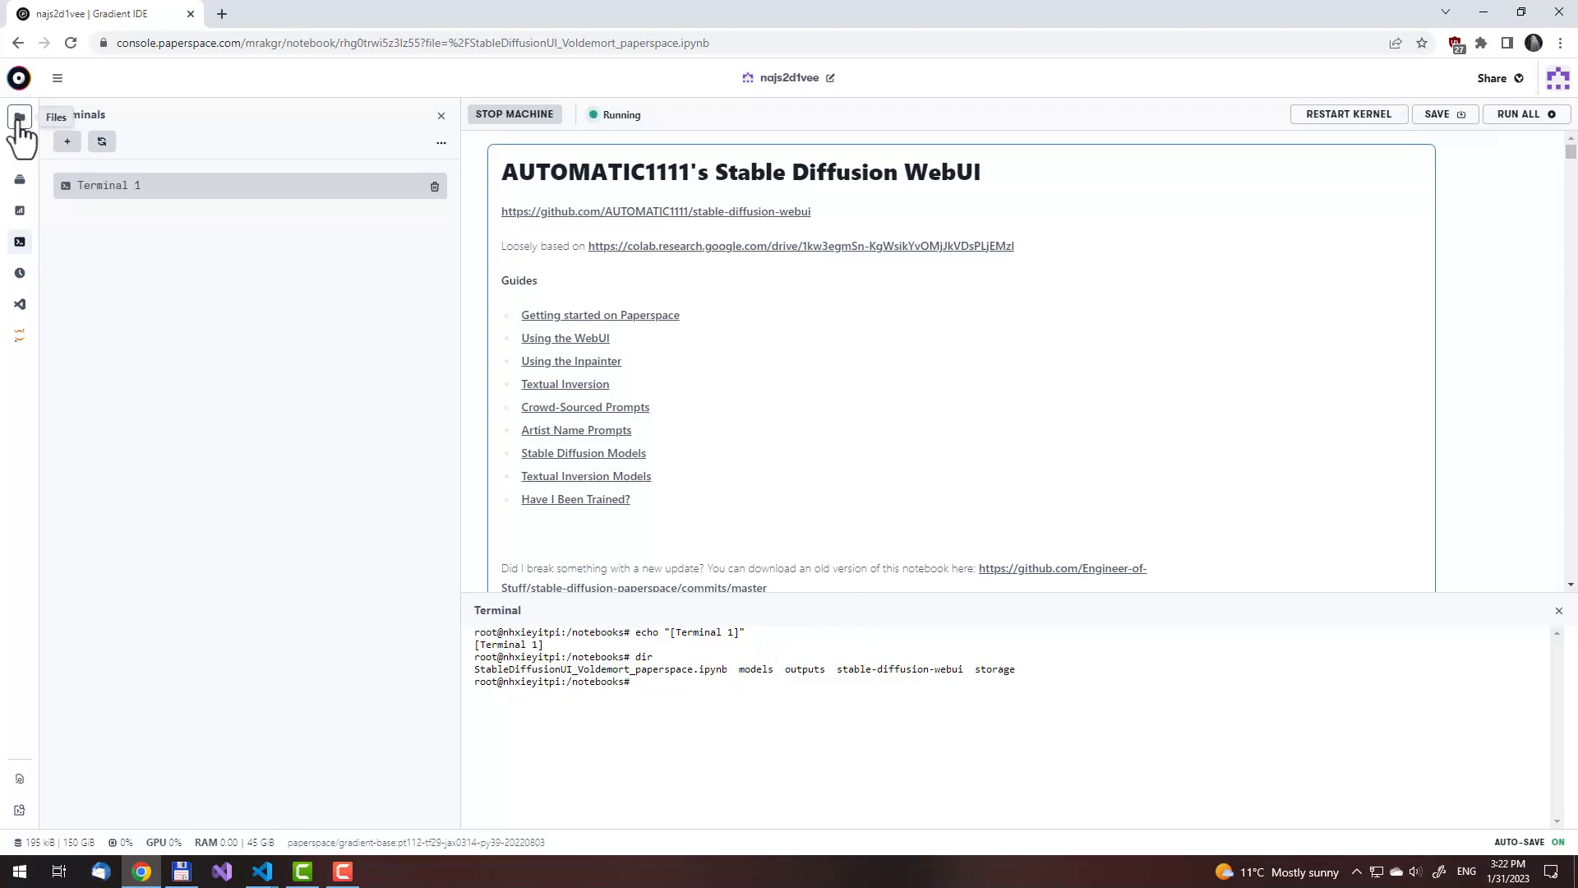
{"action": "left_click", "coordinate": [19, 117]}
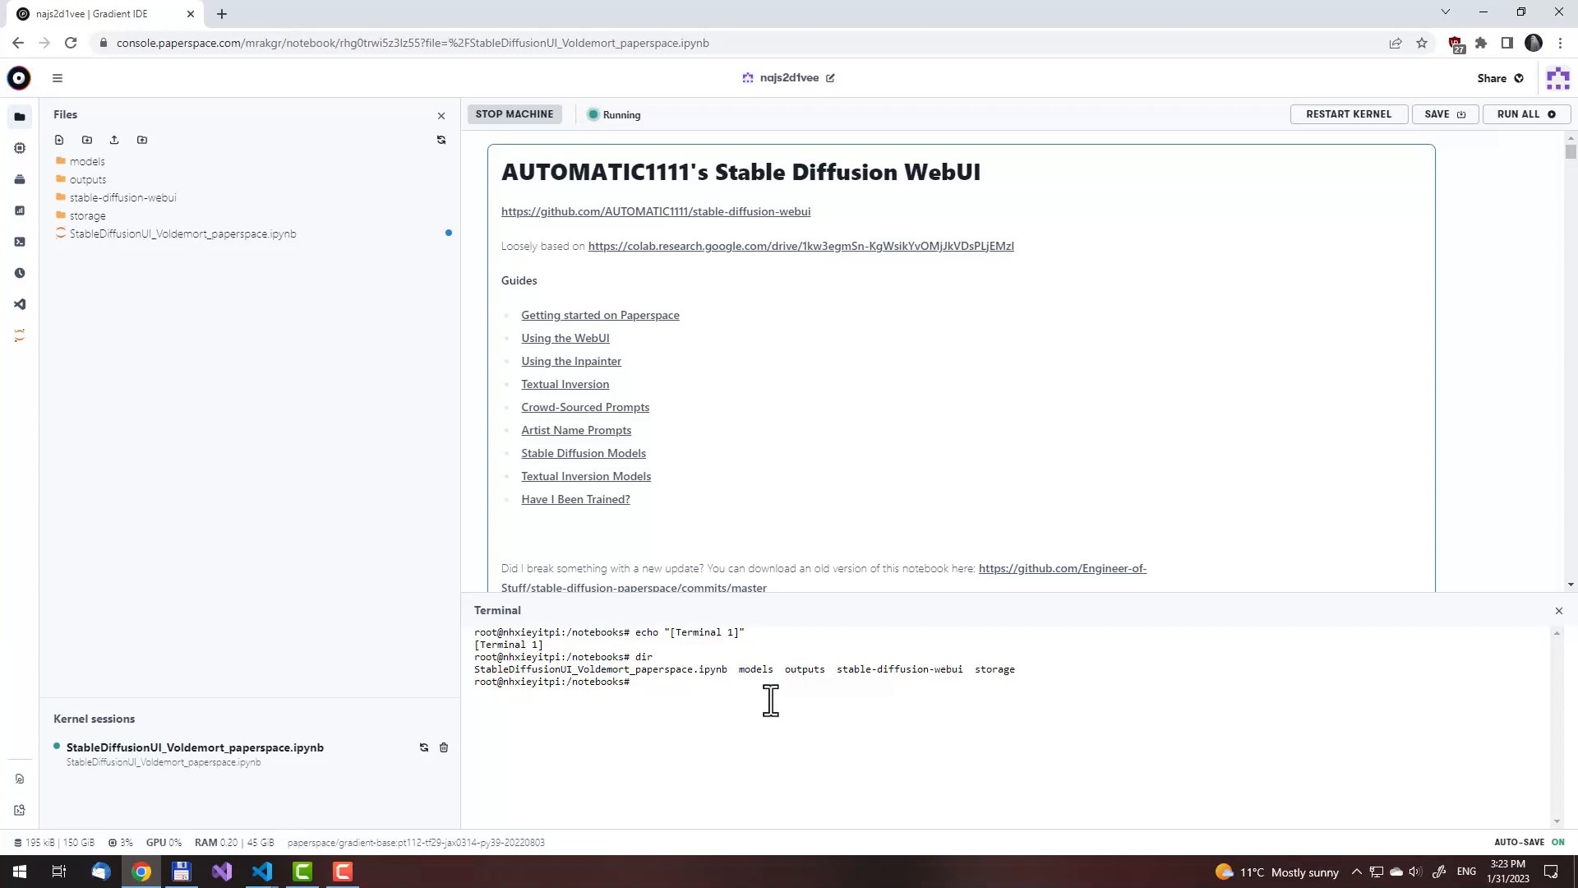
Move the terminal into /storage/models and list its hypernetworks, vae and xformers folders
{"action": "type", "text": "cd"}
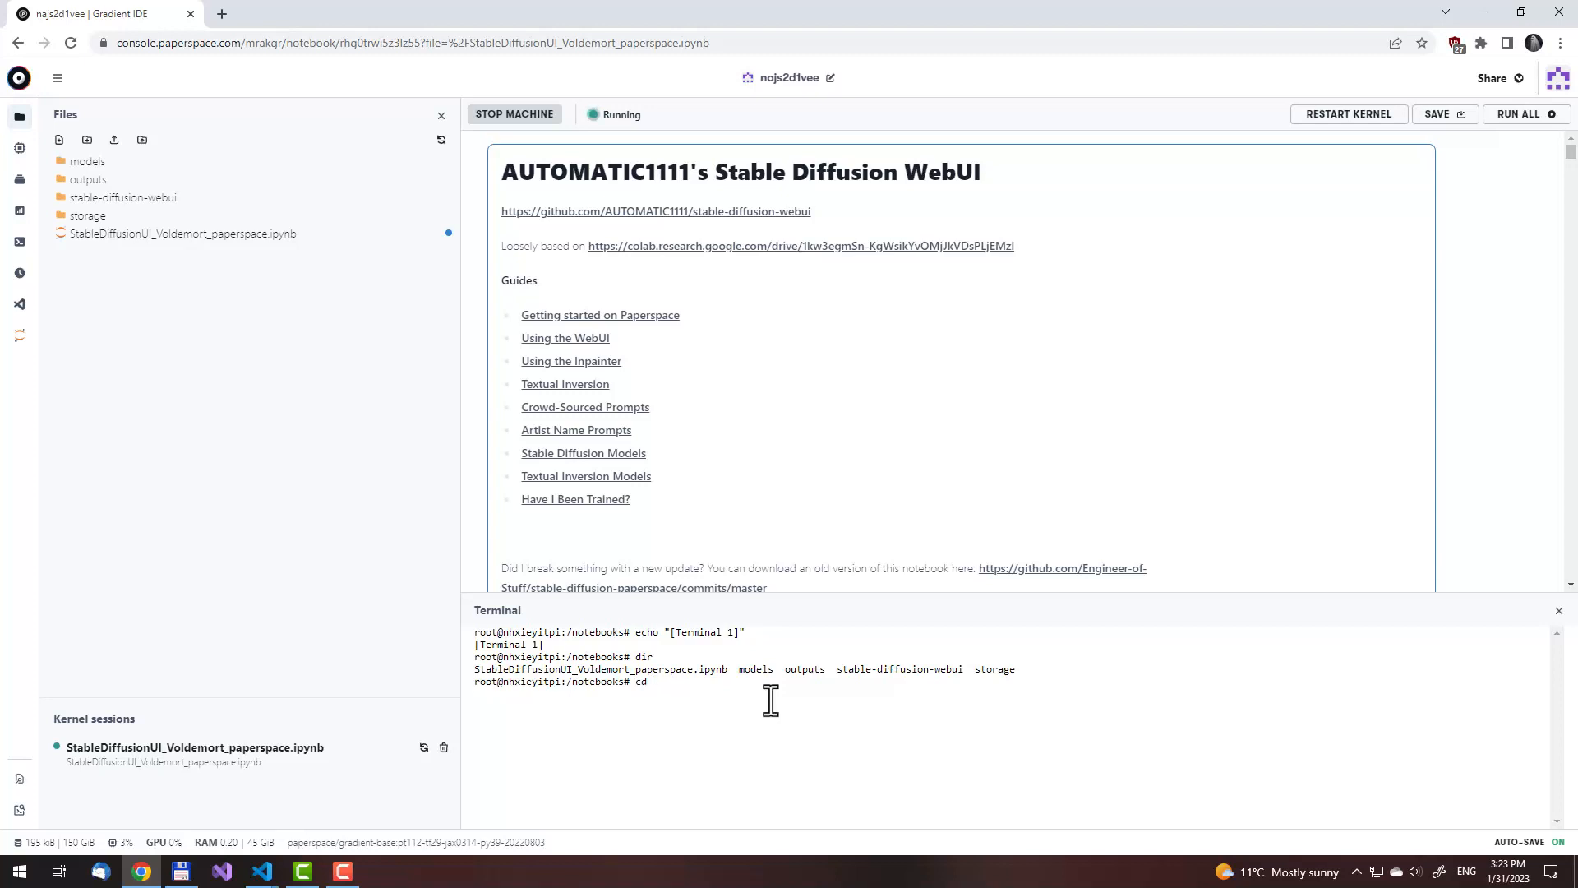
{"action": "type", "text": "storage"}
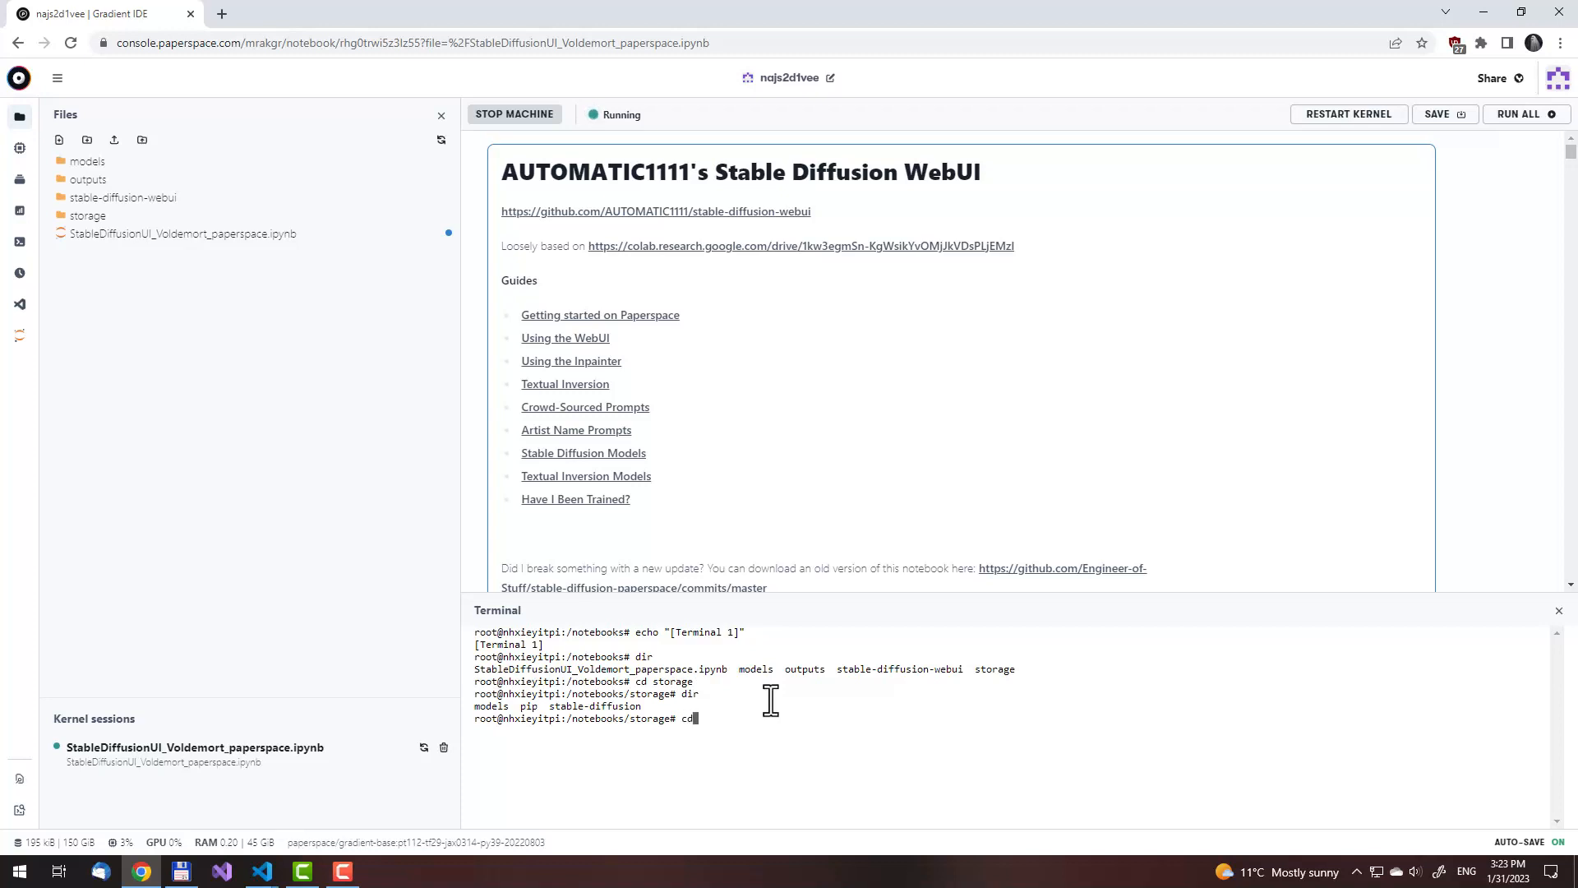
{"action": "type", "text": "/"}
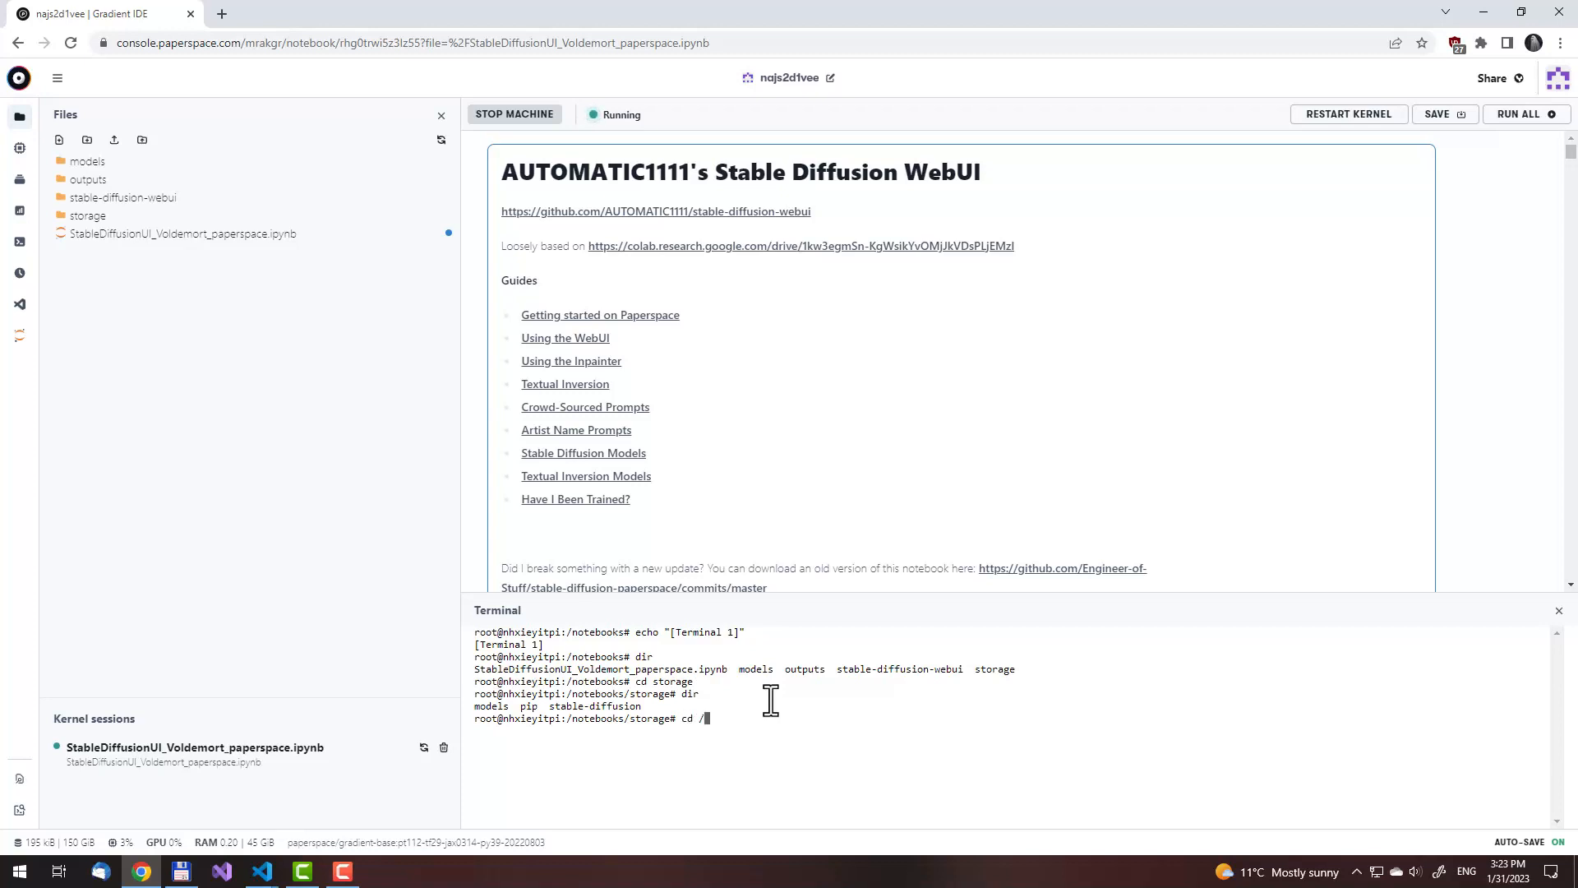
{"action": "type", "text": "storage/"}
{"action": "type", "text": "dir"}
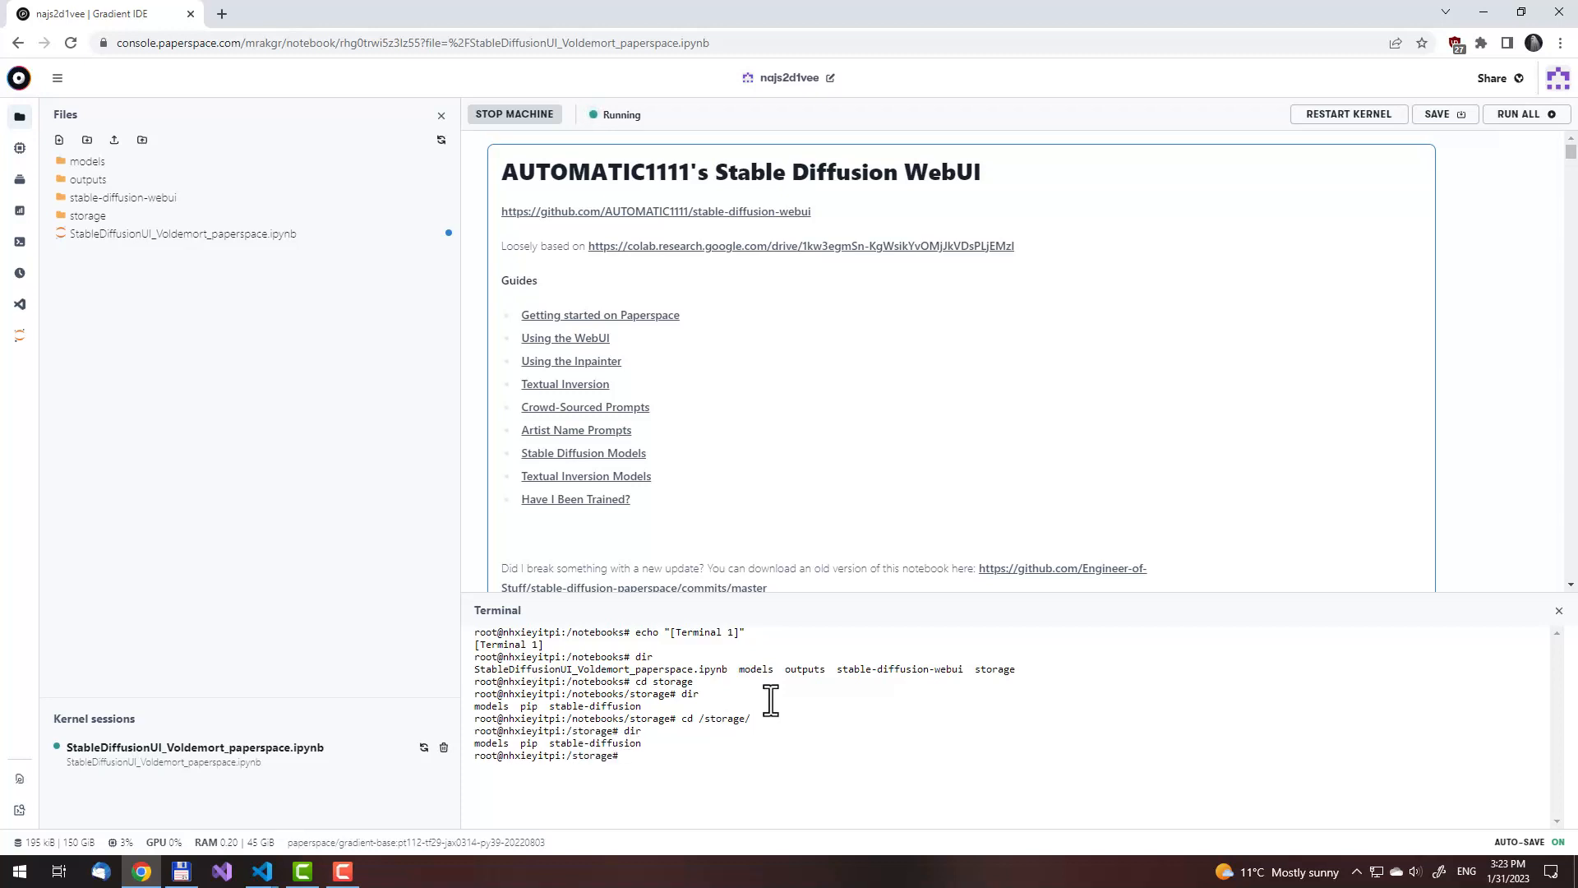
{"action": "type", "text": "cd models"}
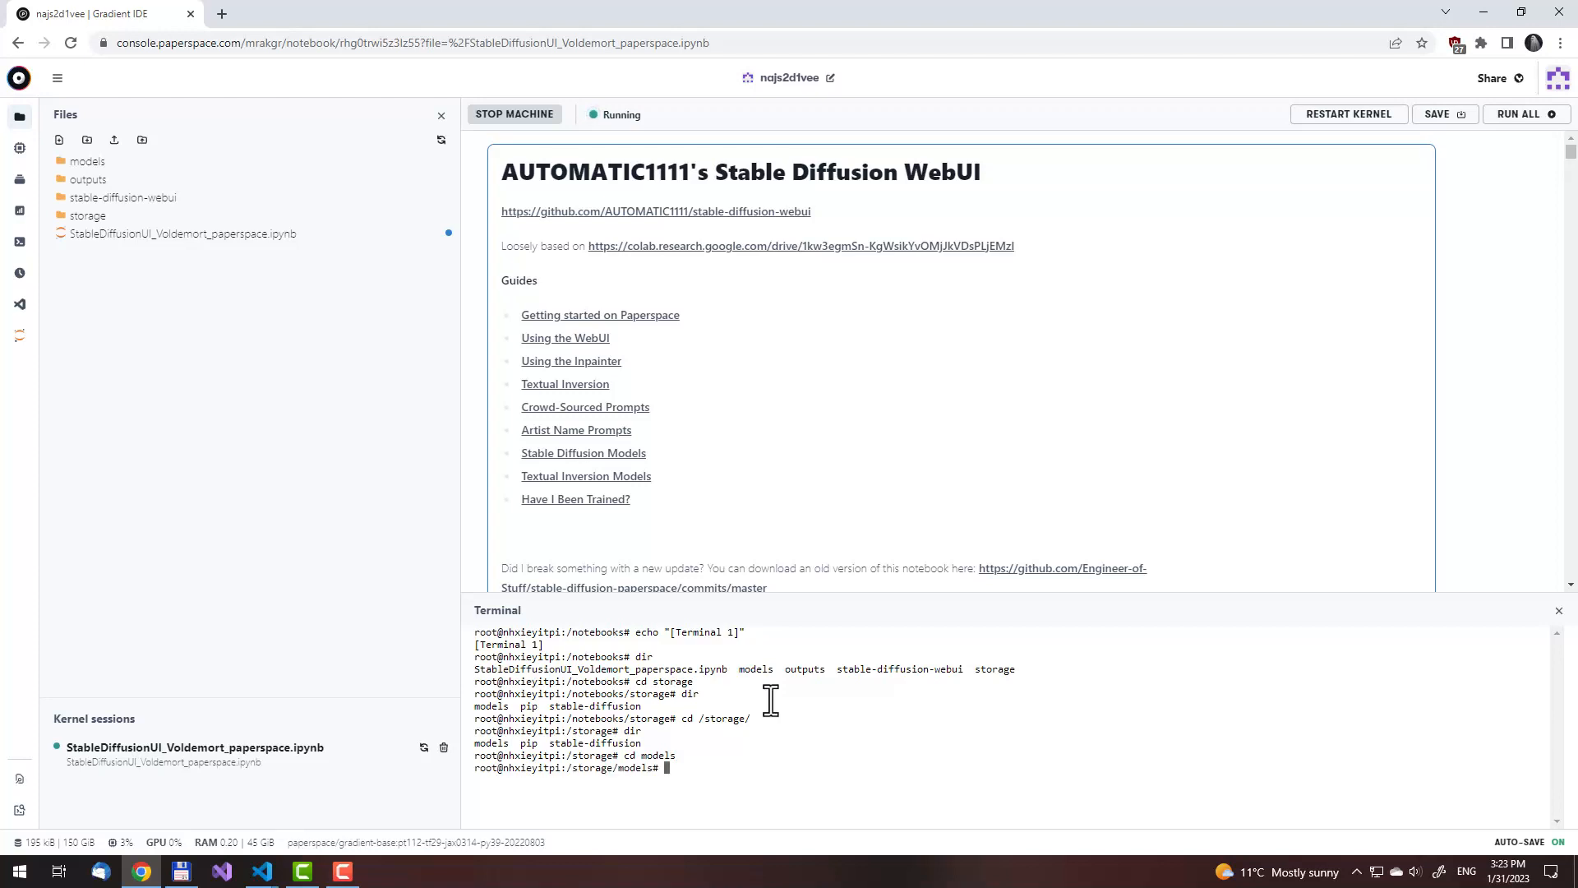
{"action": "type", "text": "dir"}
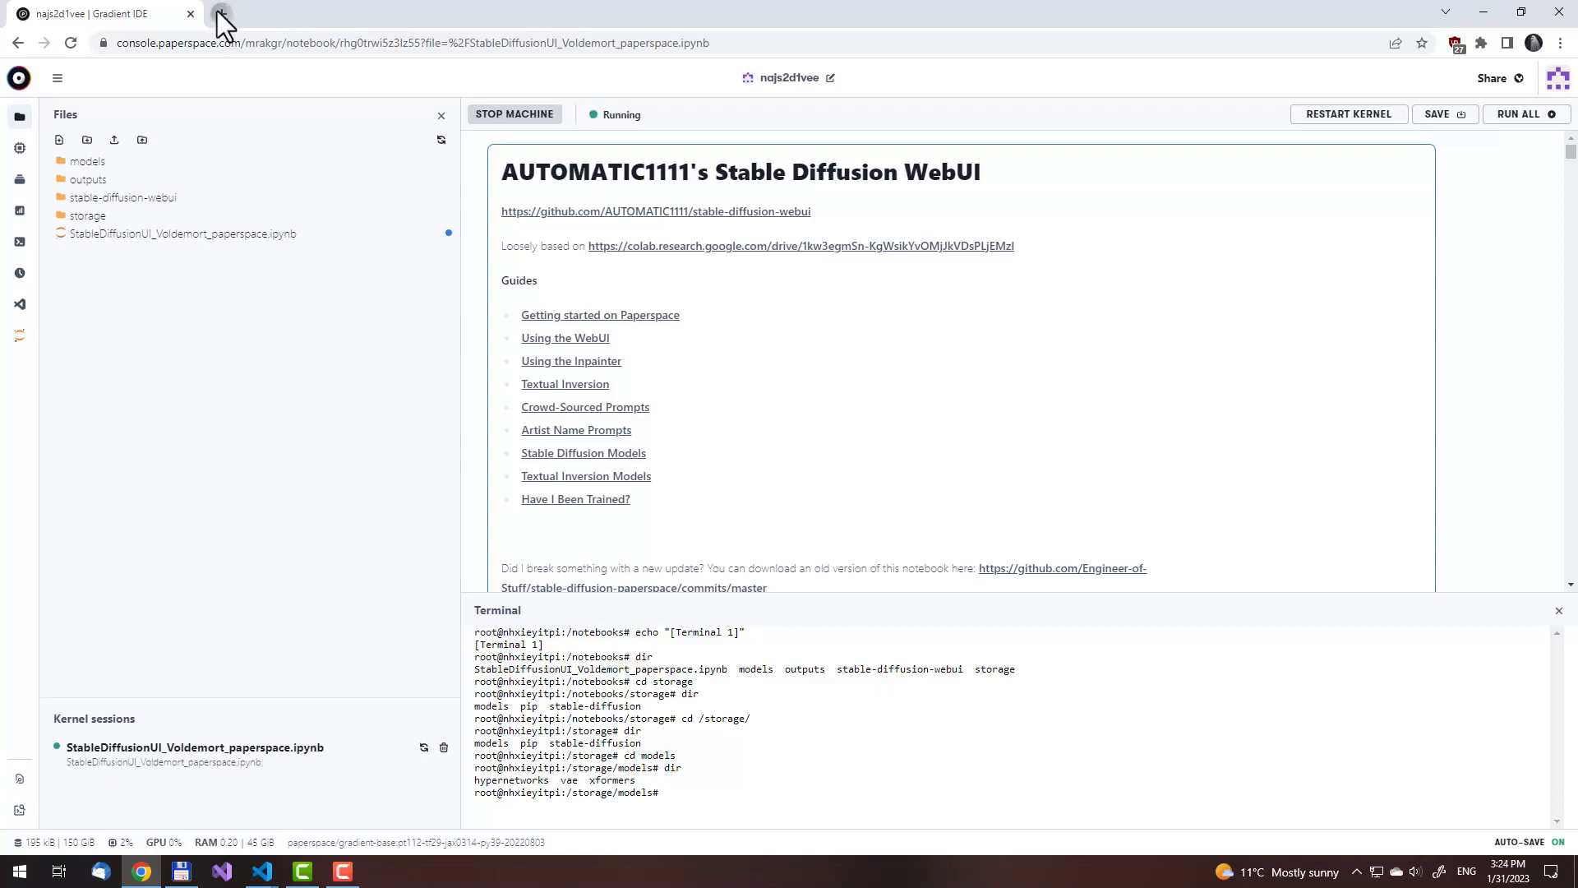
Start a new browser tab and begin looking up Hugging Face
{"action": "type", "text": "huging"}
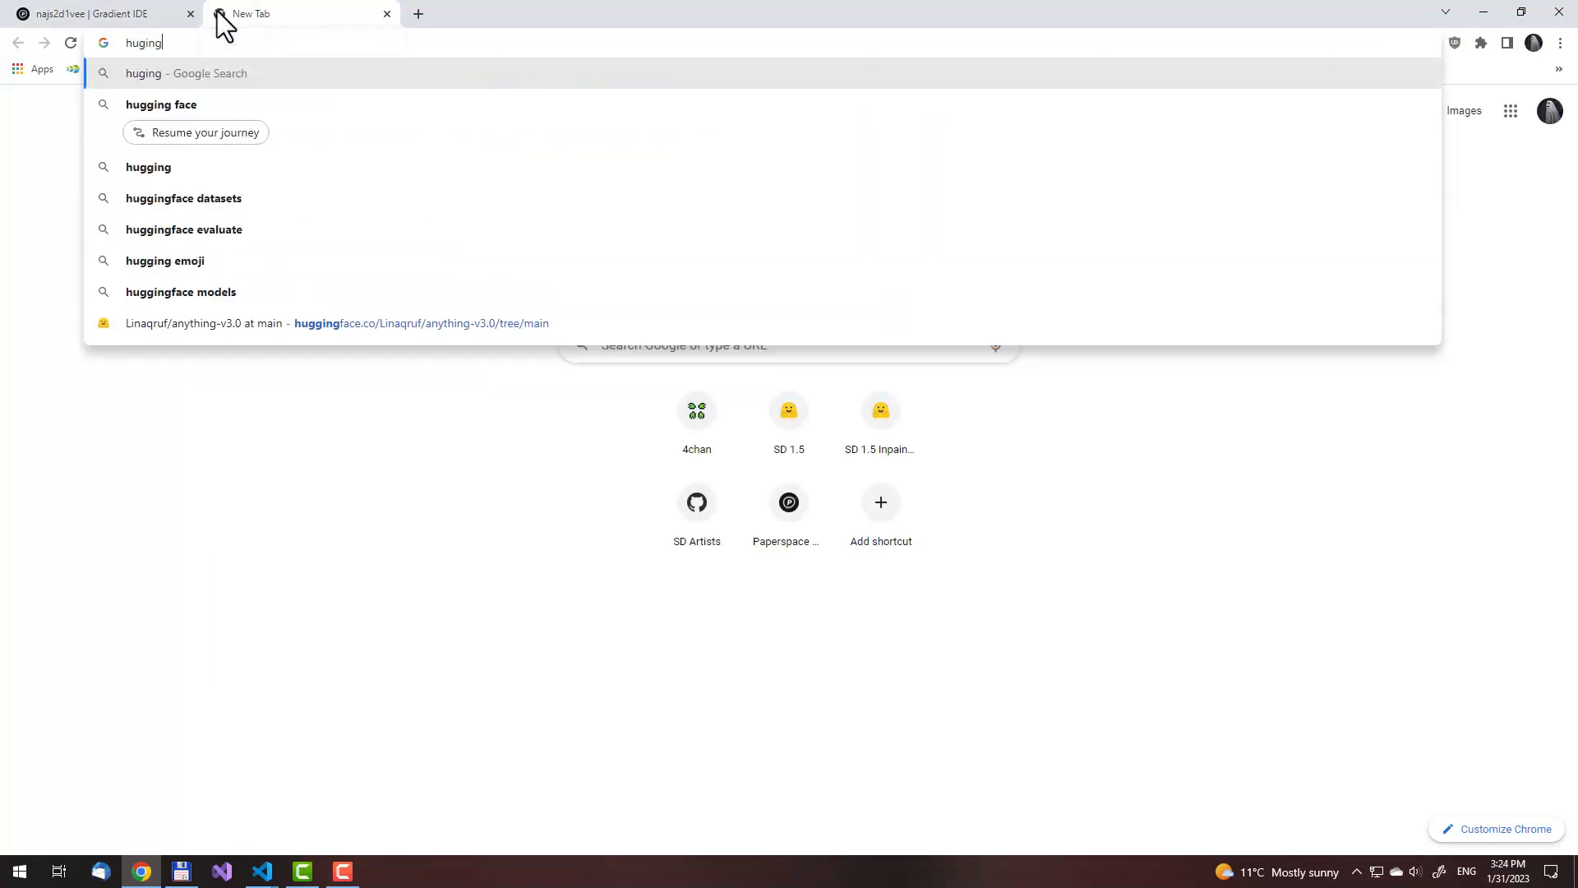
Search Hugging Face models for 'anythingv' and open the Maseshi/Anything-v3.0 model page
{"action": "left_click", "coordinate": [161, 103]}
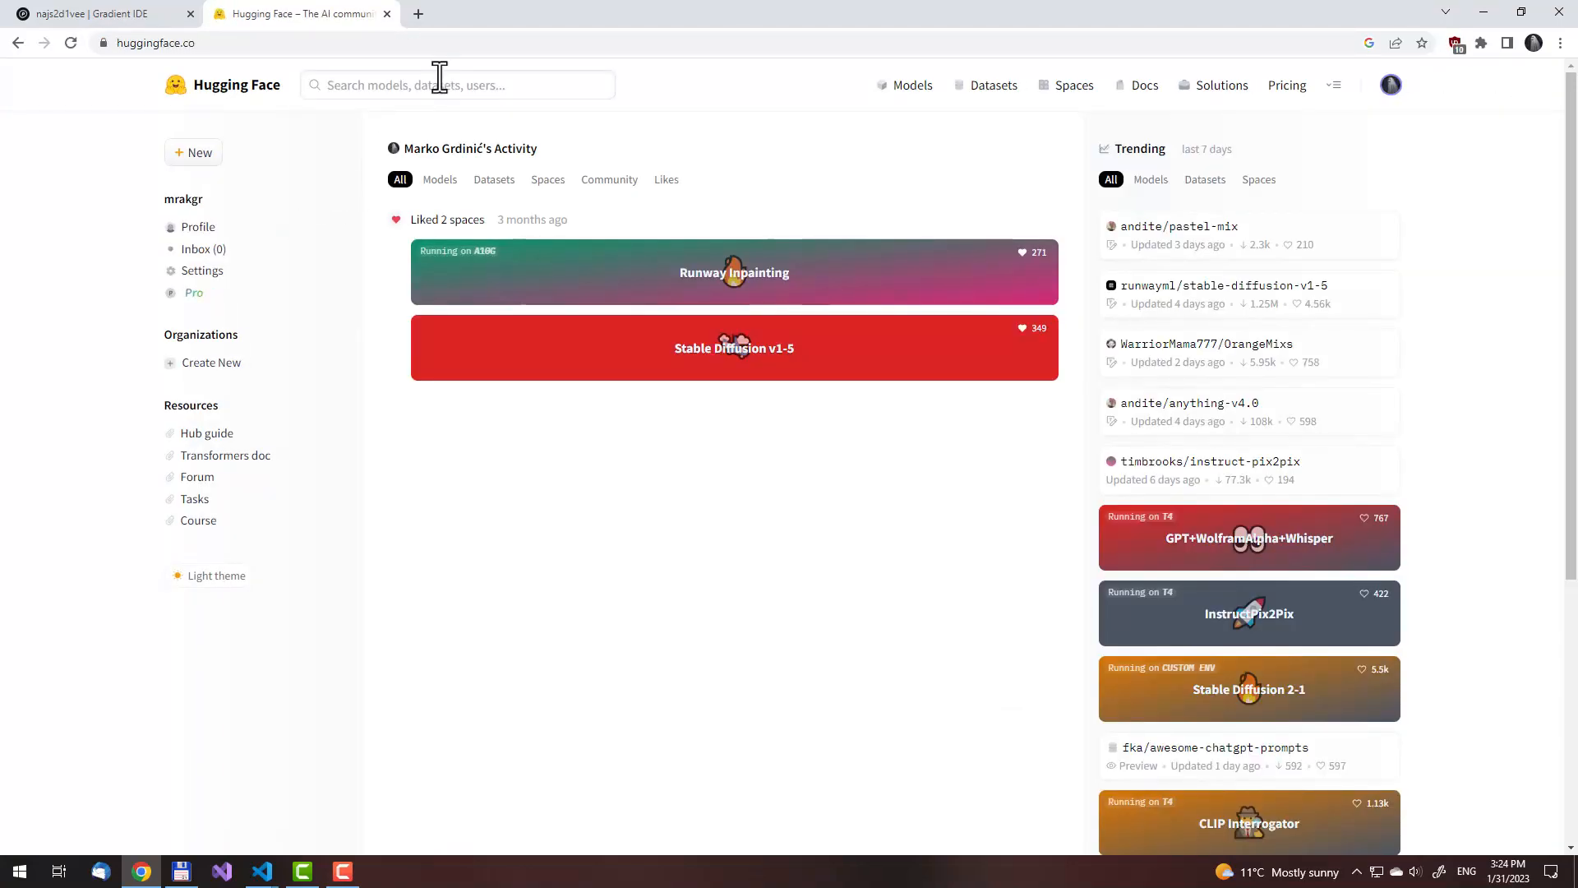
{"action": "left_click", "coordinate": [455, 84]}
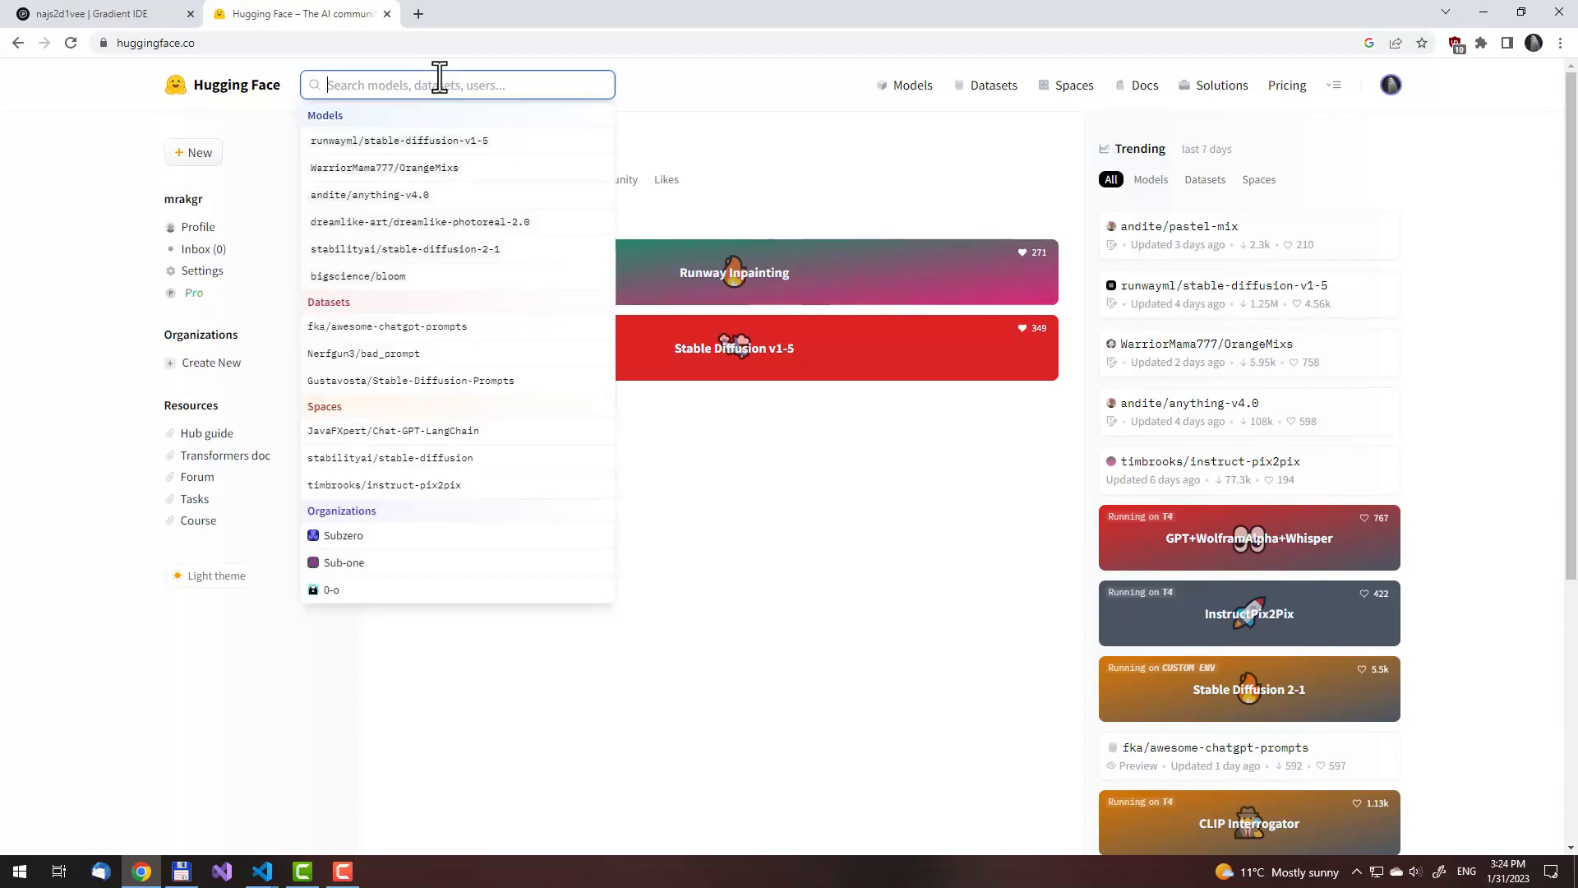
{"action": "type", "text": "anythingv"}
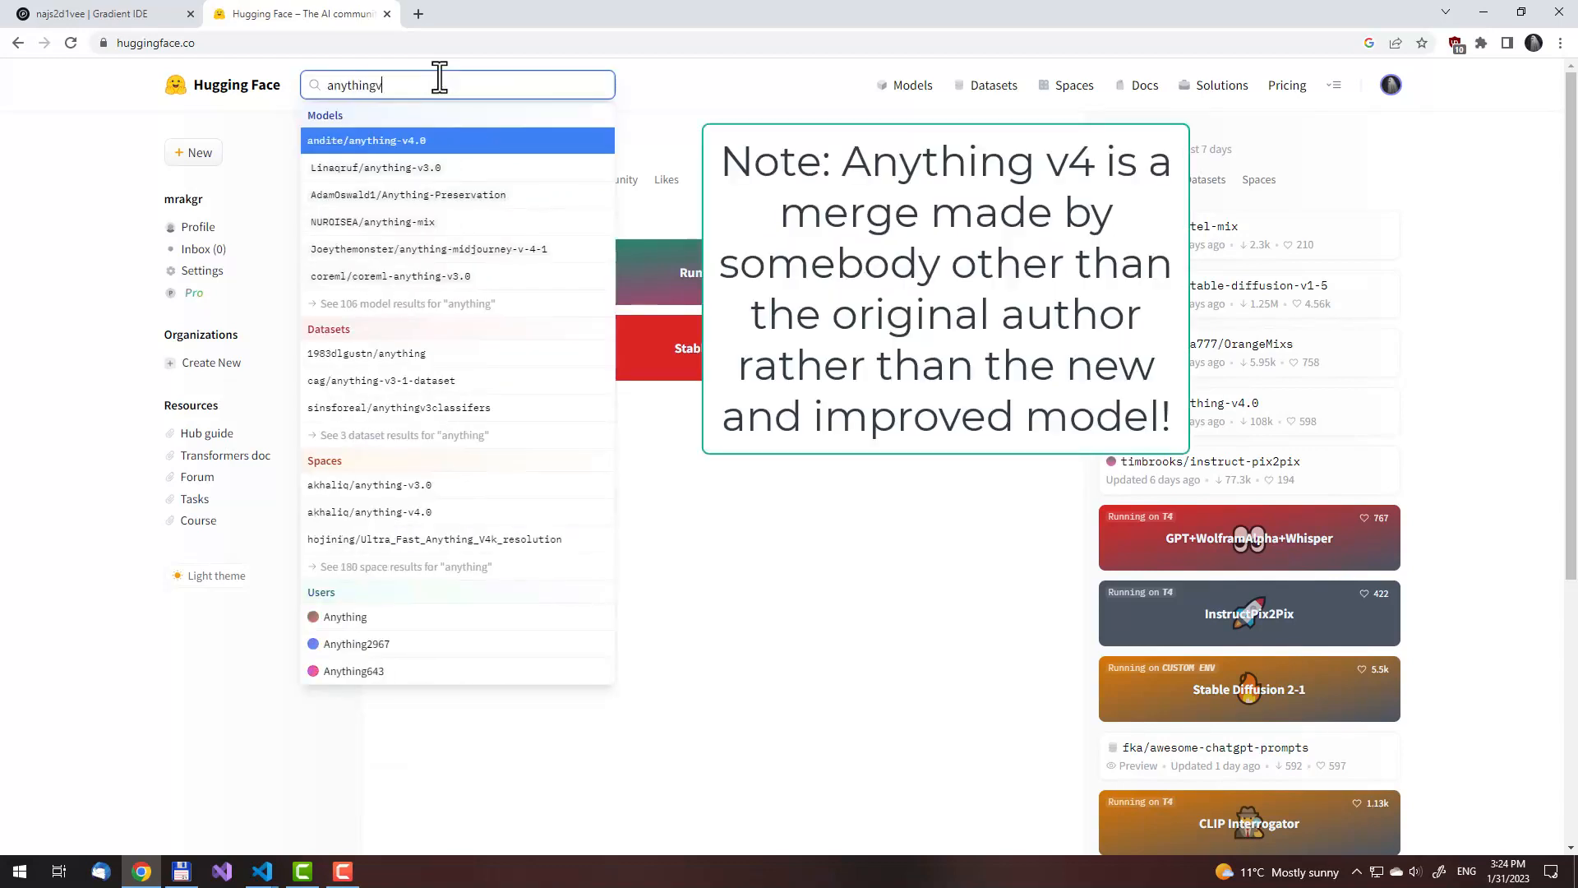
{"action": "left_click", "coordinate": [375, 168]}
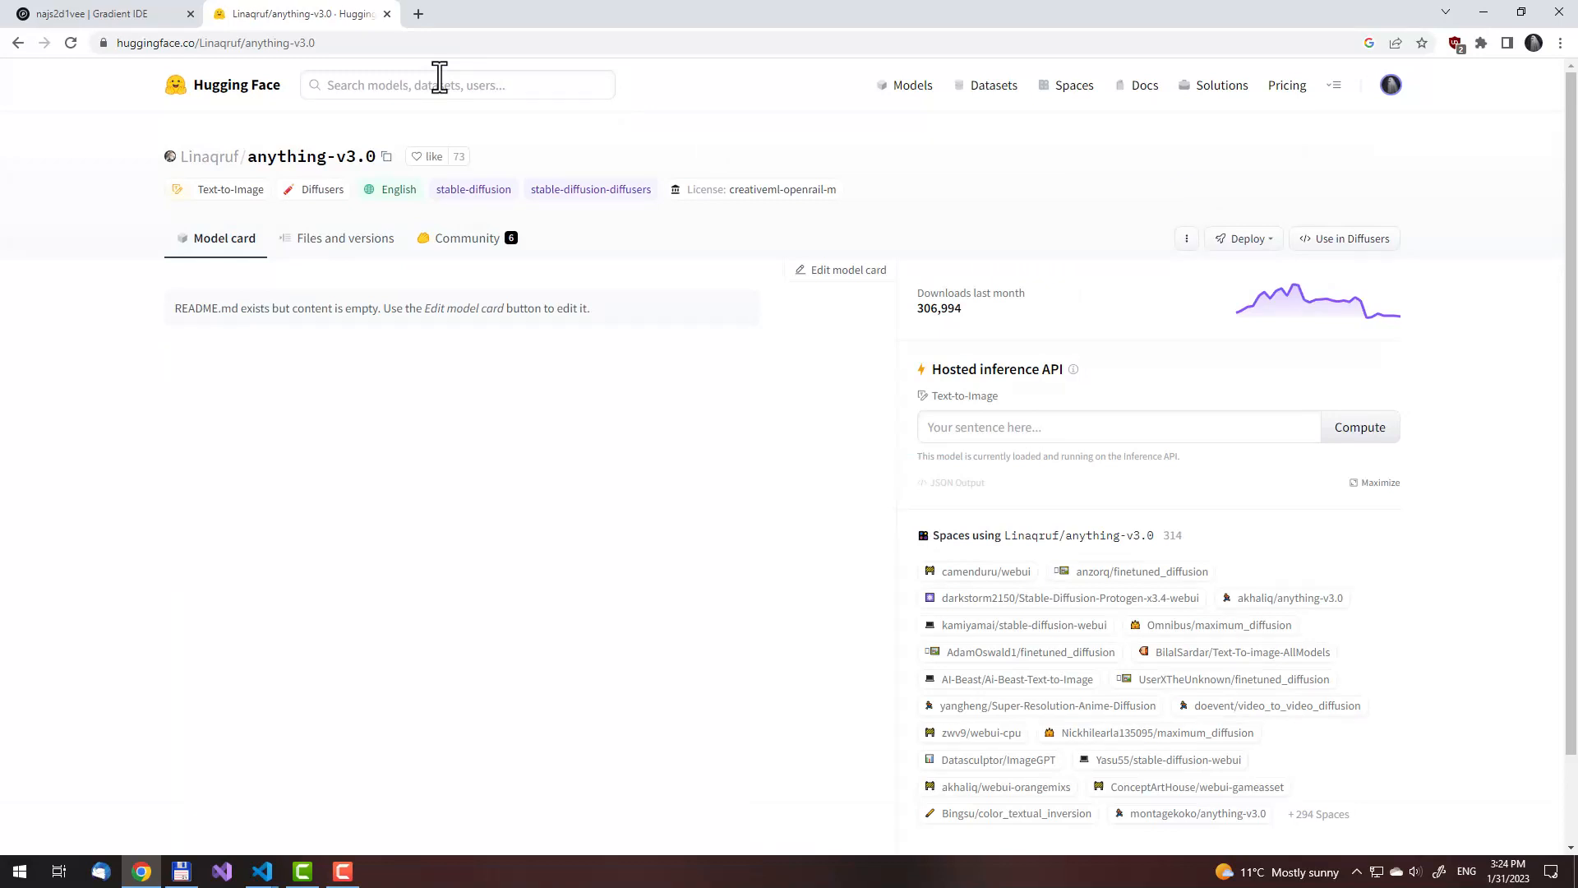
{"action": "type", "text": "any"}
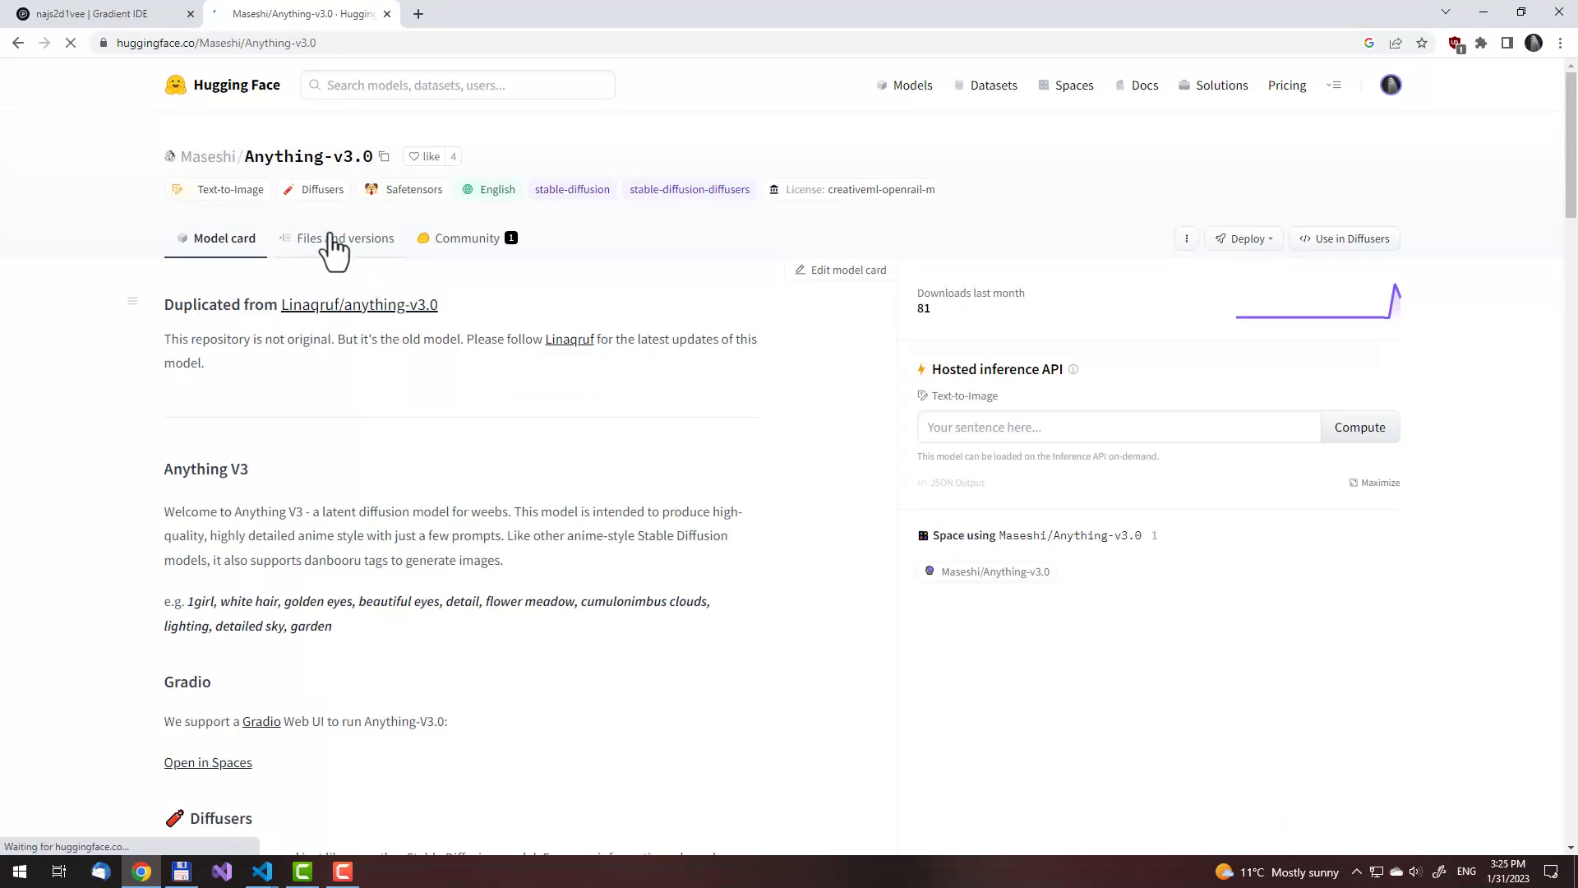
Copy the download link of Anything-V3.0-pruned-fp16.ckpt and return to the Gradient notebook tab
{"action": "left_click", "coordinate": [345, 236]}
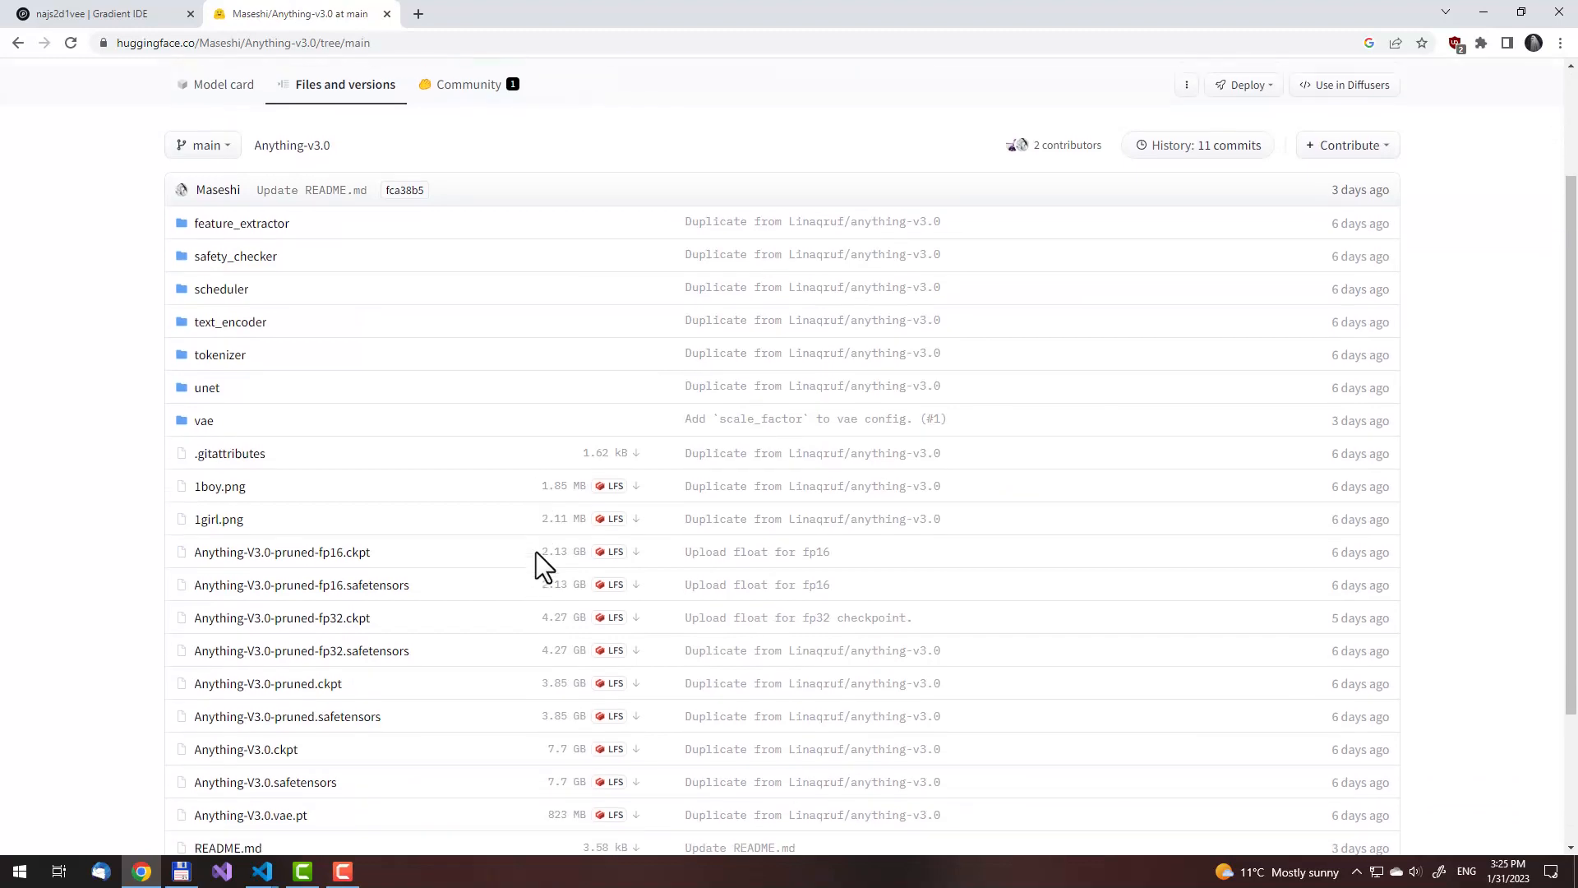
{"action": "scroll", "scroll_direction": "down", "scroll_amount": 3}
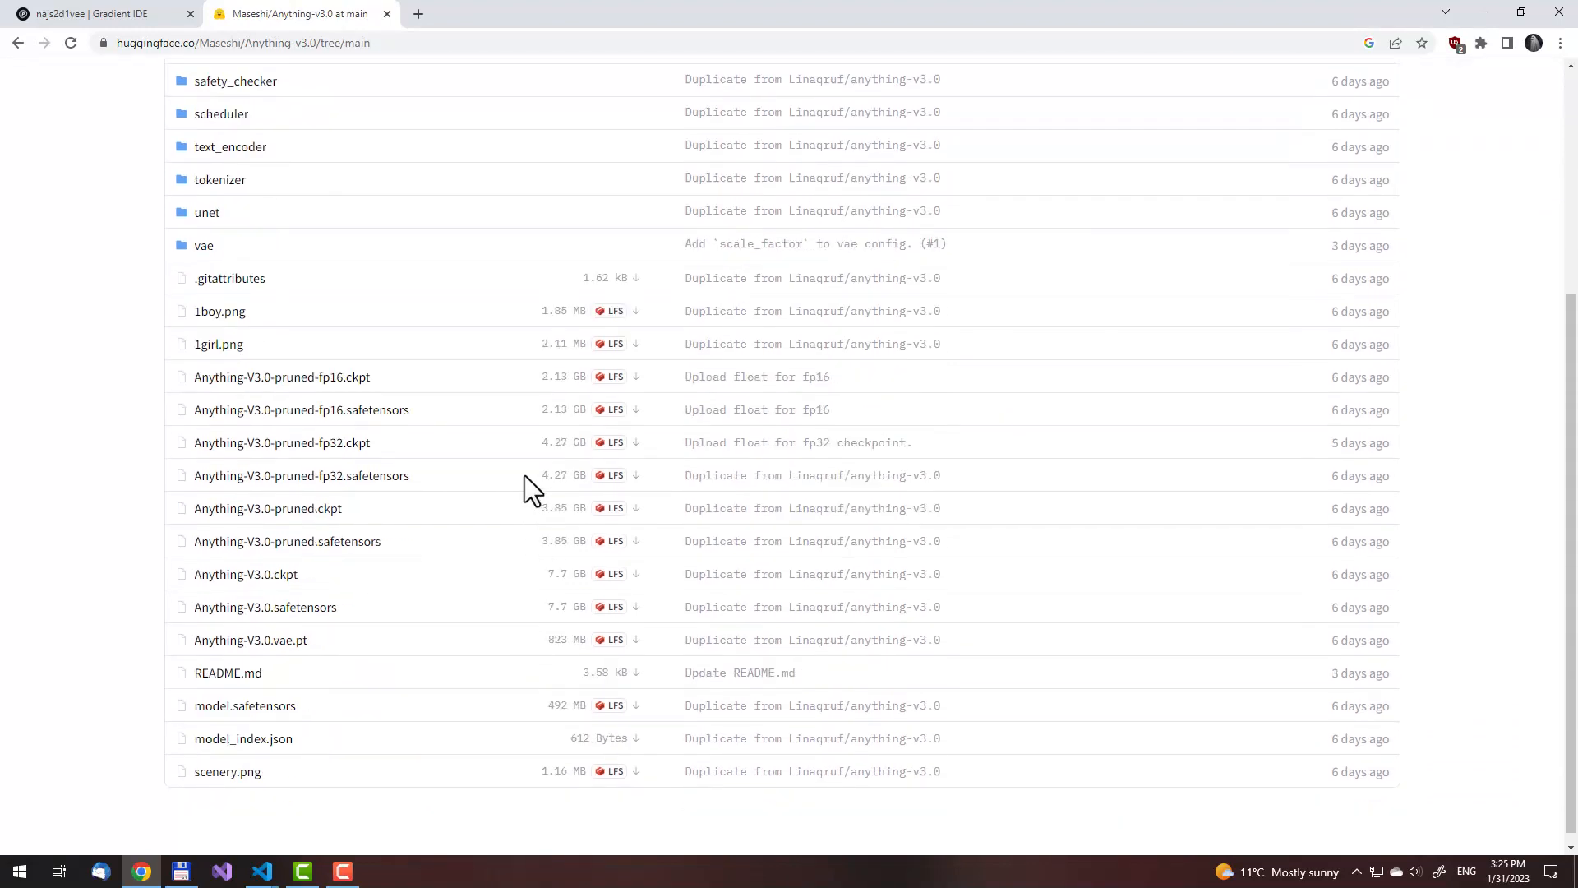
{"action": "mouse_move", "coordinate": [458, 614]}
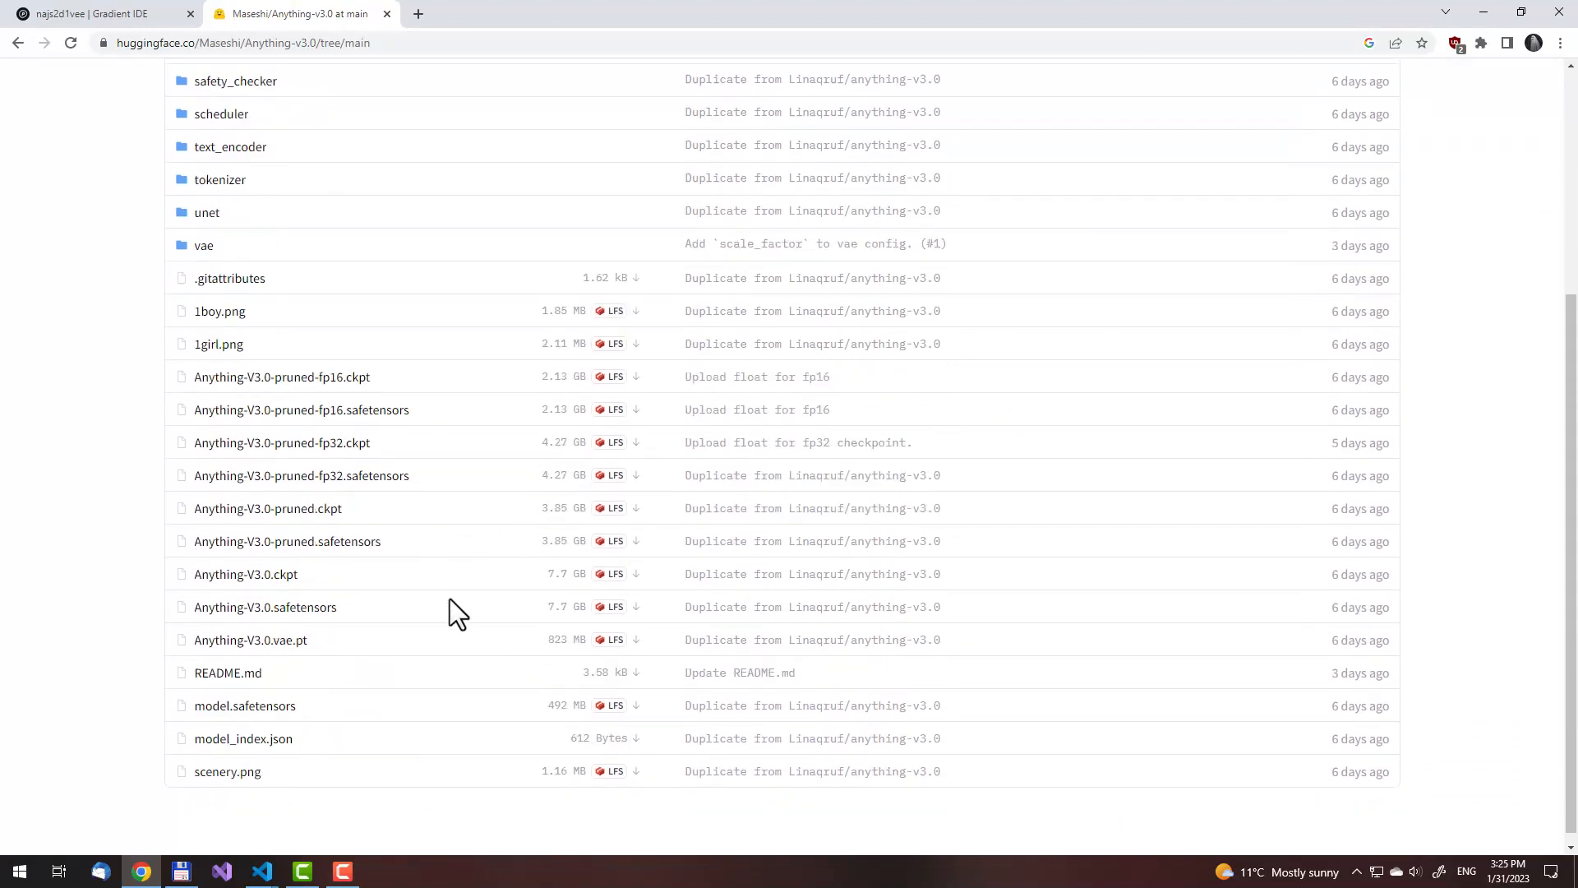
{"action": "mouse_move", "coordinate": [635, 573]}
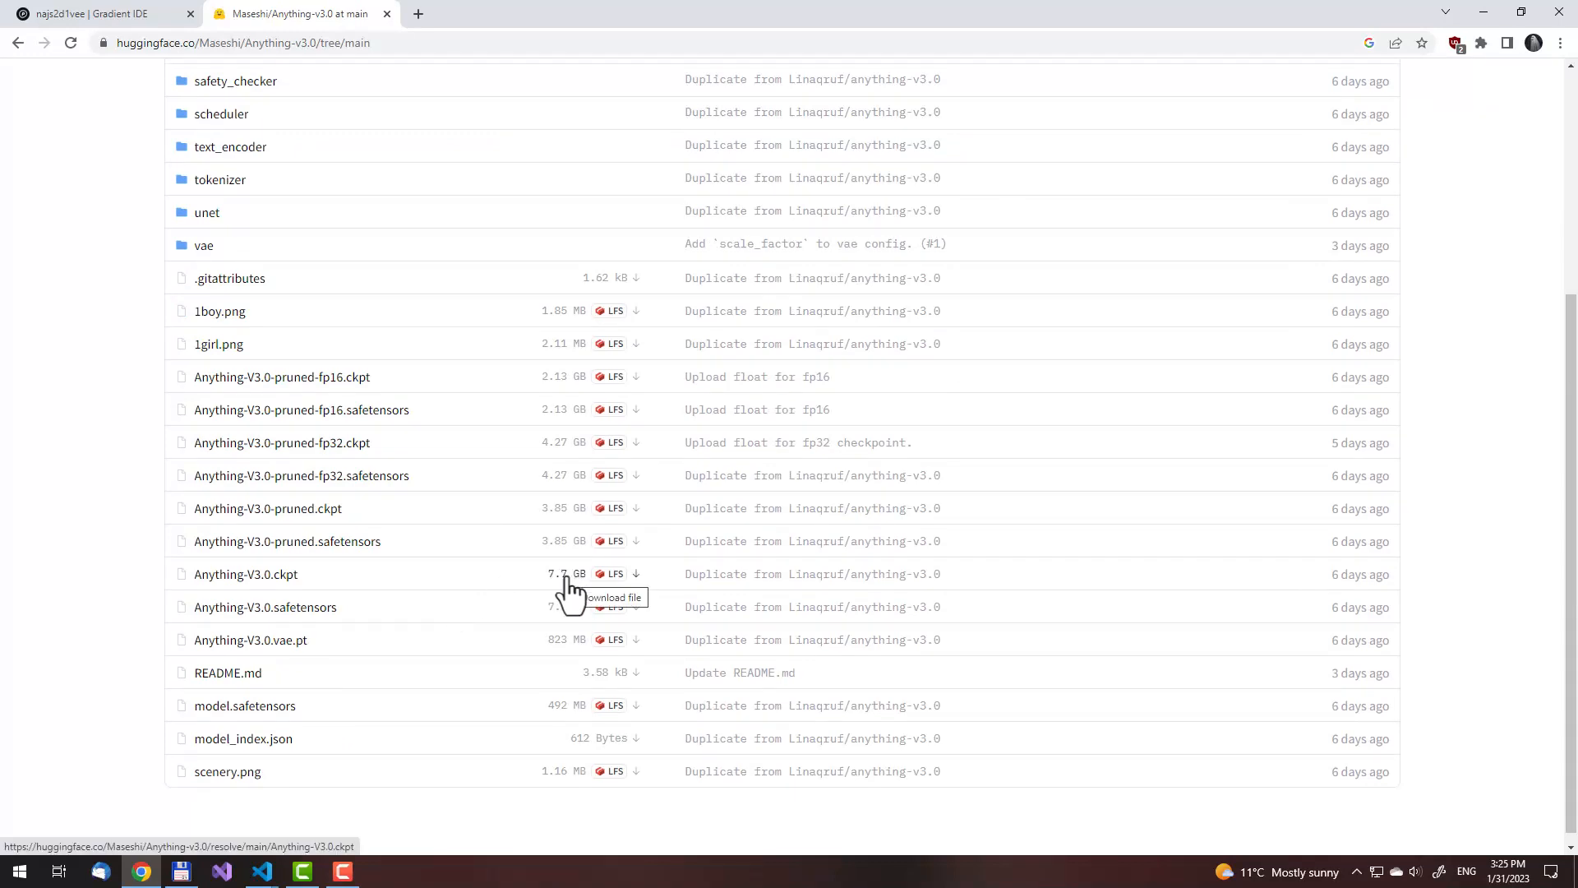
{"action": "mouse_move", "coordinate": [493, 589]}
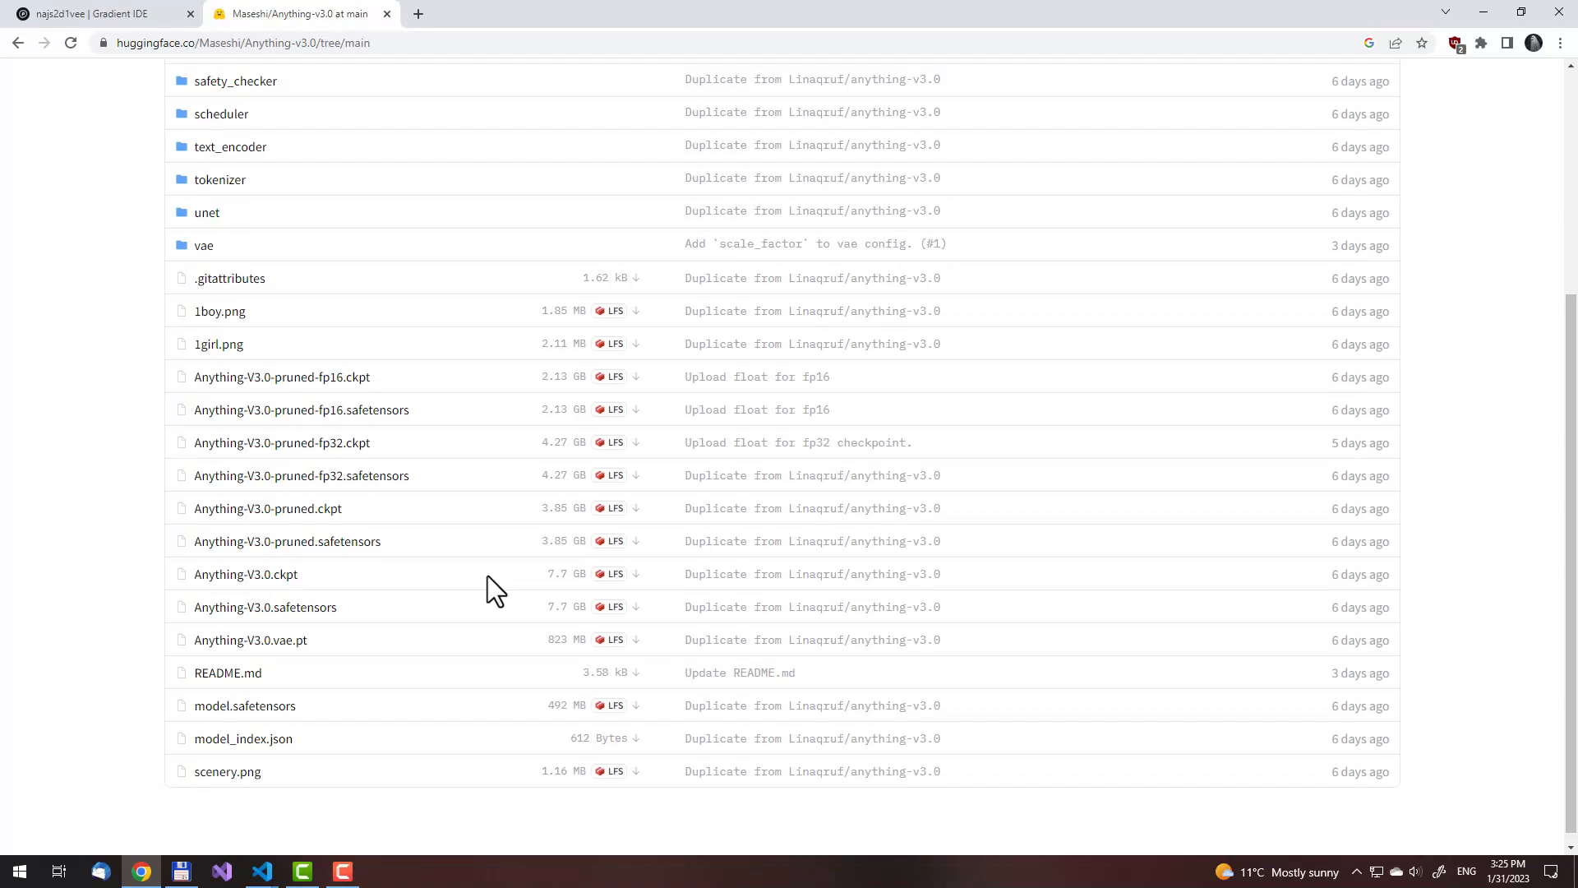
{"action": "mouse_move", "coordinate": [423, 588]}
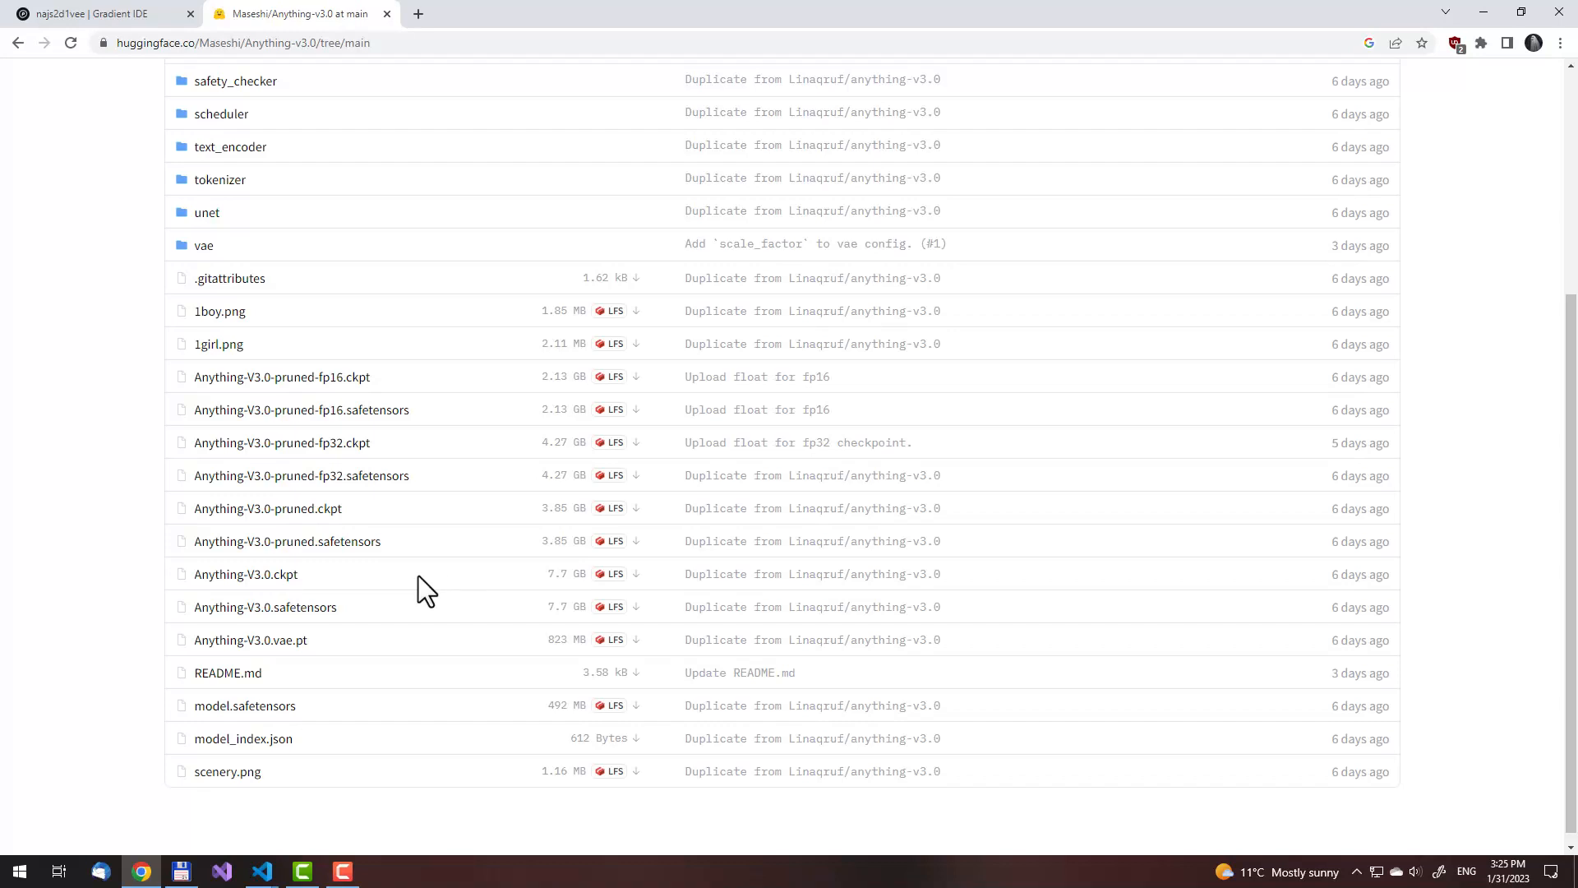
{"action": "mouse_move", "coordinate": [478, 558]}
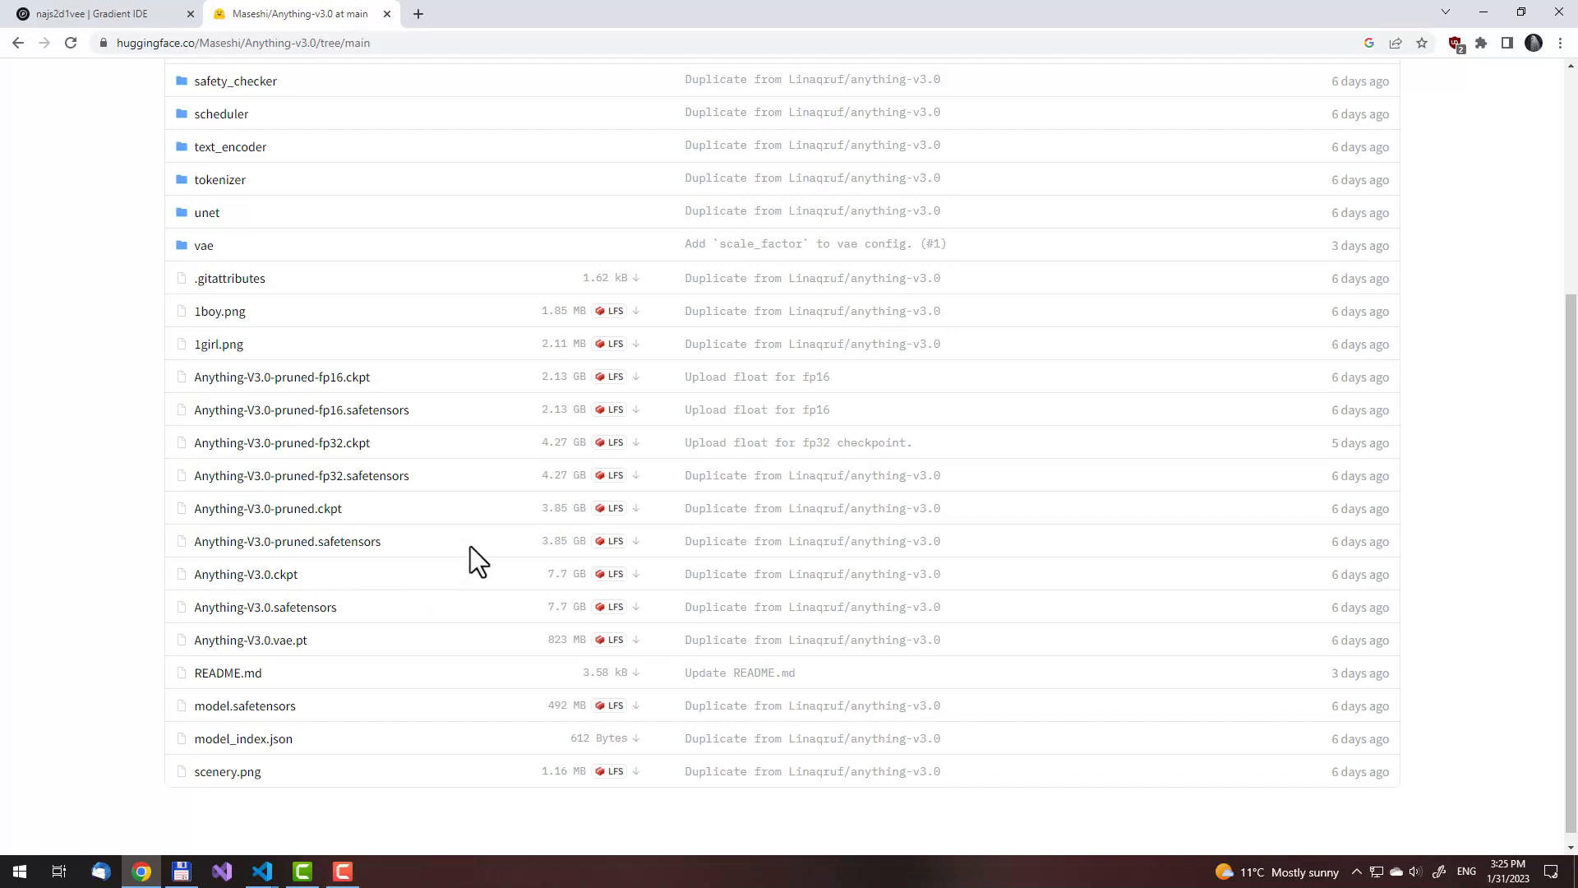
{"action": "mouse_move", "coordinate": [497, 526]}
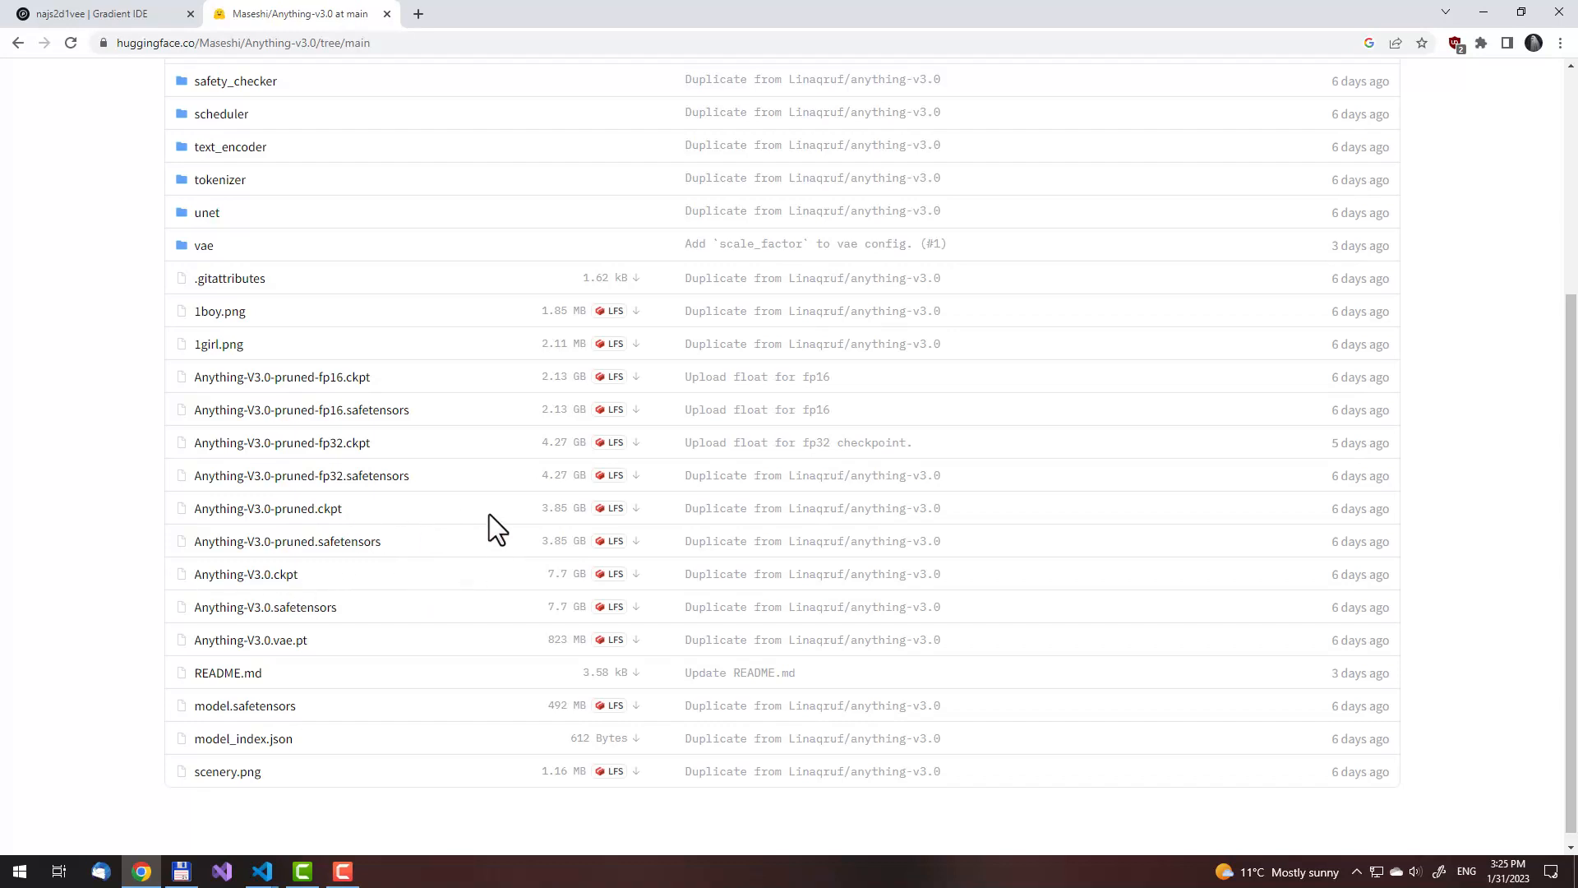
{"action": "mouse_move", "coordinate": [416, 388]}
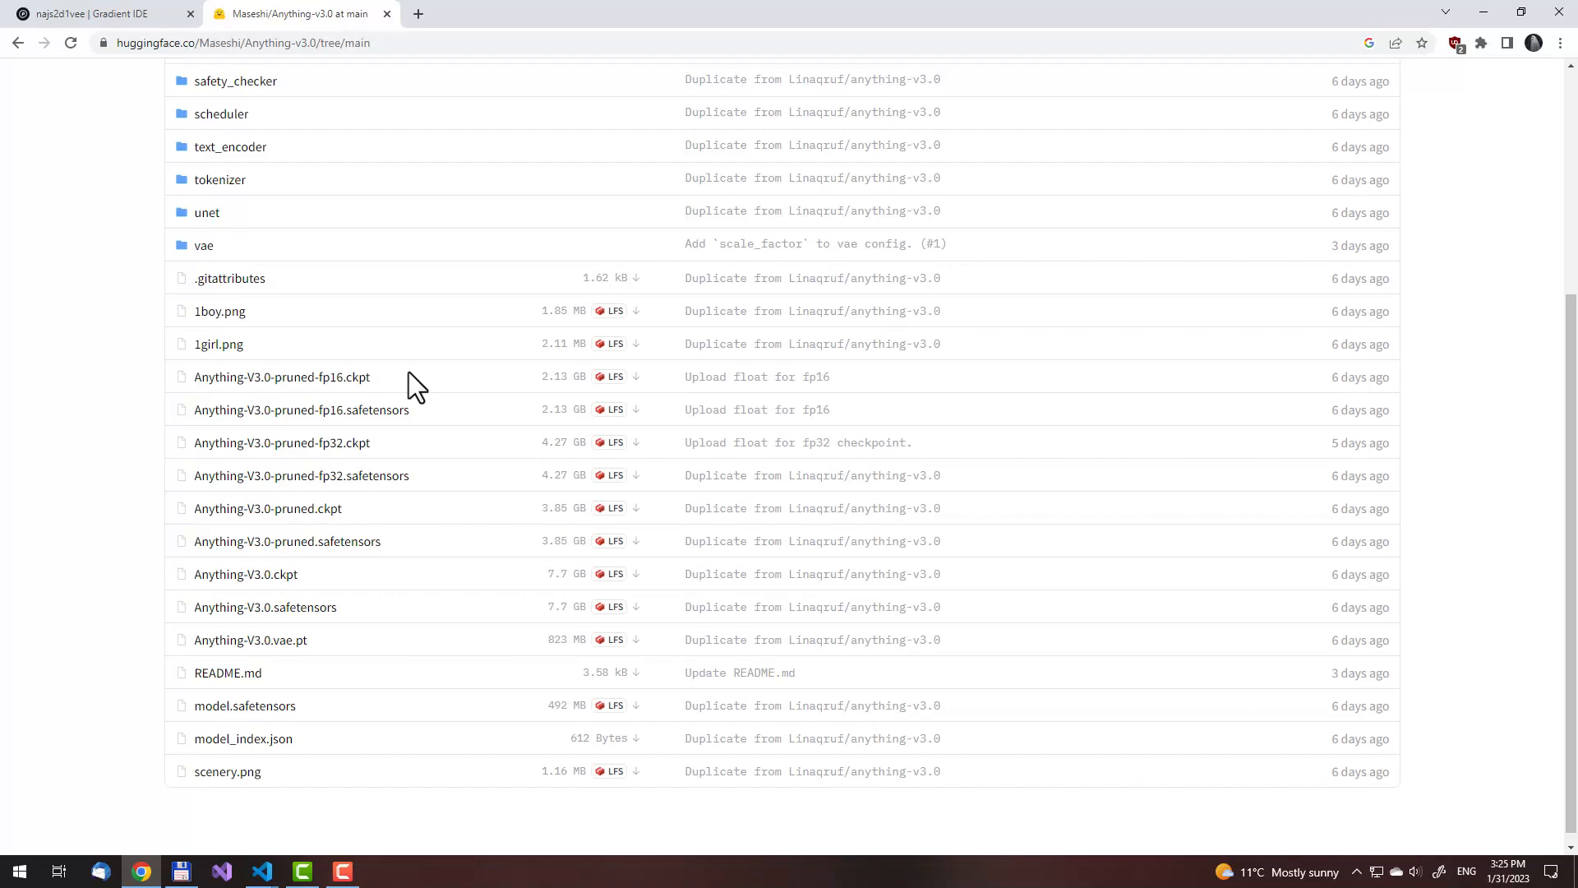
{"action": "mouse_move", "coordinate": [366, 393]}
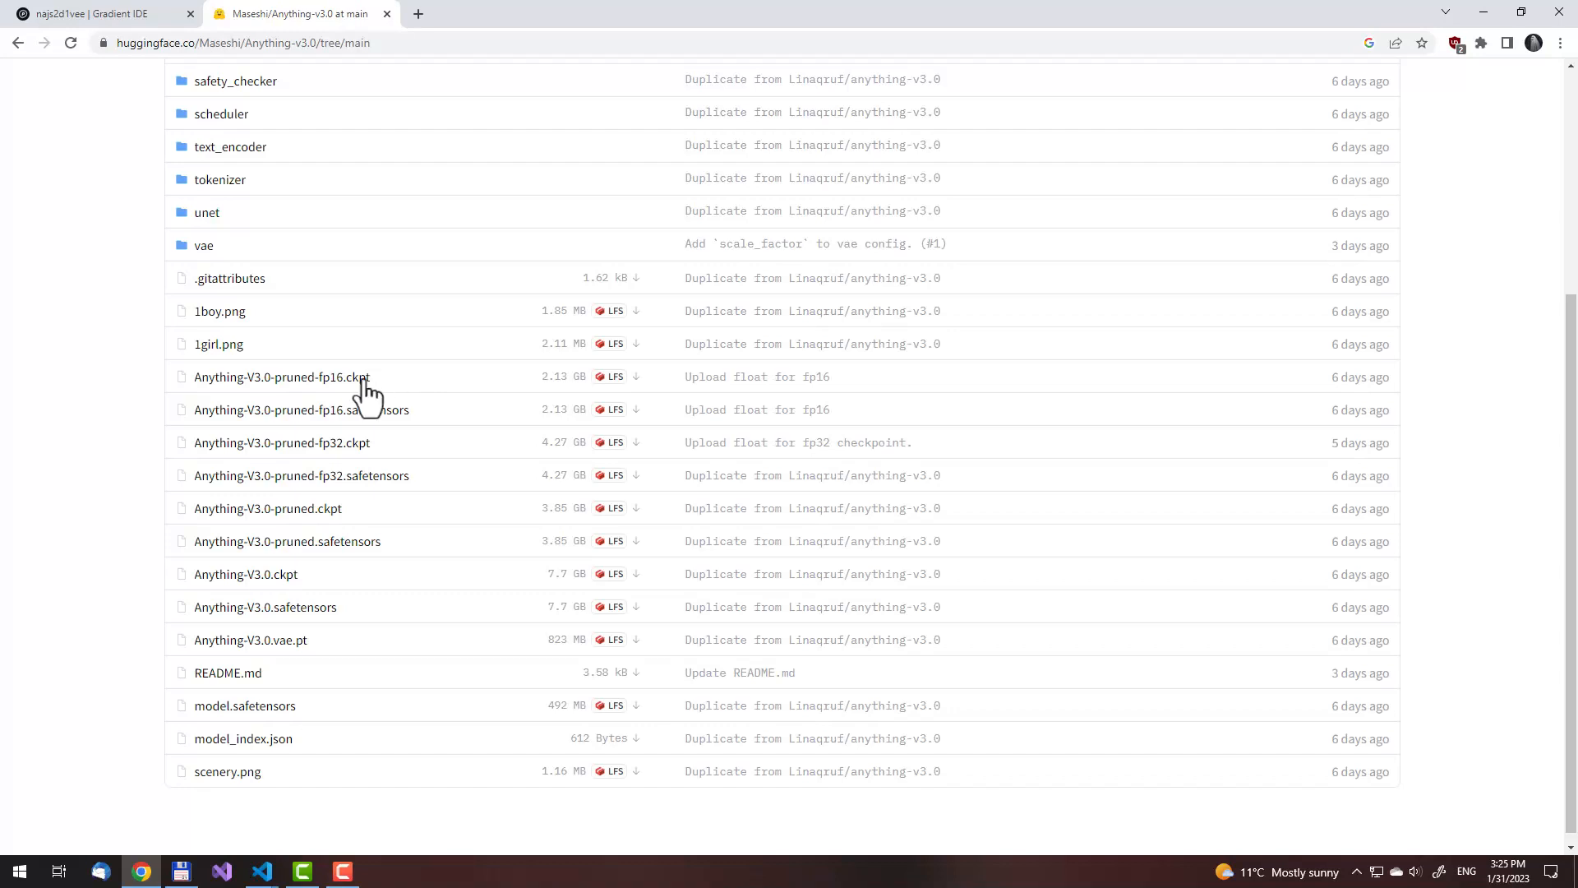
{"action": "mouse_move", "coordinate": [357, 423]}
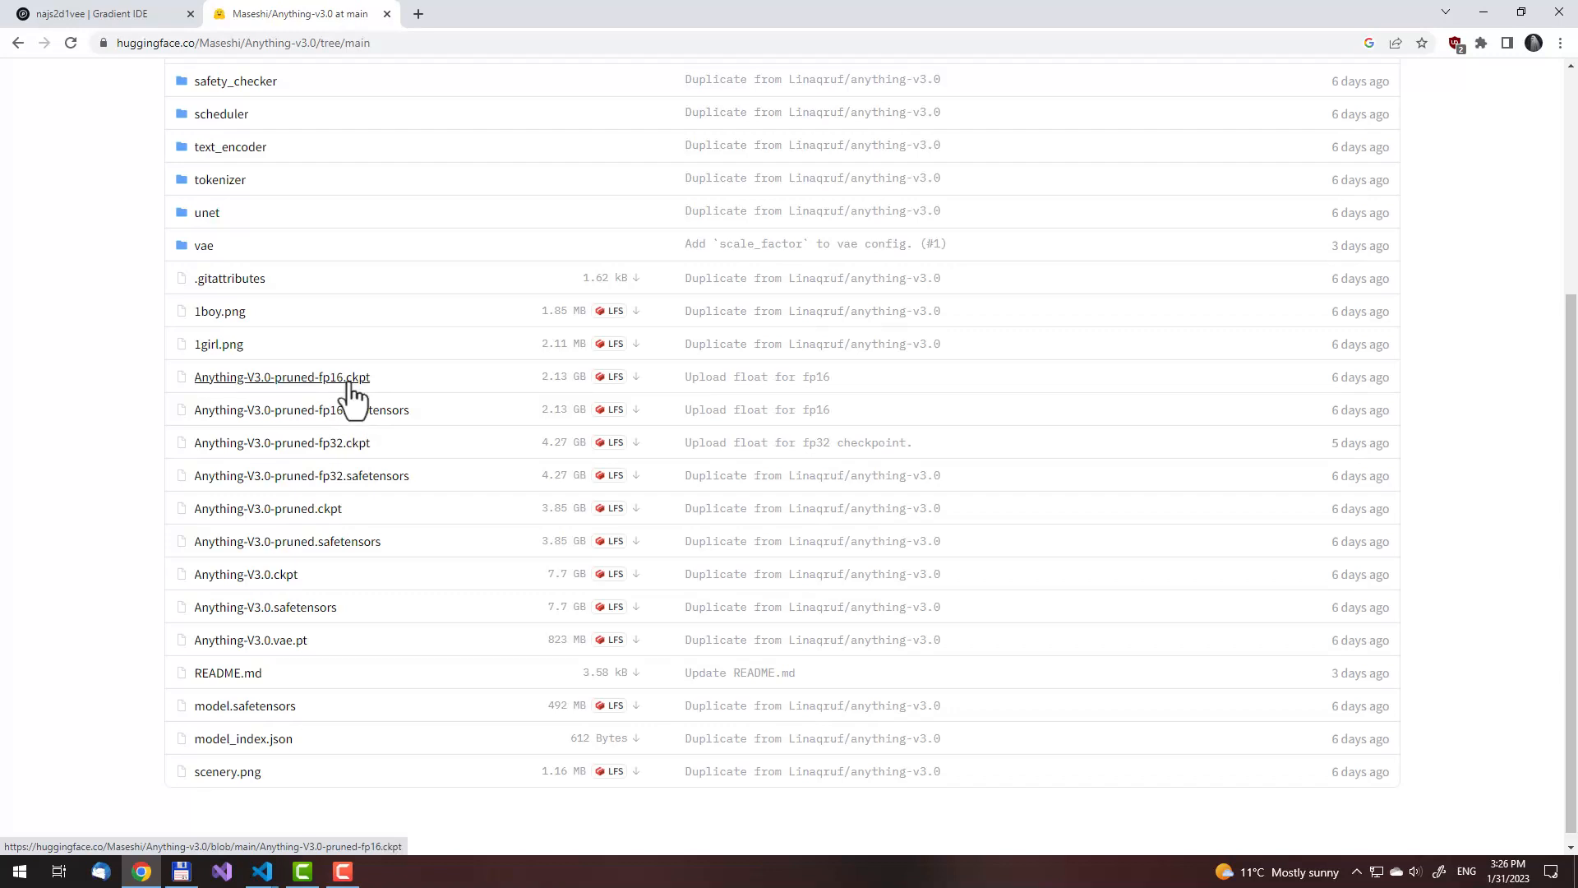
{"action": "mouse_move", "coordinate": [332, 391]}
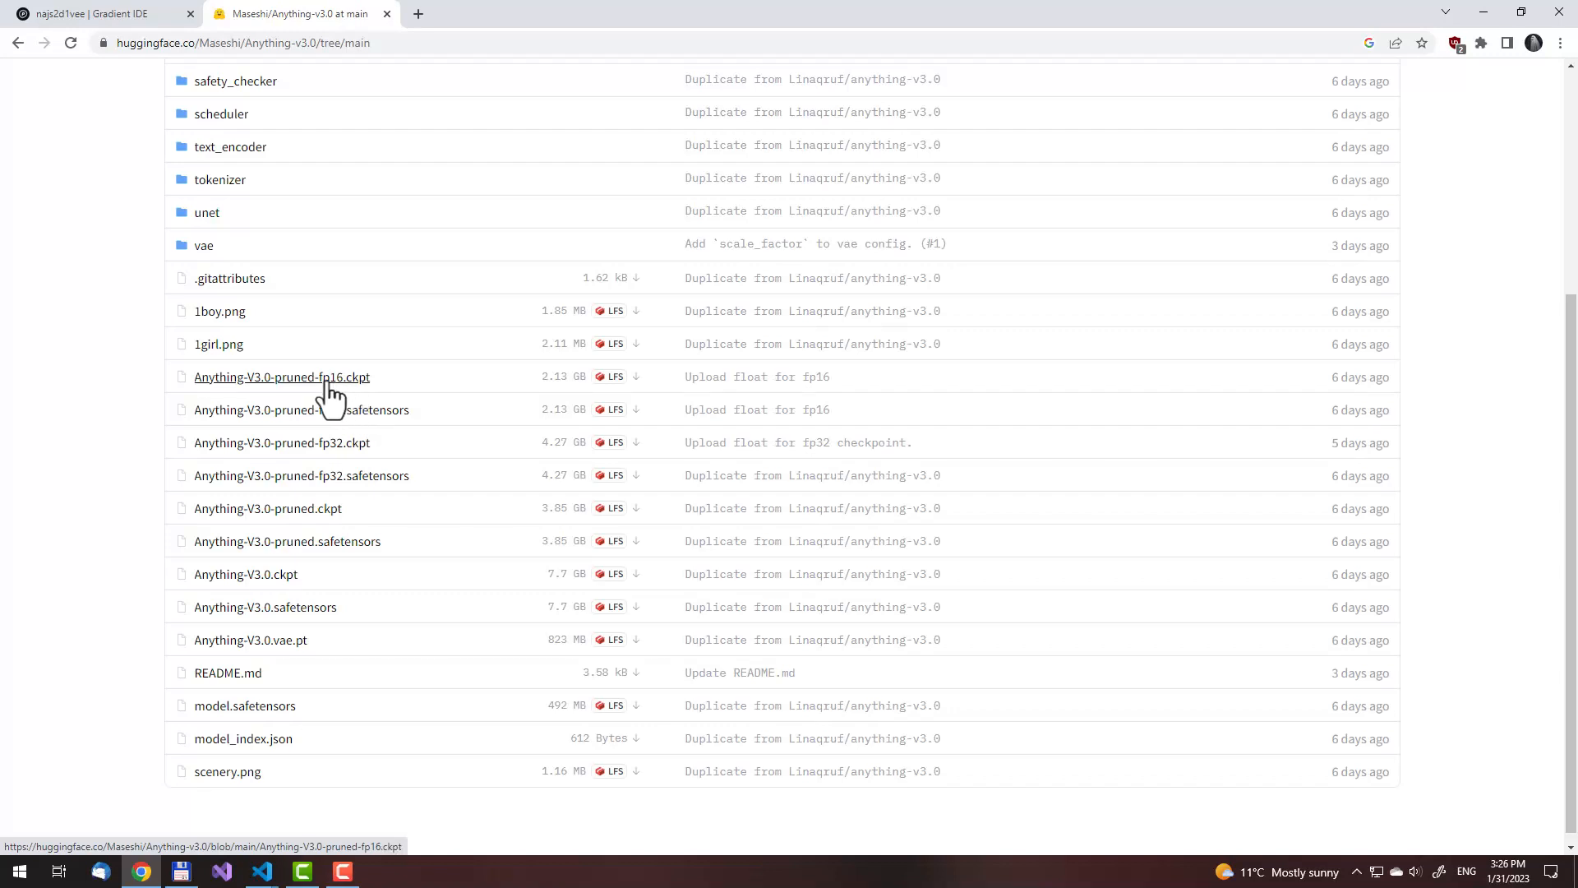
{"action": "left_click", "coordinate": [281, 376]}
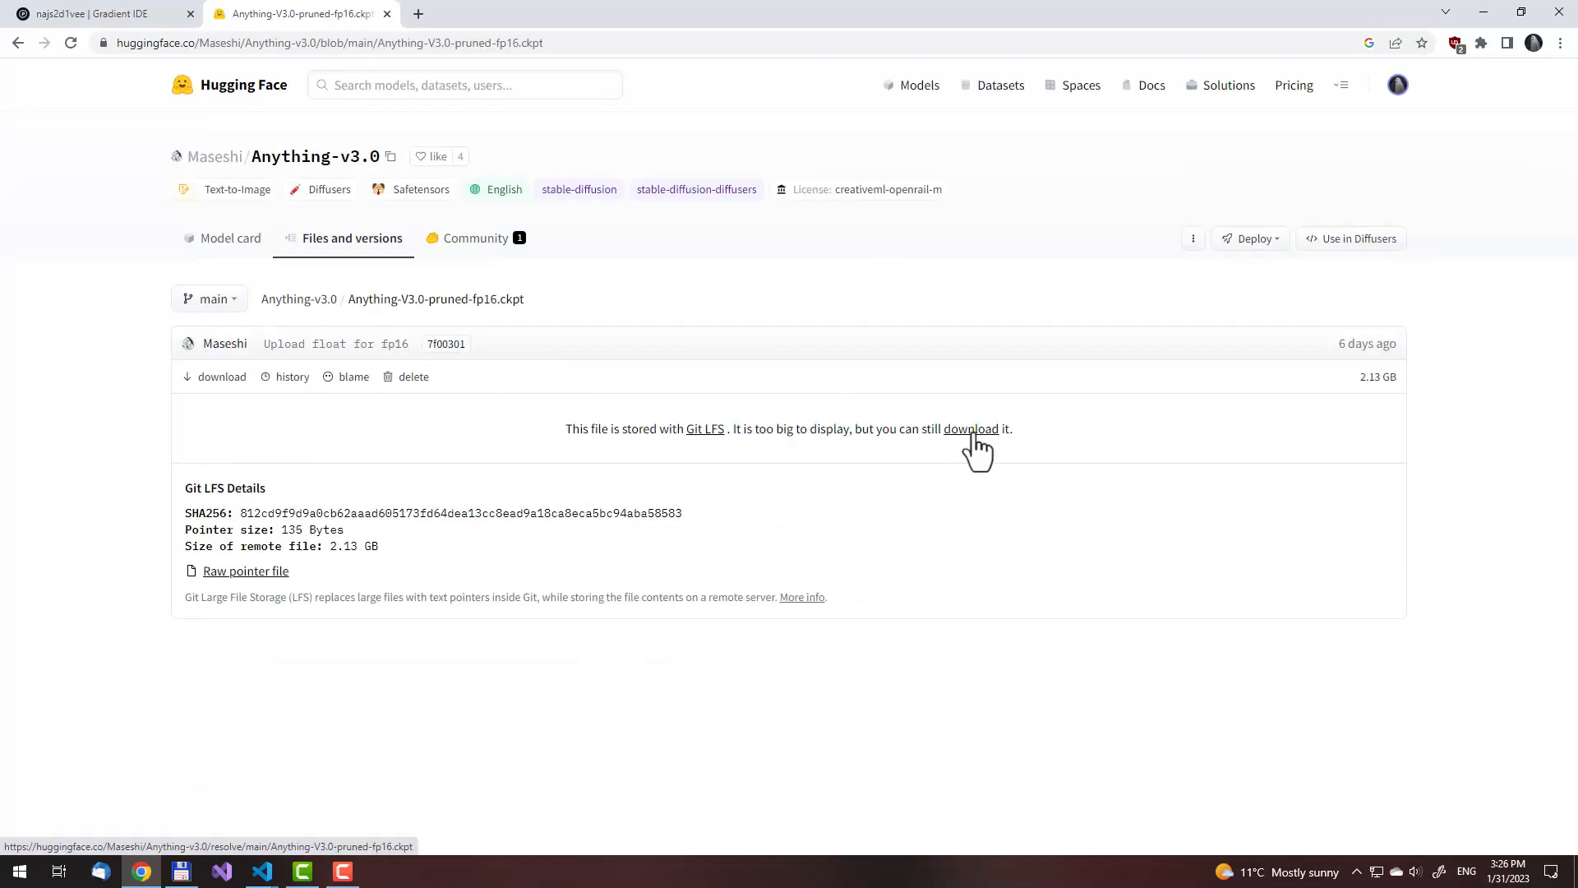
{"action": "right_click", "coordinate": [971, 429]}
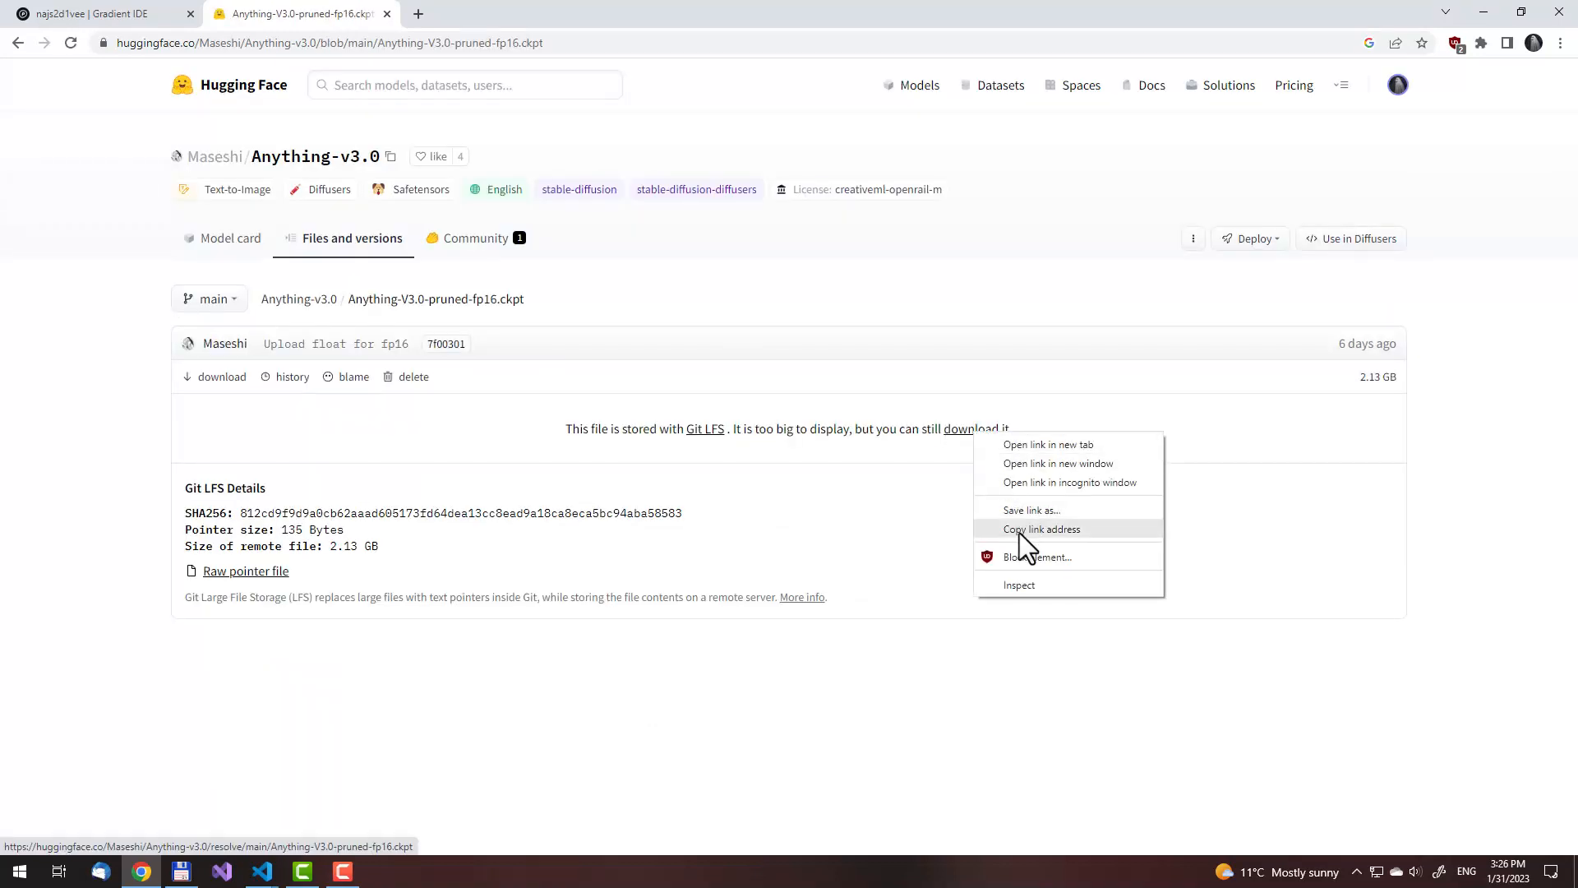
{"action": "left_click", "coordinate": [1042, 527]}
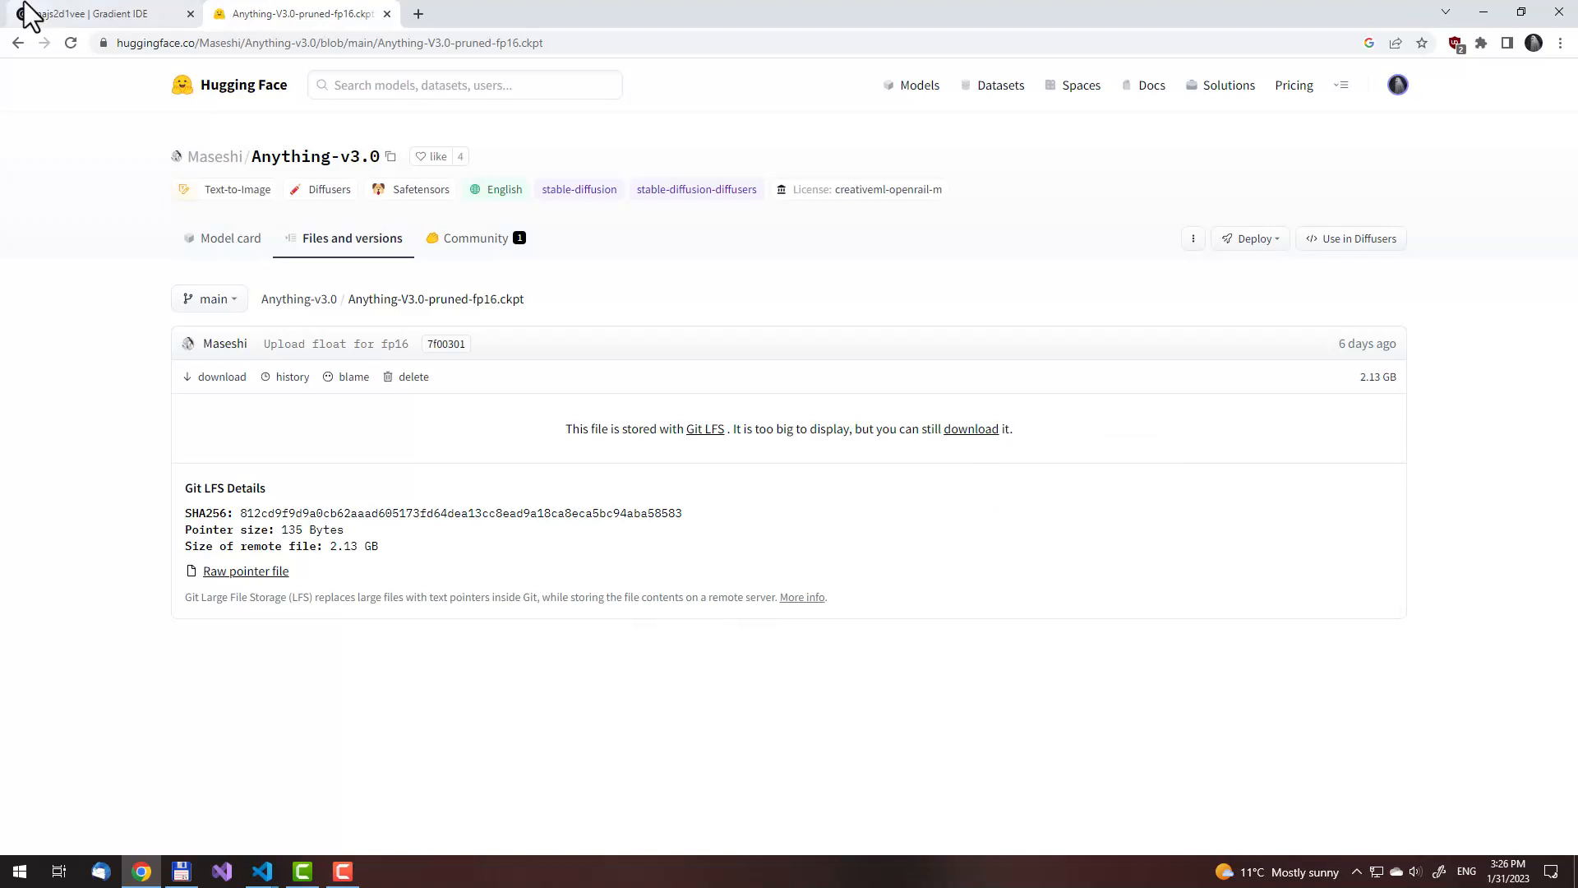
{"action": "left_click", "coordinate": [95, 13]}
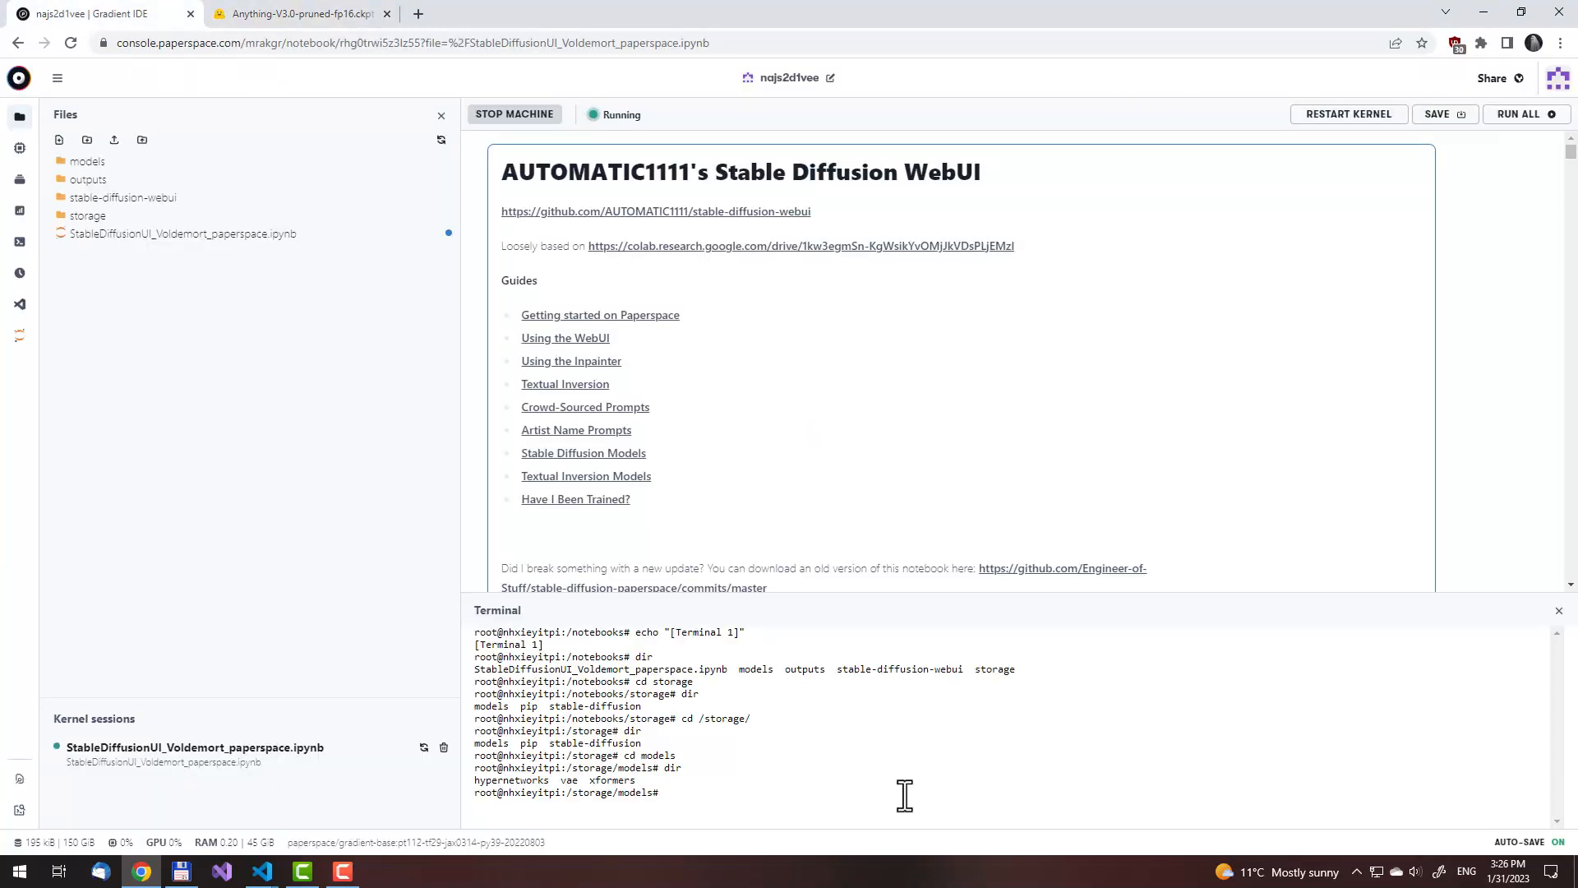
Download Anything-V3.0-pruned-fp16.ckpt with wget into storage models and confirm it with dir
{"action": "type", "text": "w"}
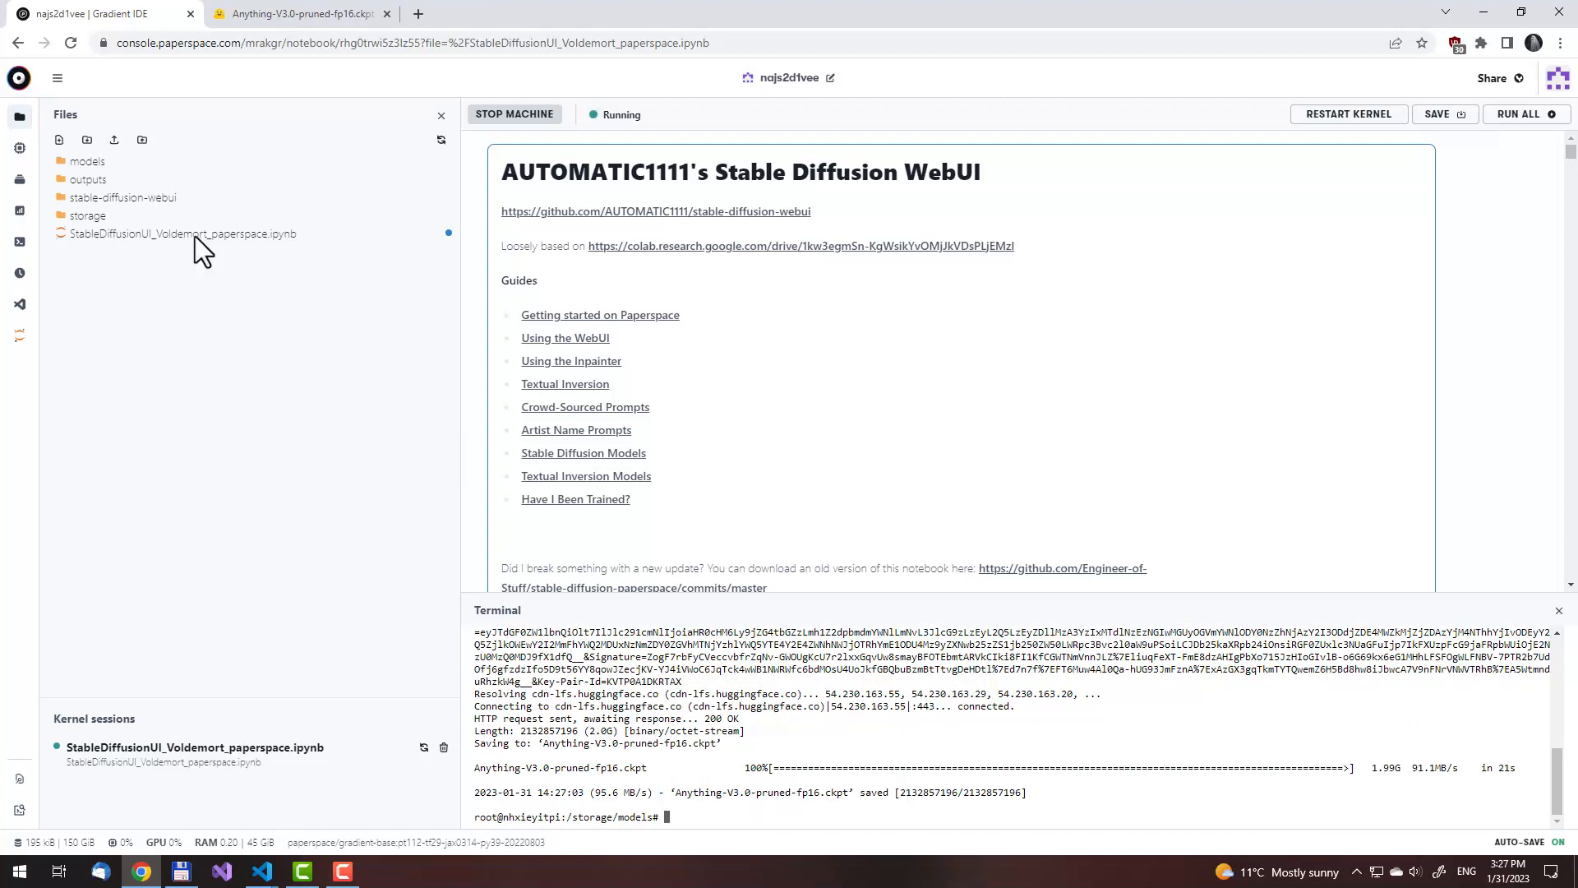
{"action": "type", "text": "dir"}
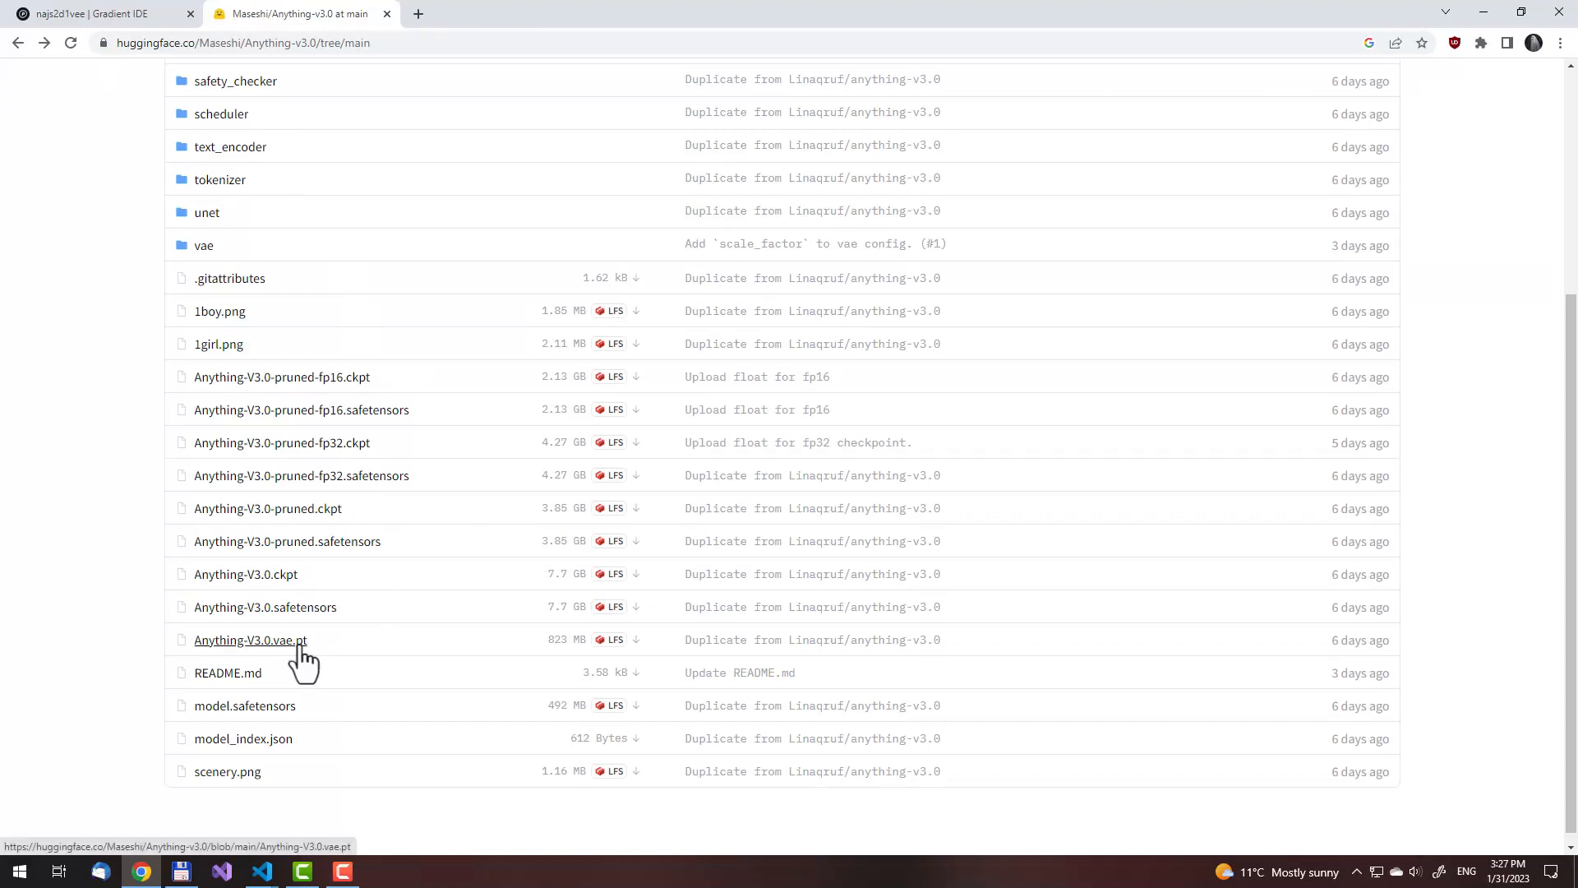
{"action": "mouse_move", "coordinate": [337, 654]}
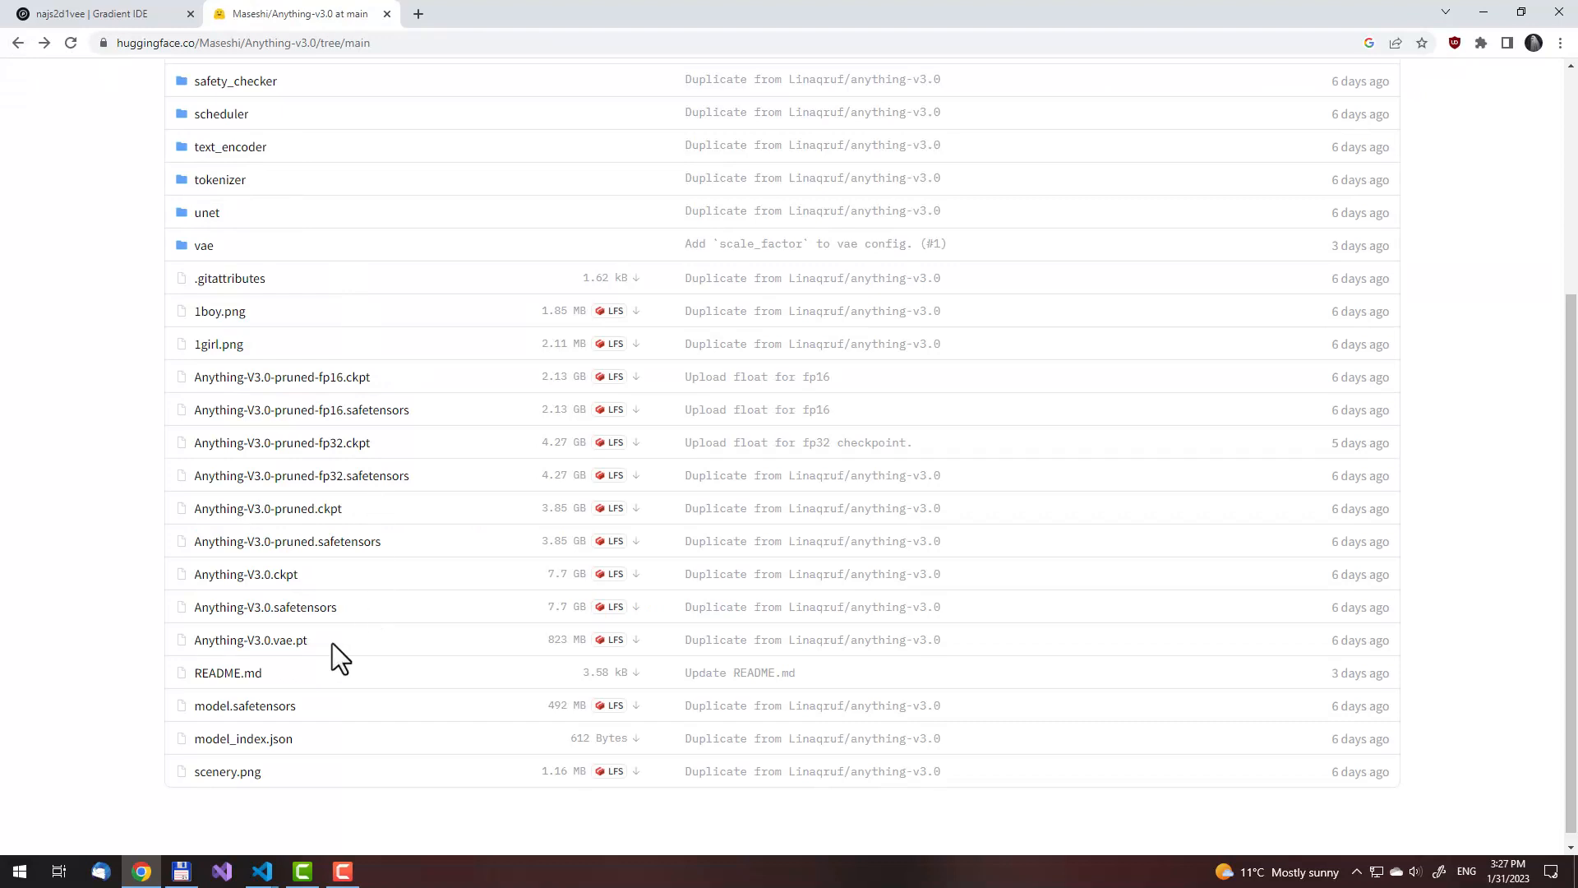
{"action": "mouse_move", "coordinate": [250, 639]}
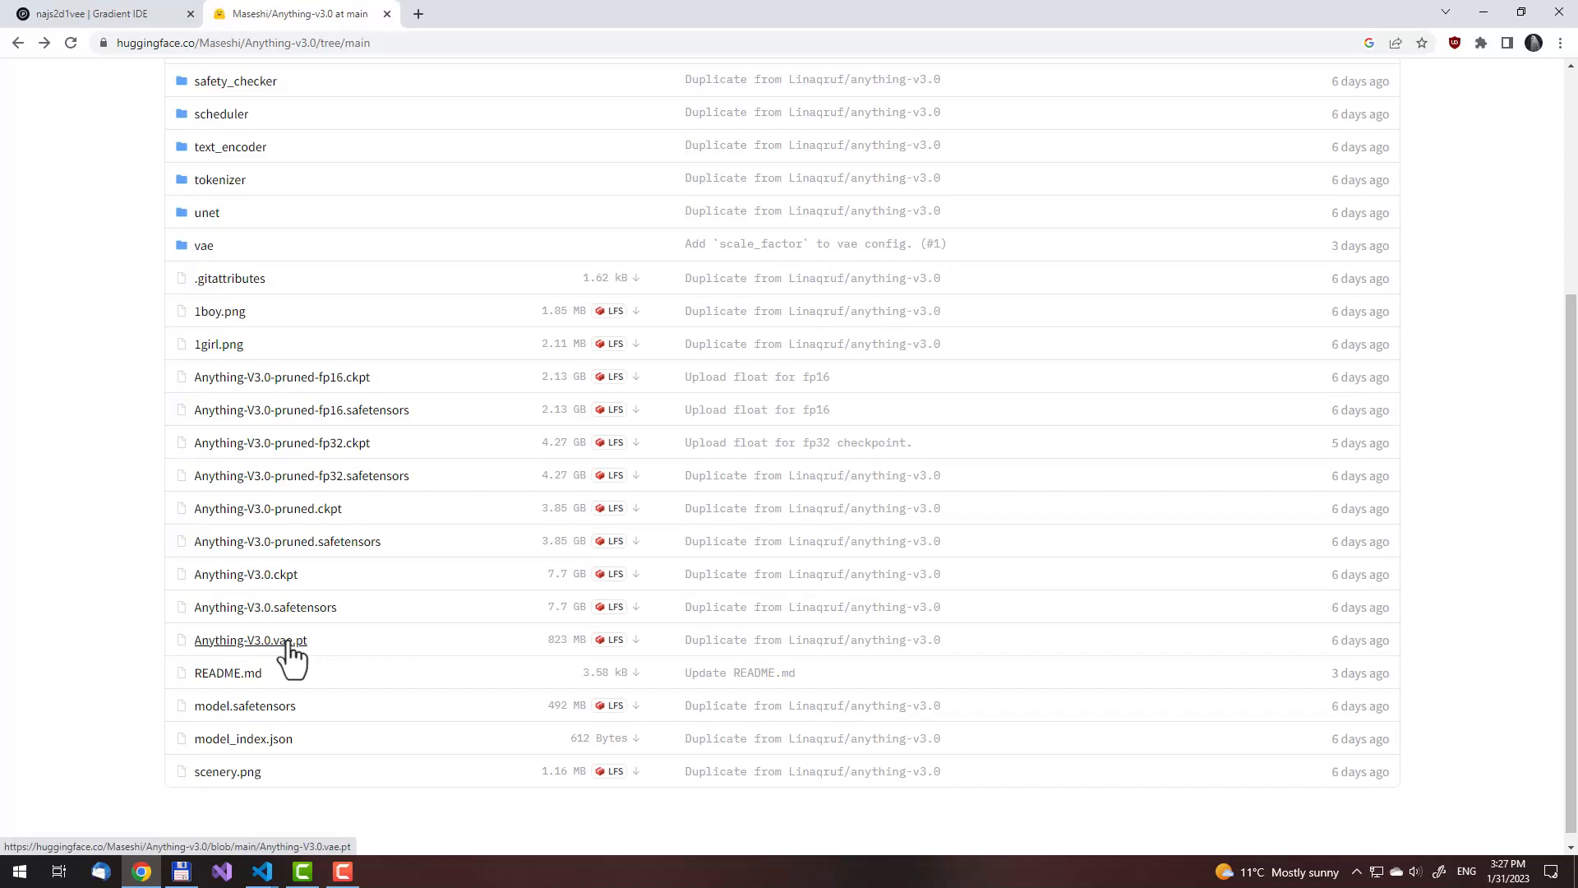
{"action": "mouse_move", "coordinate": [204, 245]}
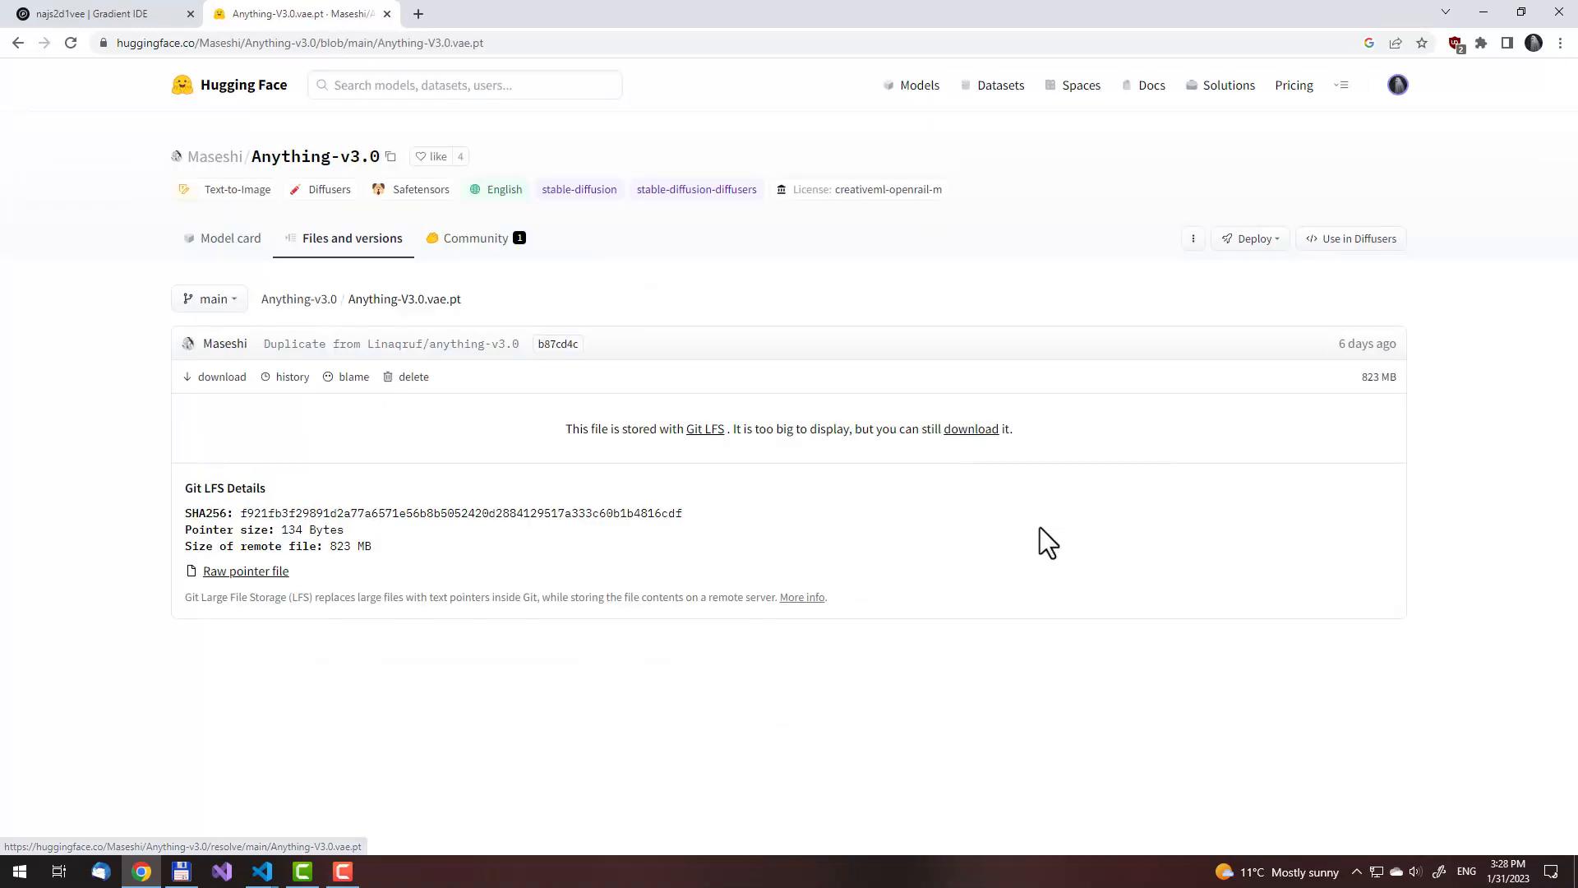
Download Anything-V3.0.vae.pt with wget and move it into the vae folder, confirming with dir
{"action": "left_click", "coordinate": [90, 14]}
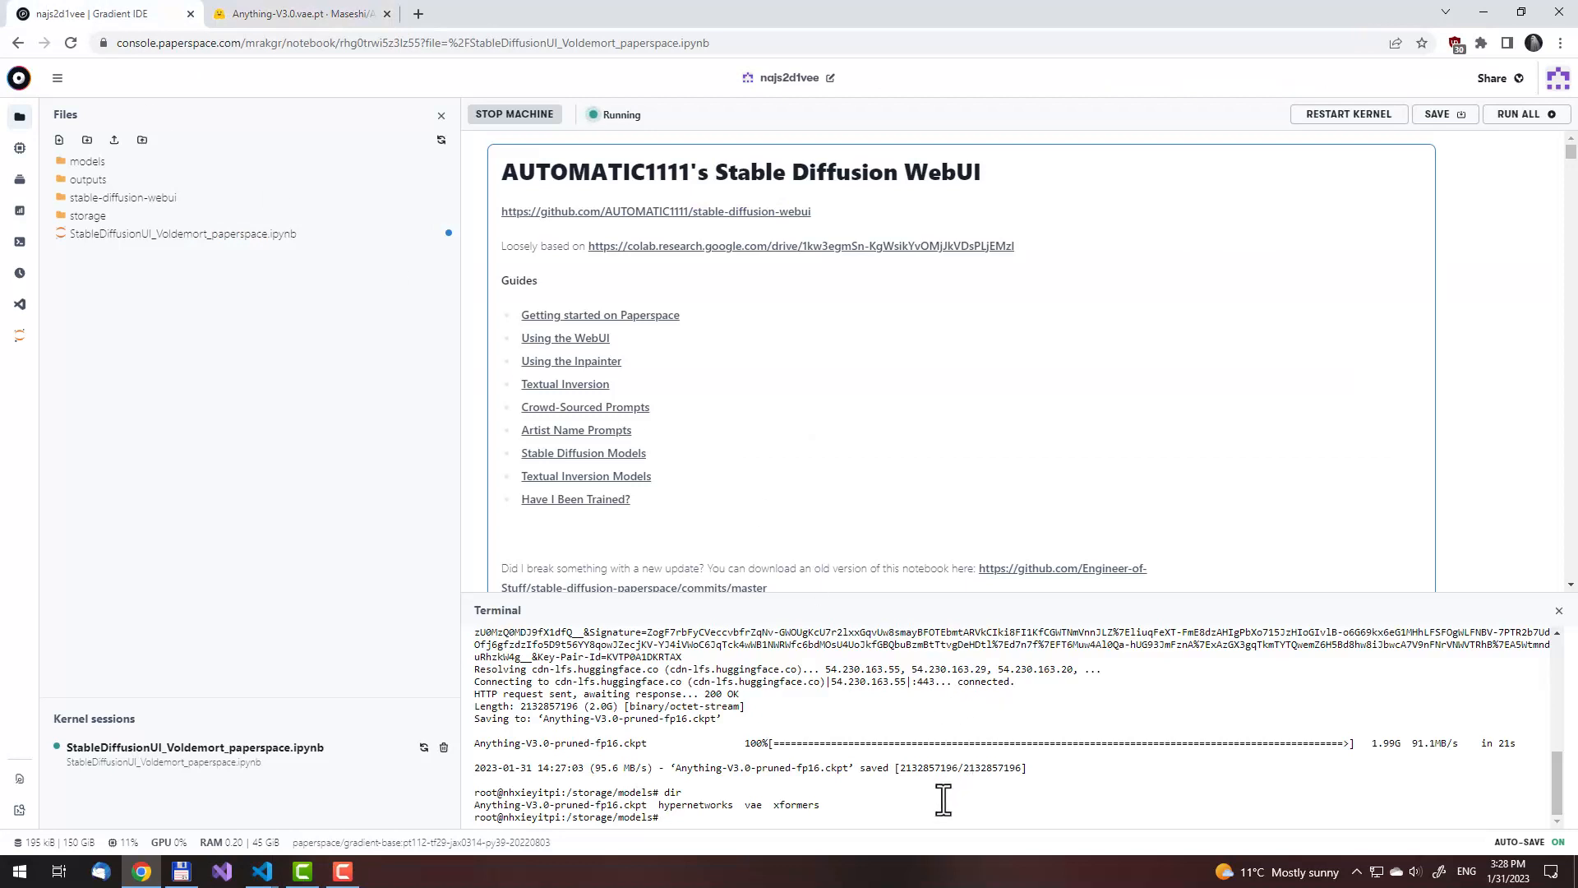
{"action": "type", "text": "wget"}
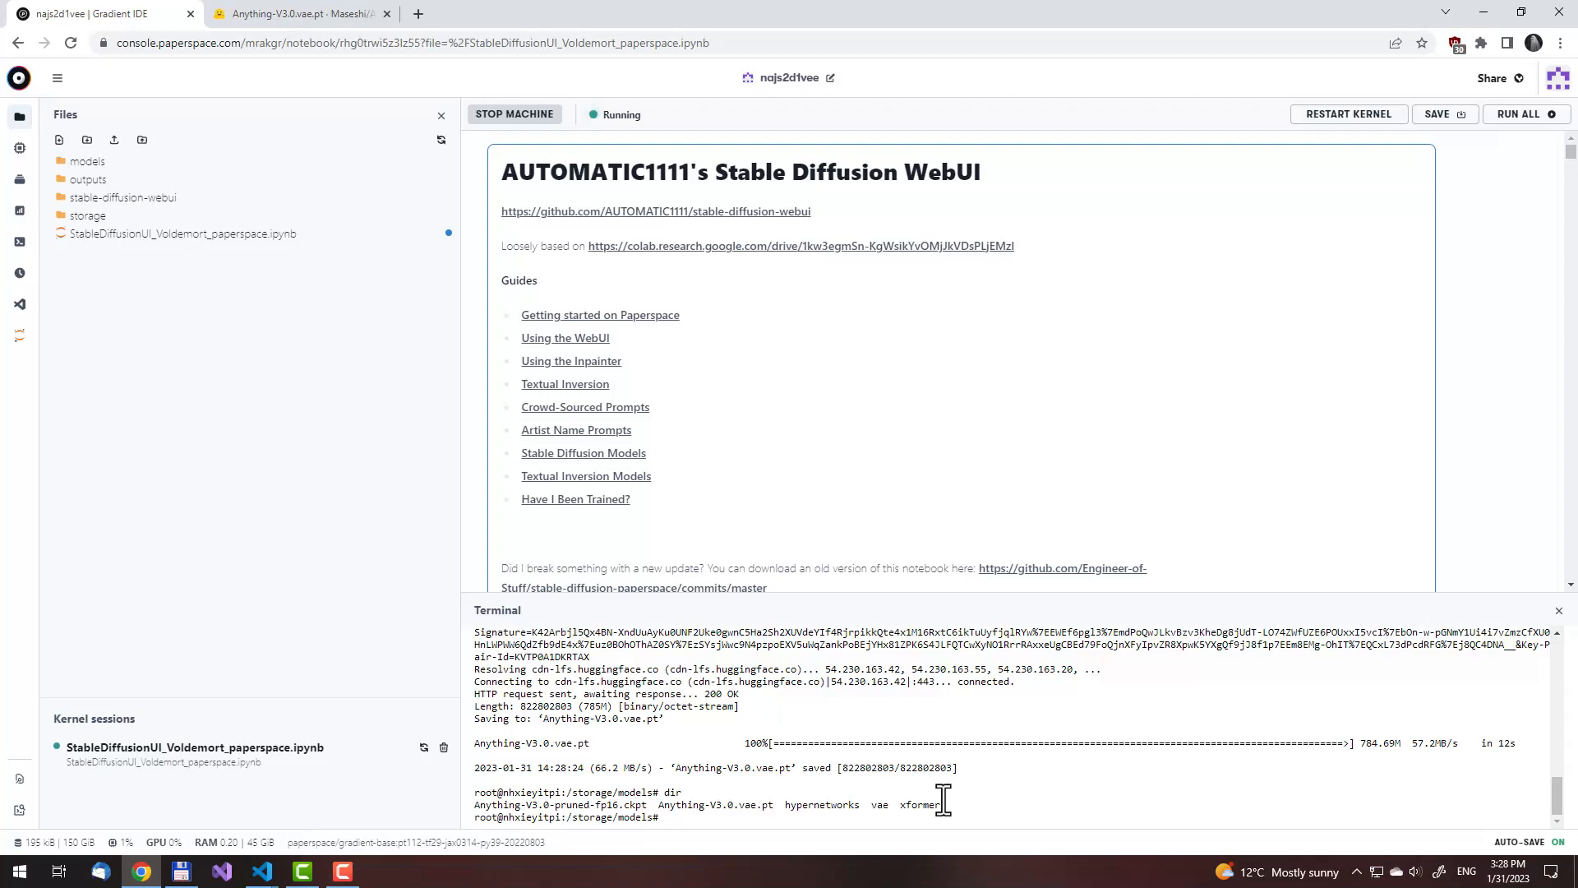
{"action": "type", "text": "mv"}
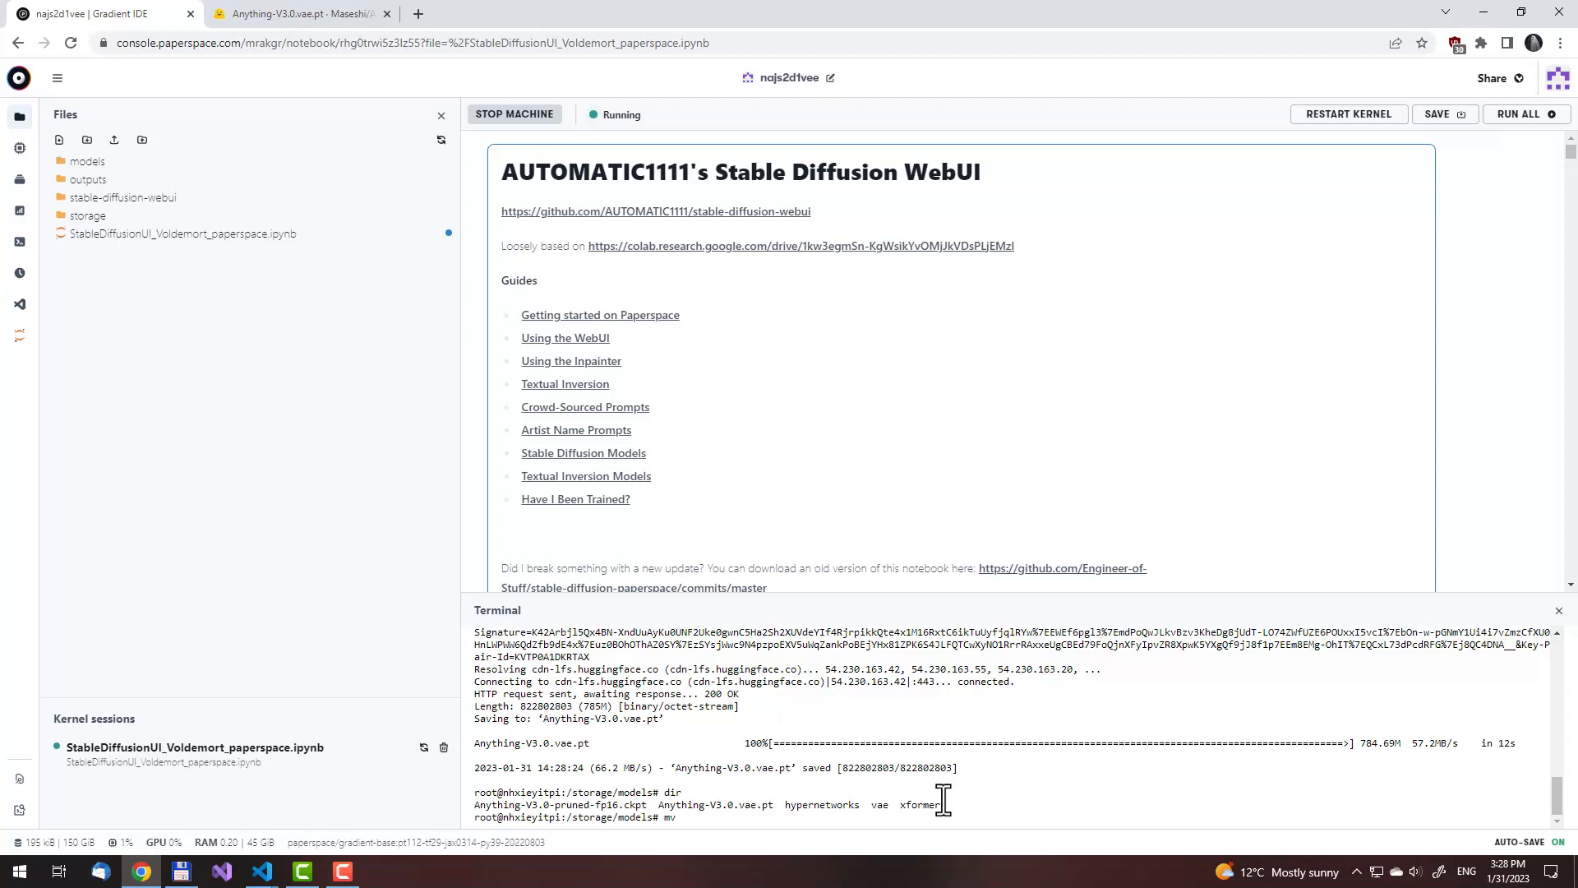
{"action": "type", "text": "Anything-V3.0.vae.pt vae"}
{"action": "type", "text": "dir"}
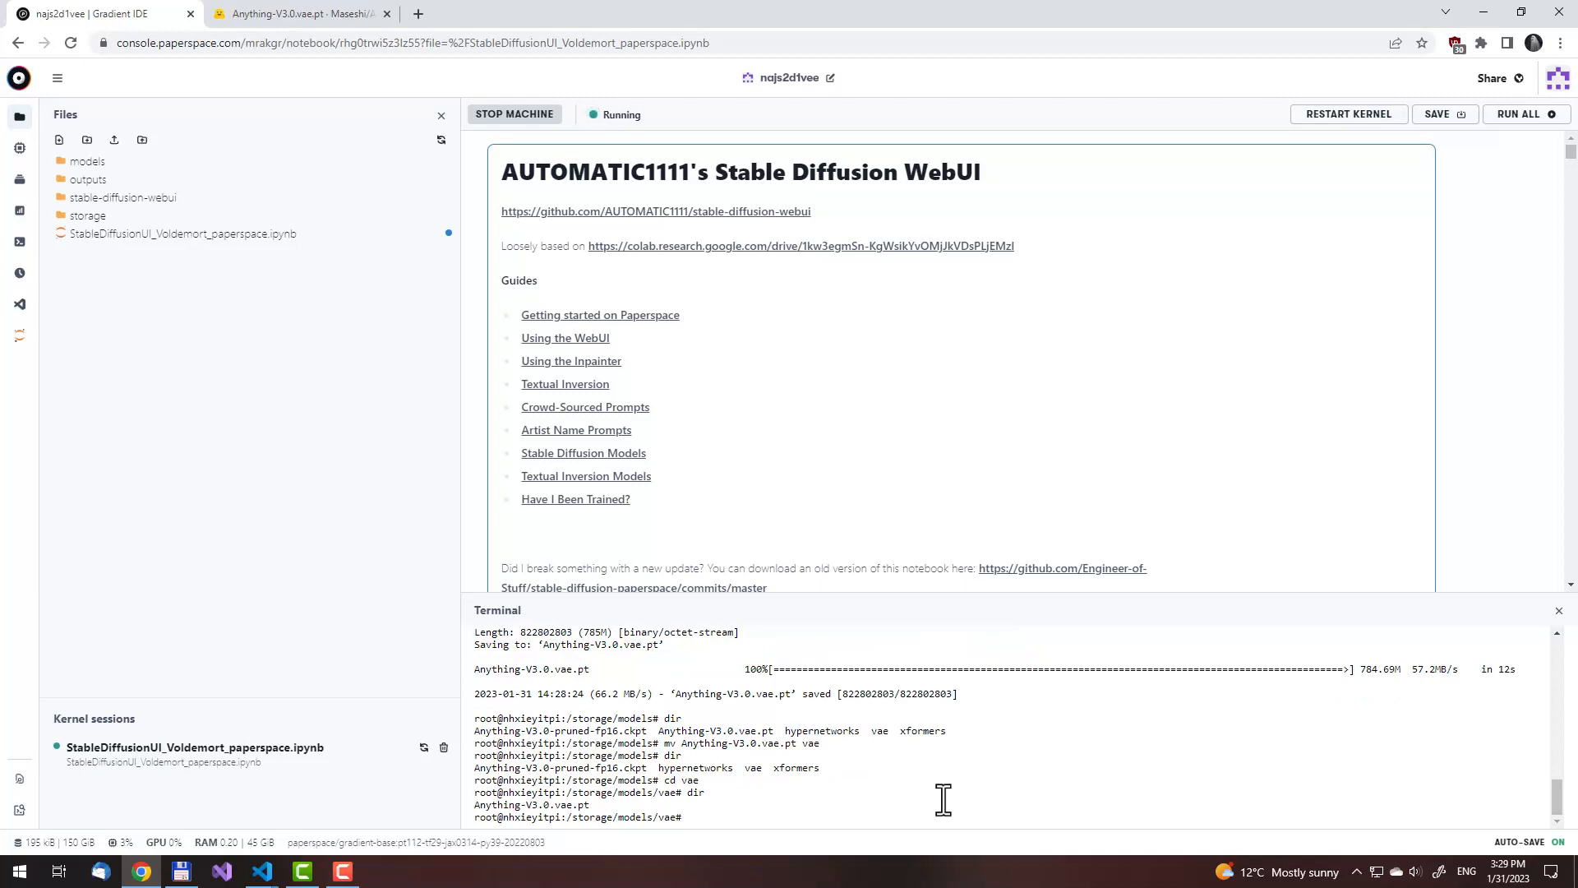
Run the webui update and install-requirements cells, hiding the file browser, and reach the model-linking cell
{"action": "left_click", "coordinate": [182, 232]}
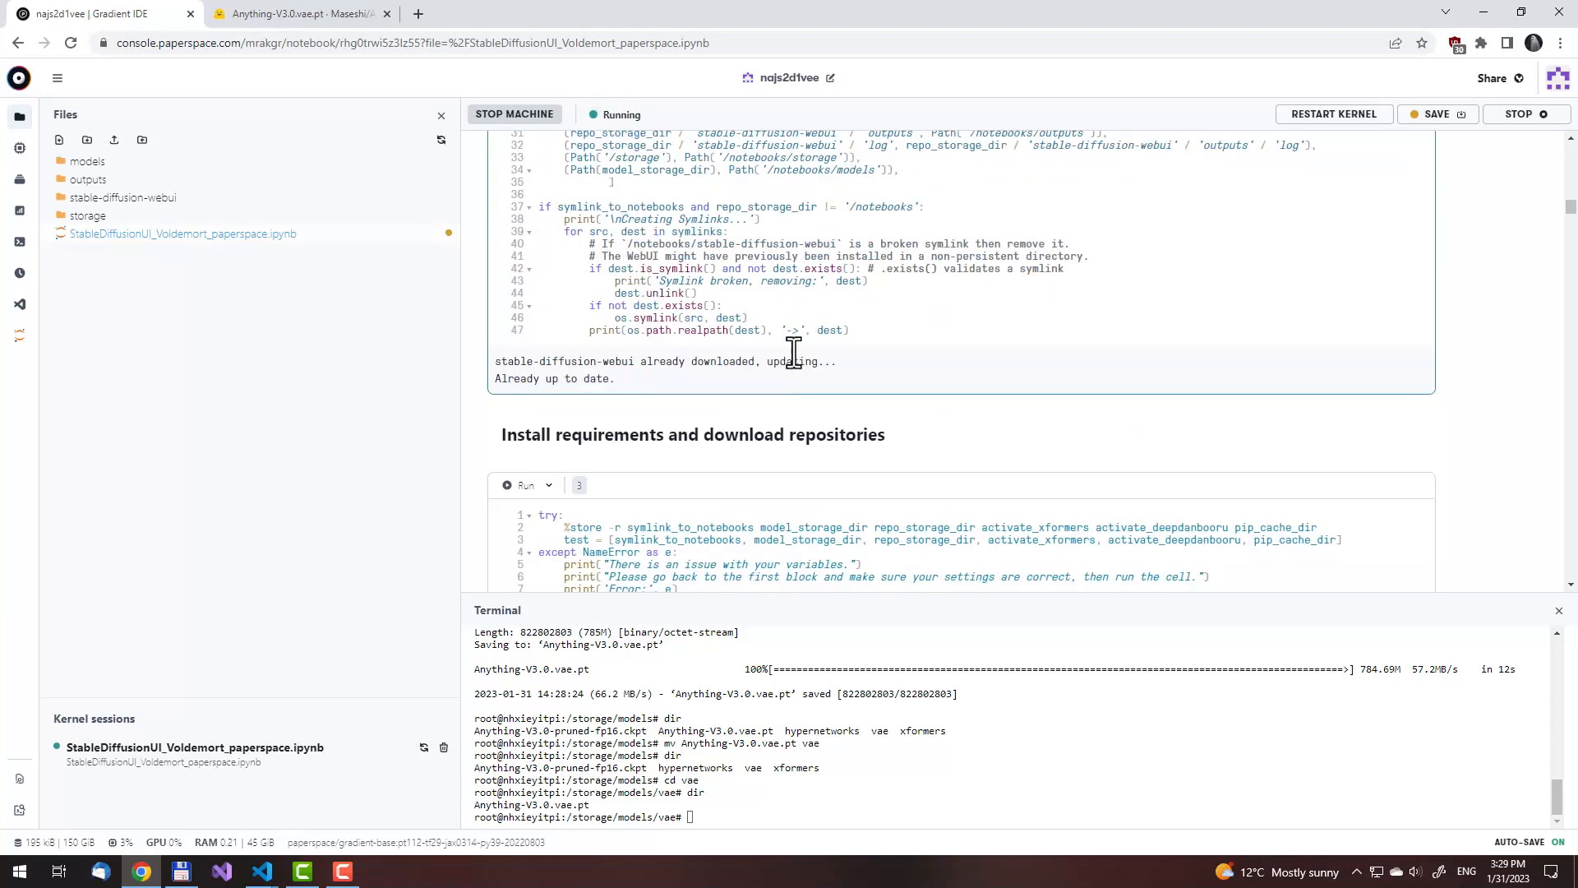
{"action": "scroll", "scroll_direction": "down", "scroll_amount": 3}
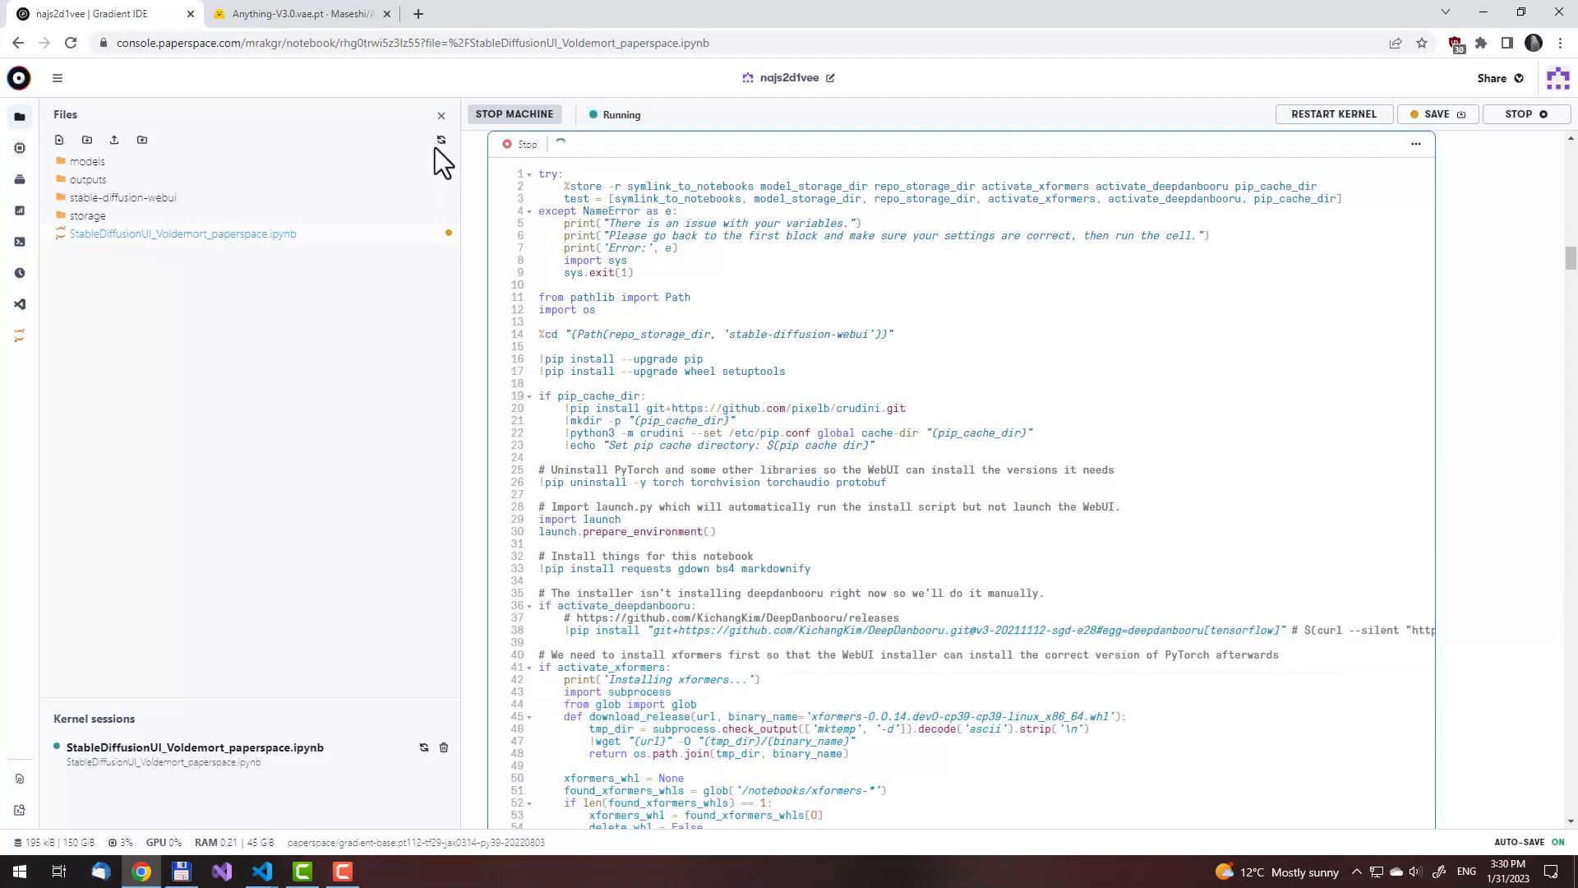
{"action": "left_click", "coordinate": [440, 115]}
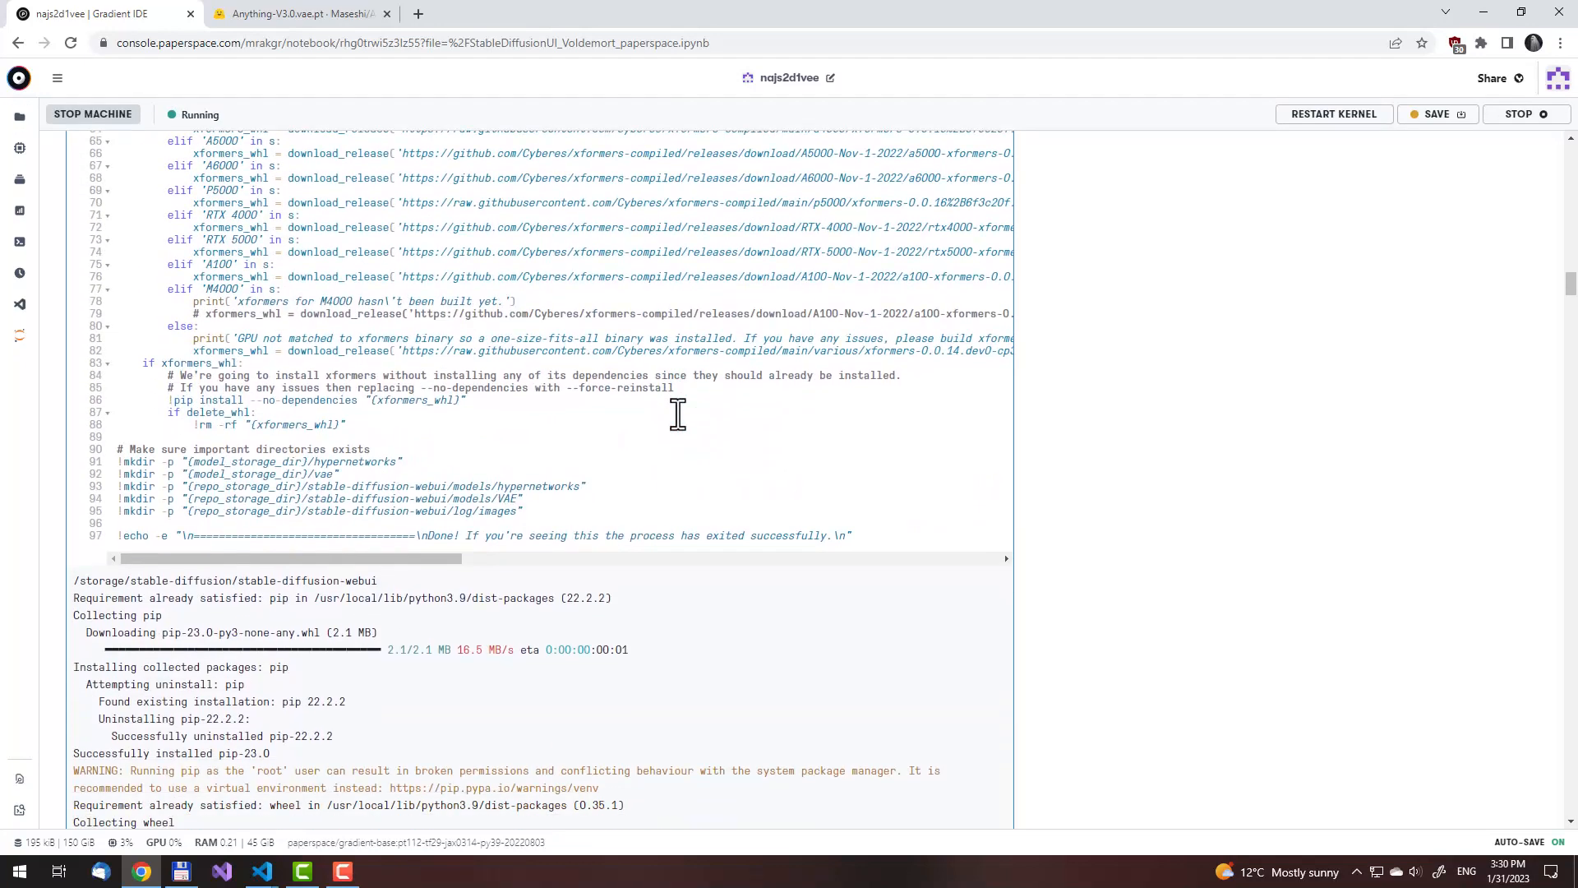
{"action": "scroll", "scroll_direction": "down", "scroll_amount": 3}
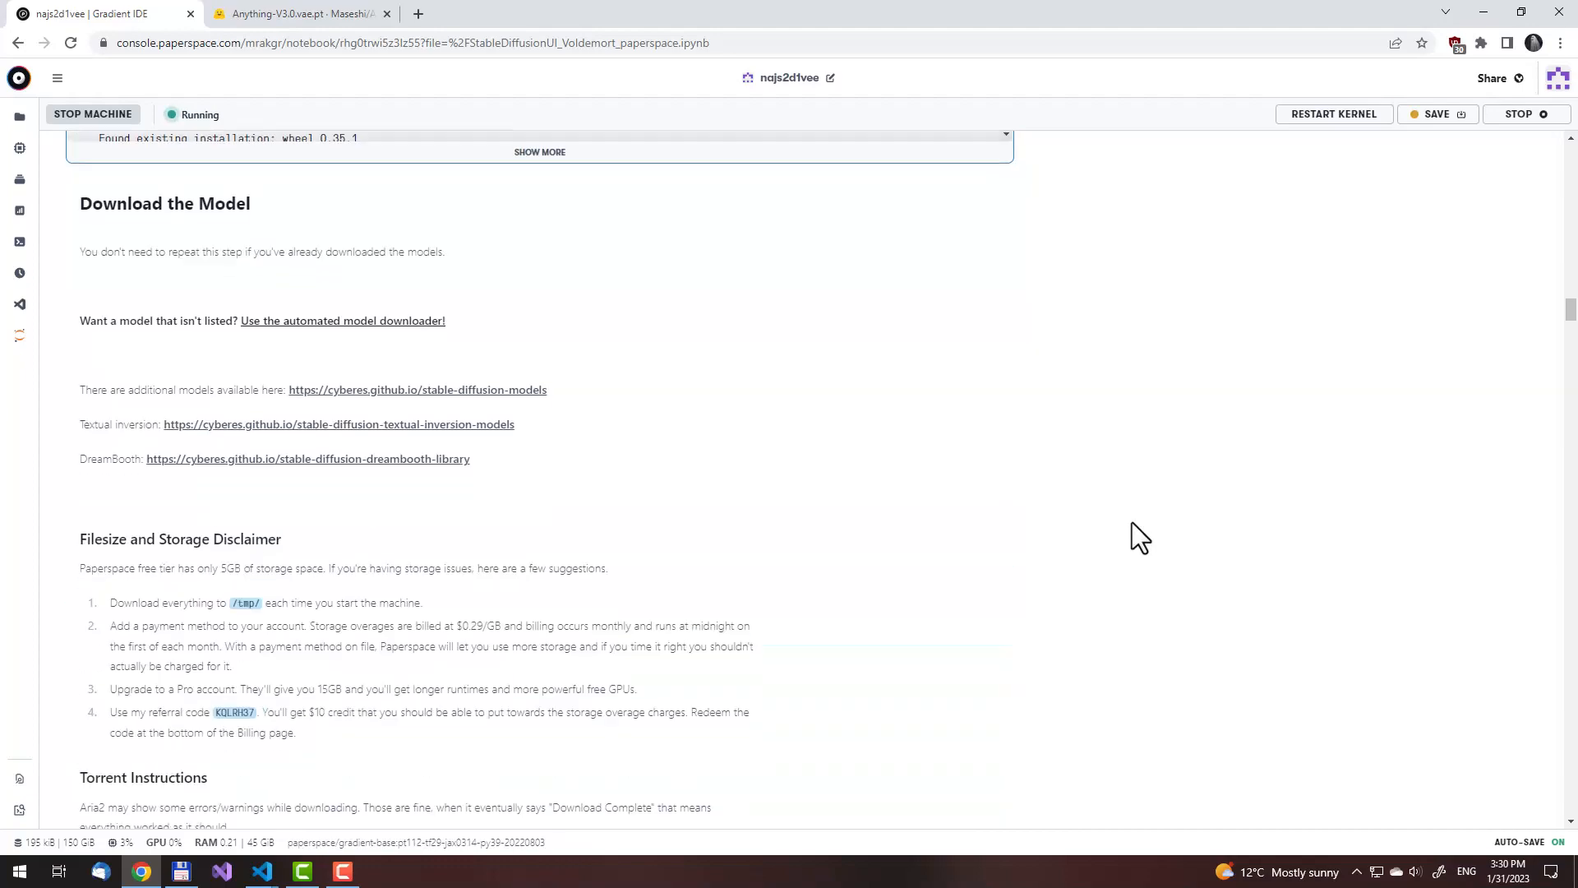
{"action": "scroll", "scroll_direction": "down", "scroll_amount": 3}
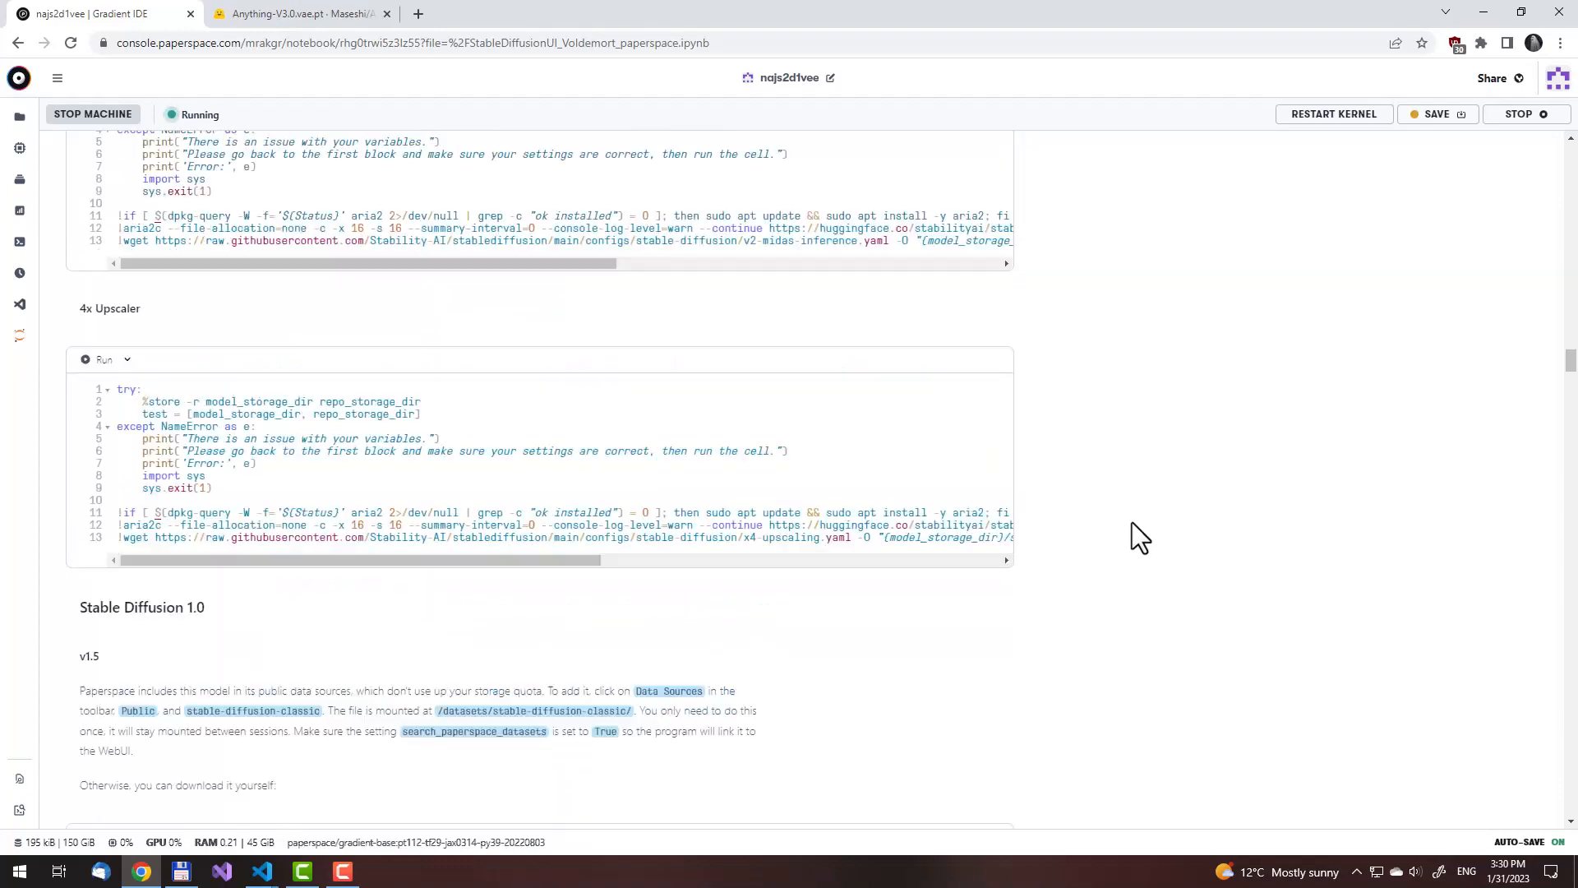
{"action": "scroll", "scroll_direction": "down", "scroll_amount": 3}
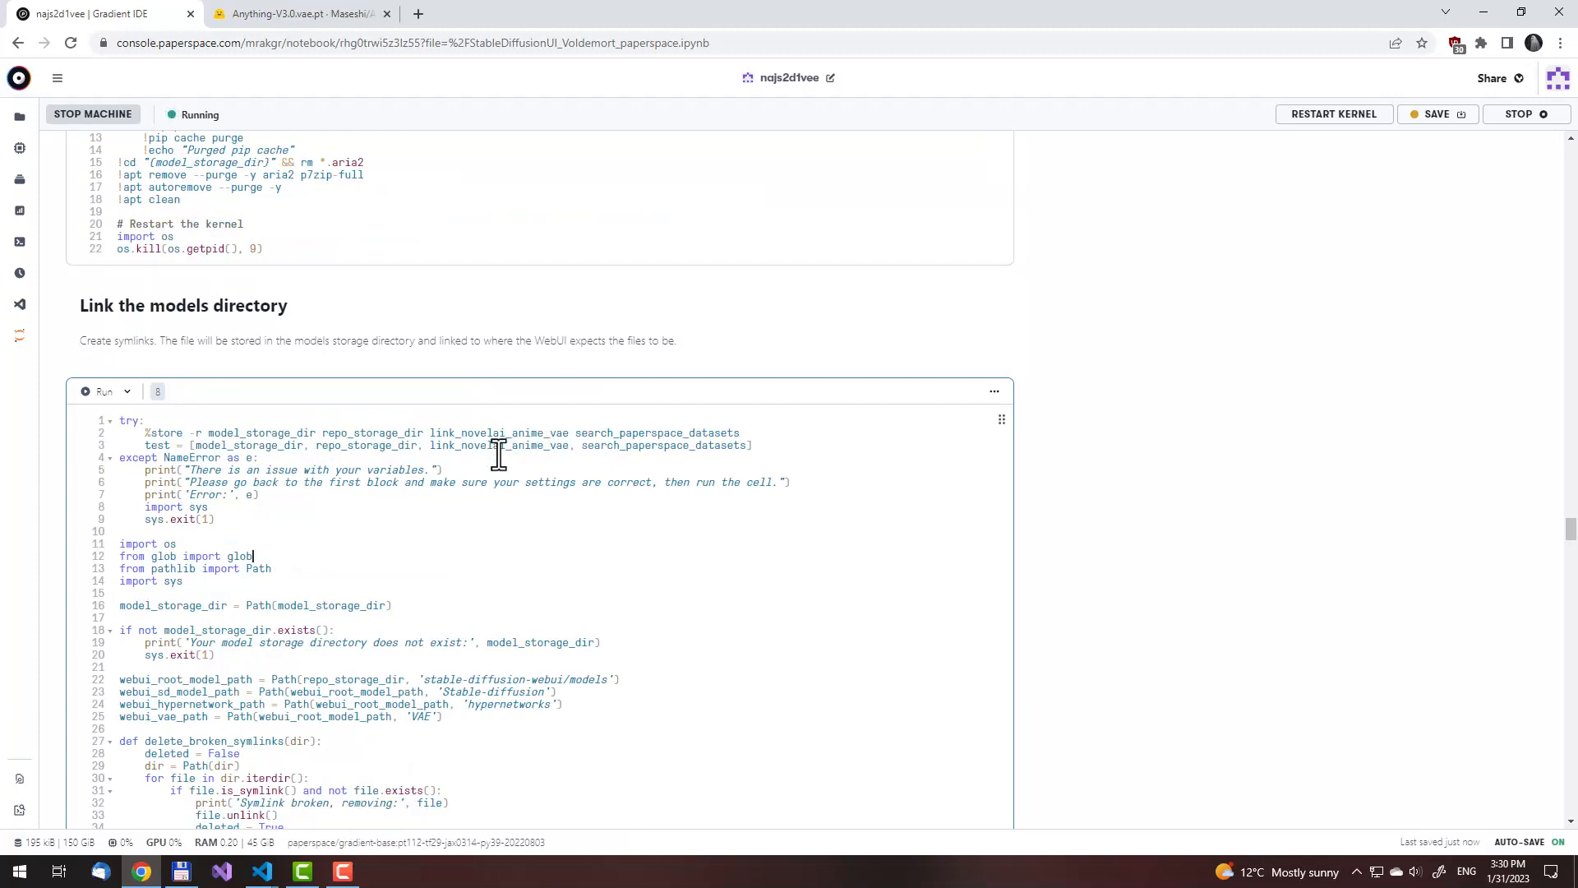
Run the 'Link the models directory' cell and scroll down to the 'Launch the WebUI' cell
{"action": "left_click", "coordinate": [102, 391]}
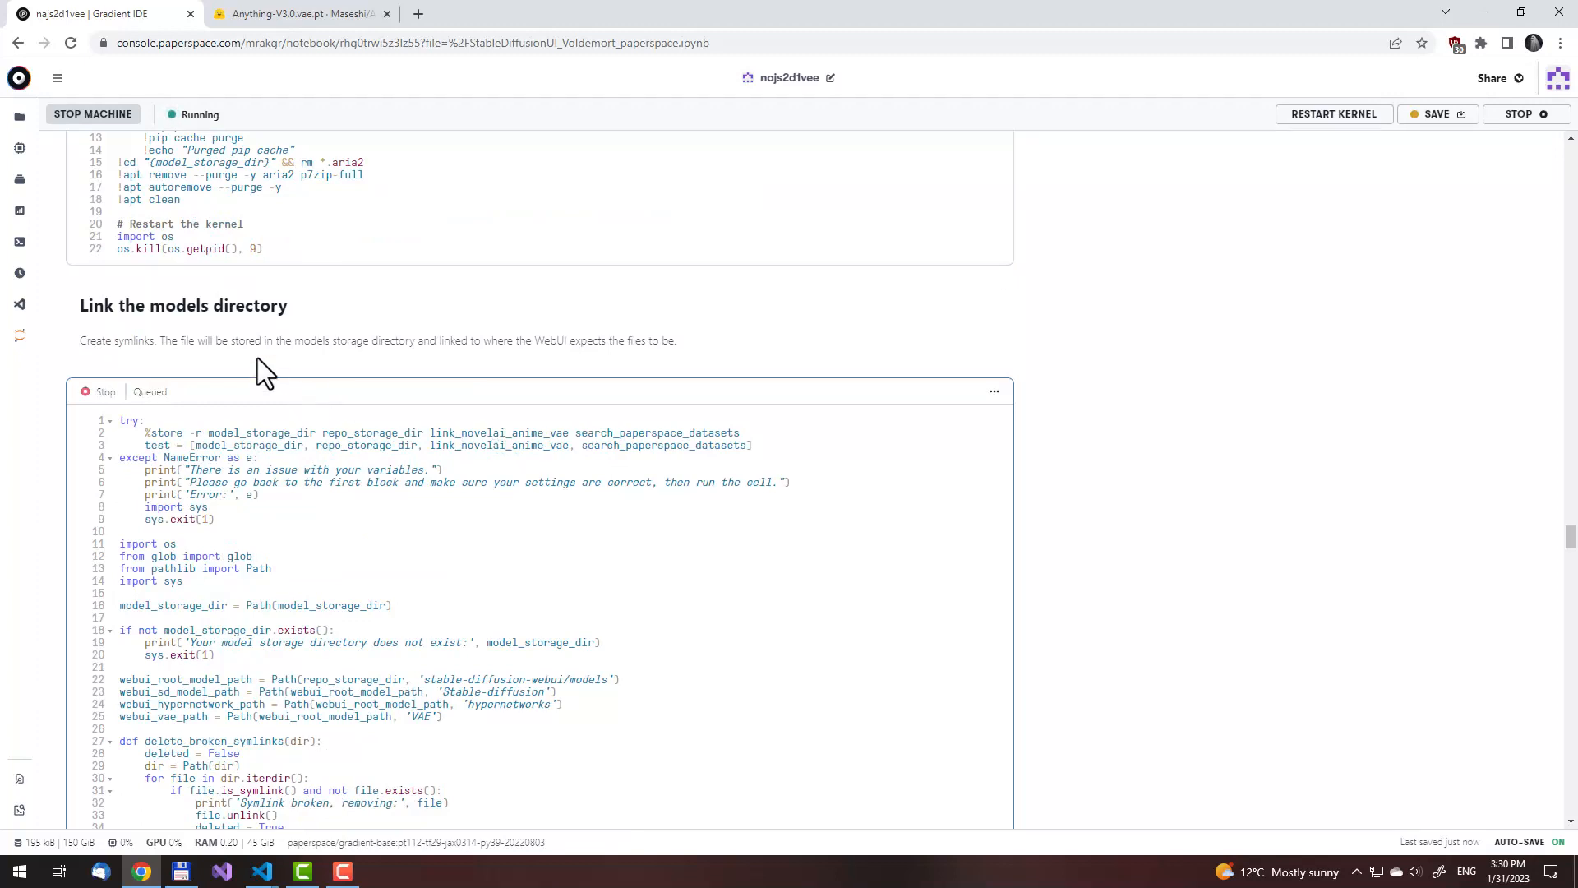
{"action": "scroll", "scroll_direction": "down", "scroll_amount": 3}
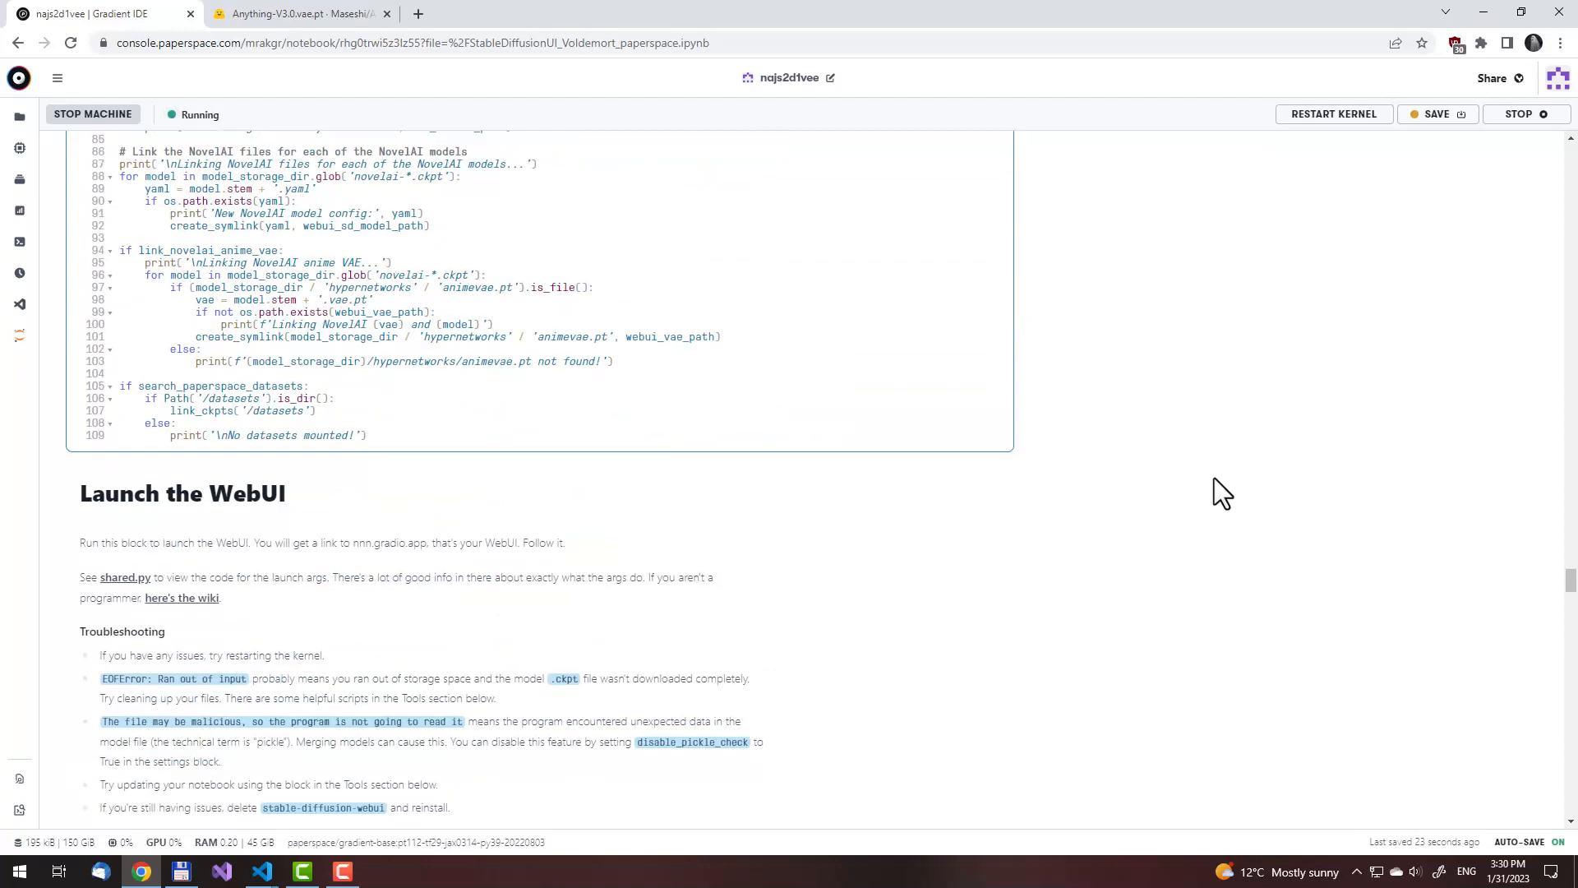
{"action": "scroll", "scroll_direction": "down", "scroll_amount": 3}
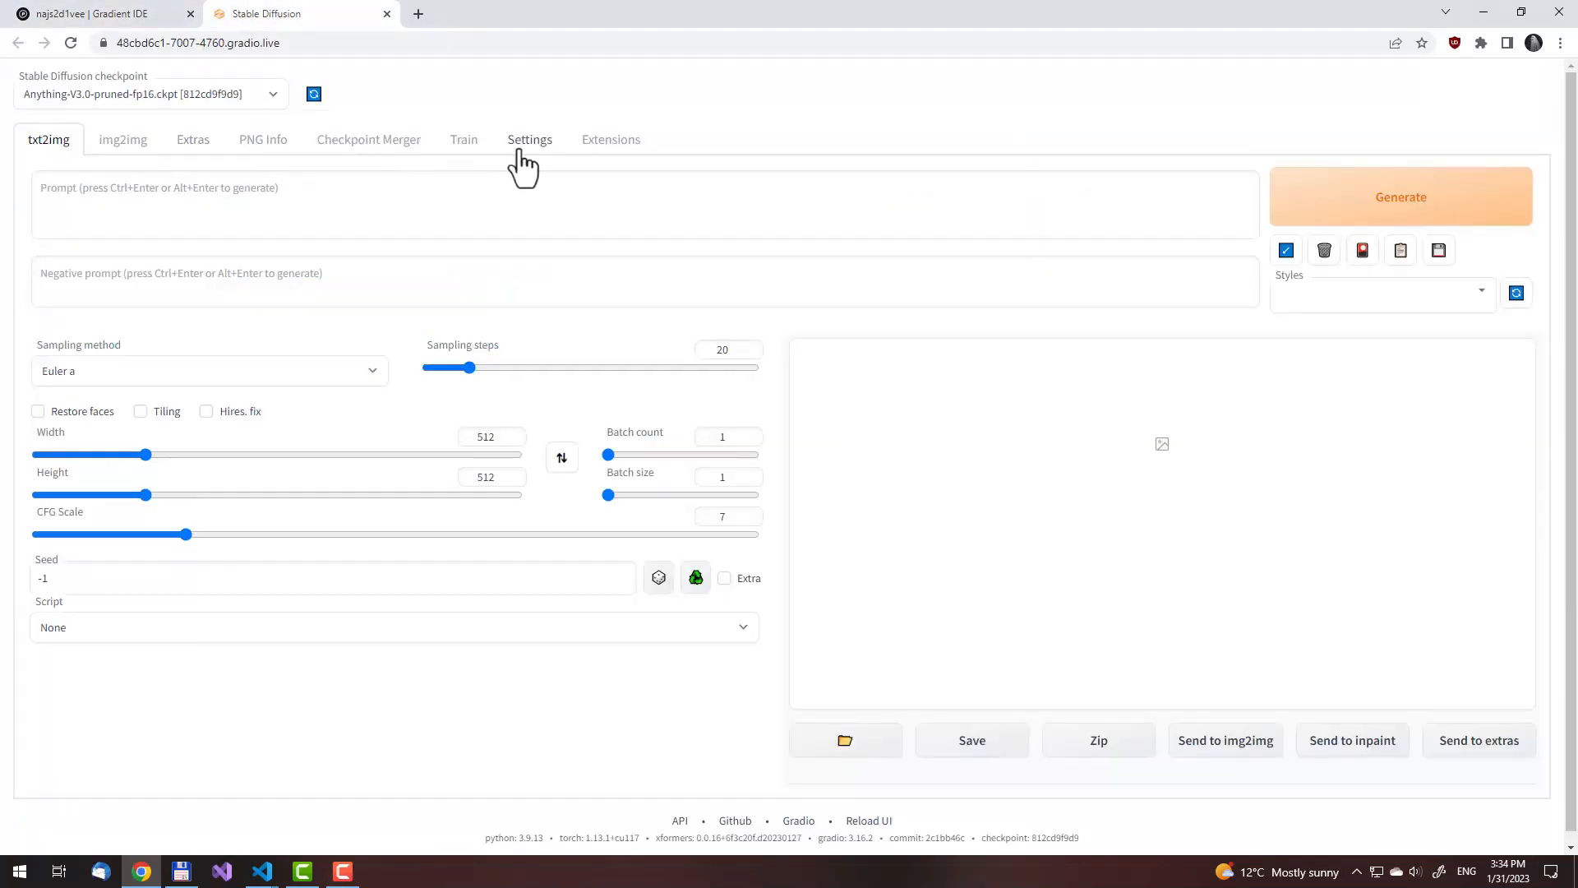
Set SD VAE to Anything-V3.0.vae.pt in Settings, apply it, and check the notebook log for loading
{"action": "left_click", "coordinate": [530, 138]}
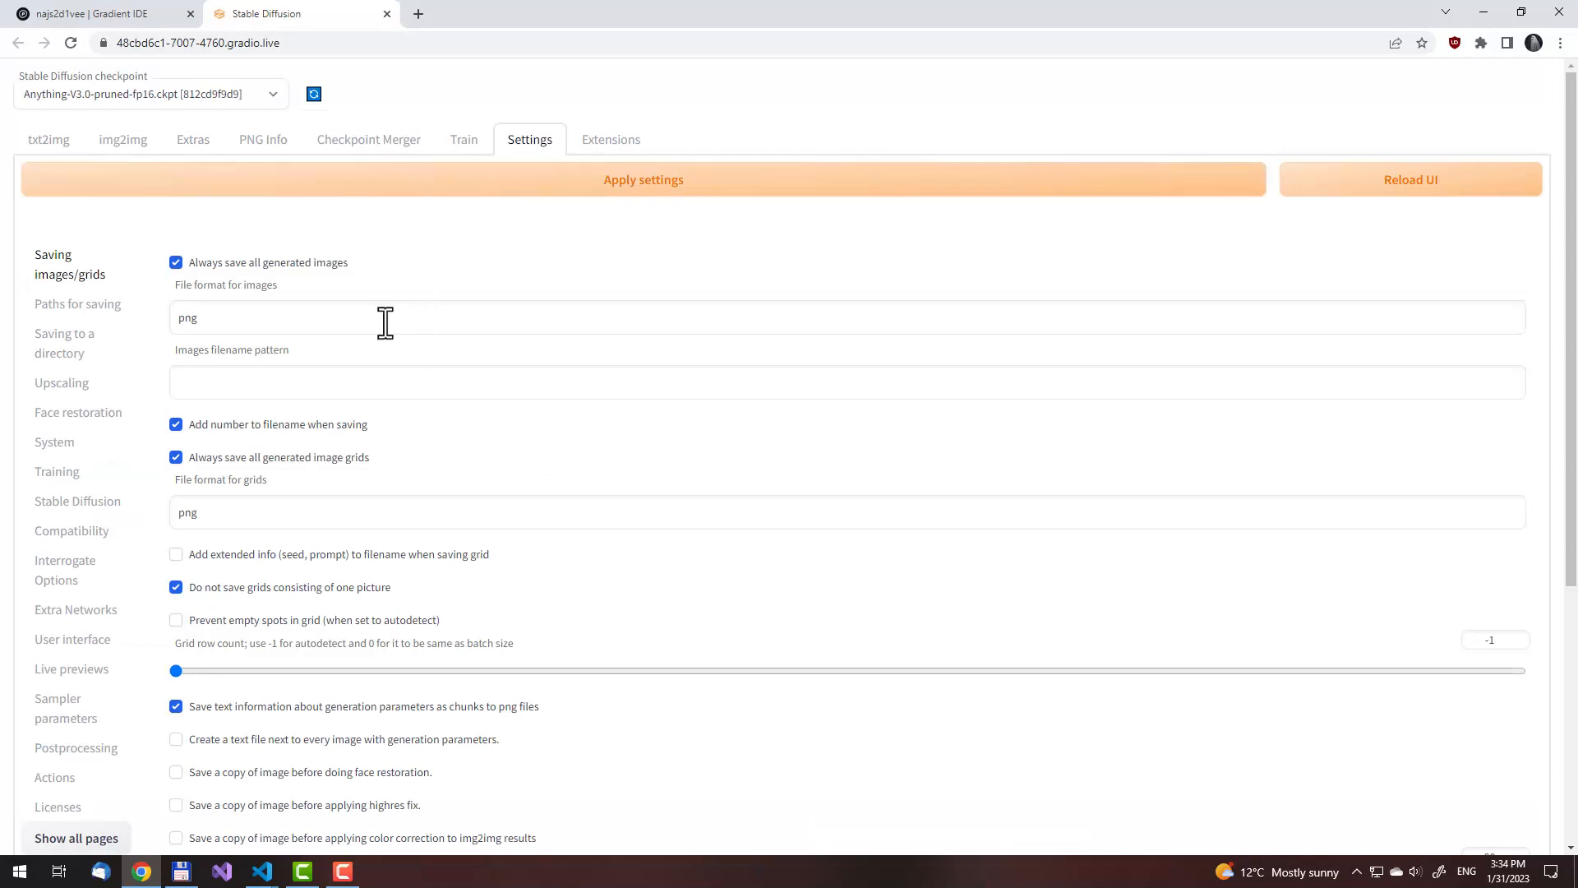
{"action": "left_click", "coordinate": [77, 501]}
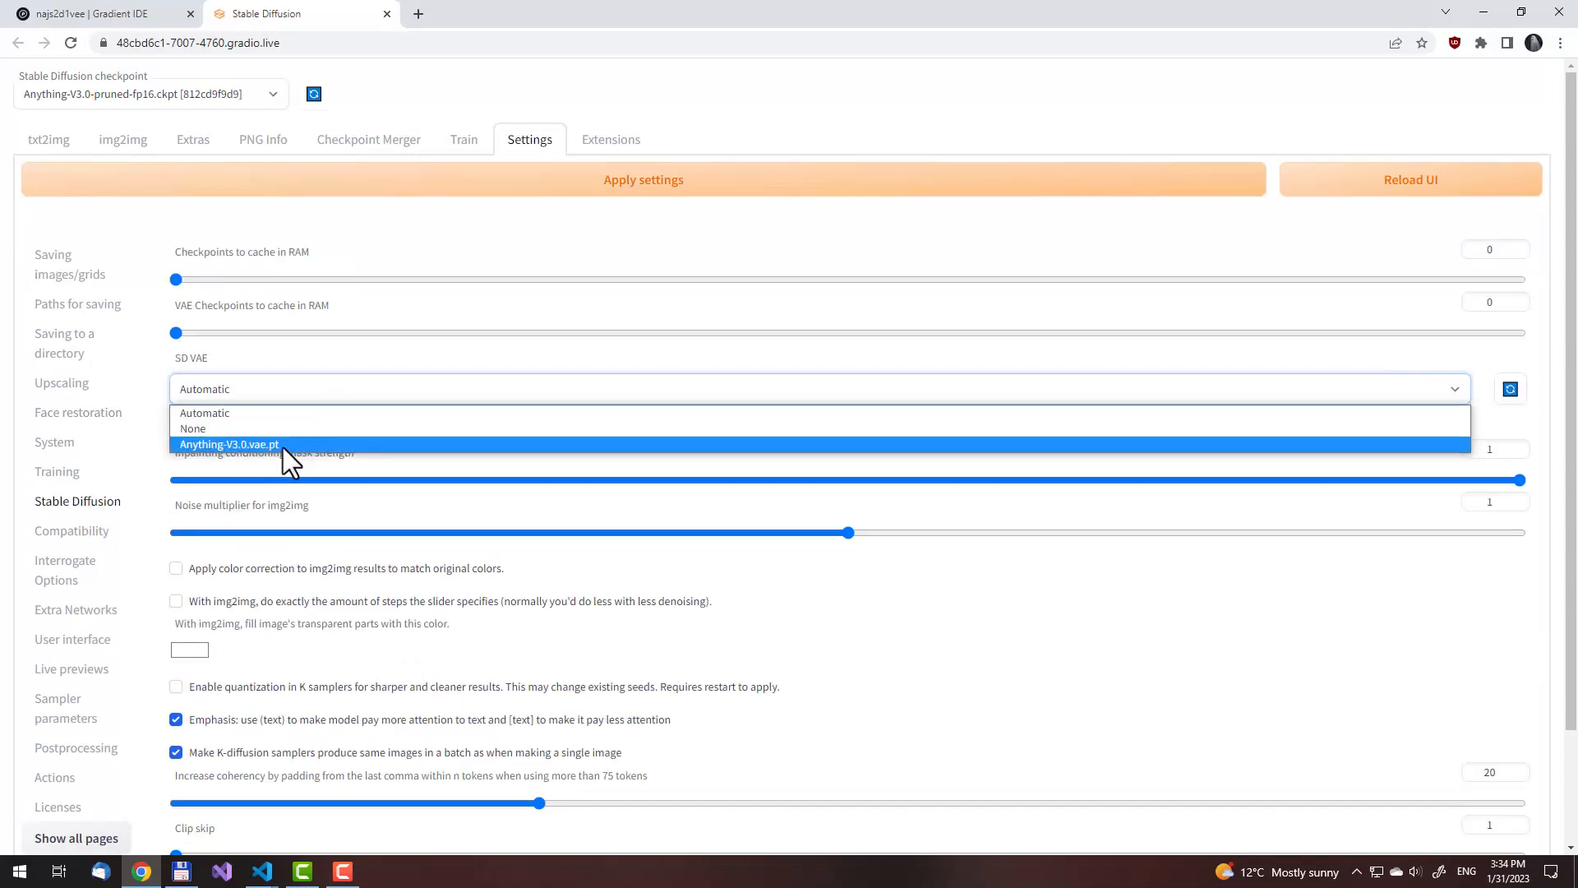
{"action": "left_click", "coordinate": [227, 444]}
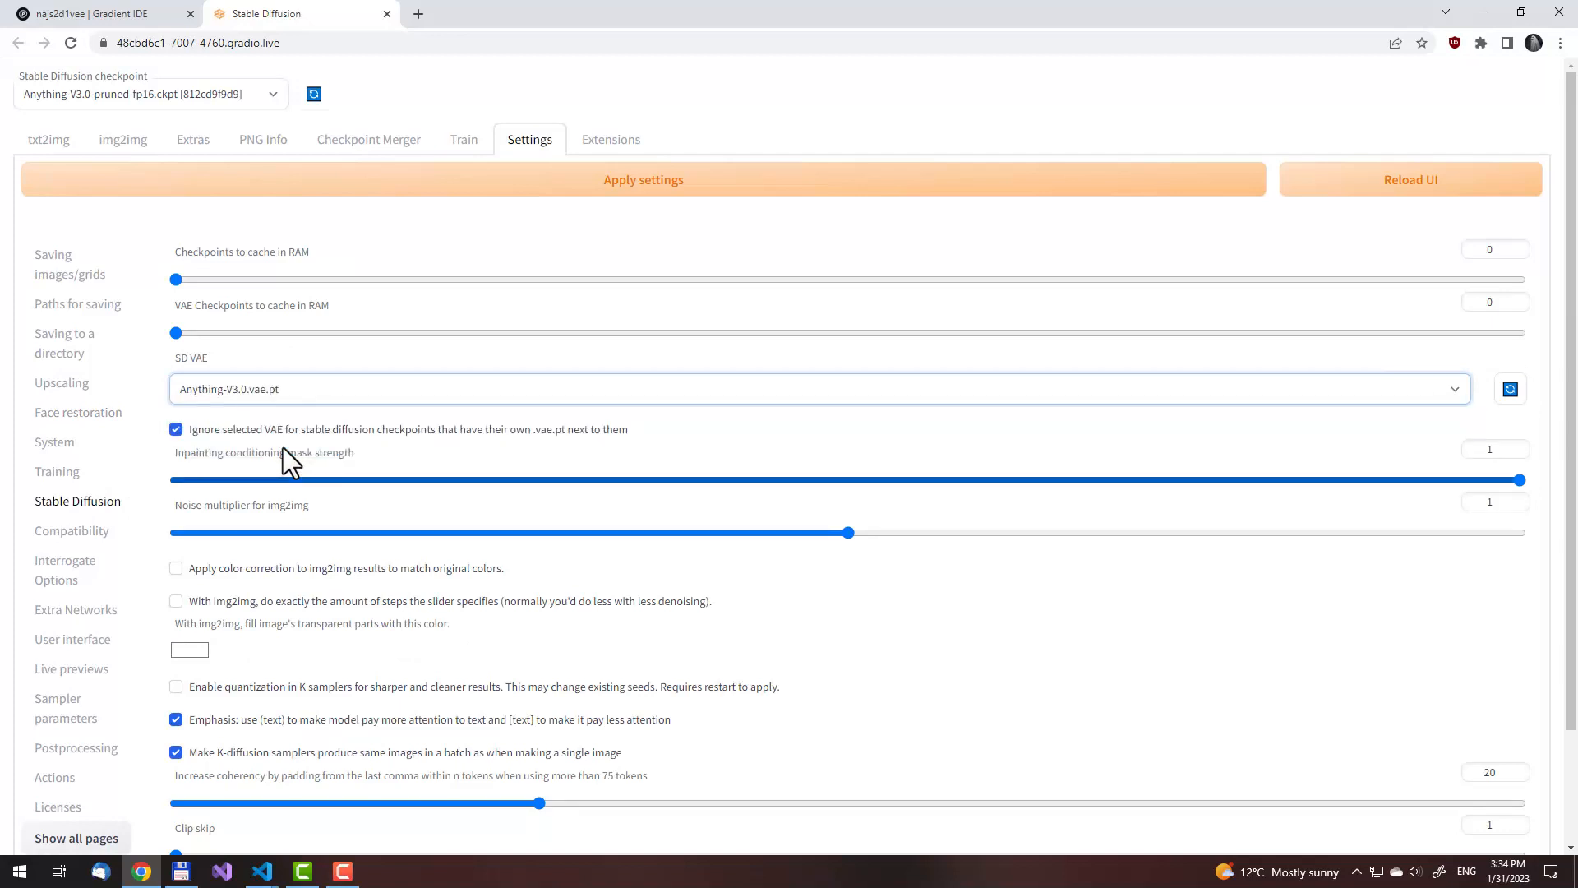
{"action": "left_click", "coordinate": [643, 179]}
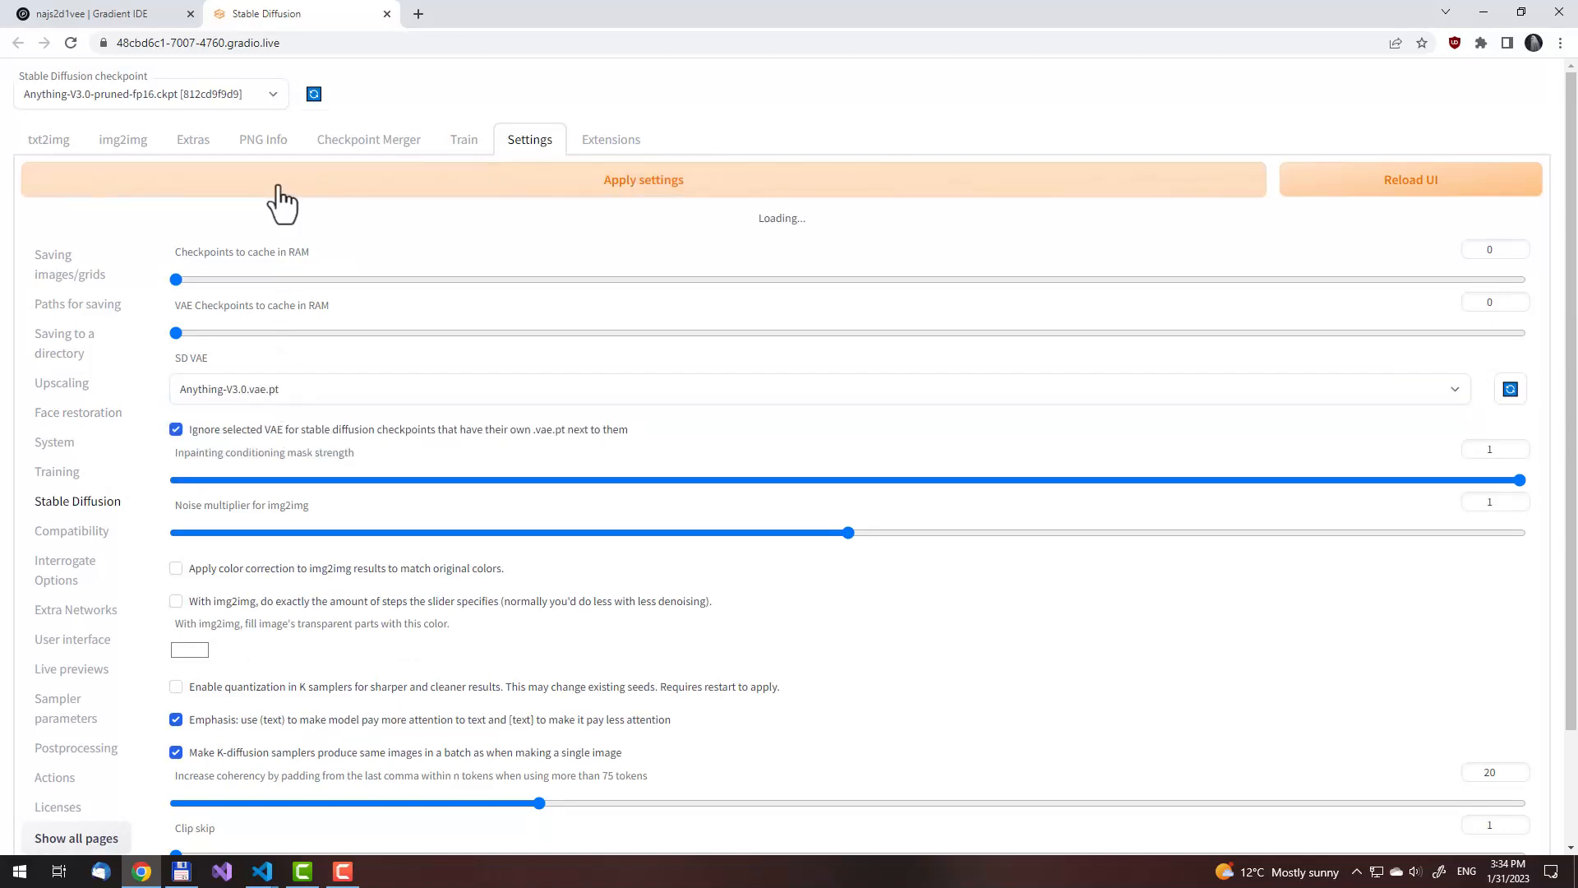
{"action": "left_click", "coordinate": [90, 13]}
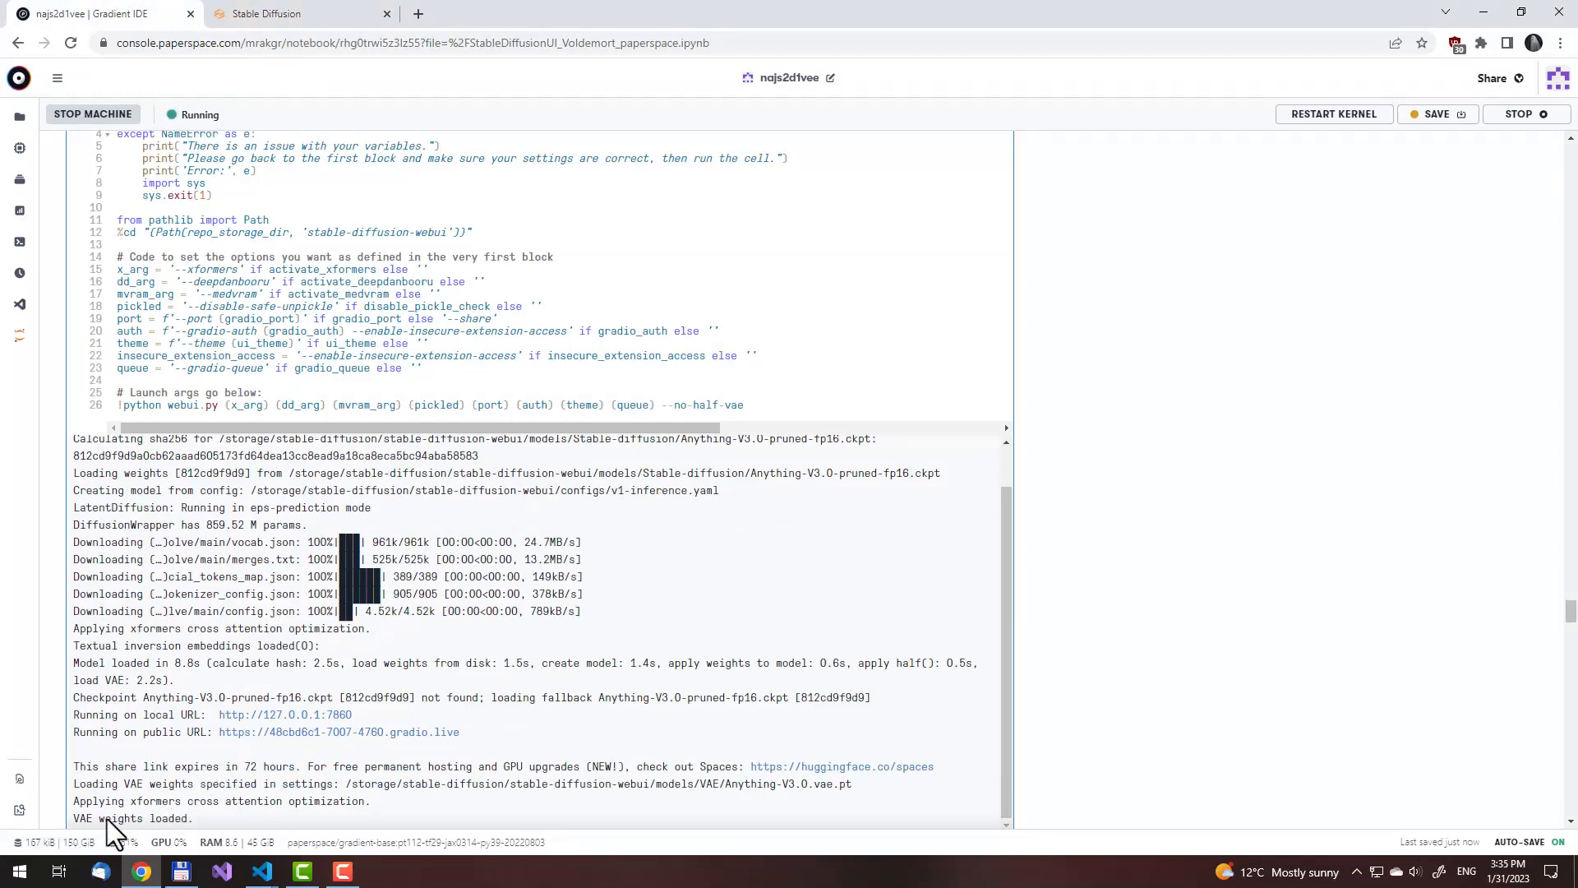
{"action": "mouse_move", "coordinate": [76, 834]}
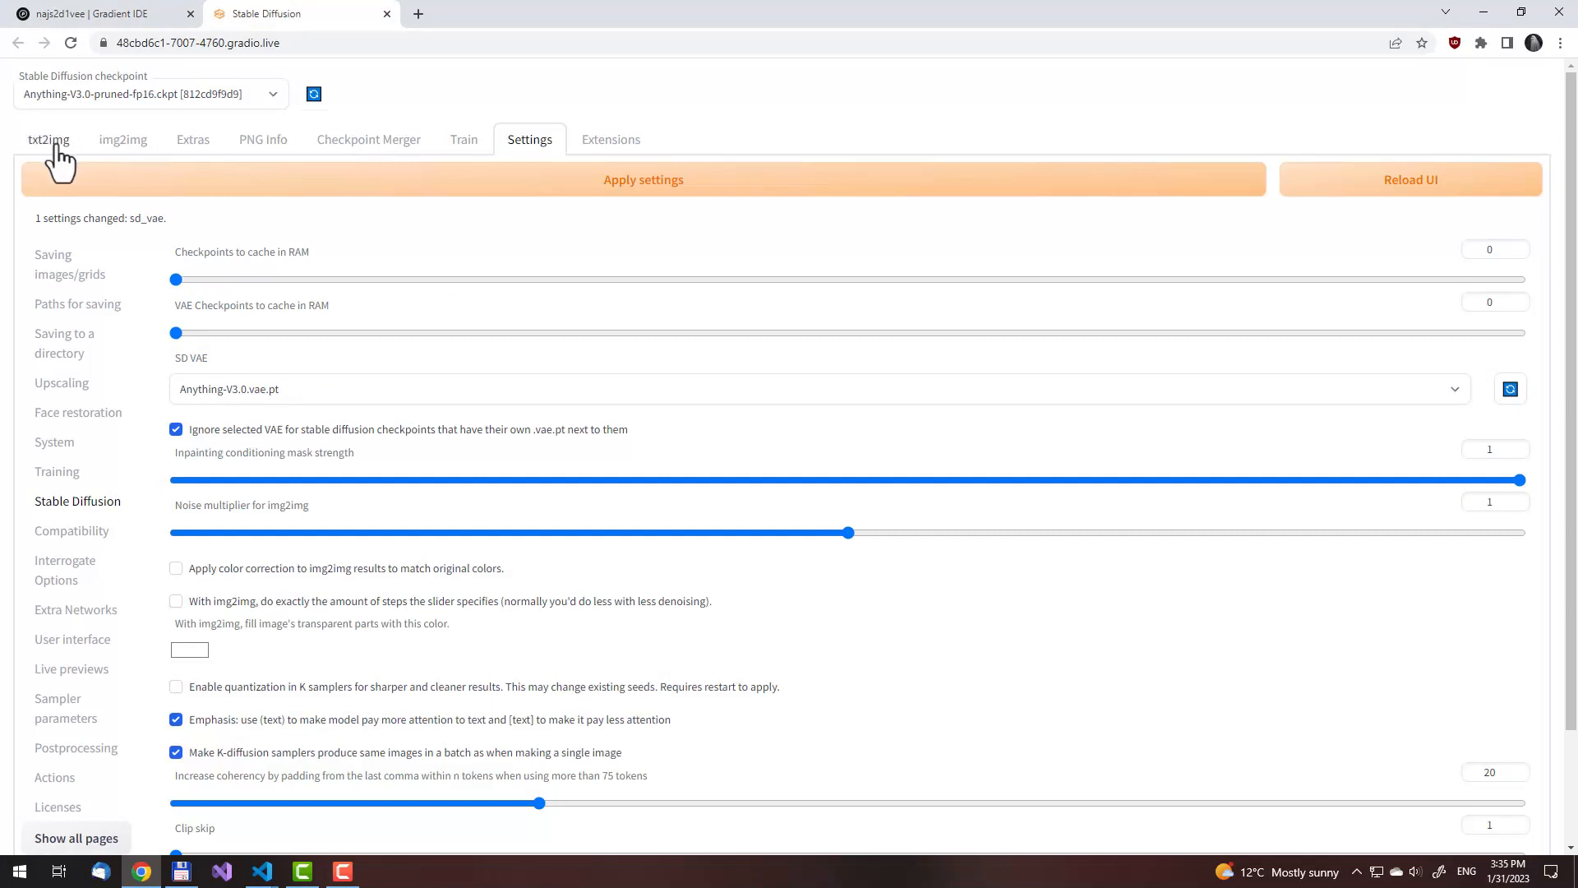
Generate a 'beautiful girl' image in txt2img and view the result in a new browser tab
{"action": "left_click", "coordinate": [48, 138]}
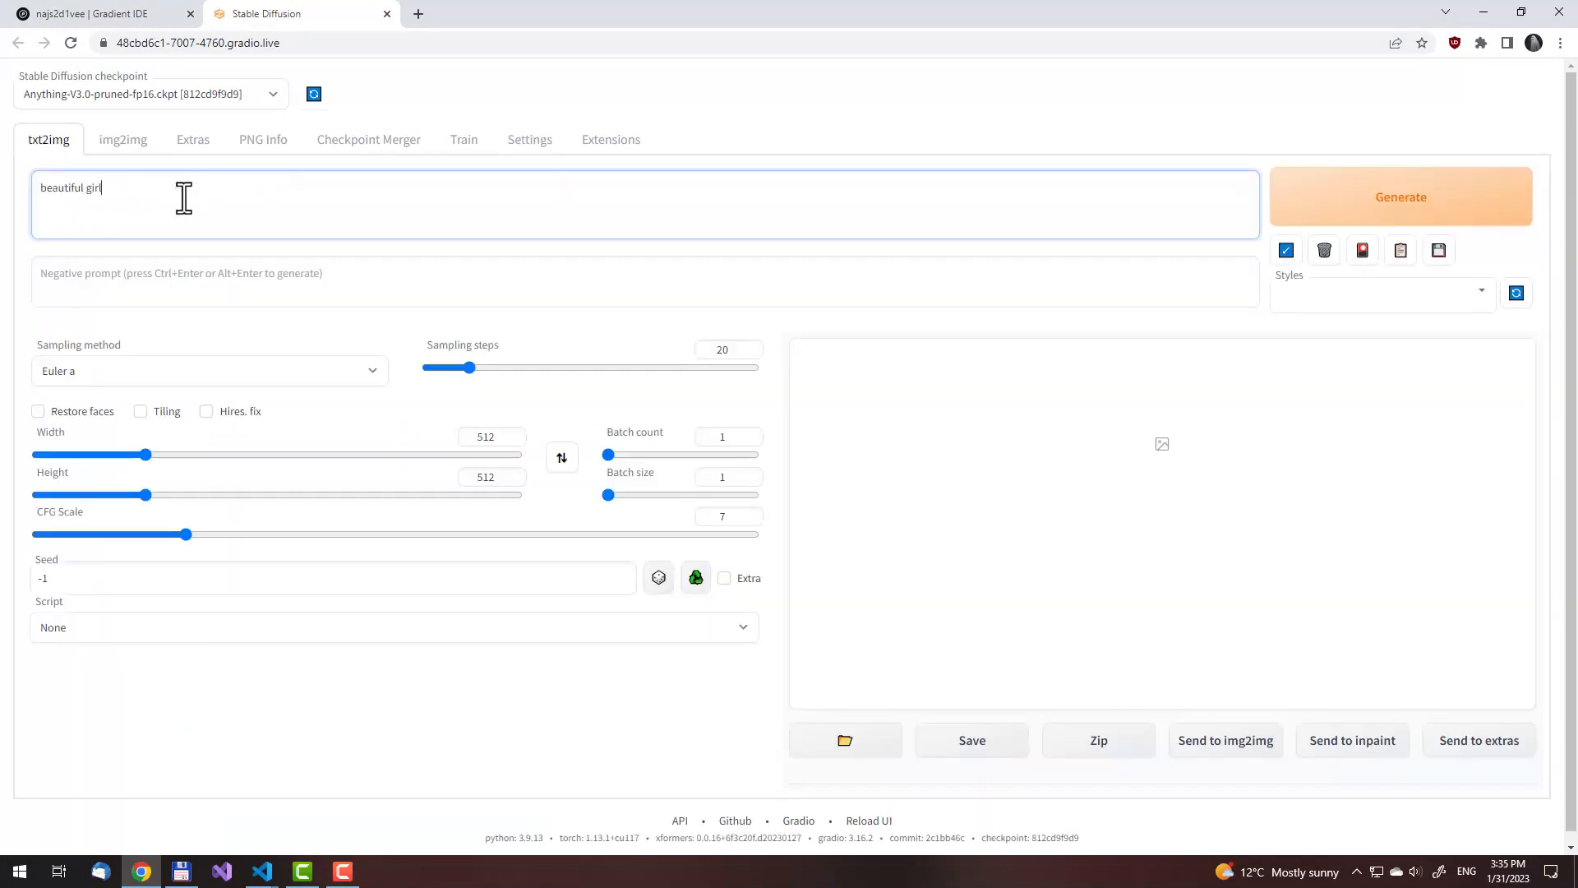
{"action": "left_click", "coordinate": [1399, 196]}
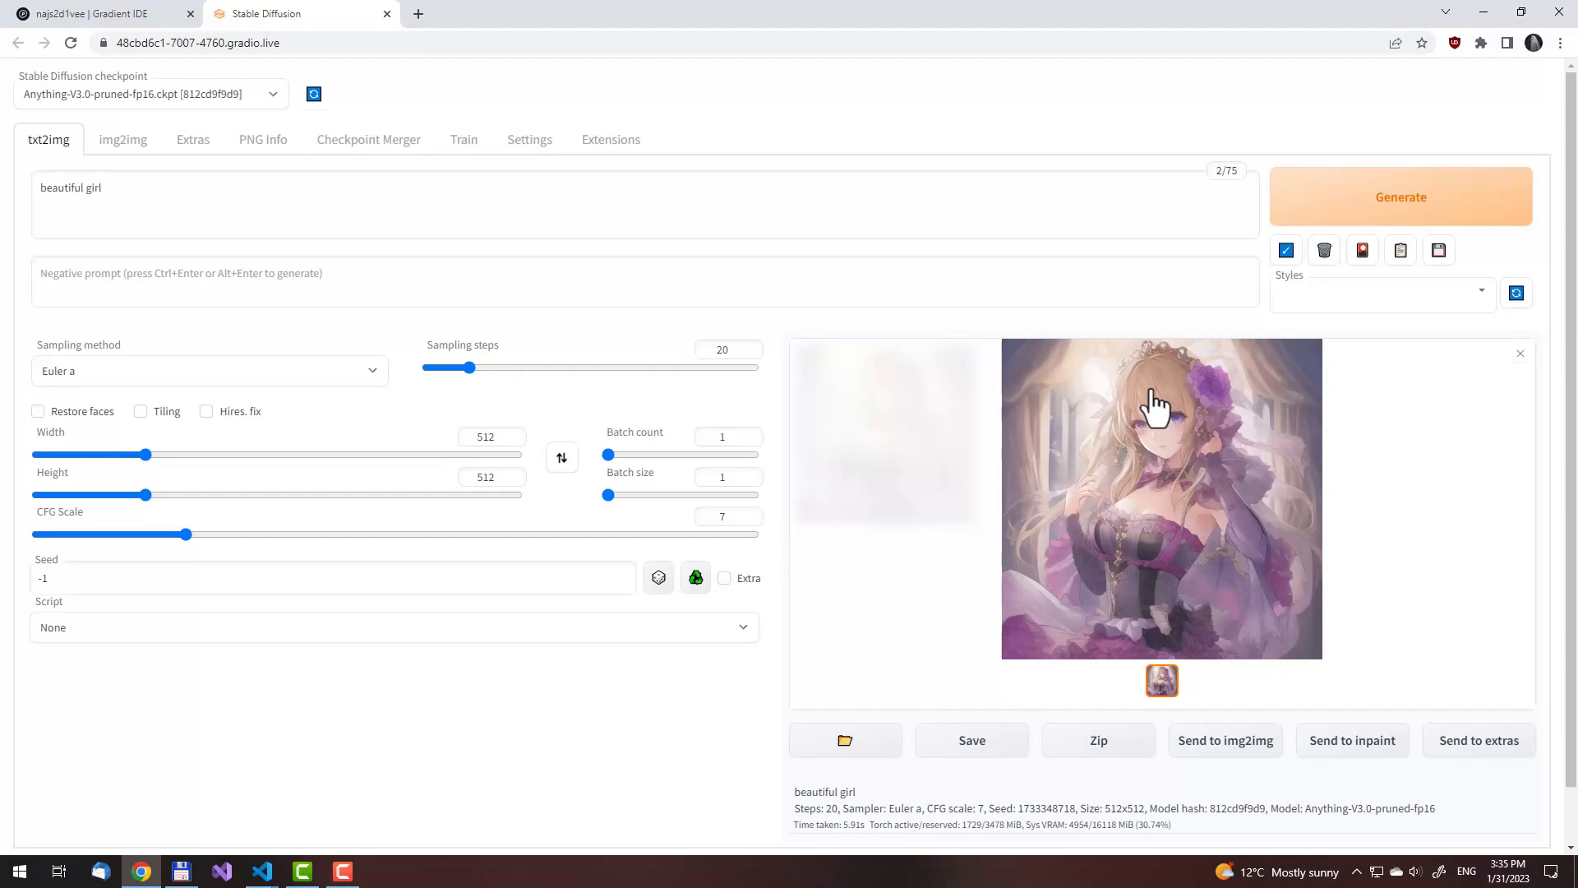
{"action": "right_click", "coordinate": [1157, 407]}
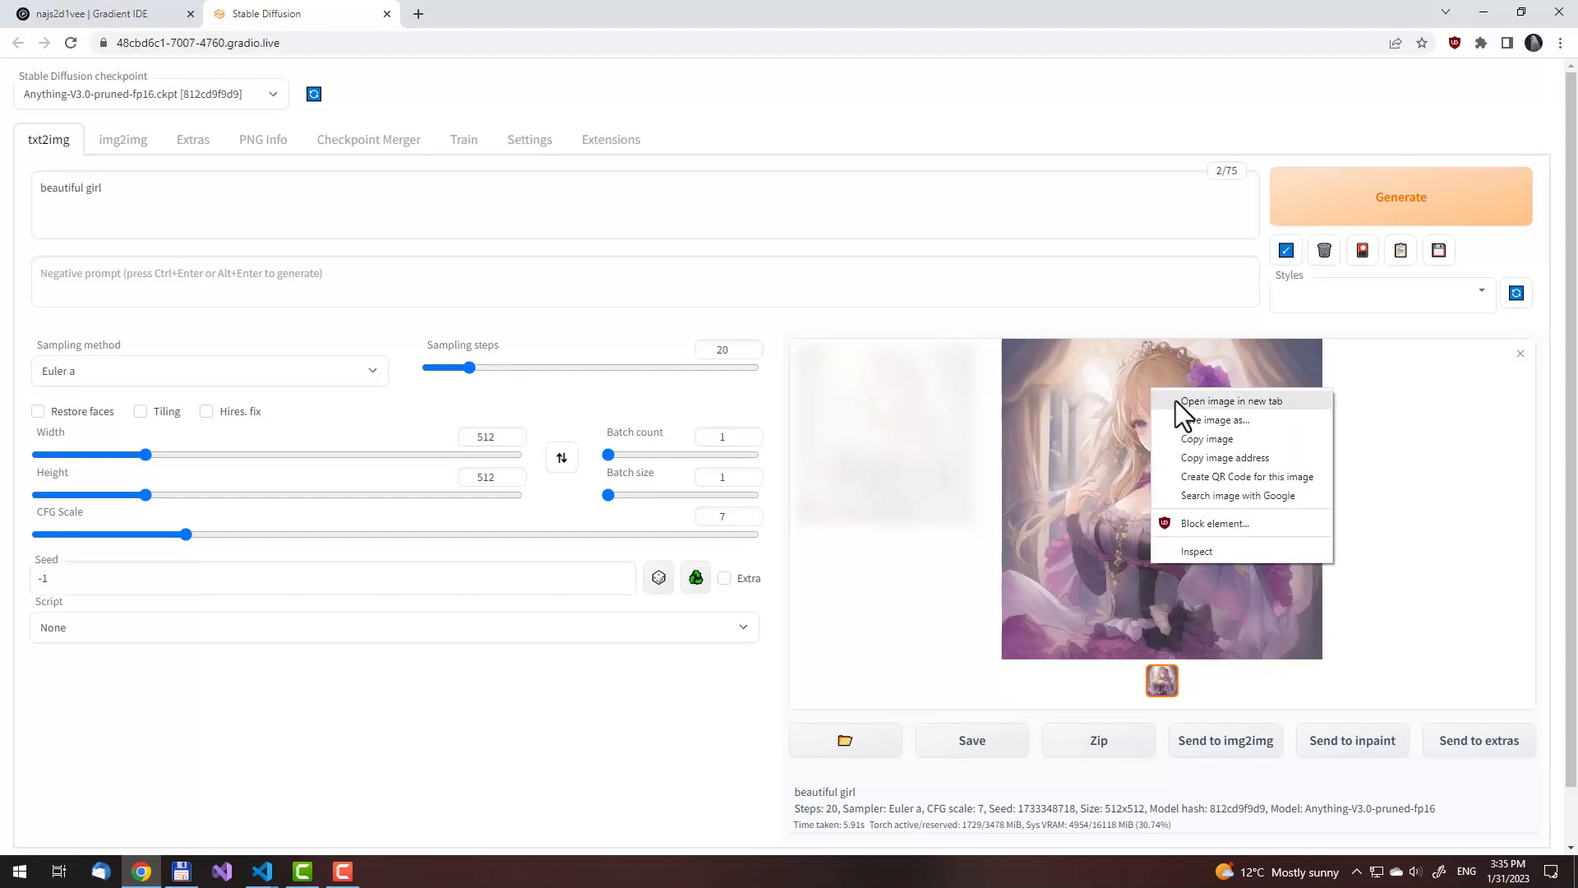
{"action": "left_click", "coordinate": [1231, 401]}
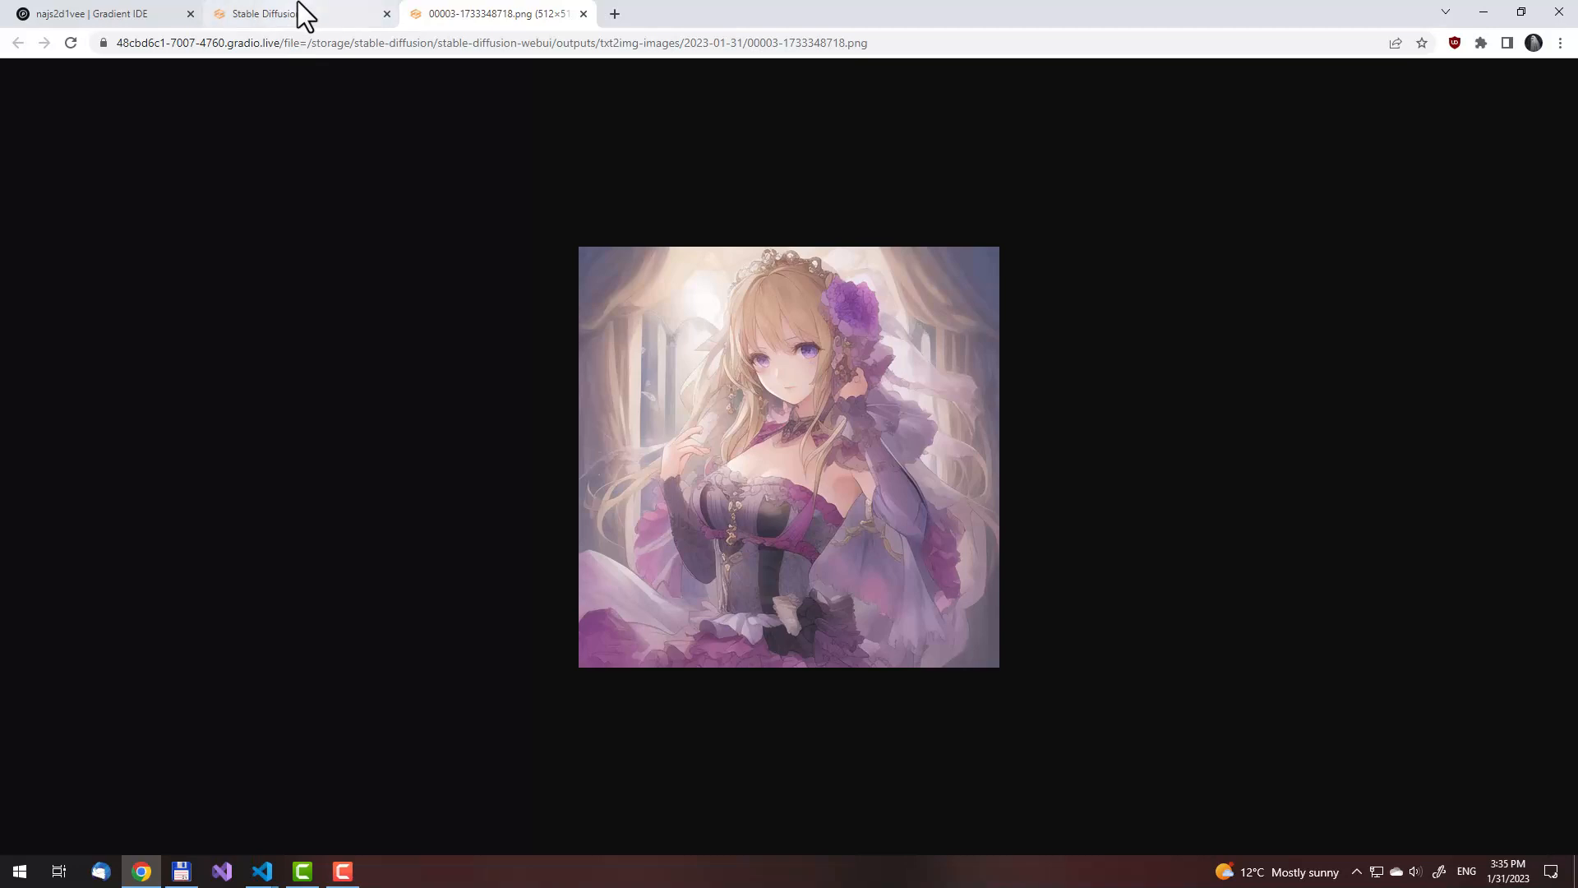
{"action": "left_click", "coordinate": [268, 13]}
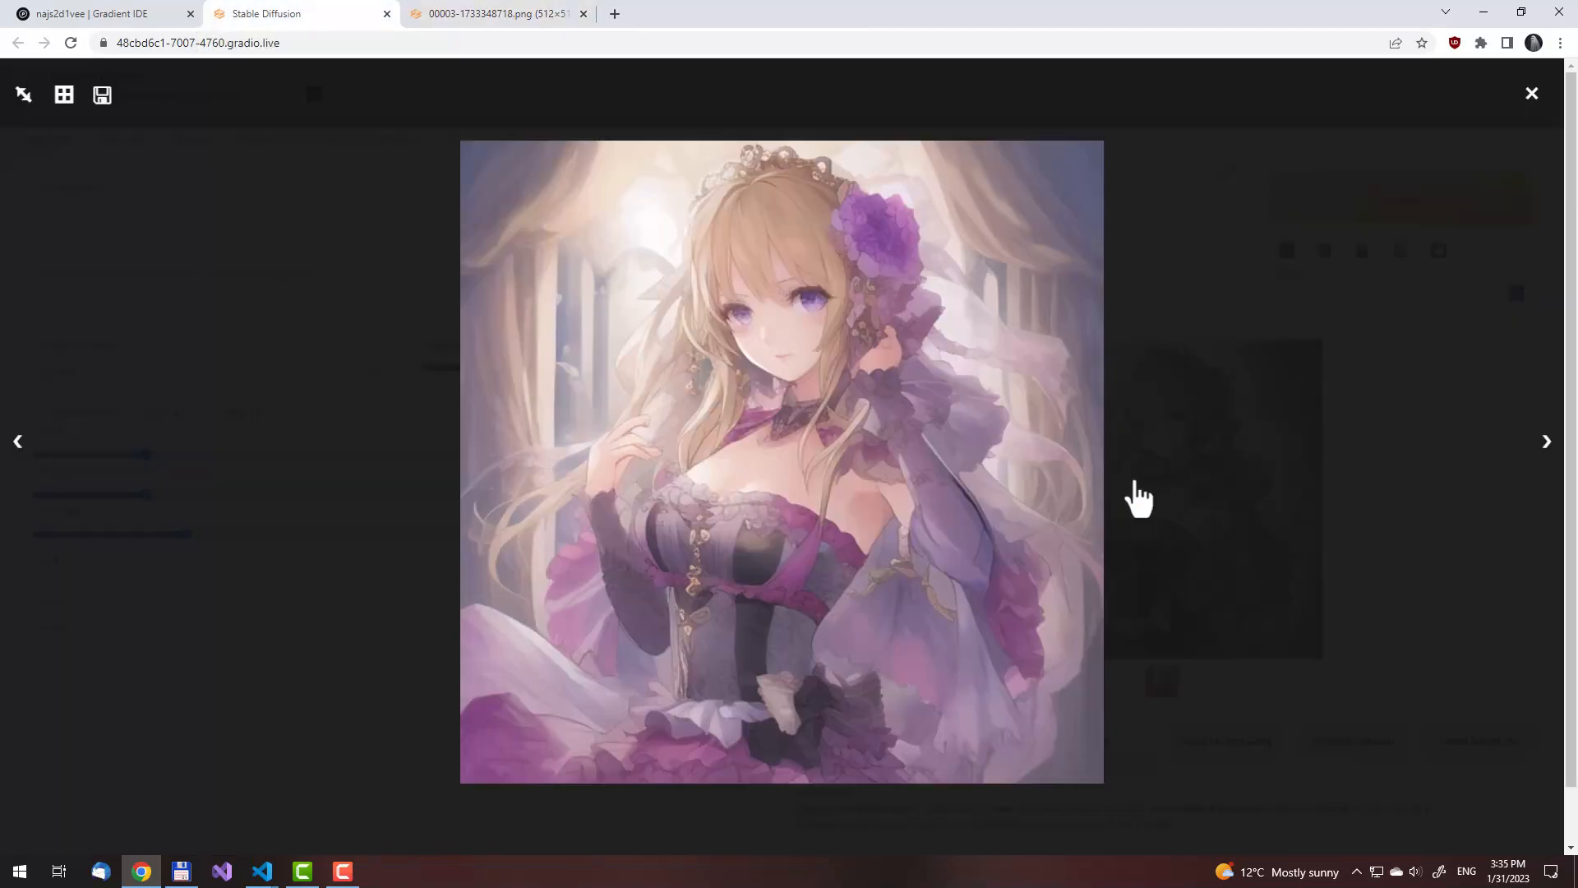
{"action": "mouse_move", "coordinate": [1238, 292]}
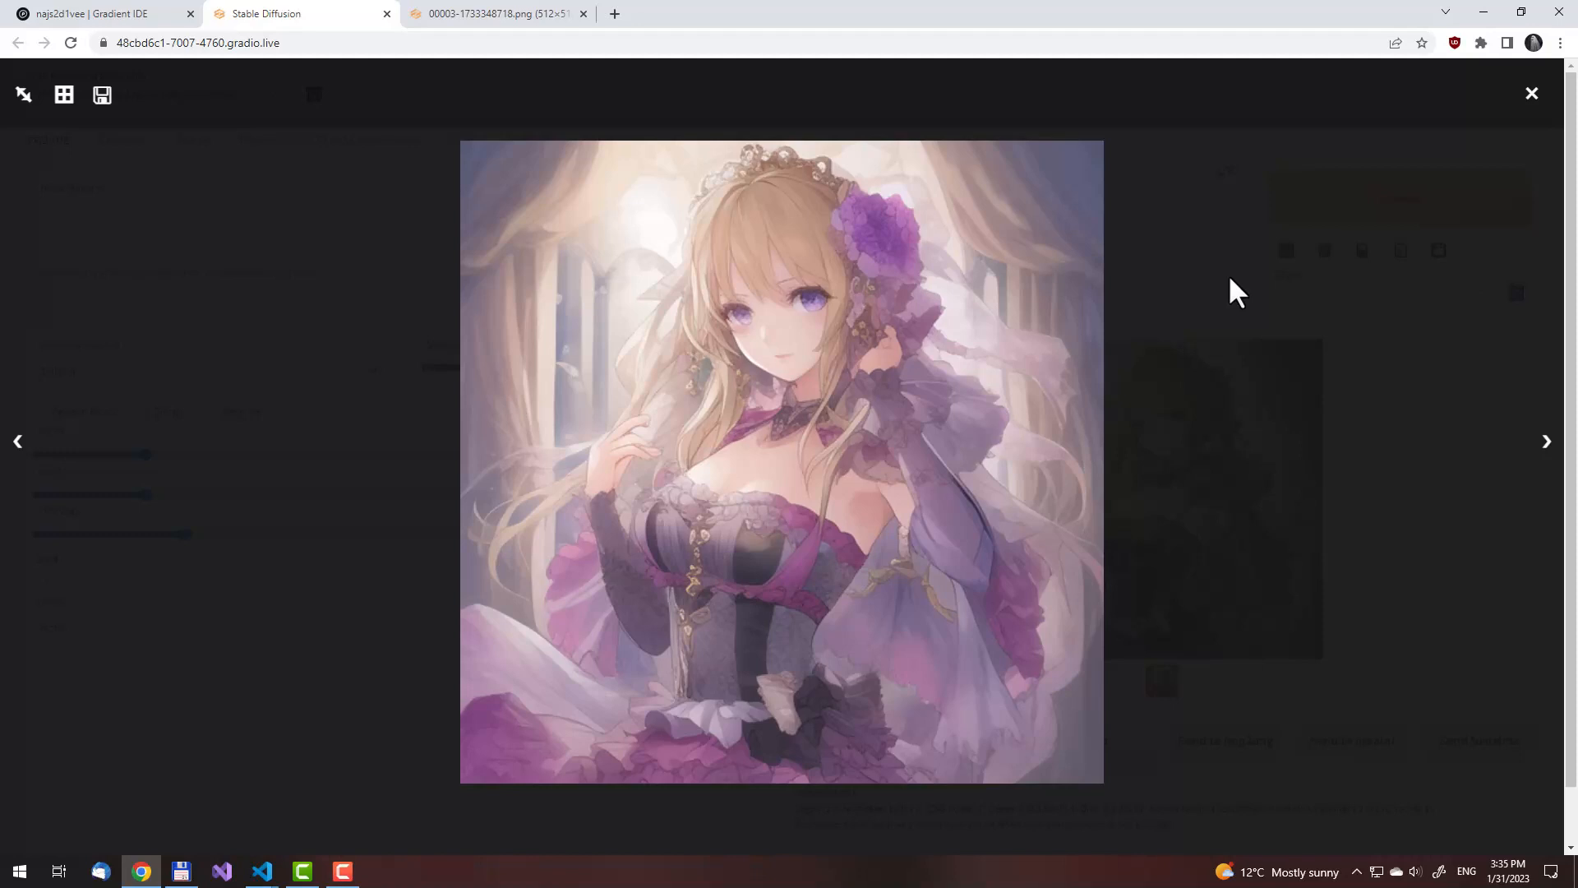
{"action": "left_click", "coordinate": [1530, 93]}
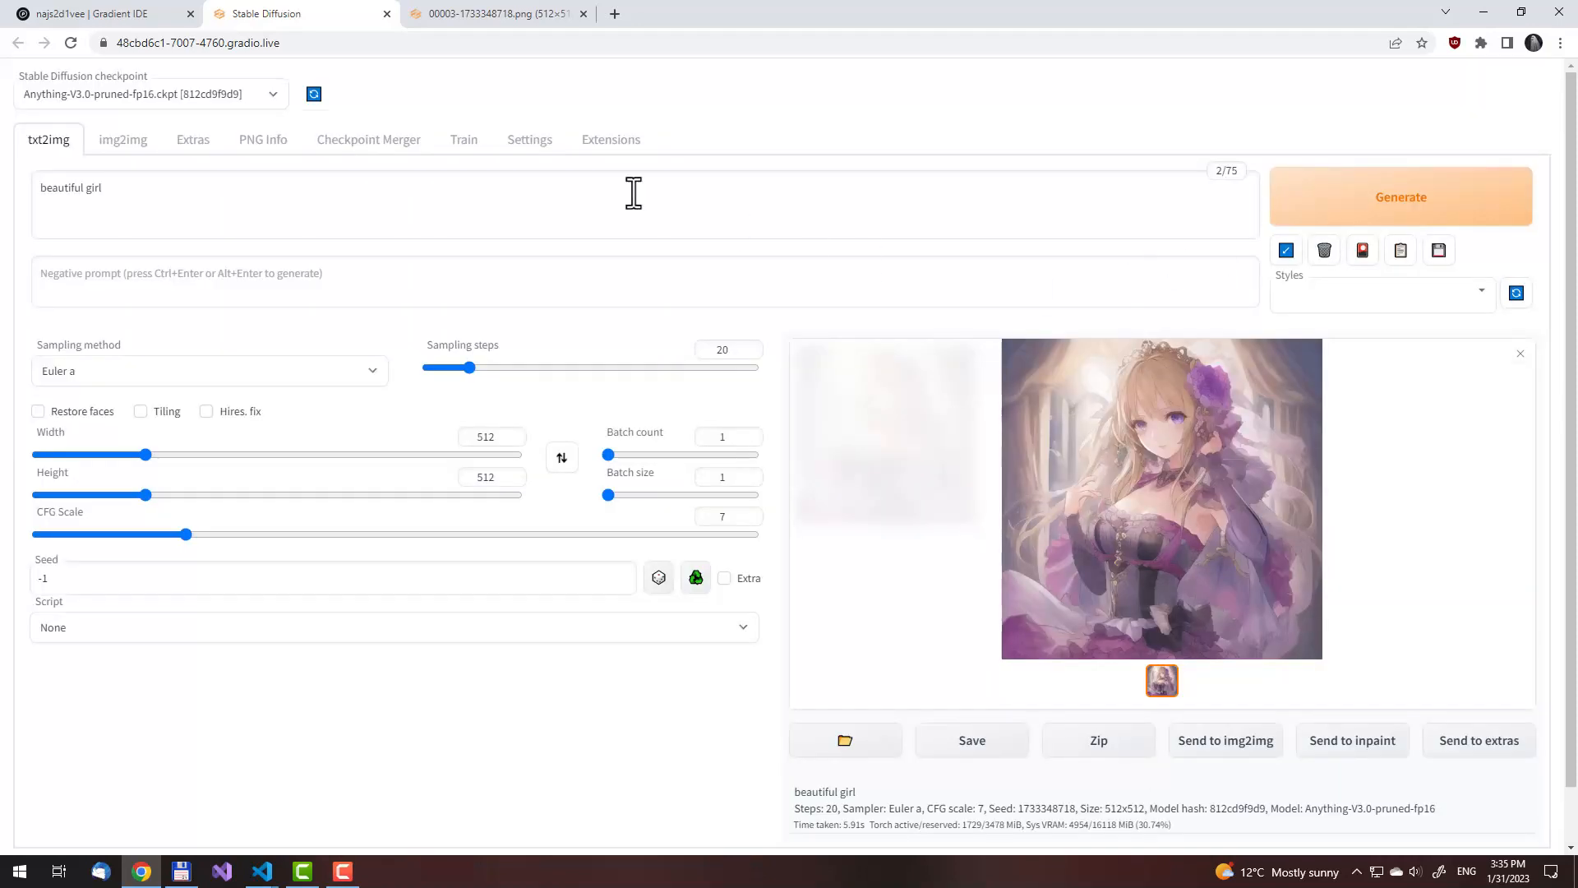
{"action": "left_click", "coordinate": [95, 13]}
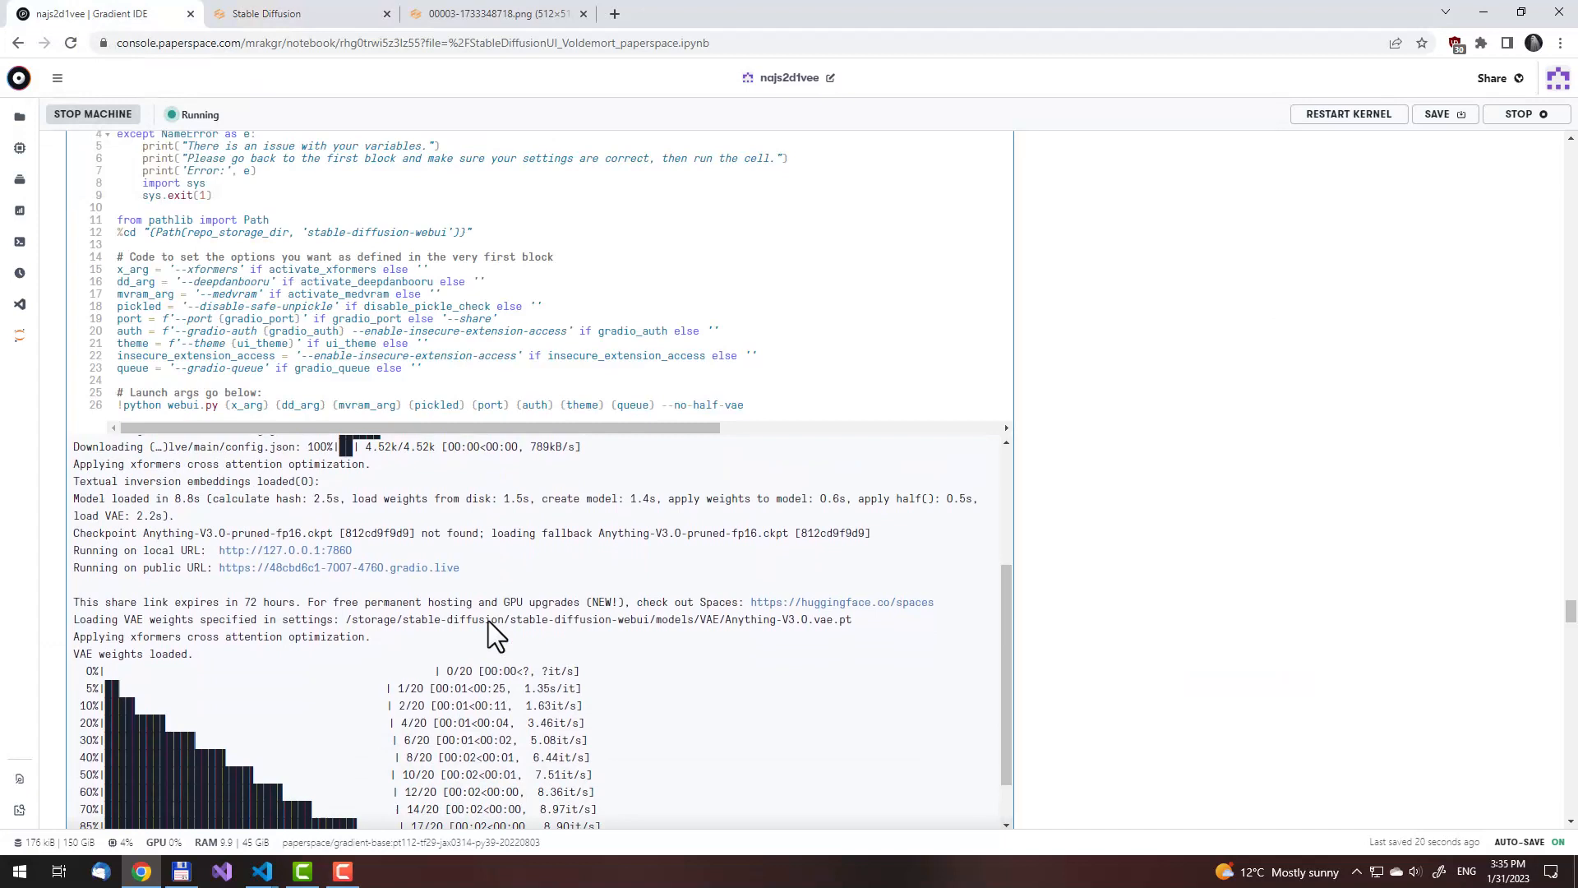
{"action": "scroll", "scroll_direction": "down", "scroll_amount": 3}
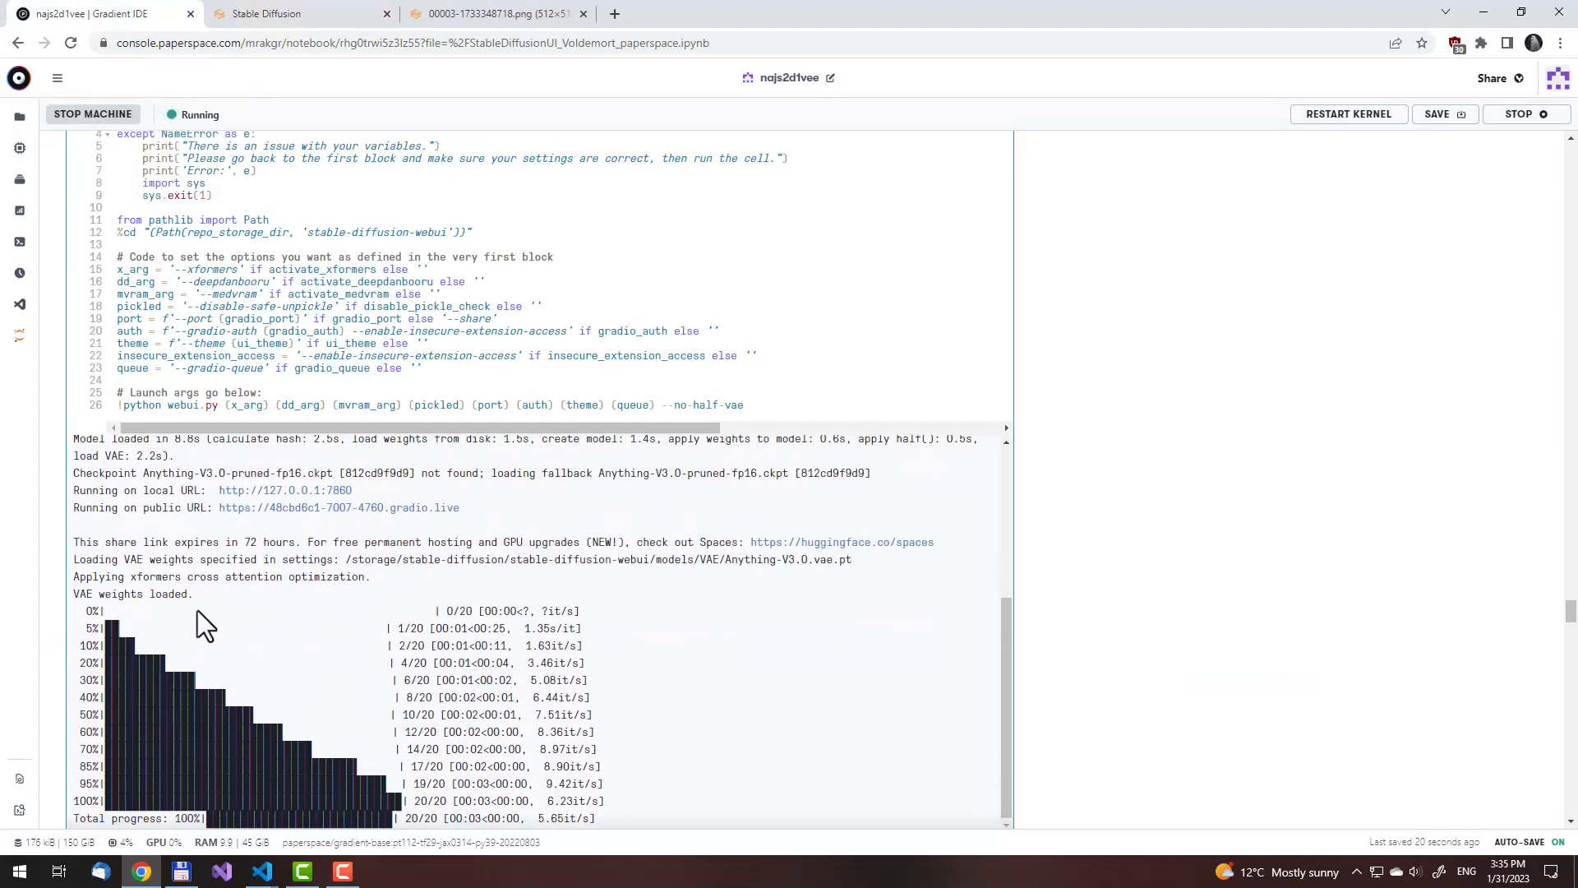
{"action": "mouse_move", "coordinate": [697, 732]}
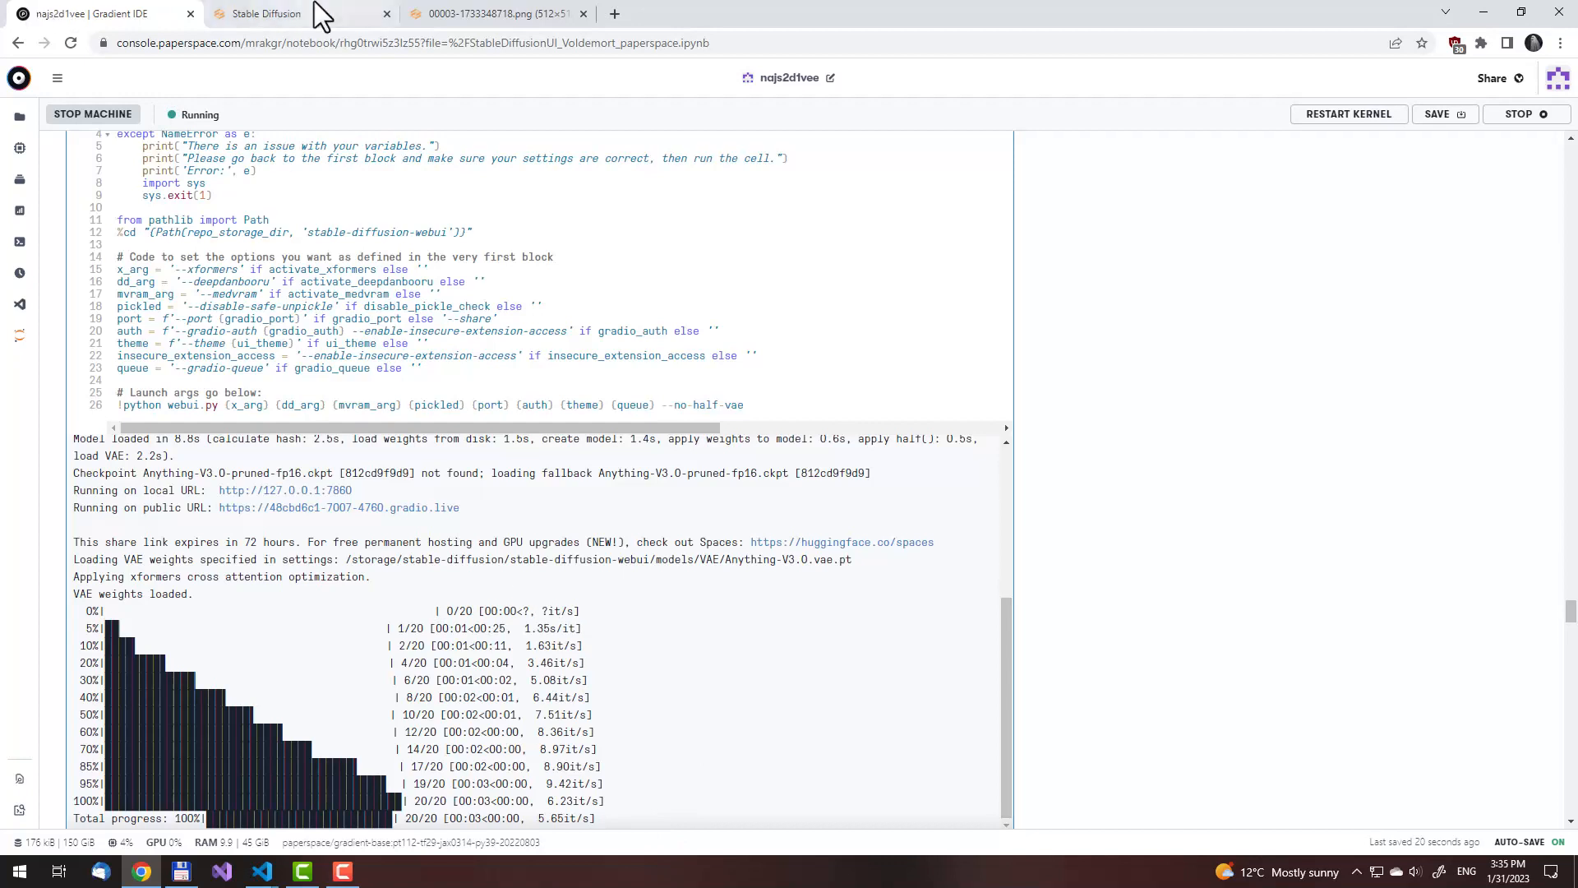
{"action": "left_click", "coordinate": [266, 13]}
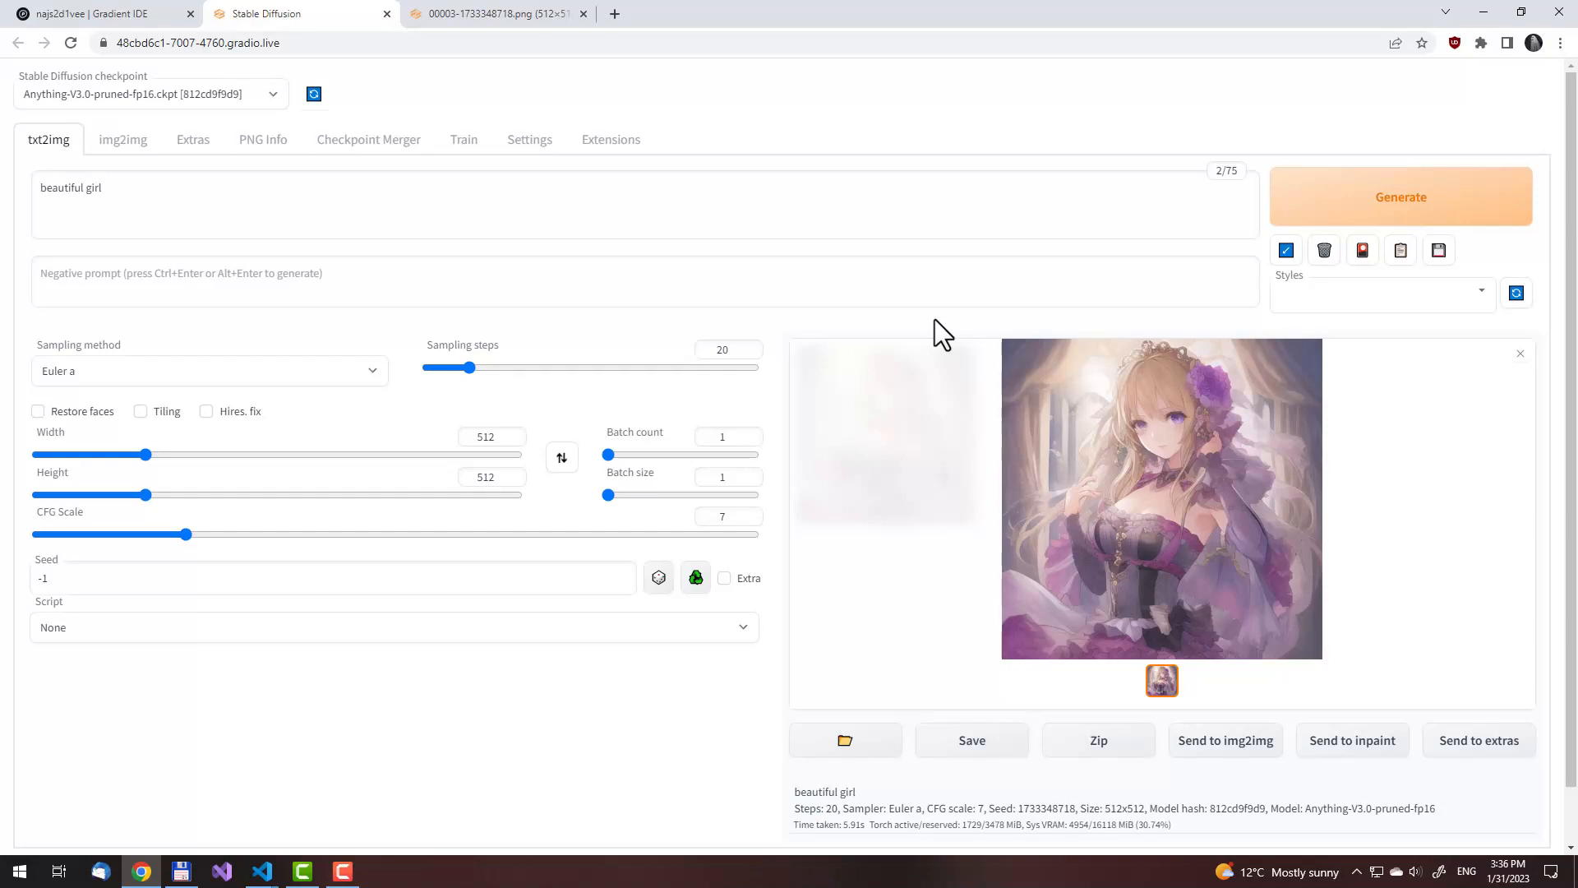
{"action": "left_click", "coordinate": [100, 13]}
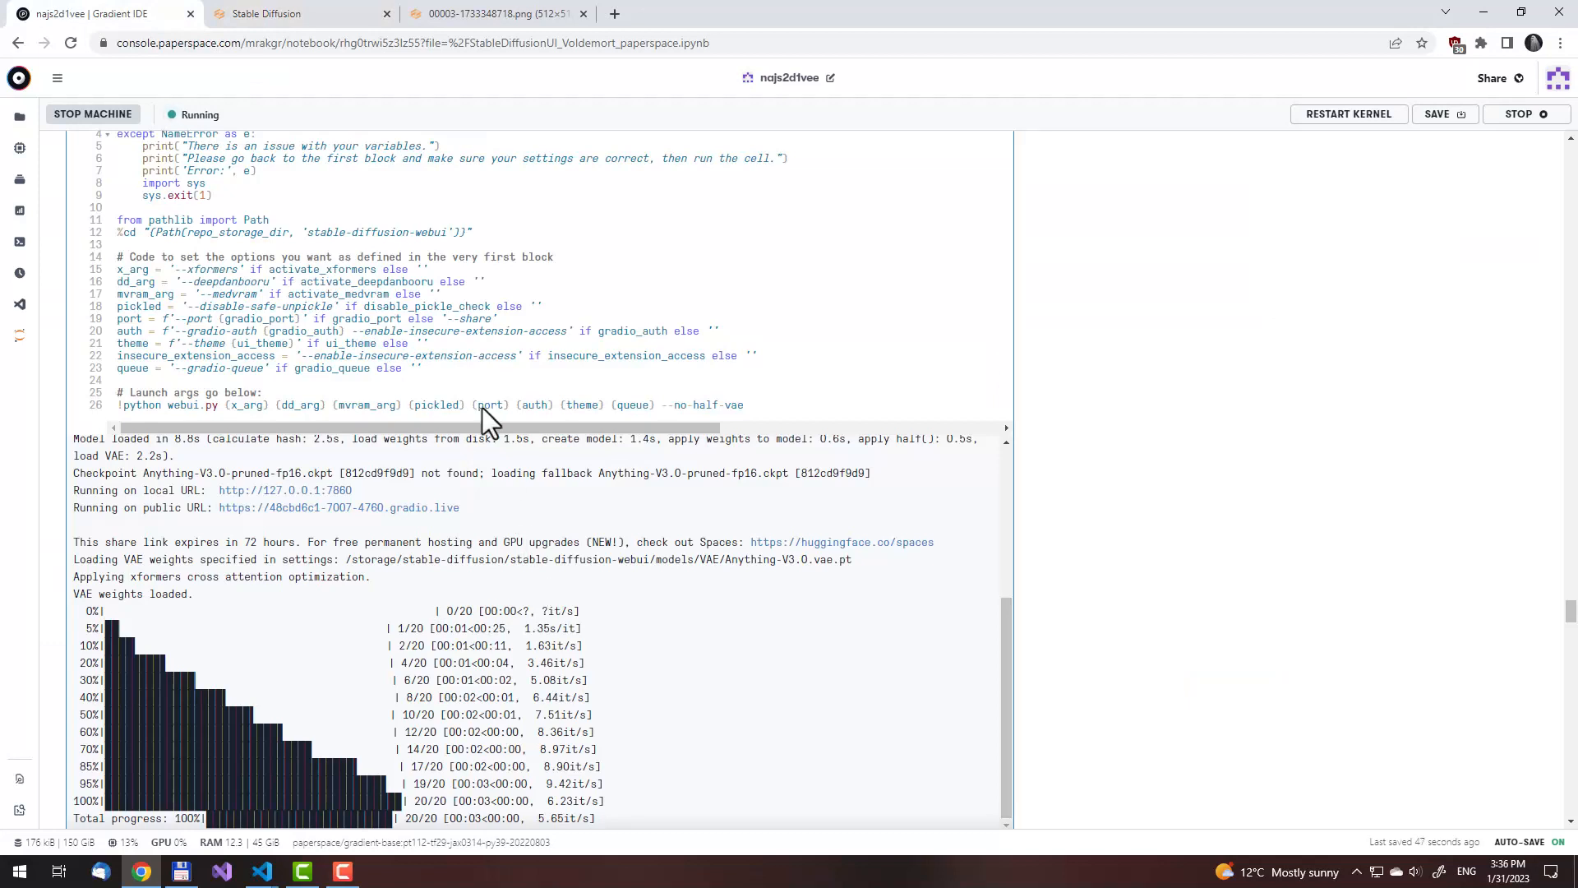
{"action": "left_click", "coordinate": [266, 13]}
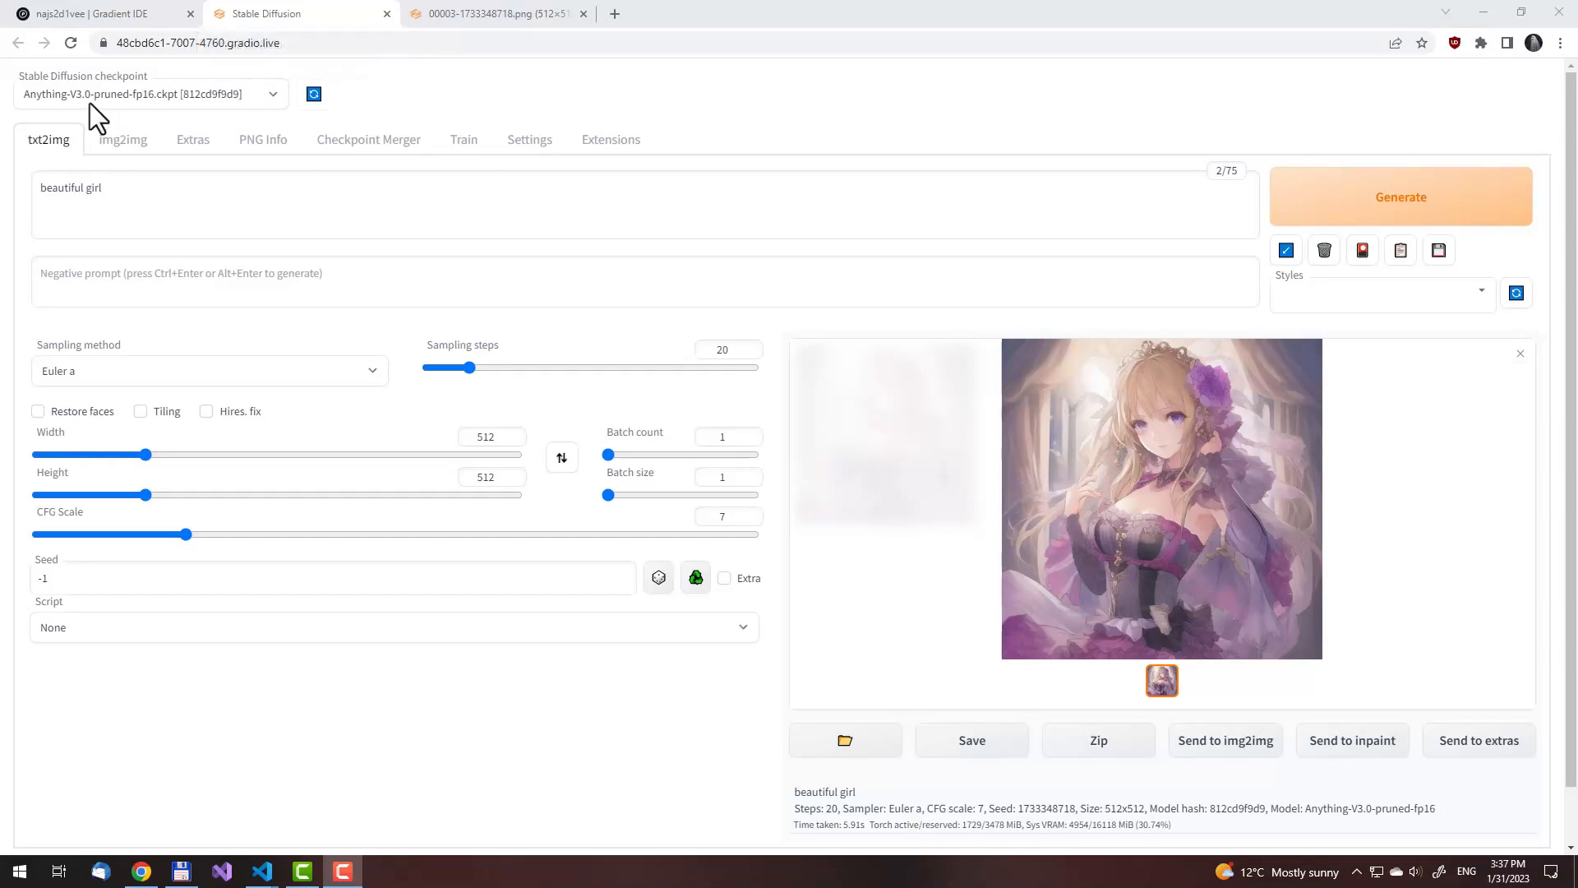
{"action": "mouse_move", "coordinate": [71, 42]}
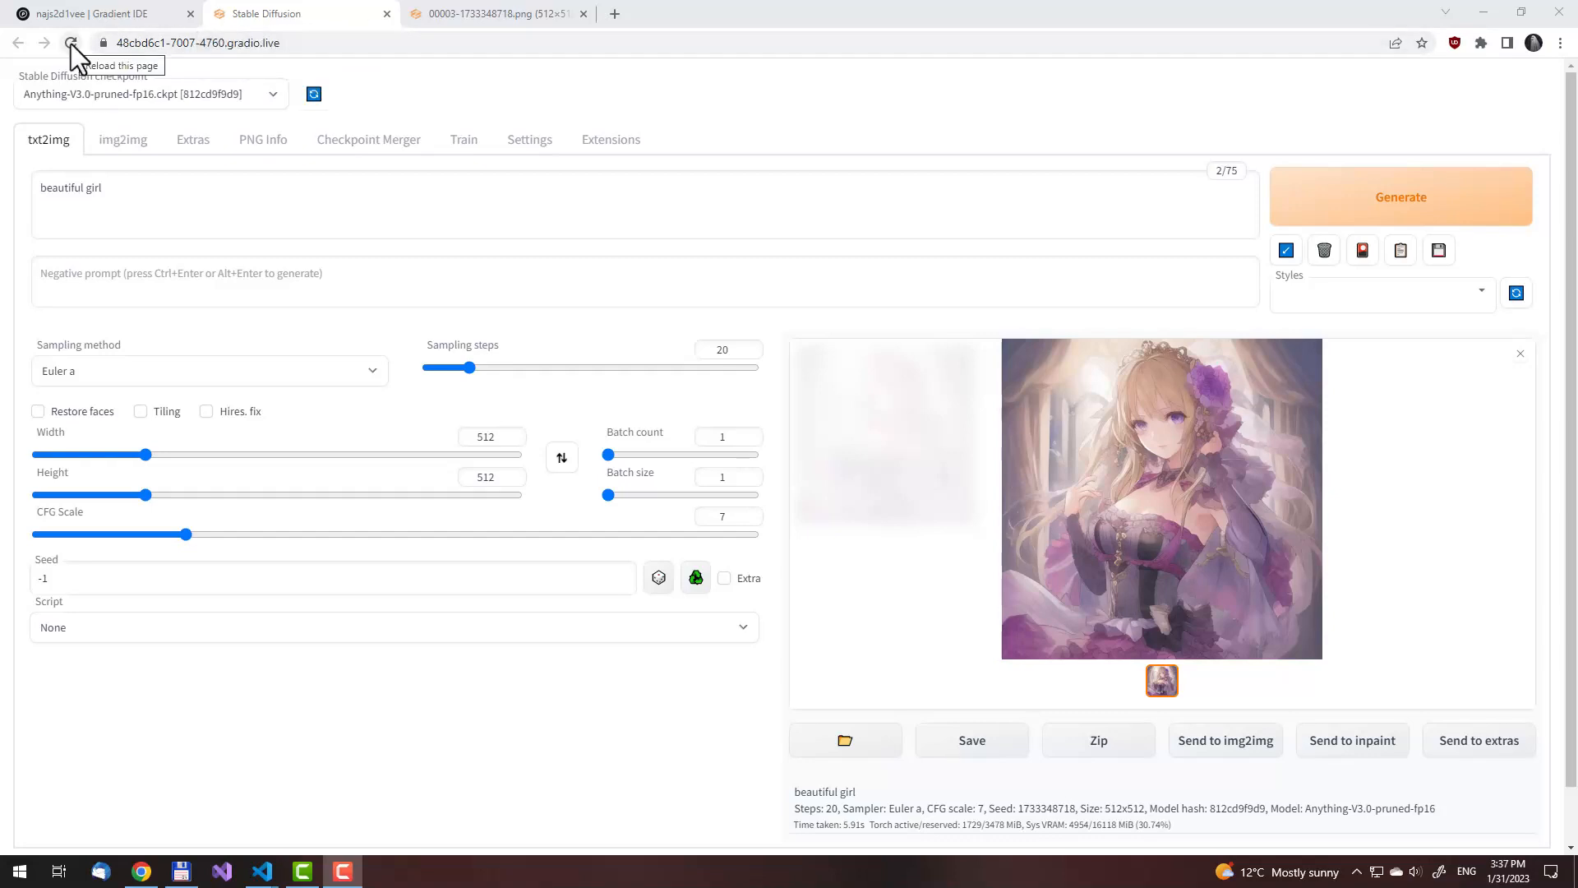
Reload the WebUI page so the prompt and image area are cleared
{"action": "left_click", "coordinate": [71, 43]}
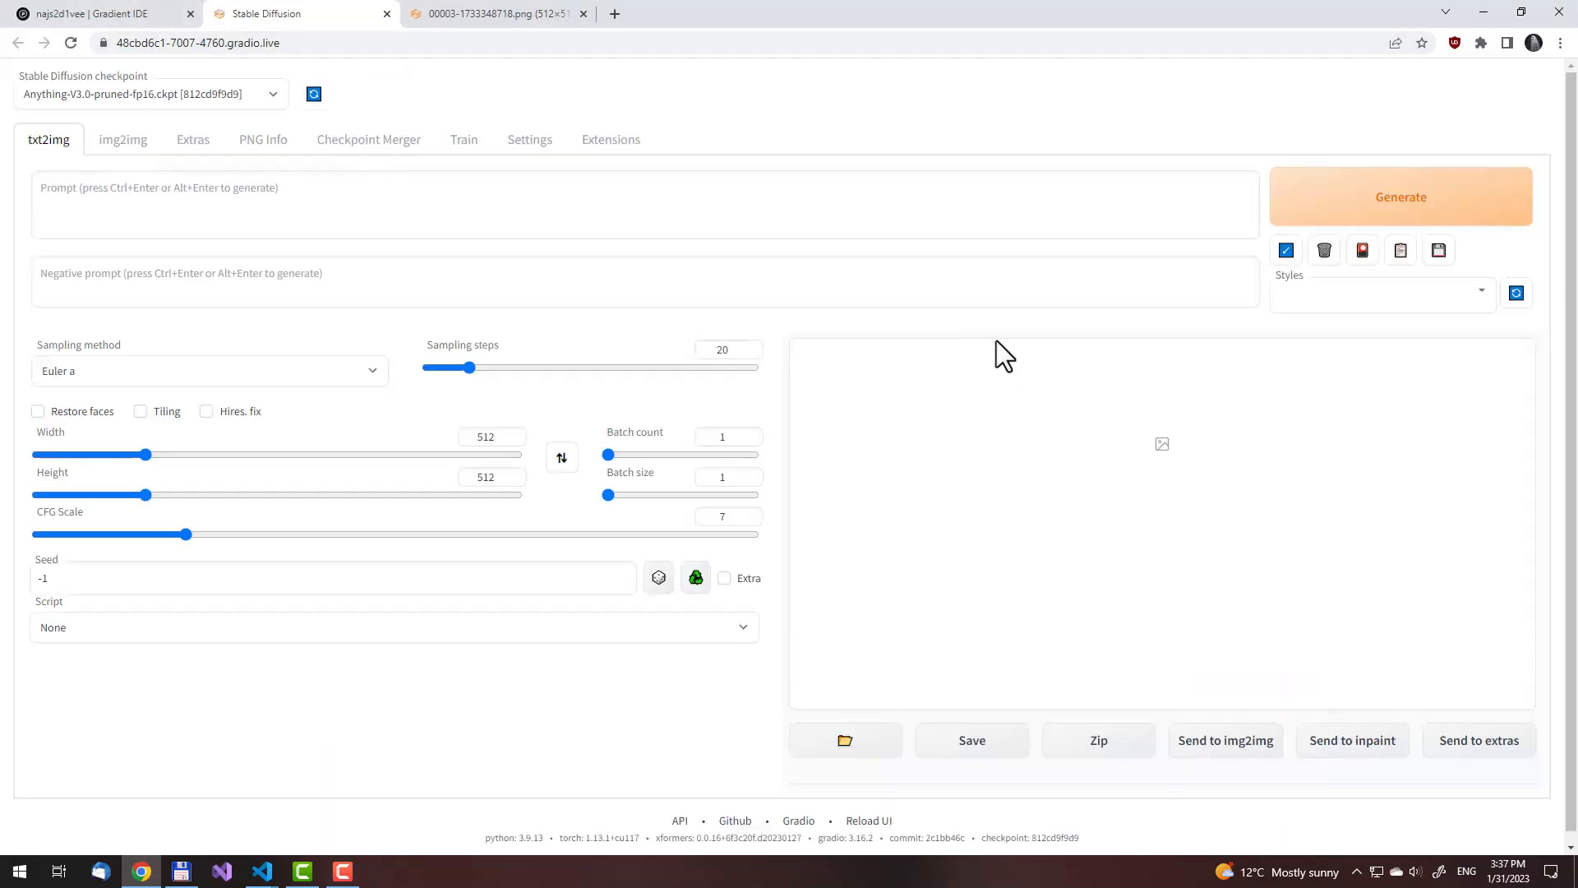
{"action": "mouse_move", "coordinate": [779, 335]}
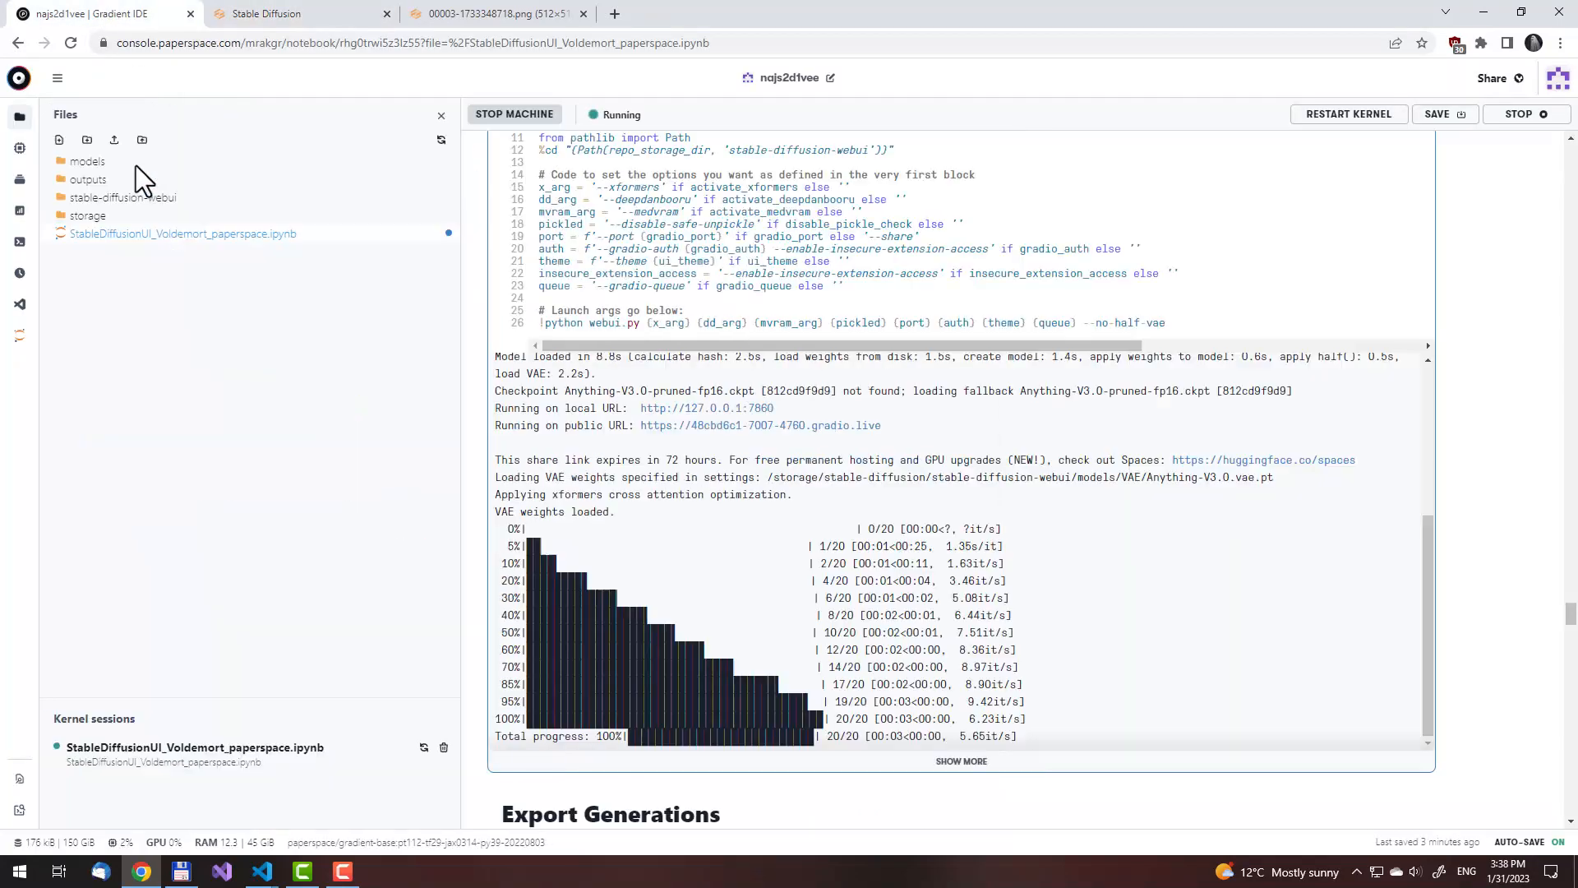
{"action": "mouse_move", "coordinate": [156, 199]}
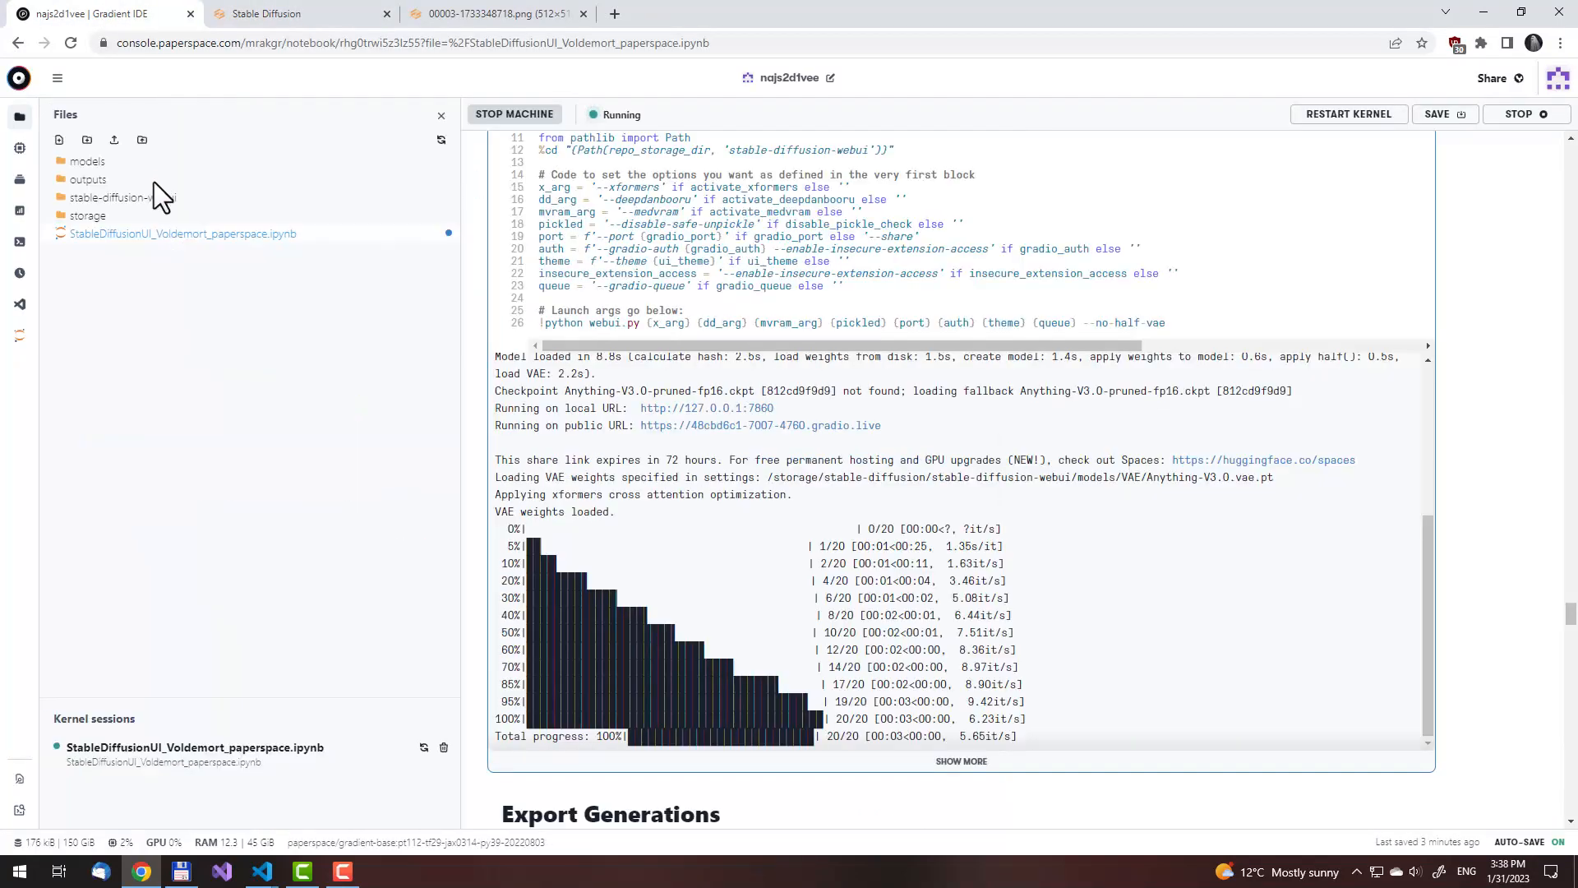
Preview the 00003, 00002 and 00001 PNGs in outputs/txt2img-images/2023-01-31, then return to the WebUI
{"action": "left_click", "coordinate": [87, 179]}
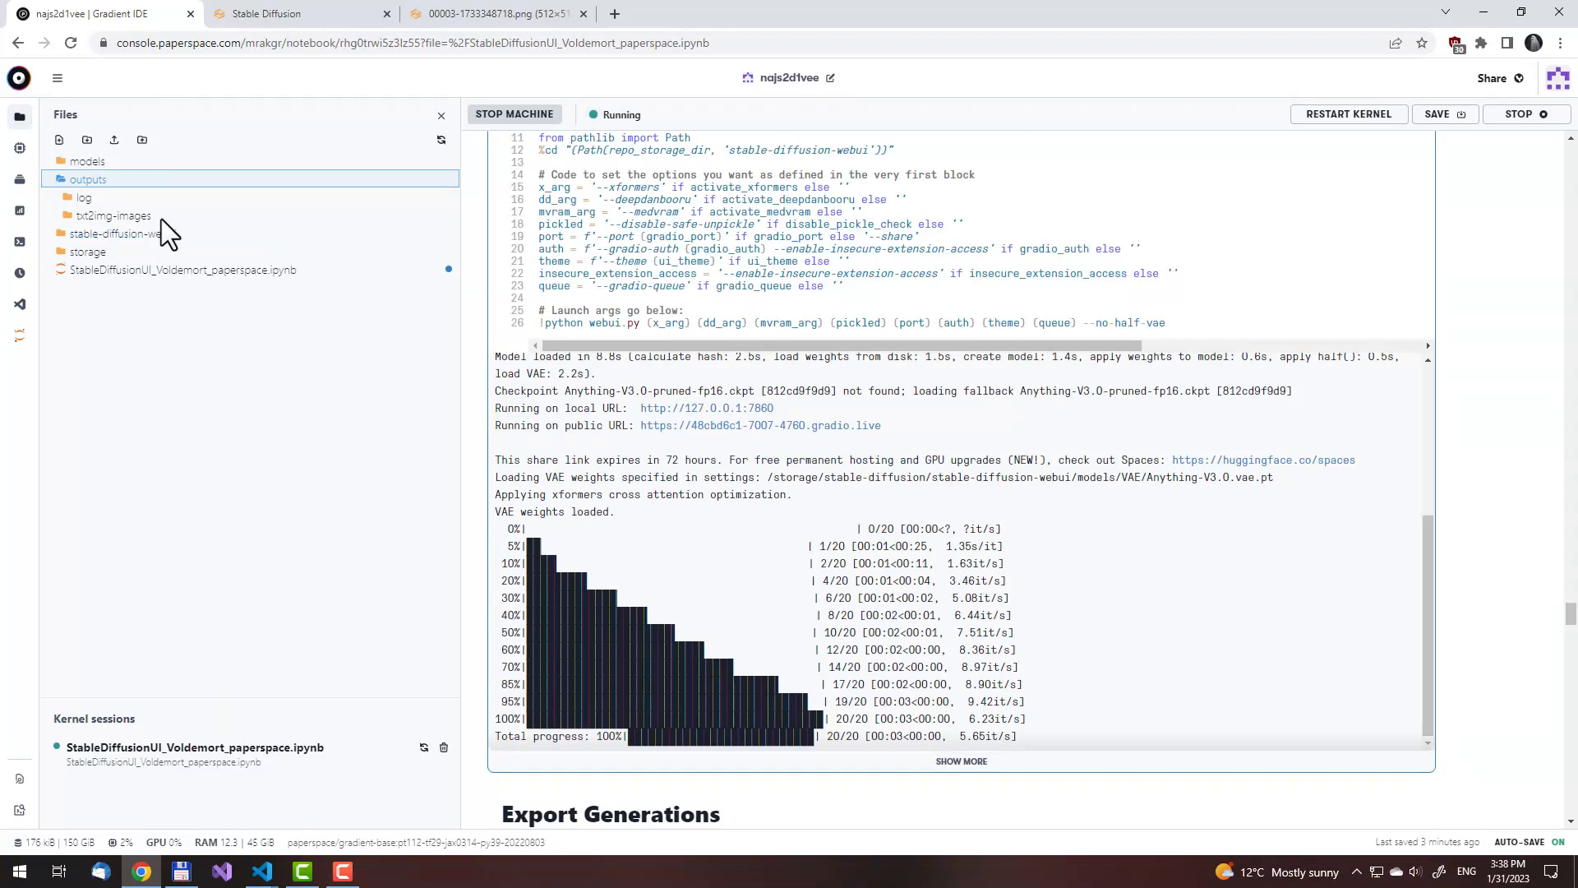
{"action": "left_click", "coordinate": [114, 215]}
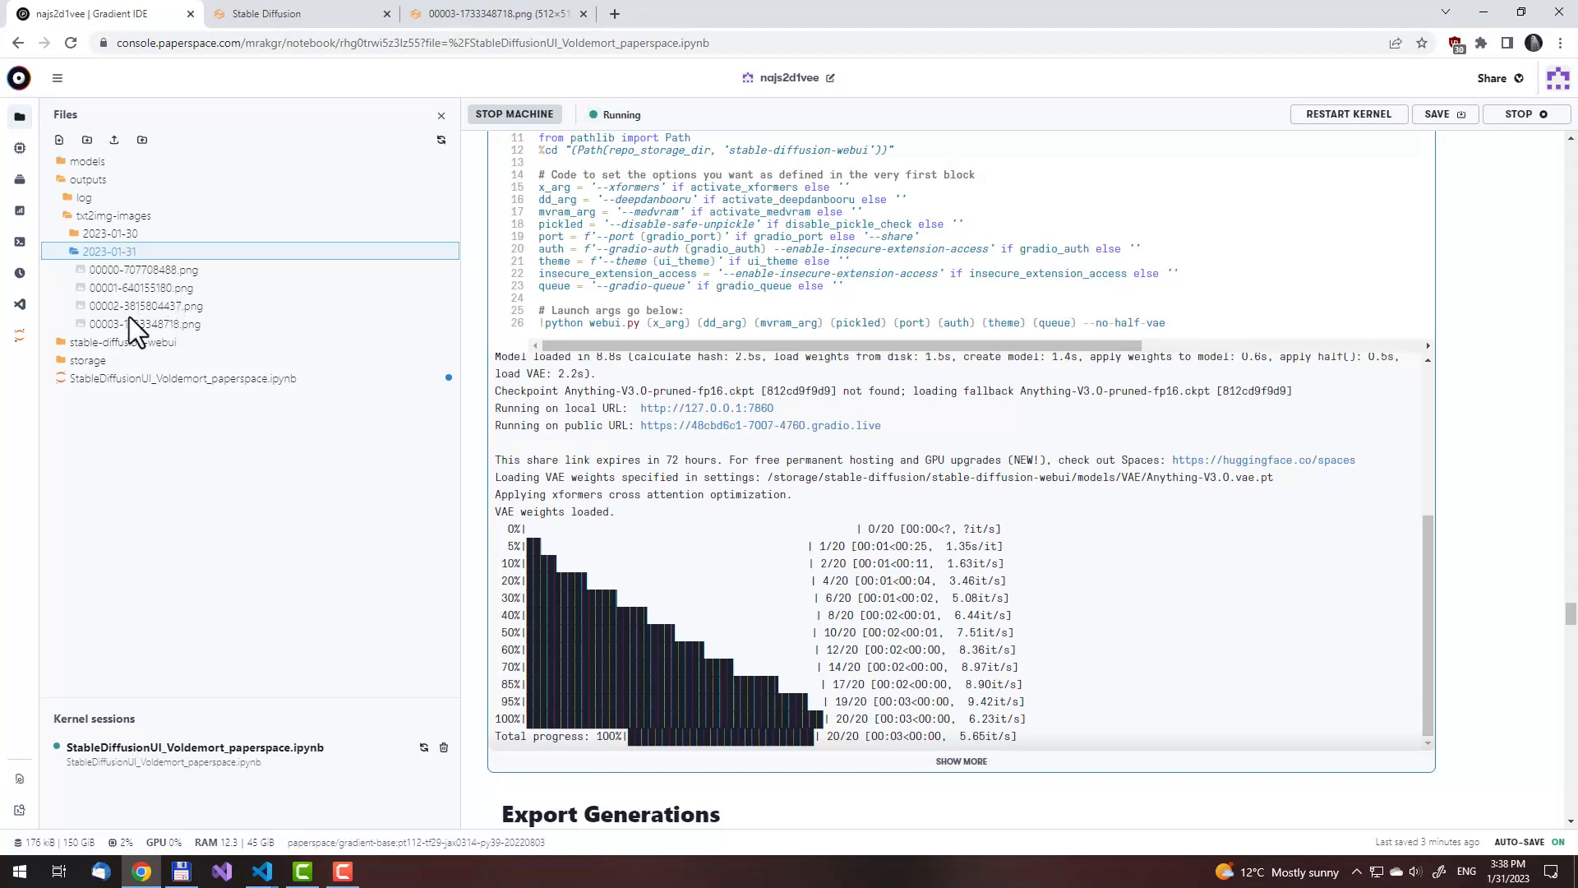
{"action": "double_click", "coordinate": [145, 324]}
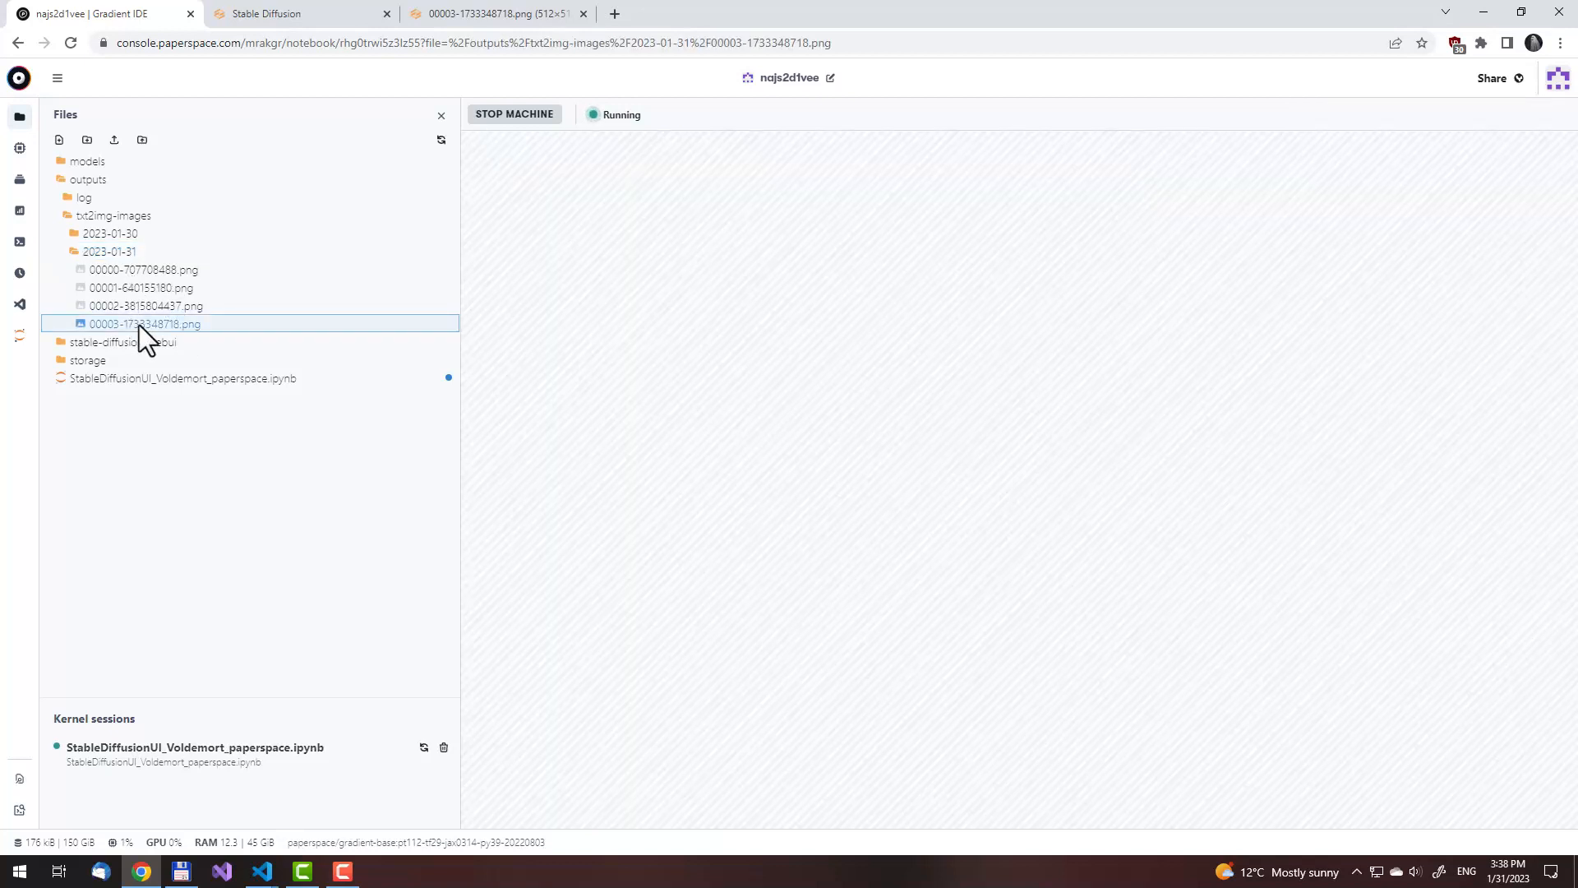
{"action": "left_click", "coordinate": [145, 324]}
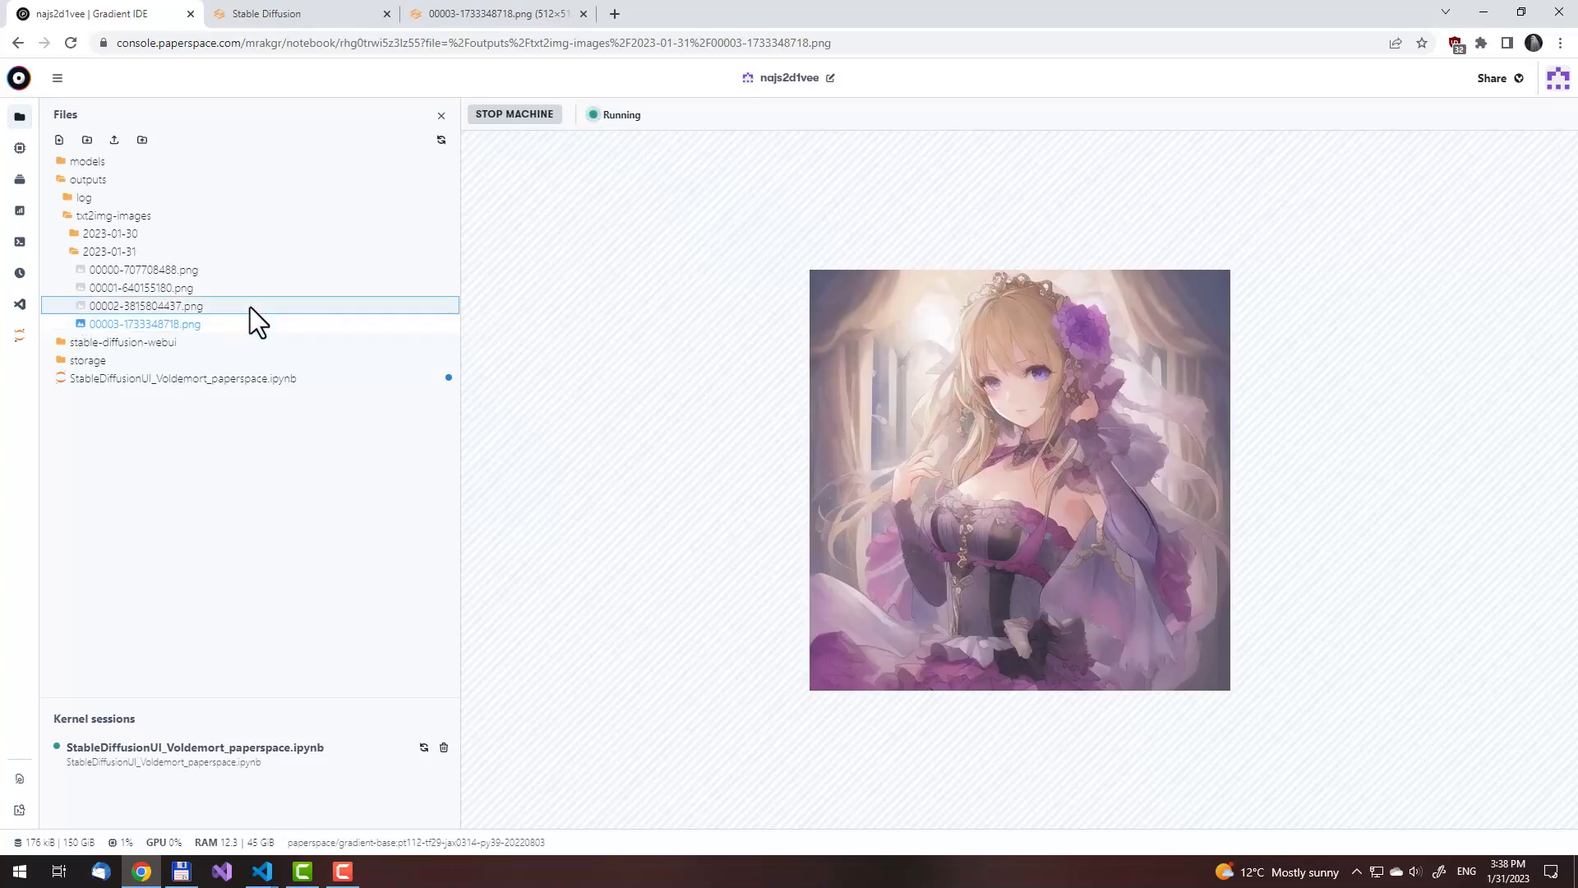
{"action": "left_click", "coordinate": [147, 305]}
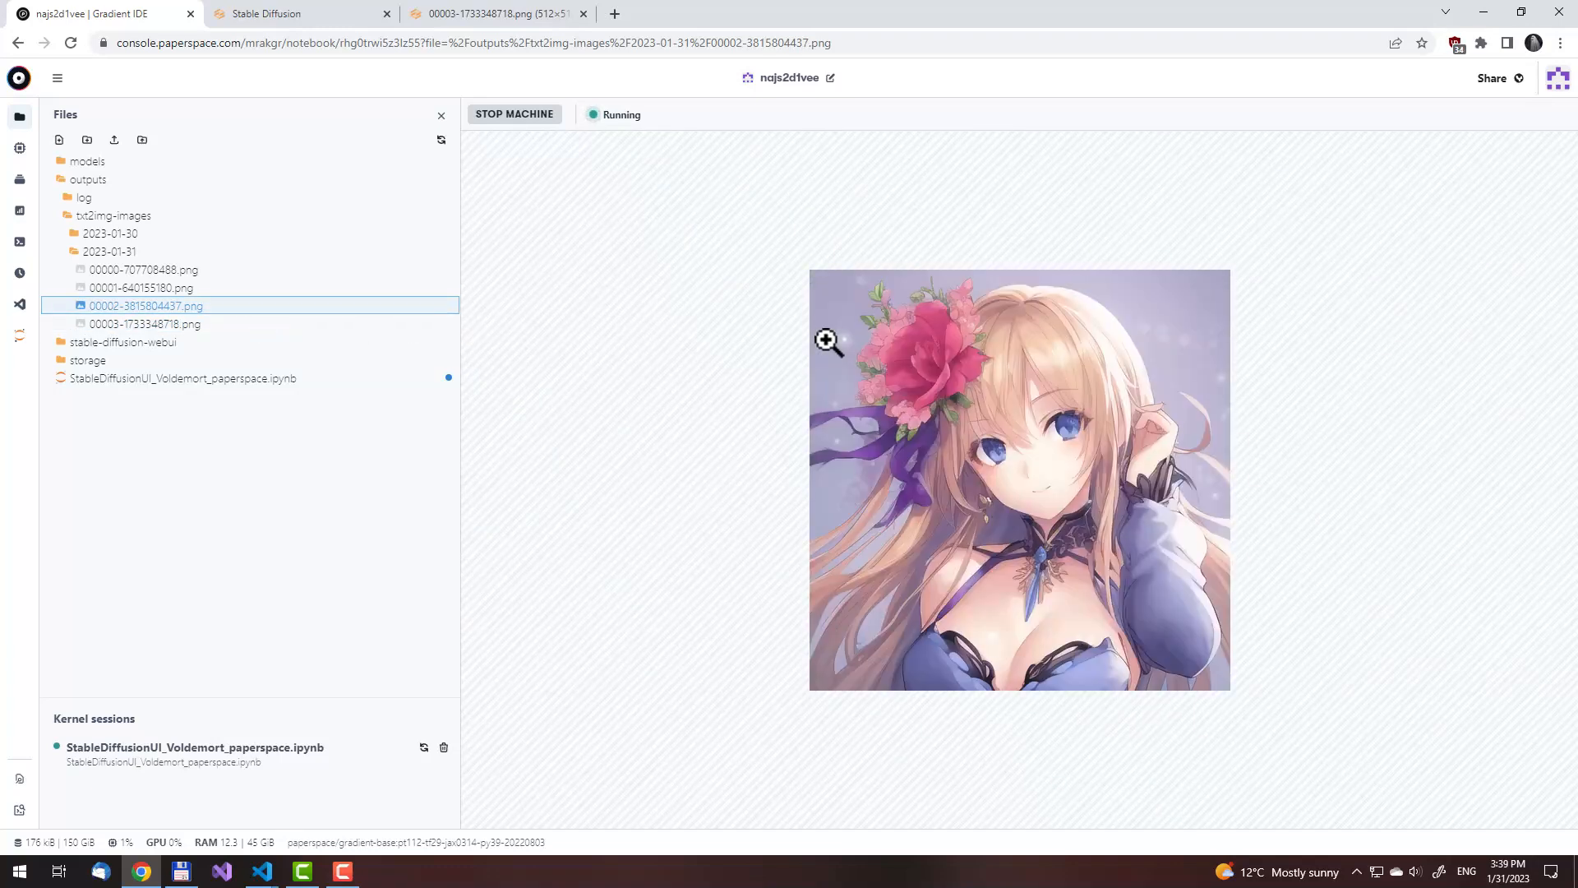
{"action": "mouse_move", "coordinate": [230, 307]}
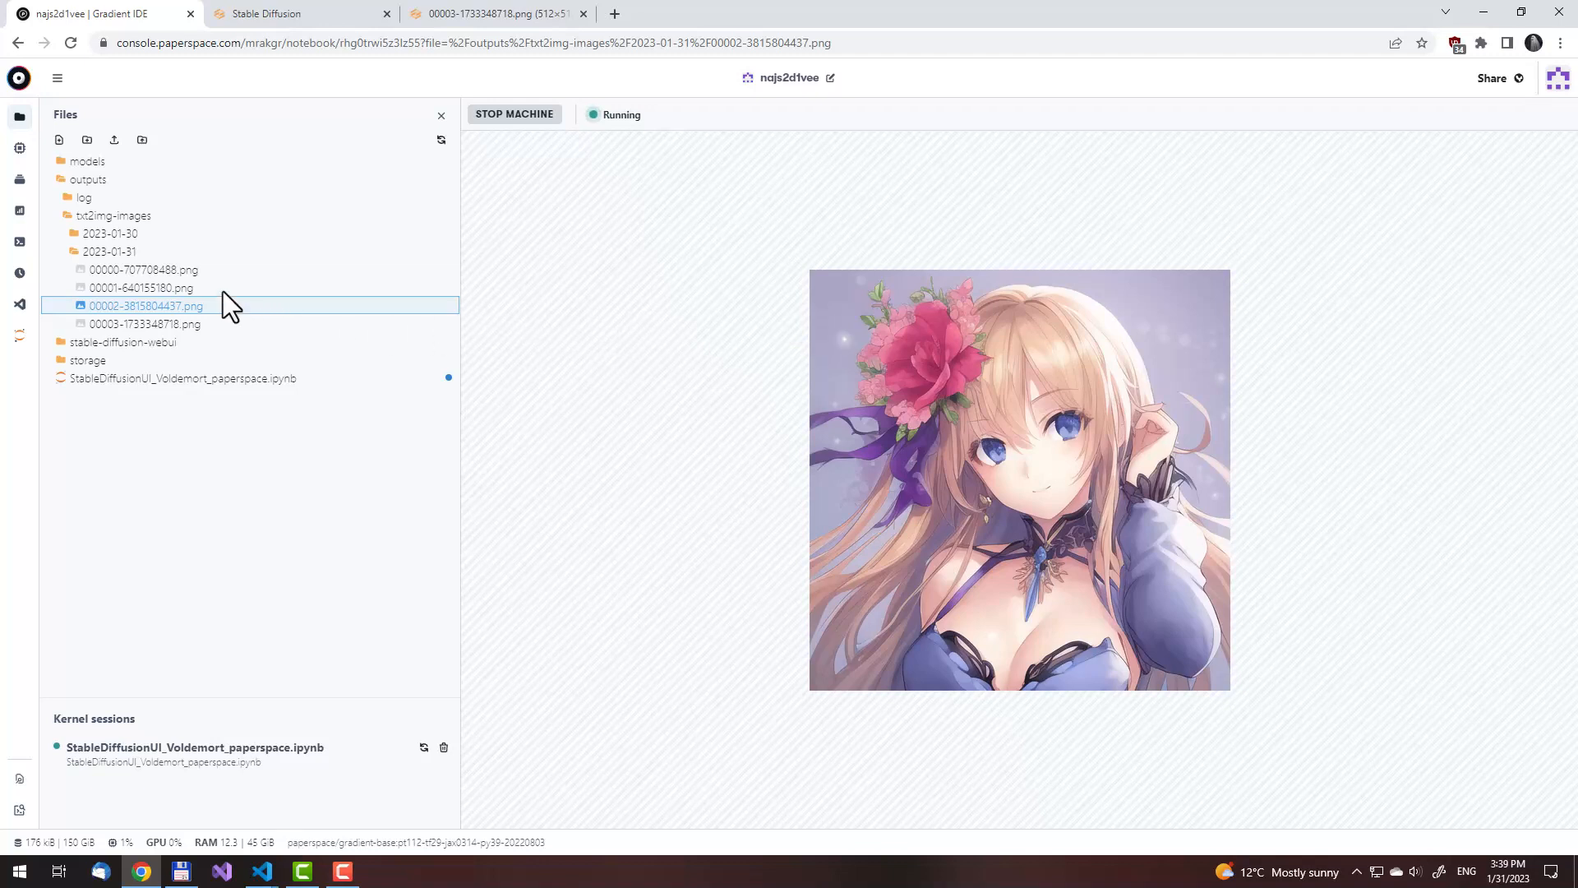
{"action": "left_click", "coordinate": [142, 288]}
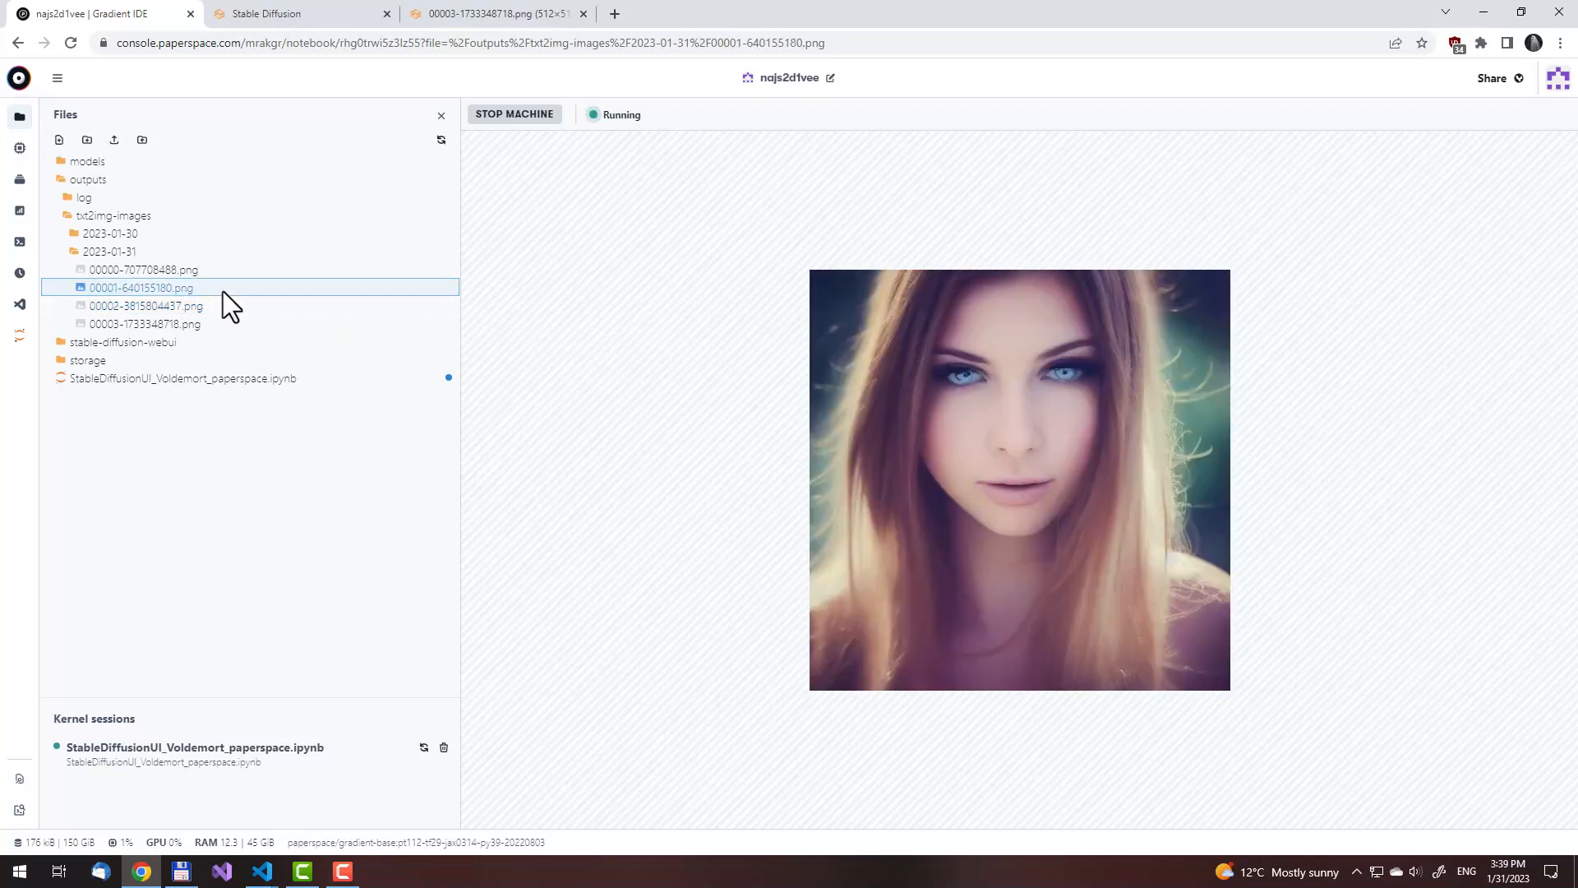
{"action": "mouse_move", "coordinate": [1068, 401]}
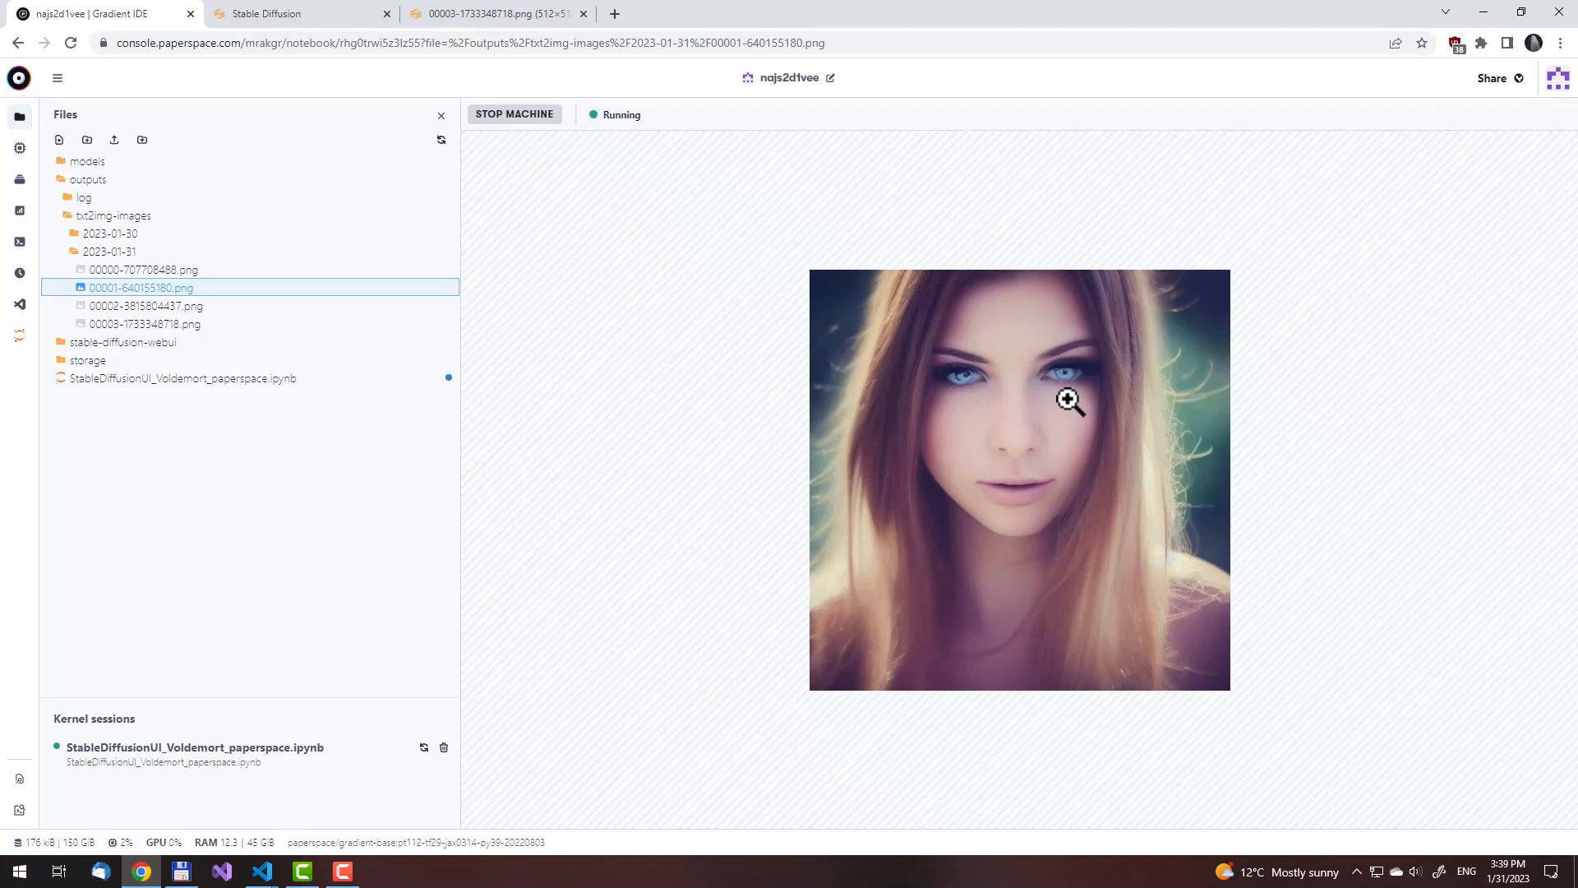
{"action": "mouse_move", "coordinate": [429, 317]}
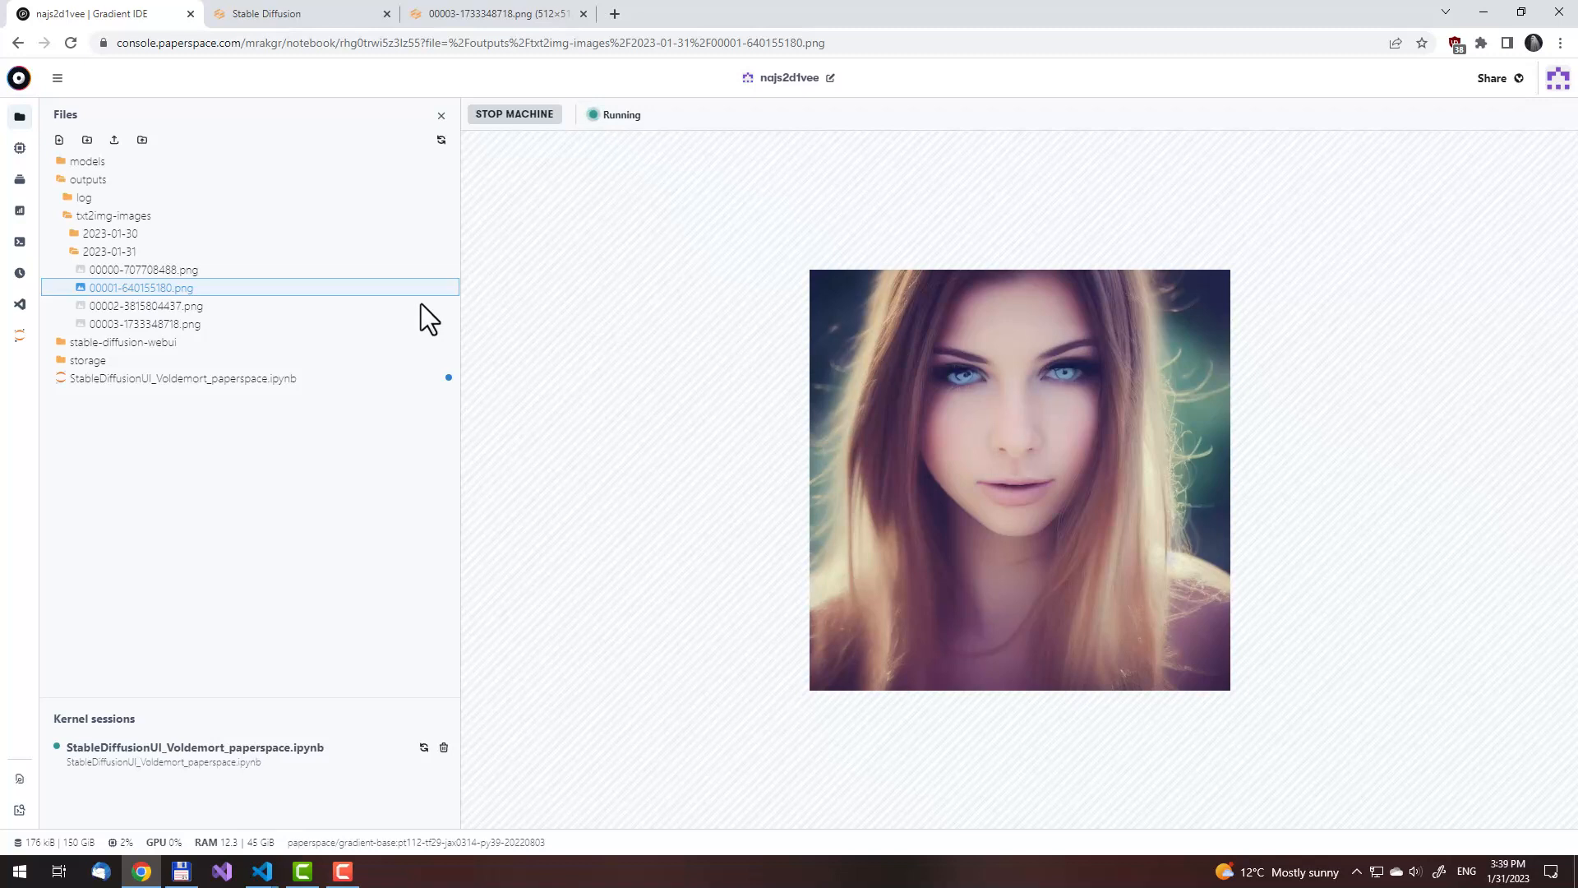
{"action": "mouse_move", "coordinate": [1055, 378]}
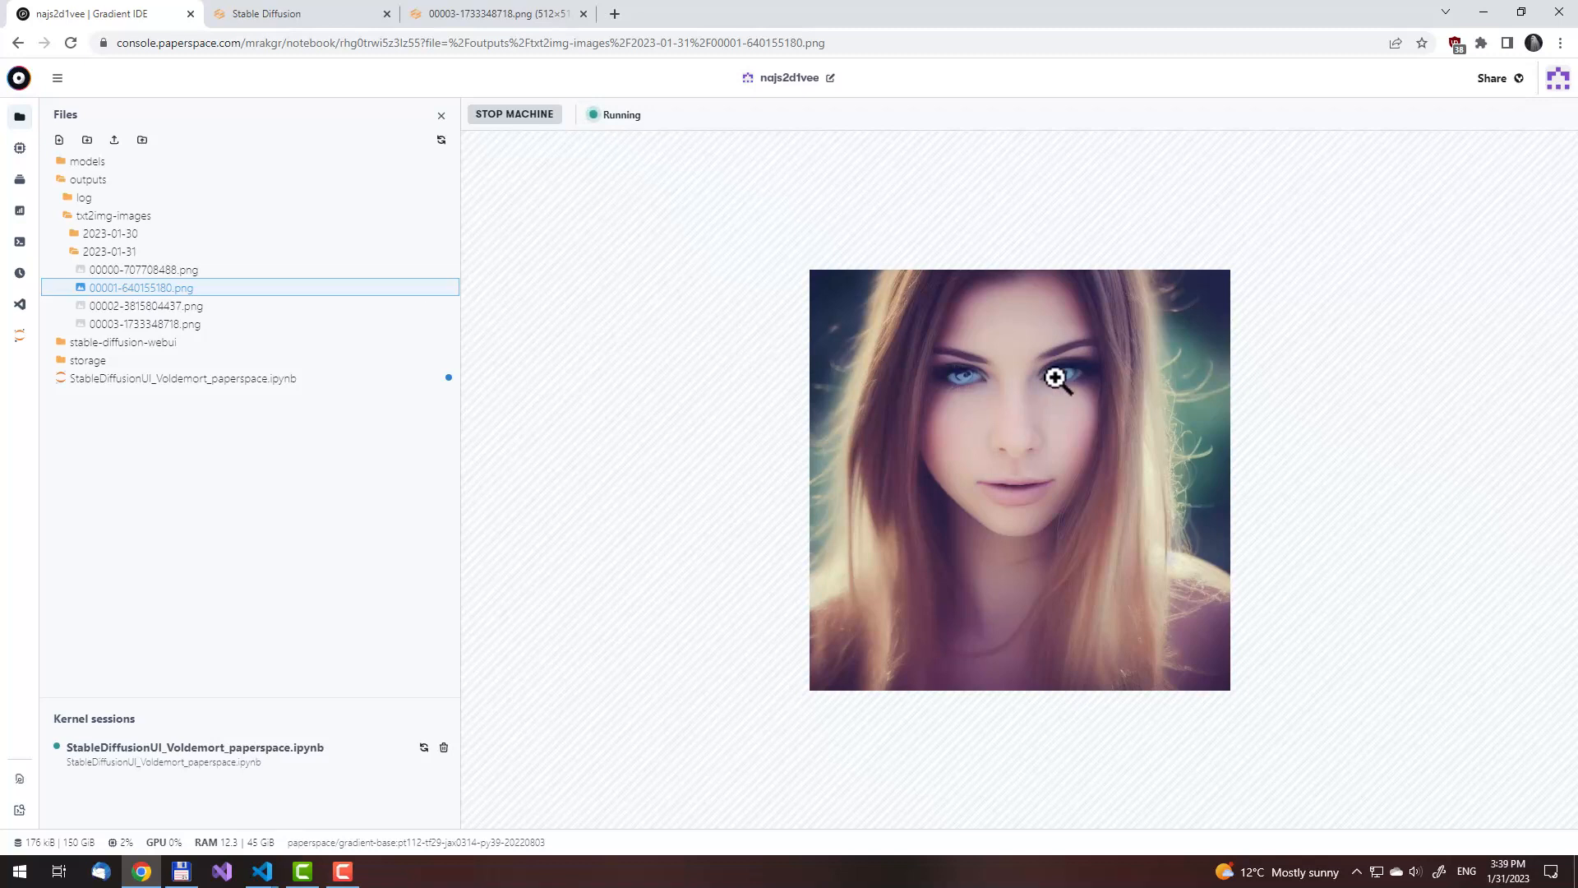
{"action": "left_click", "coordinate": [293, 13]}
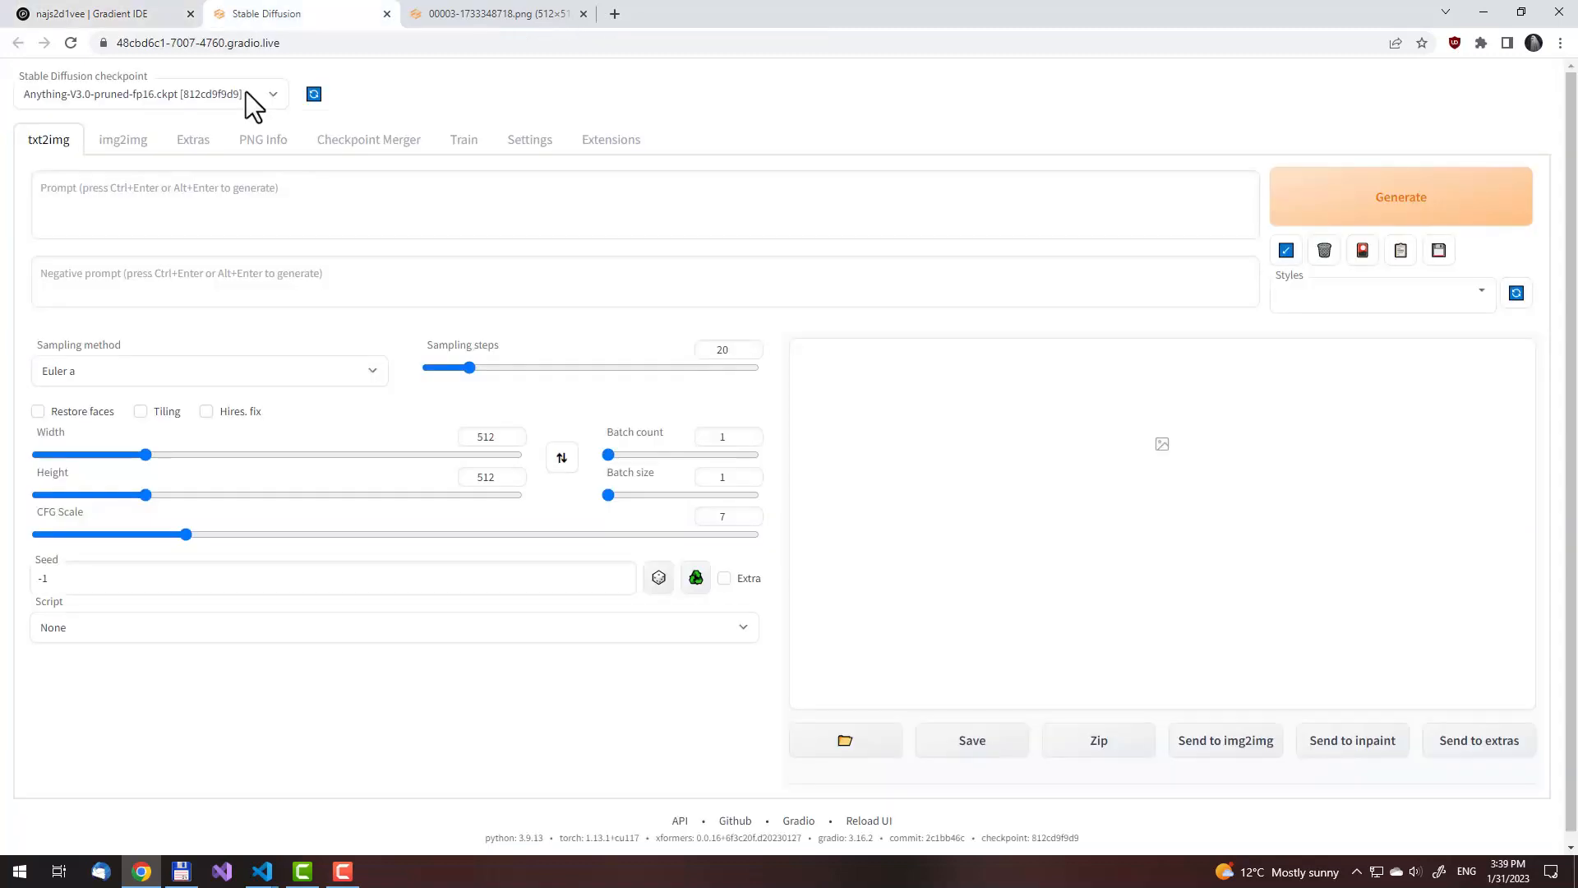
Show the checkpoint list offering Anything-V3.0-pruned-fp16 and v1-5-pruned-emaonly
{"action": "left_click", "coordinate": [152, 94]}
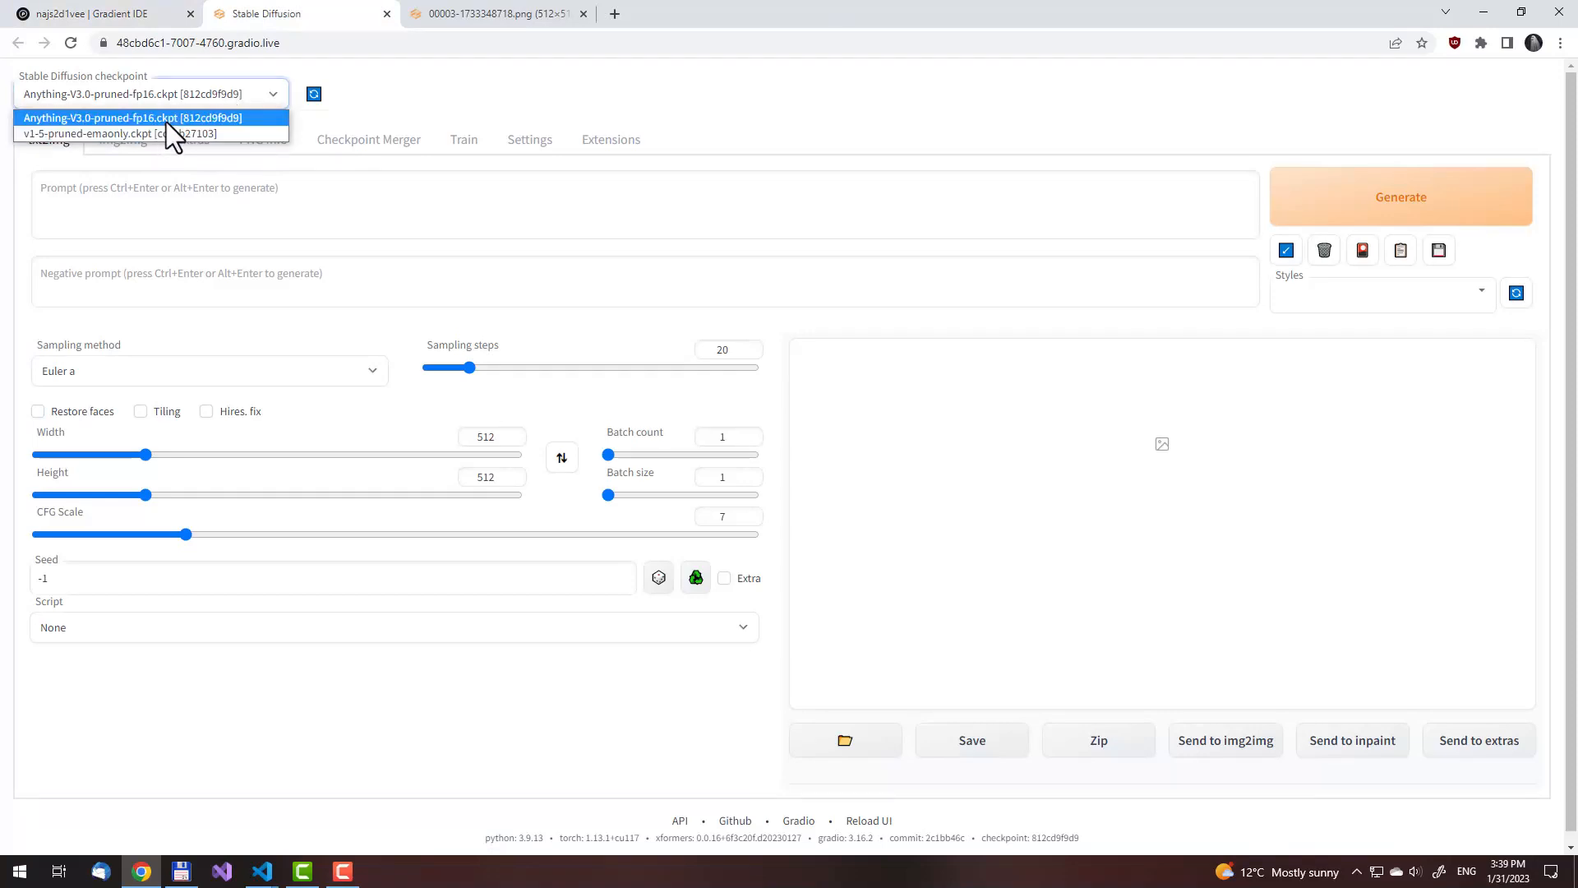
{"action": "mouse_move", "coordinate": [151, 133]}
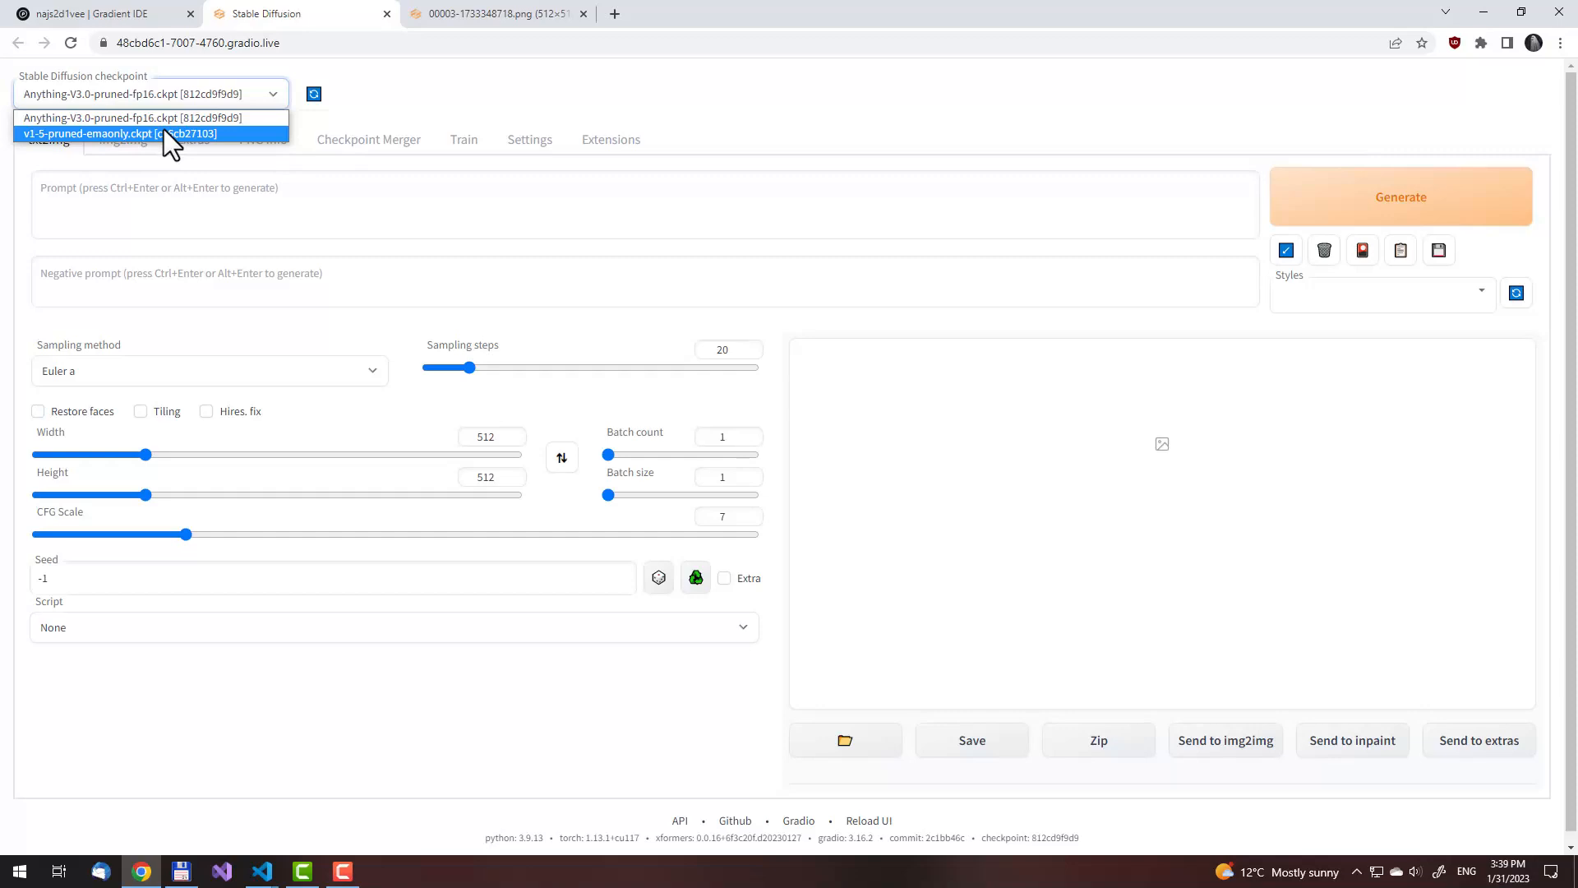
{"action": "mouse_move", "coordinate": [95, 13]}
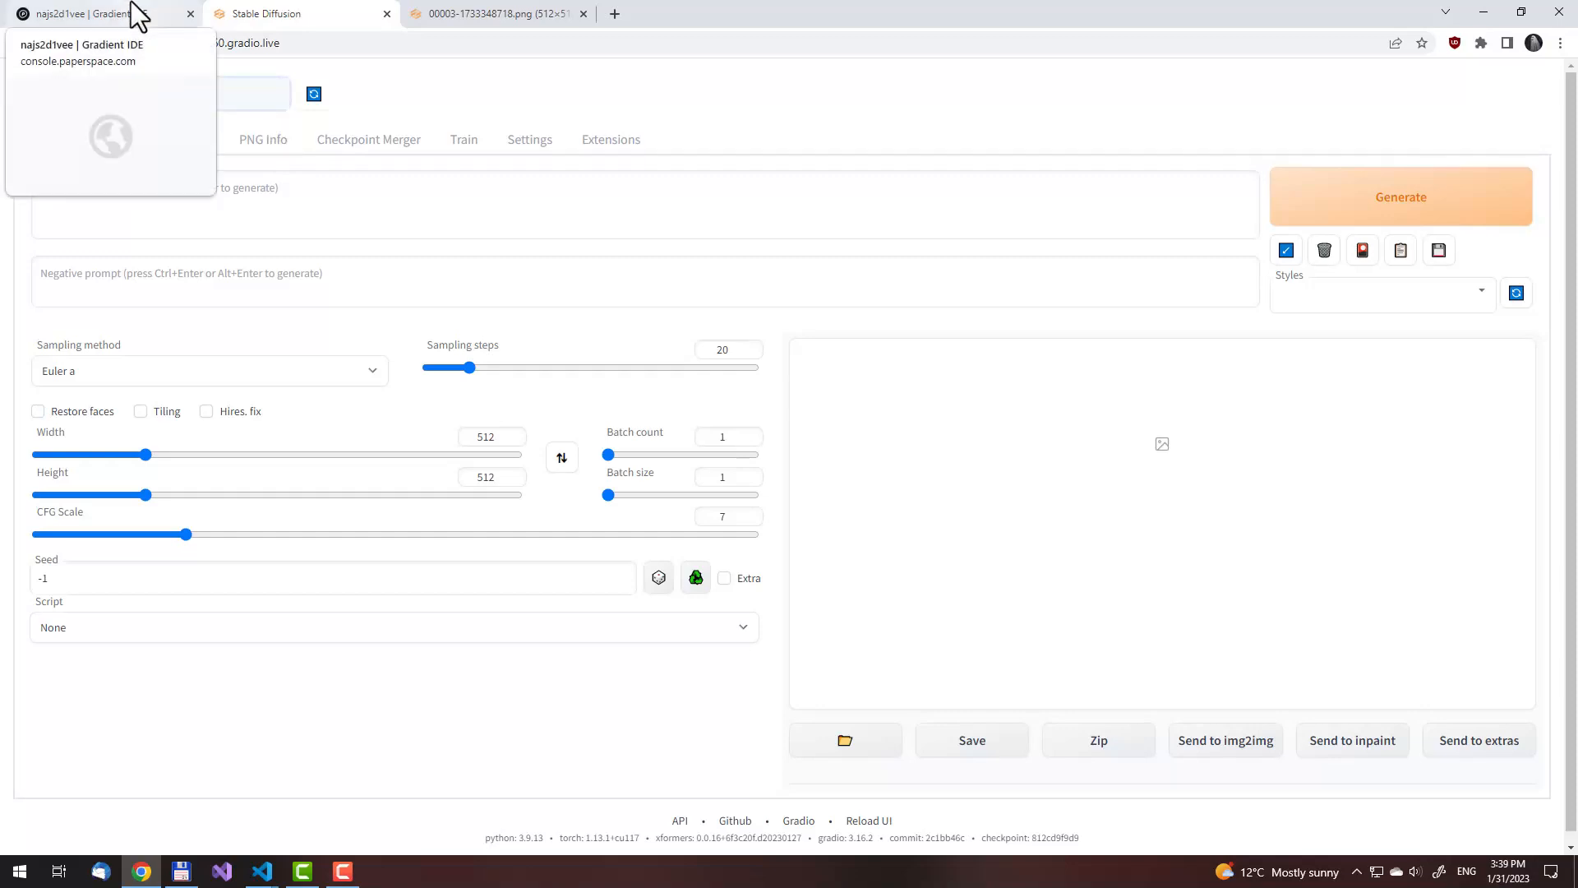
Confirm in the Gradient notebook log that v1-5-pruned-emaonly weights loaded, then return to the WebUI
{"action": "left_click", "coordinate": [90, 14]}
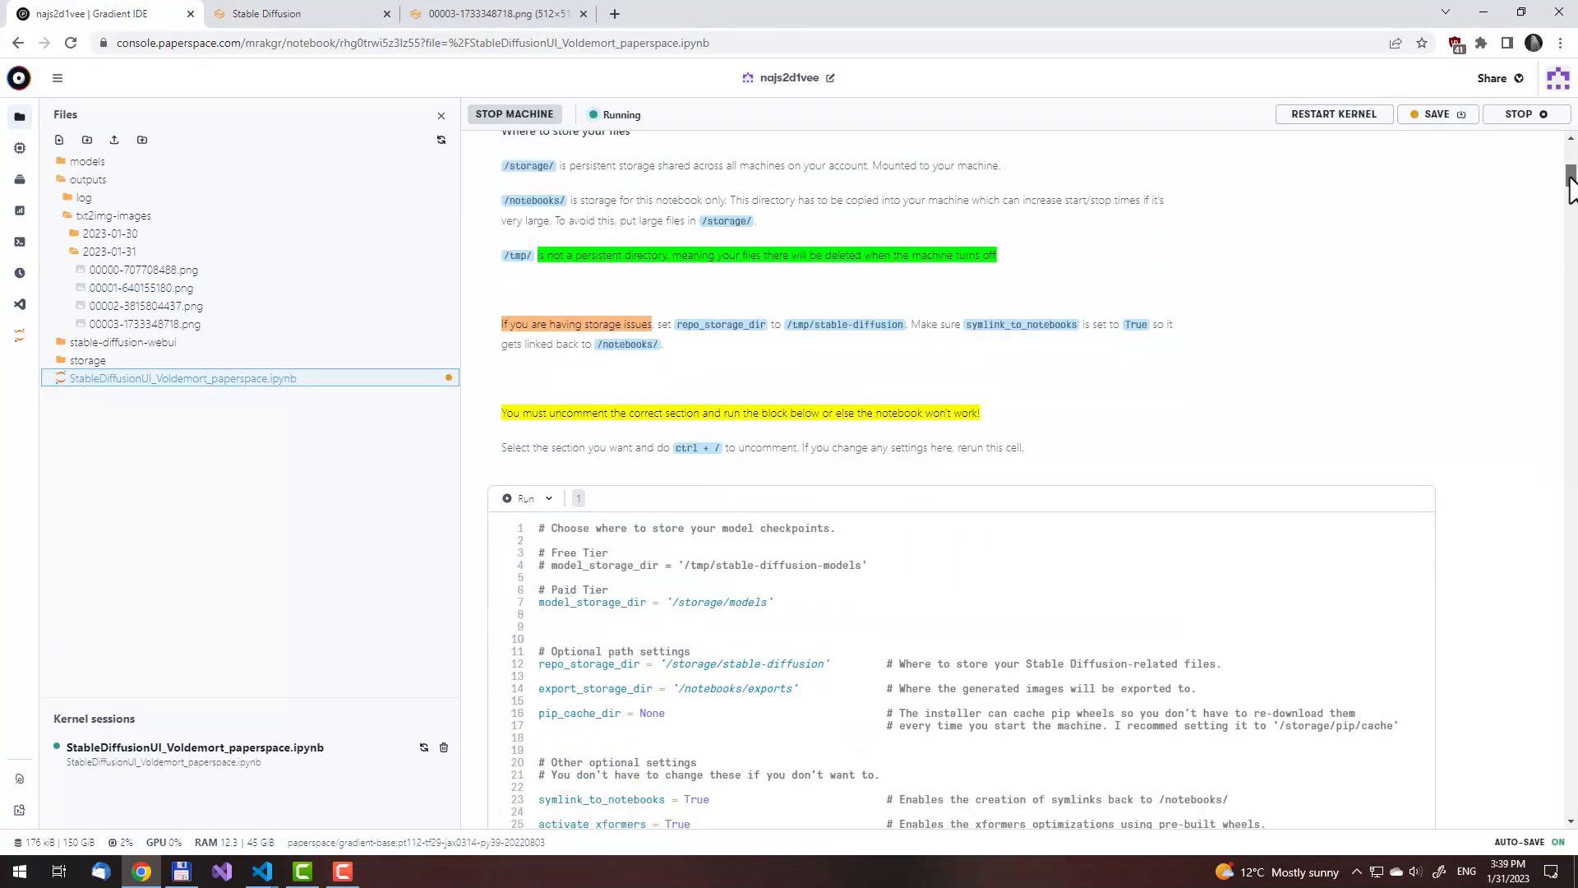
{"action": "scroll", "scroll_direction": "down", "scroll_amount": 3}
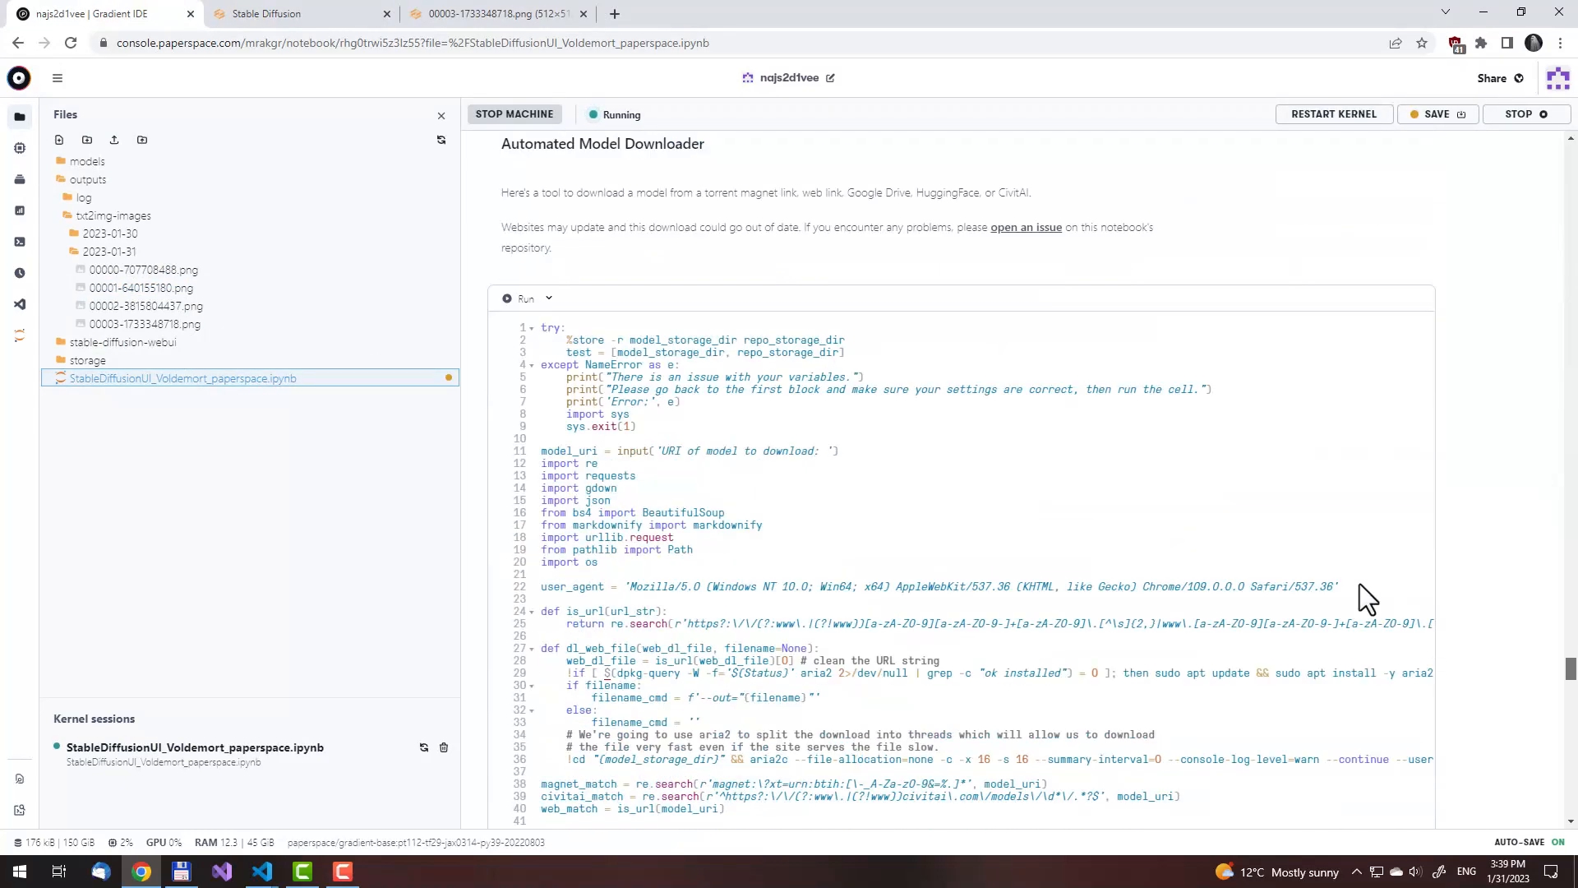
{"action": "scroll", "scroll_direction": "down", "scroll_amount": 3}
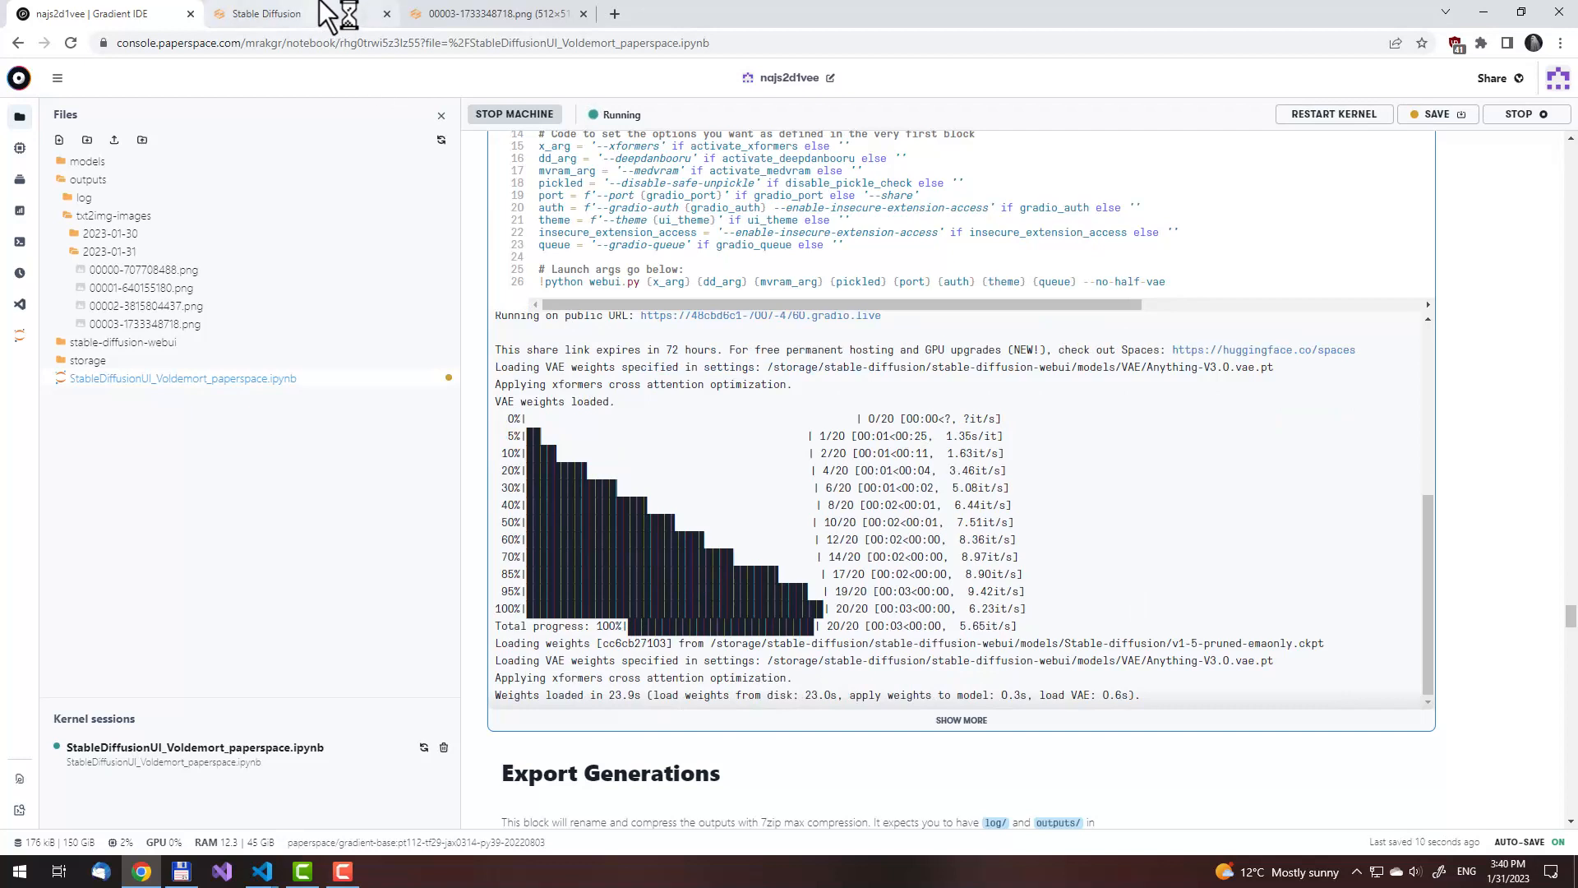
{"action": "left_click", "coordinate": [268, 13]}
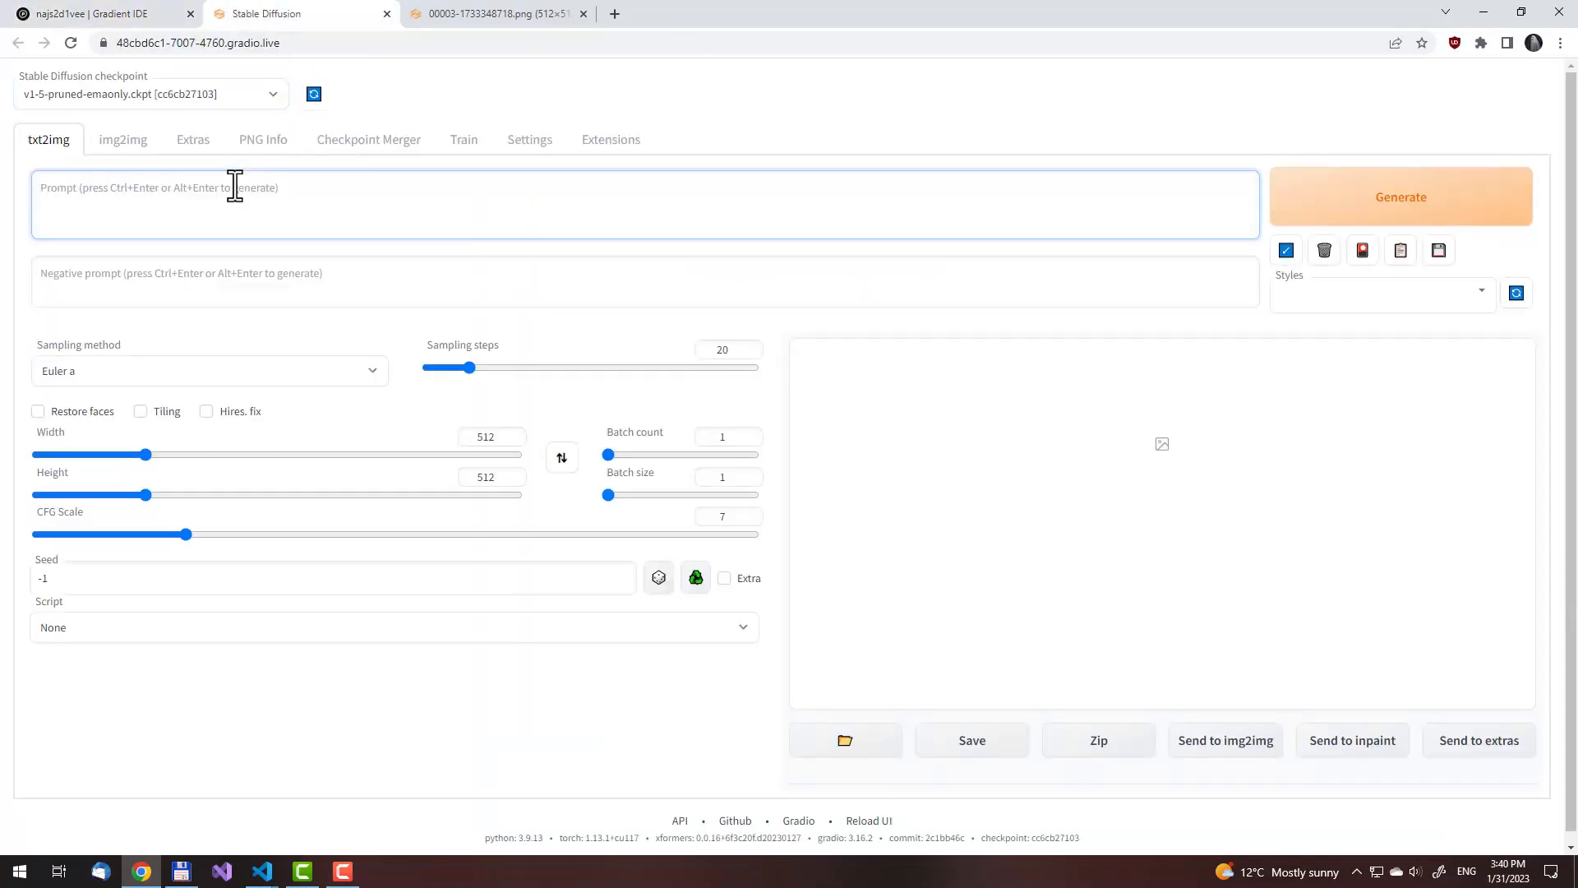
{"action": "mouse_move", "coordinate": [541, 151]}
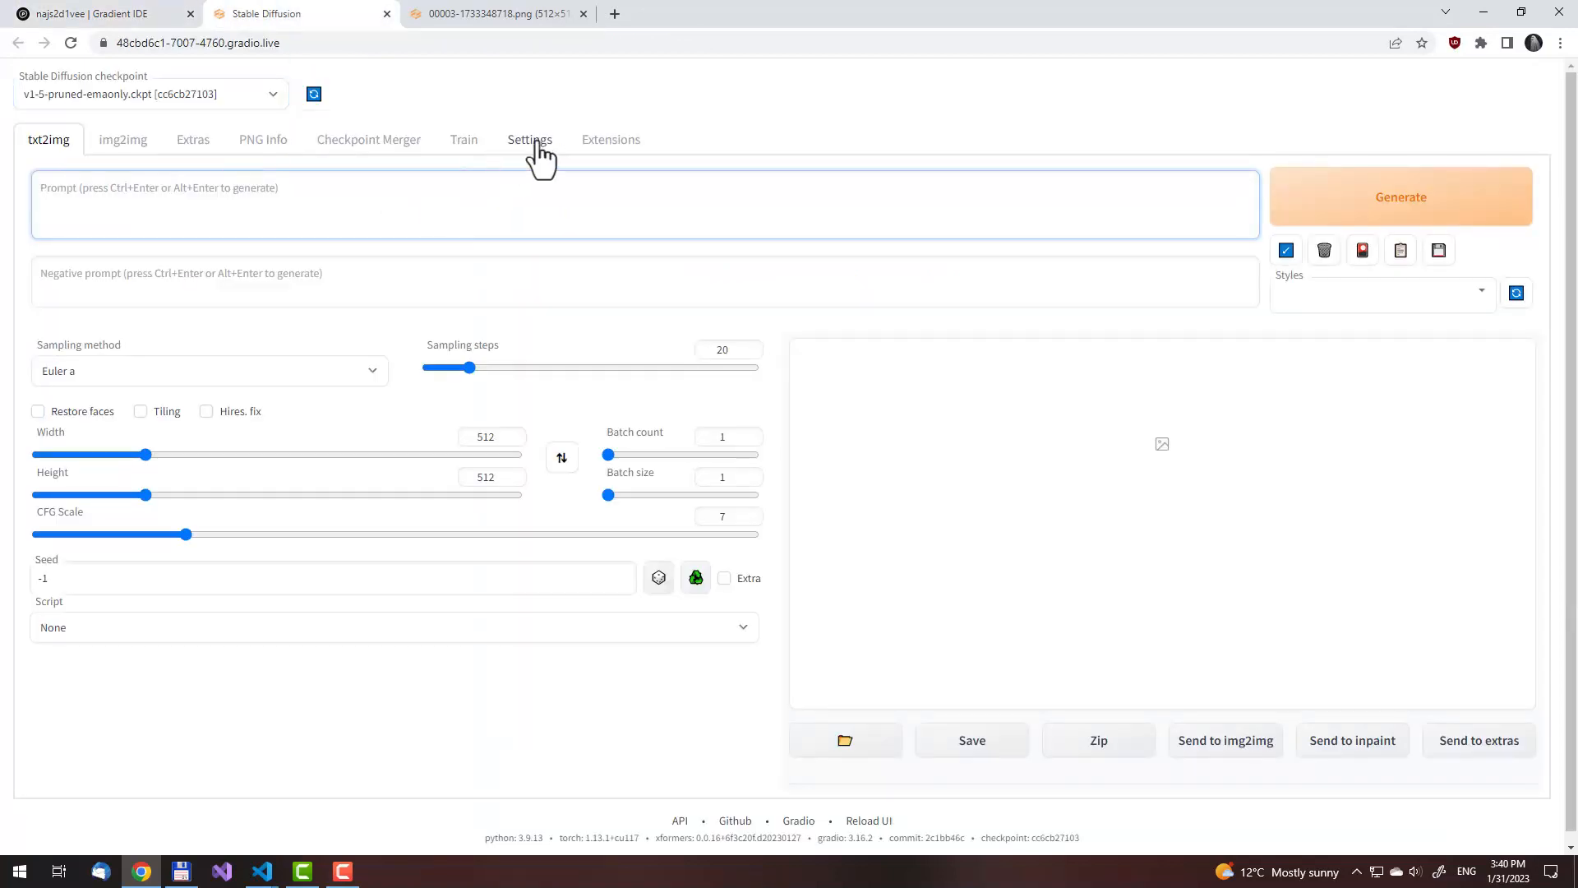
Set SD VAE to Automatic in Settings and verify the base VAE restored in the notebook log
{"action": "left_click", "coordinate": [529, 138]}
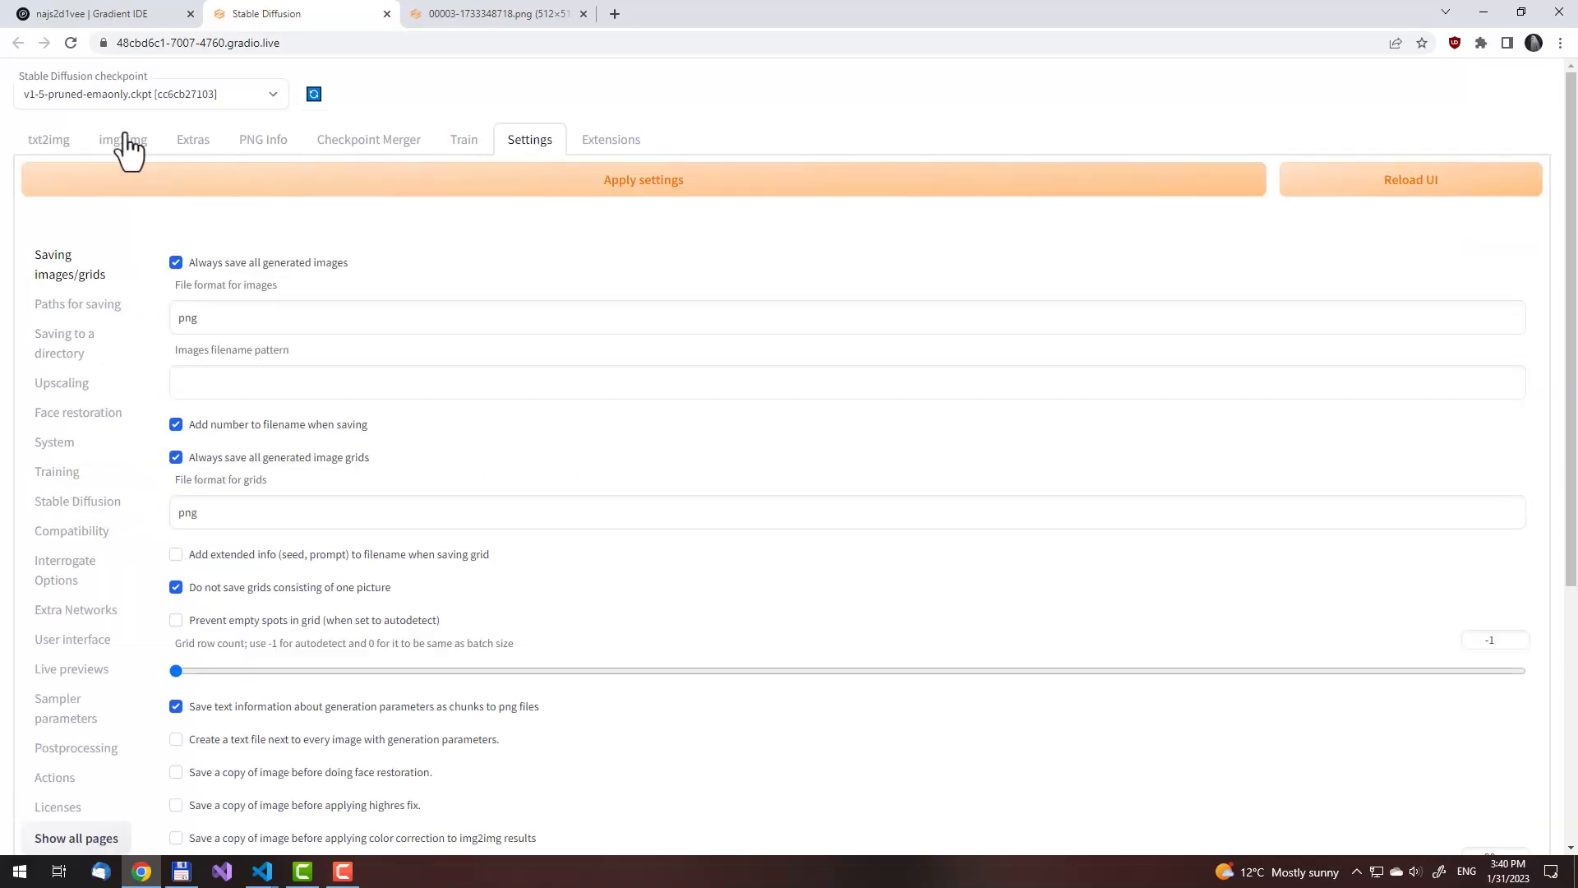
{"action": "mouse_move", "coordinate": [77, 500]}
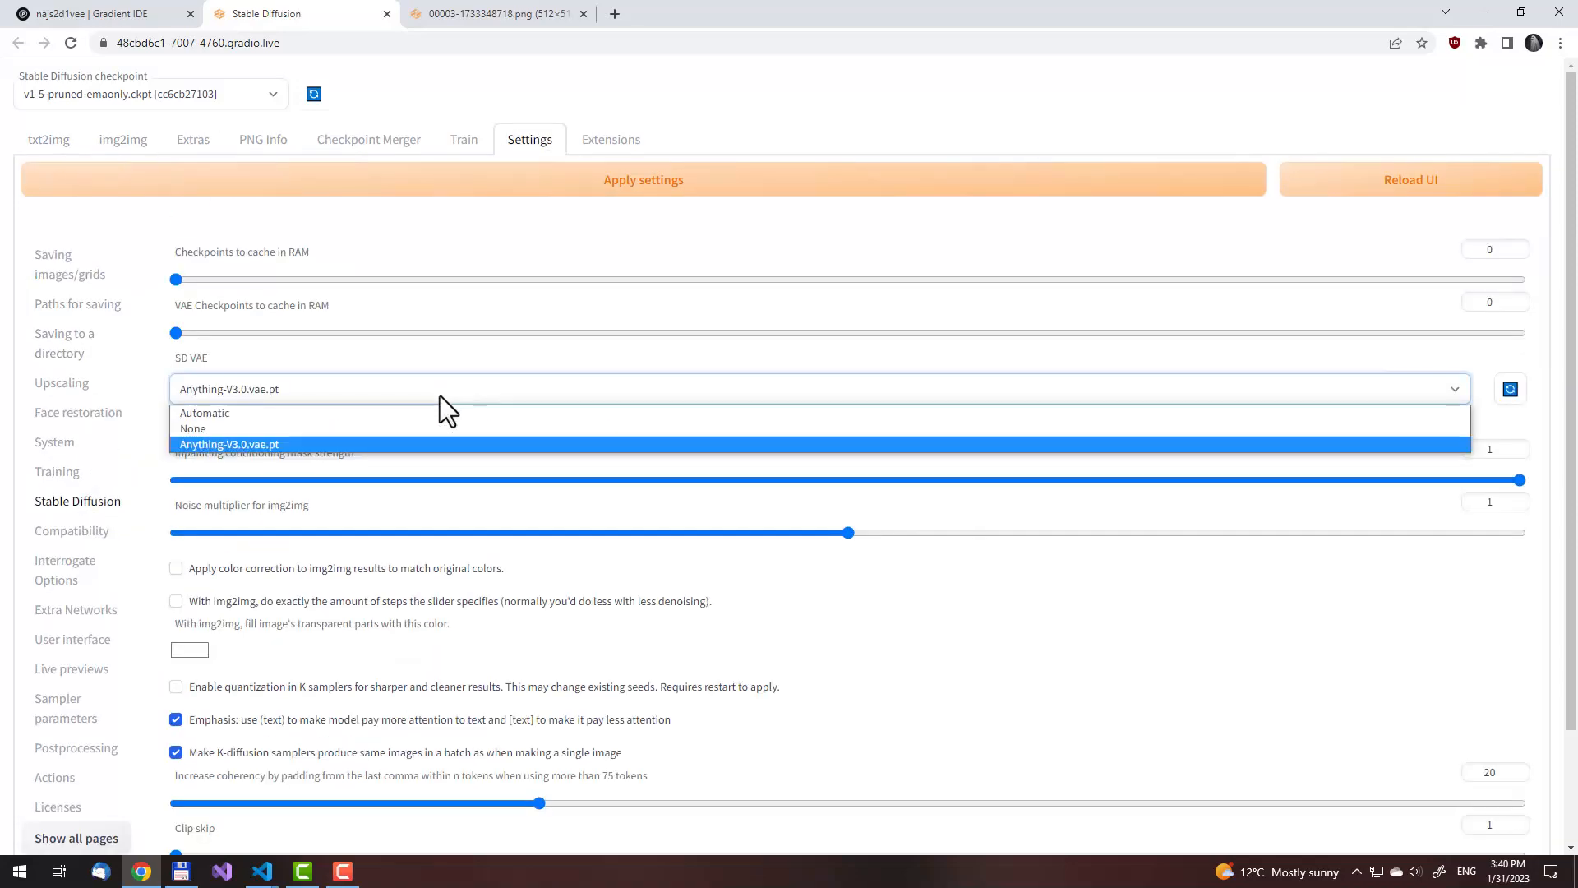
{"action": "left_click", "coordinate": [204, 413]}
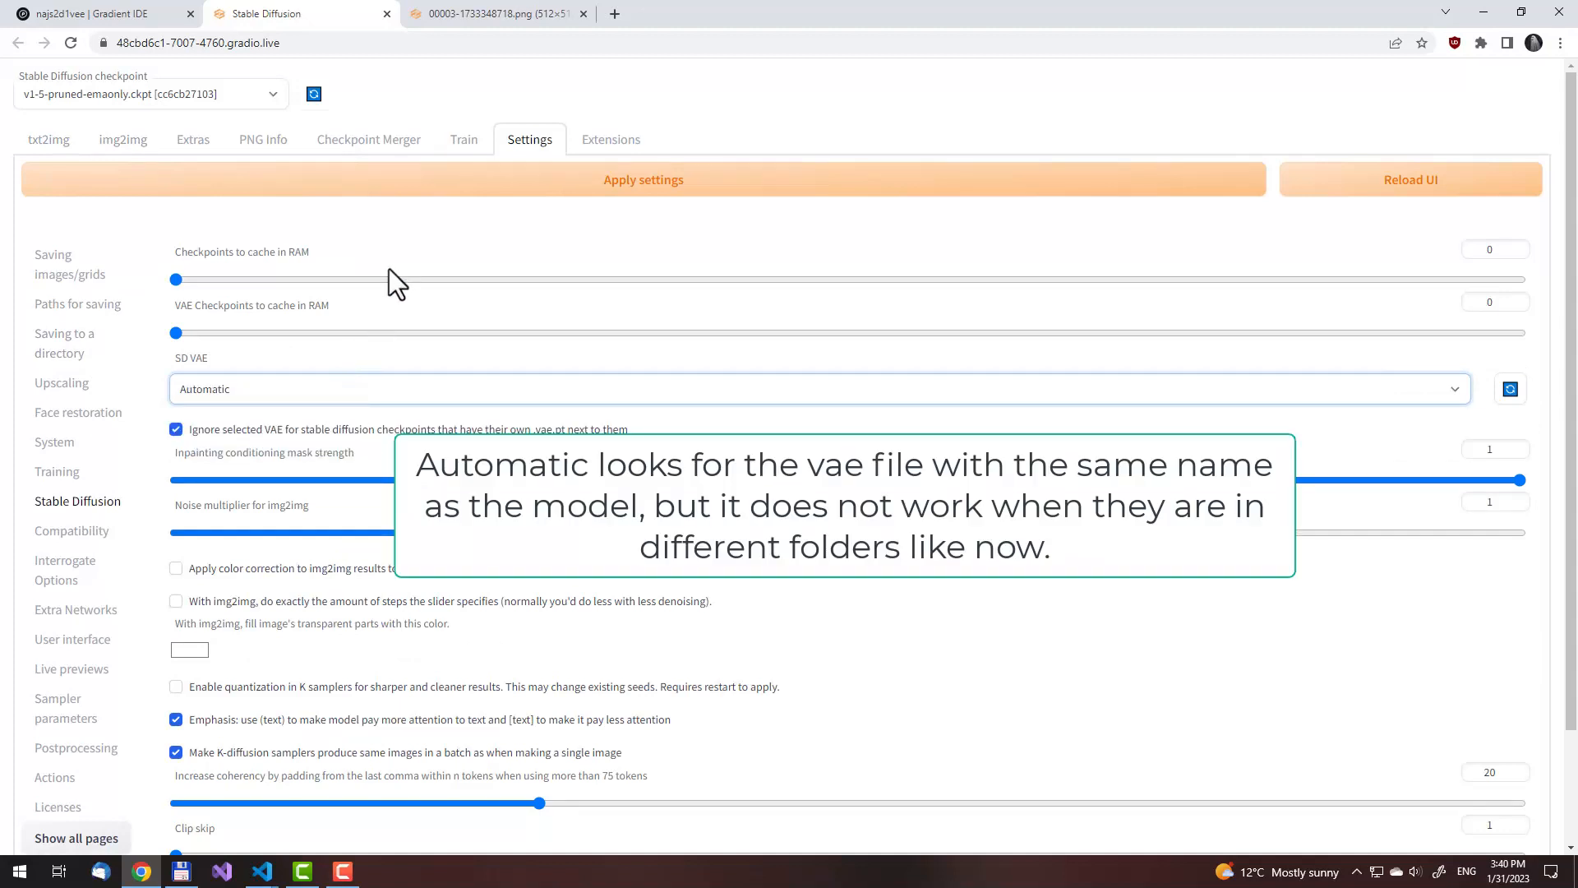
{"action": "left_click", "coordinate": [48, 138]}
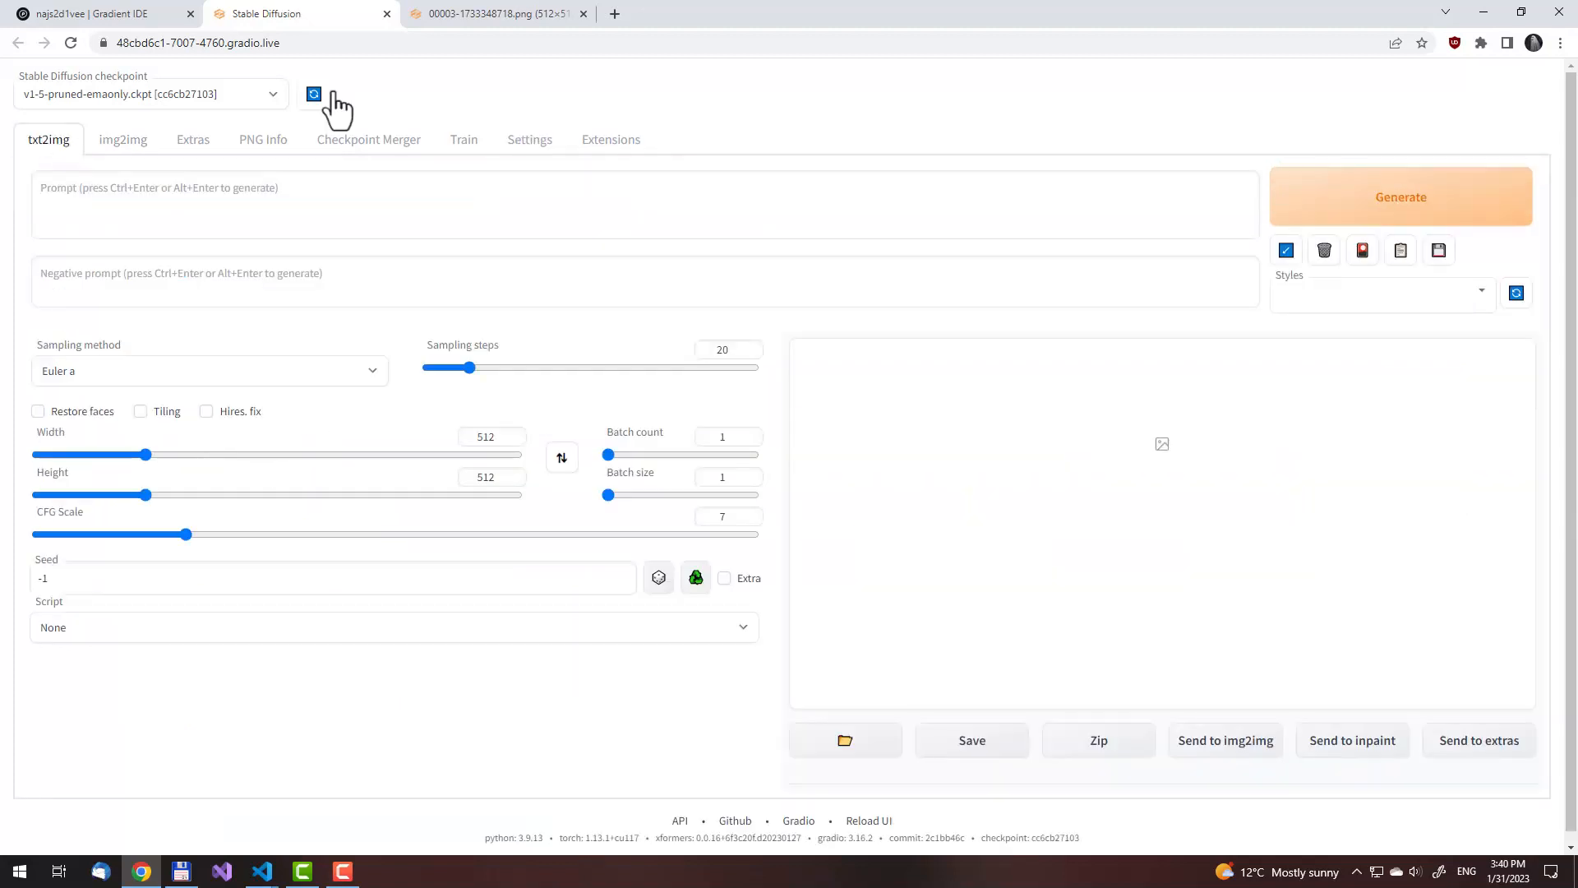
{"action": "left_click", "coordinate": [100, 13]}
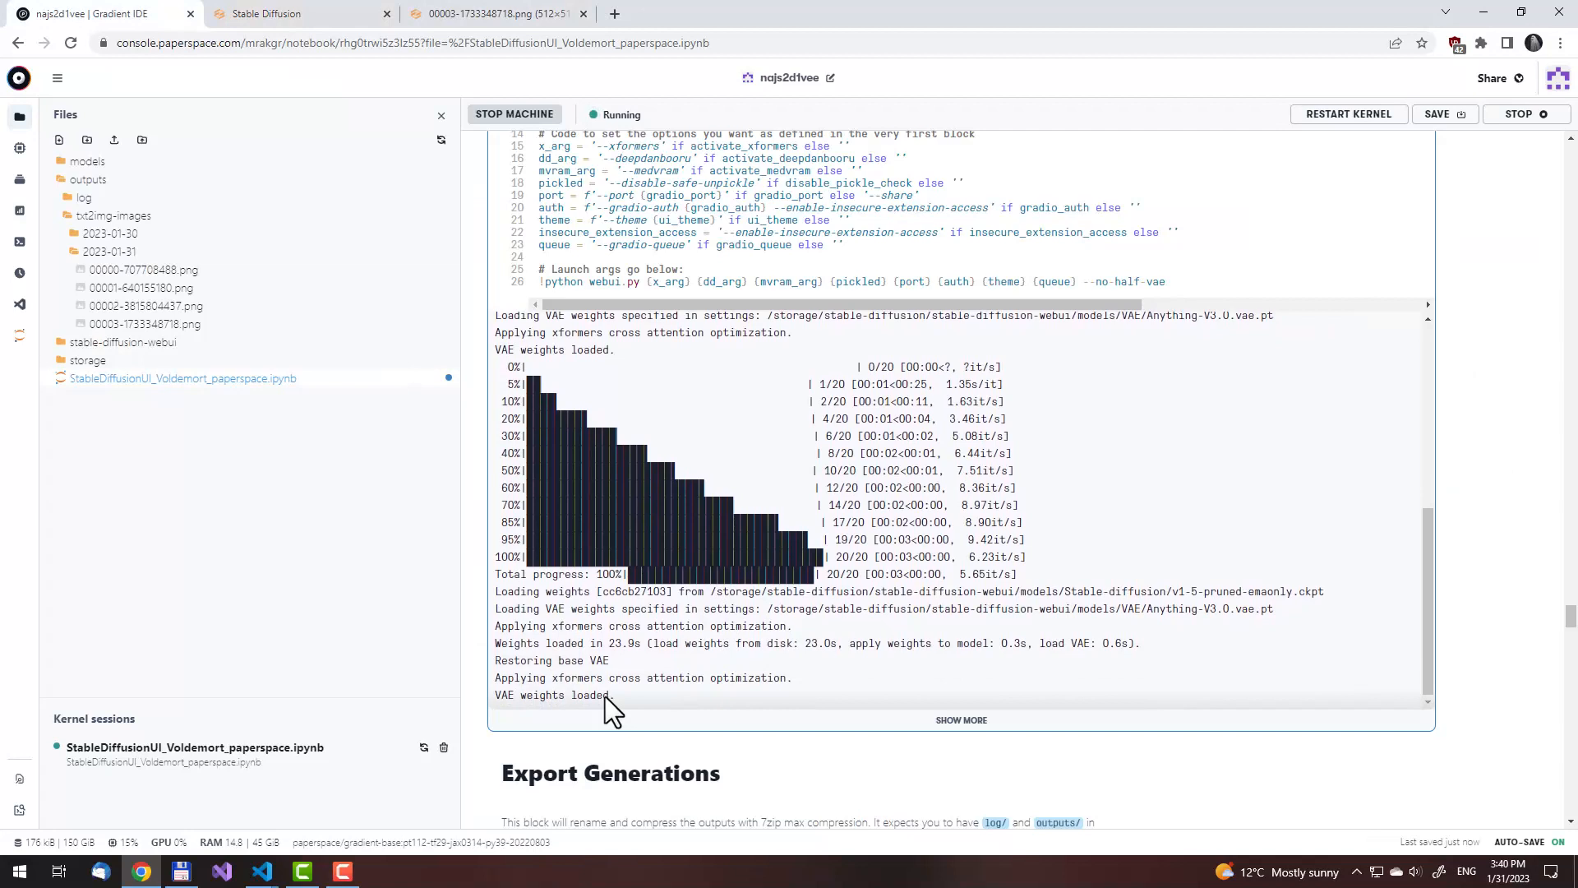
{"action": "left_click", "coordinate": [267, 14]}
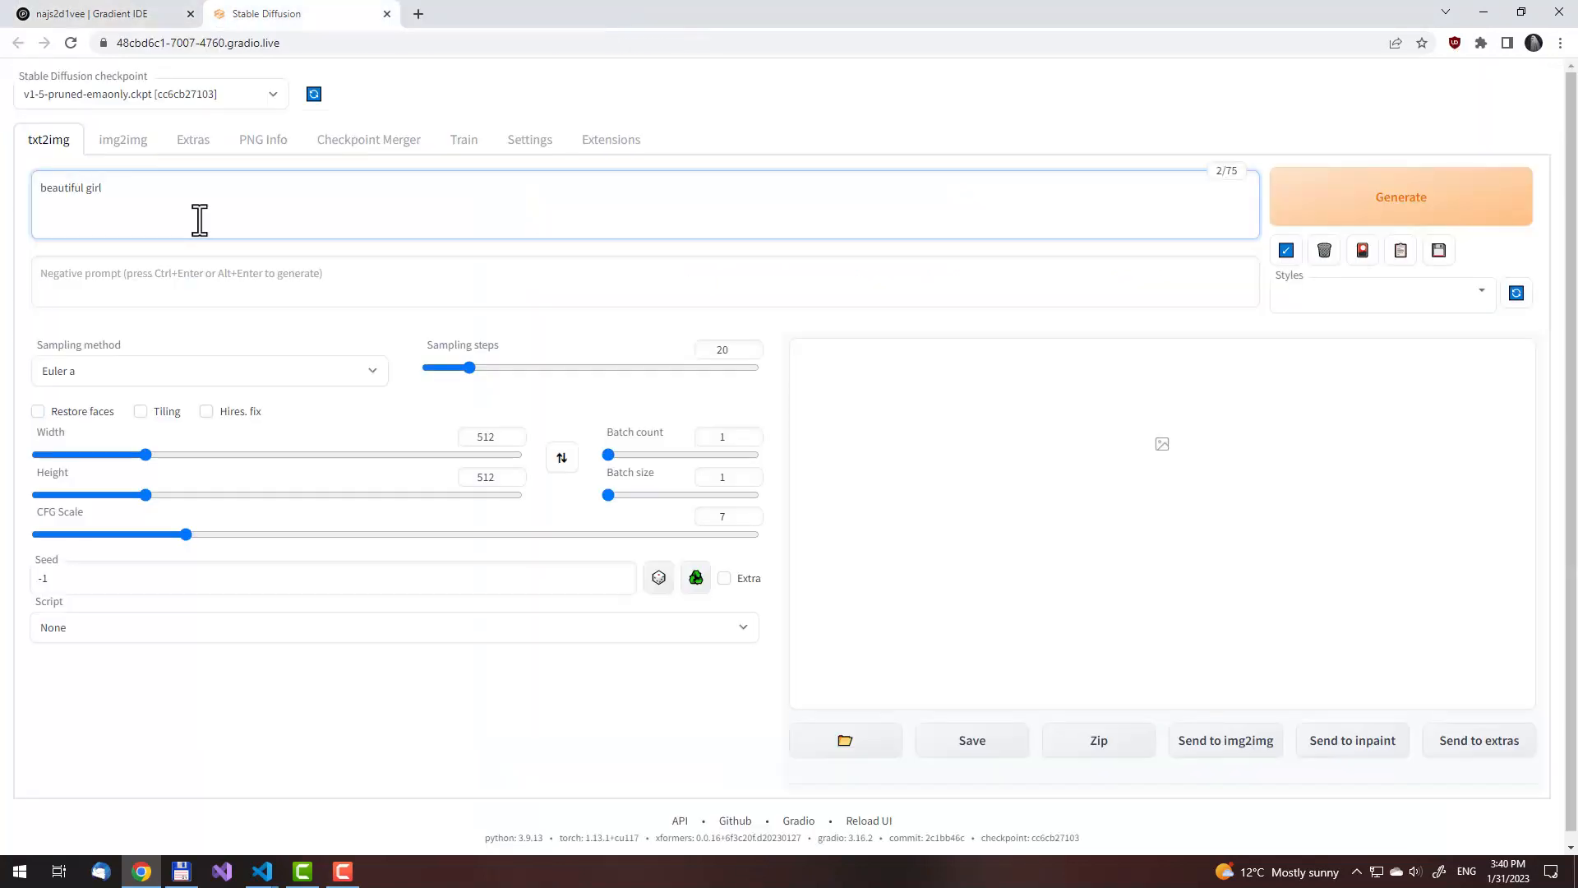
{"action": "mouse_move", "coordinate": [1384, 217]}
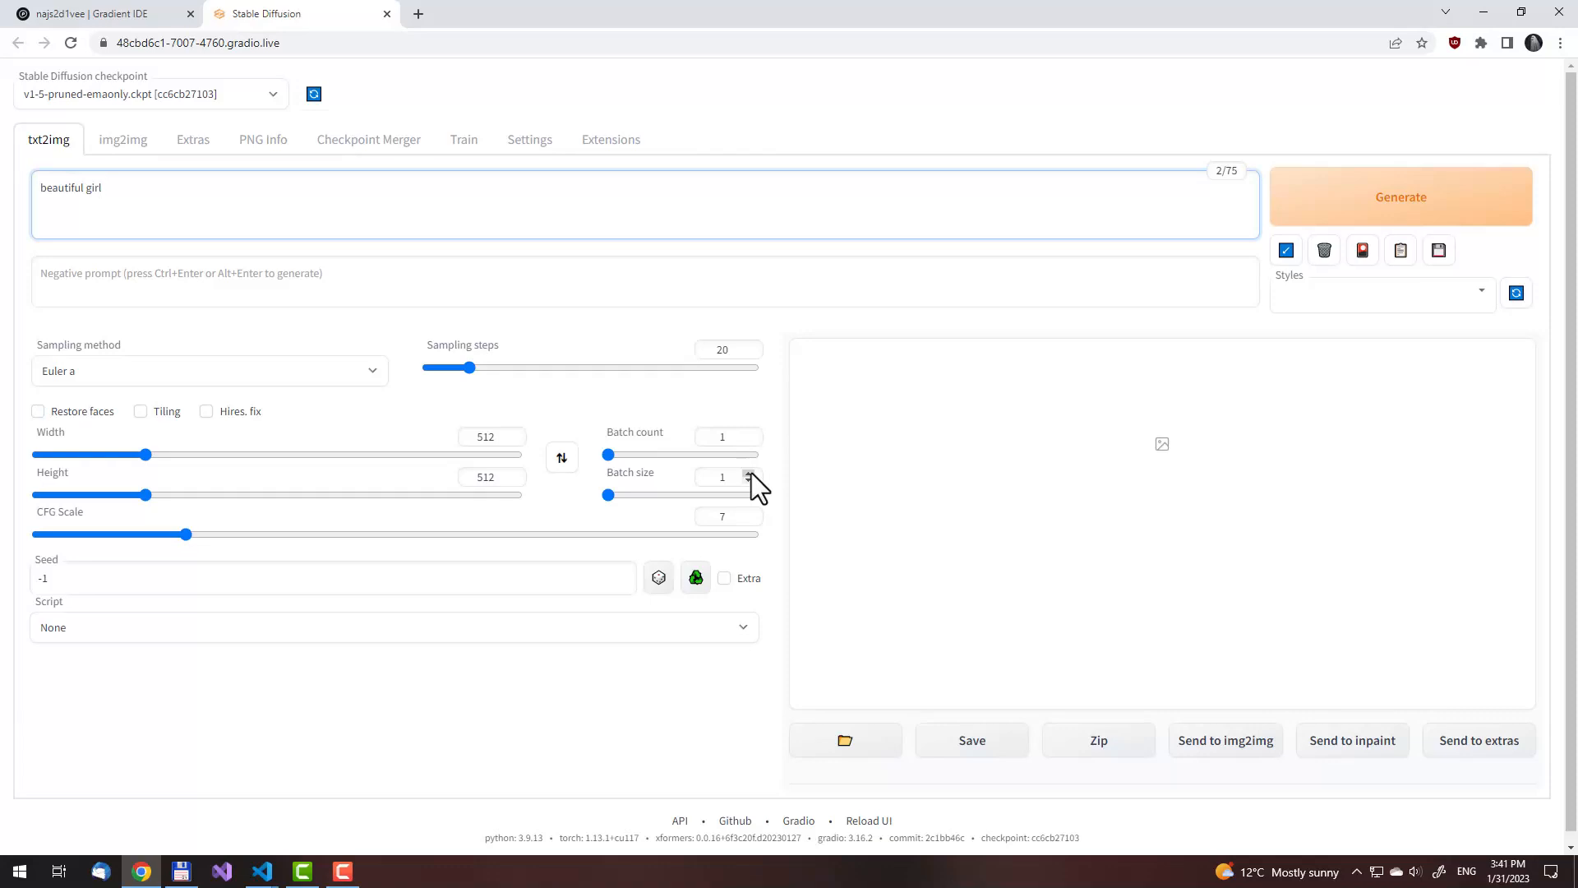
Generate 'beautiful girl' at batch size 8, hit the xformers RuntimeError, then regenerate at batch size 7
{"action": "left_click", "coordinate": [100, 187]}
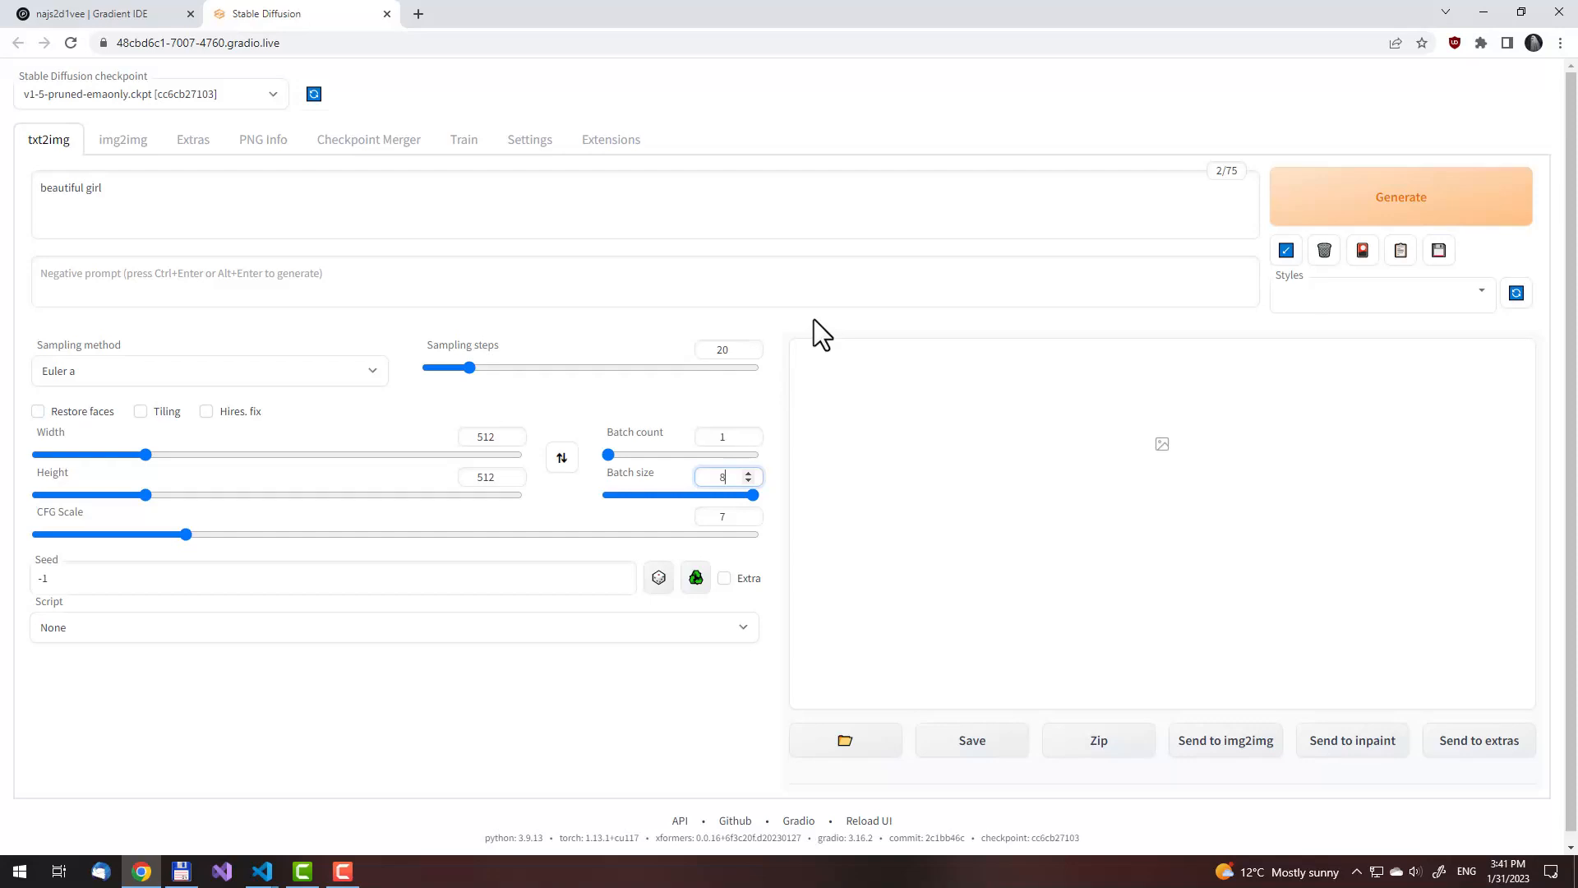
{"action": "left_click", "coordinate": [1401, 195]}
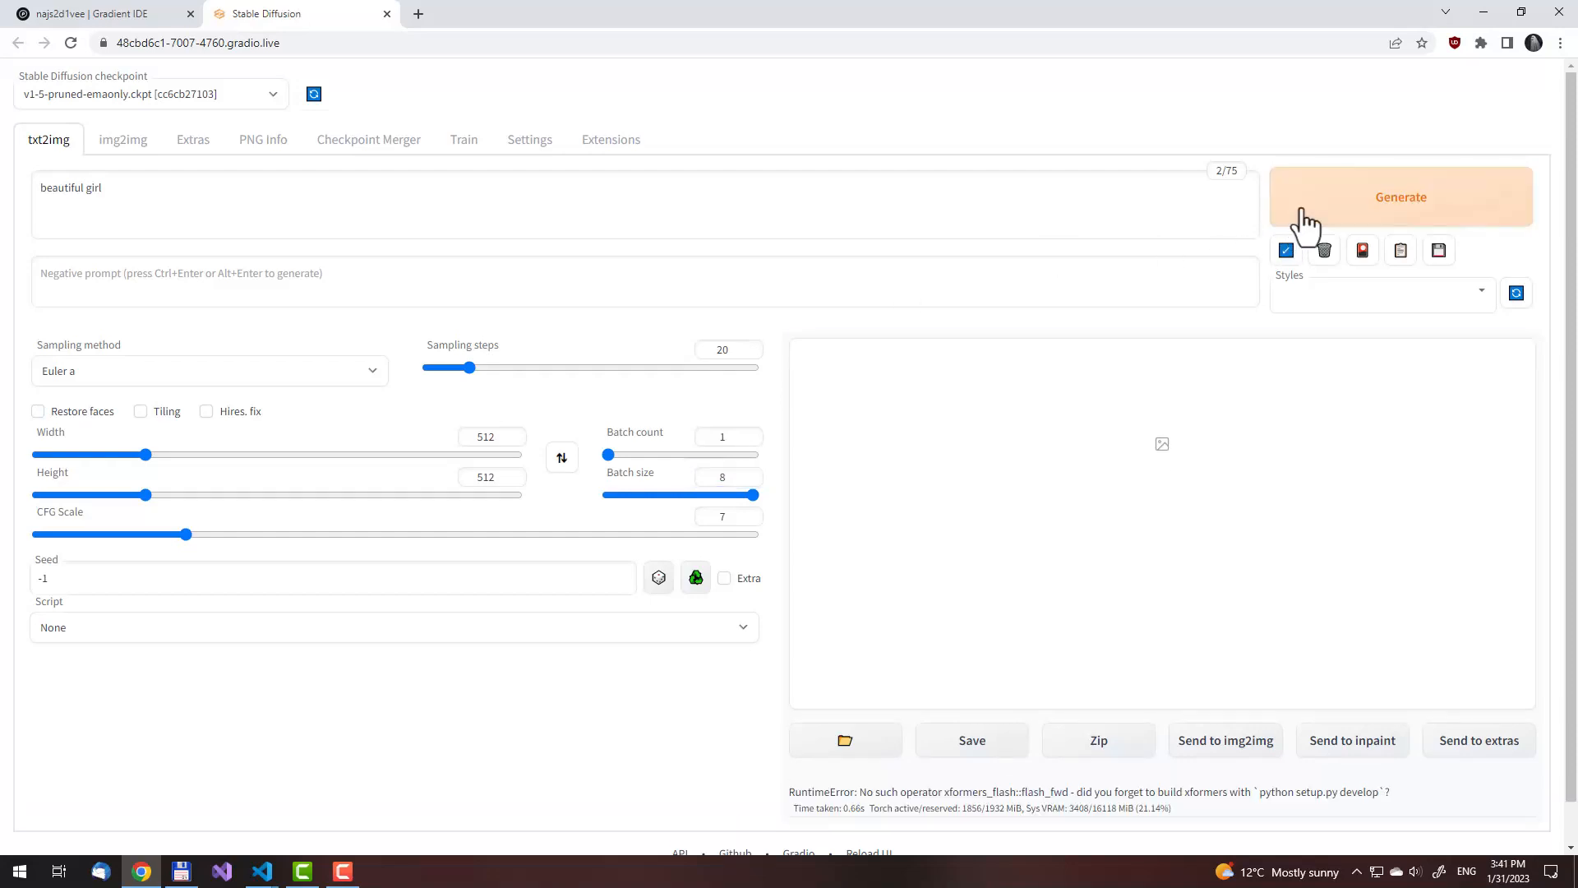
{"action": "scroll", "scroll_direction": "down", "scroll_amount": 3}
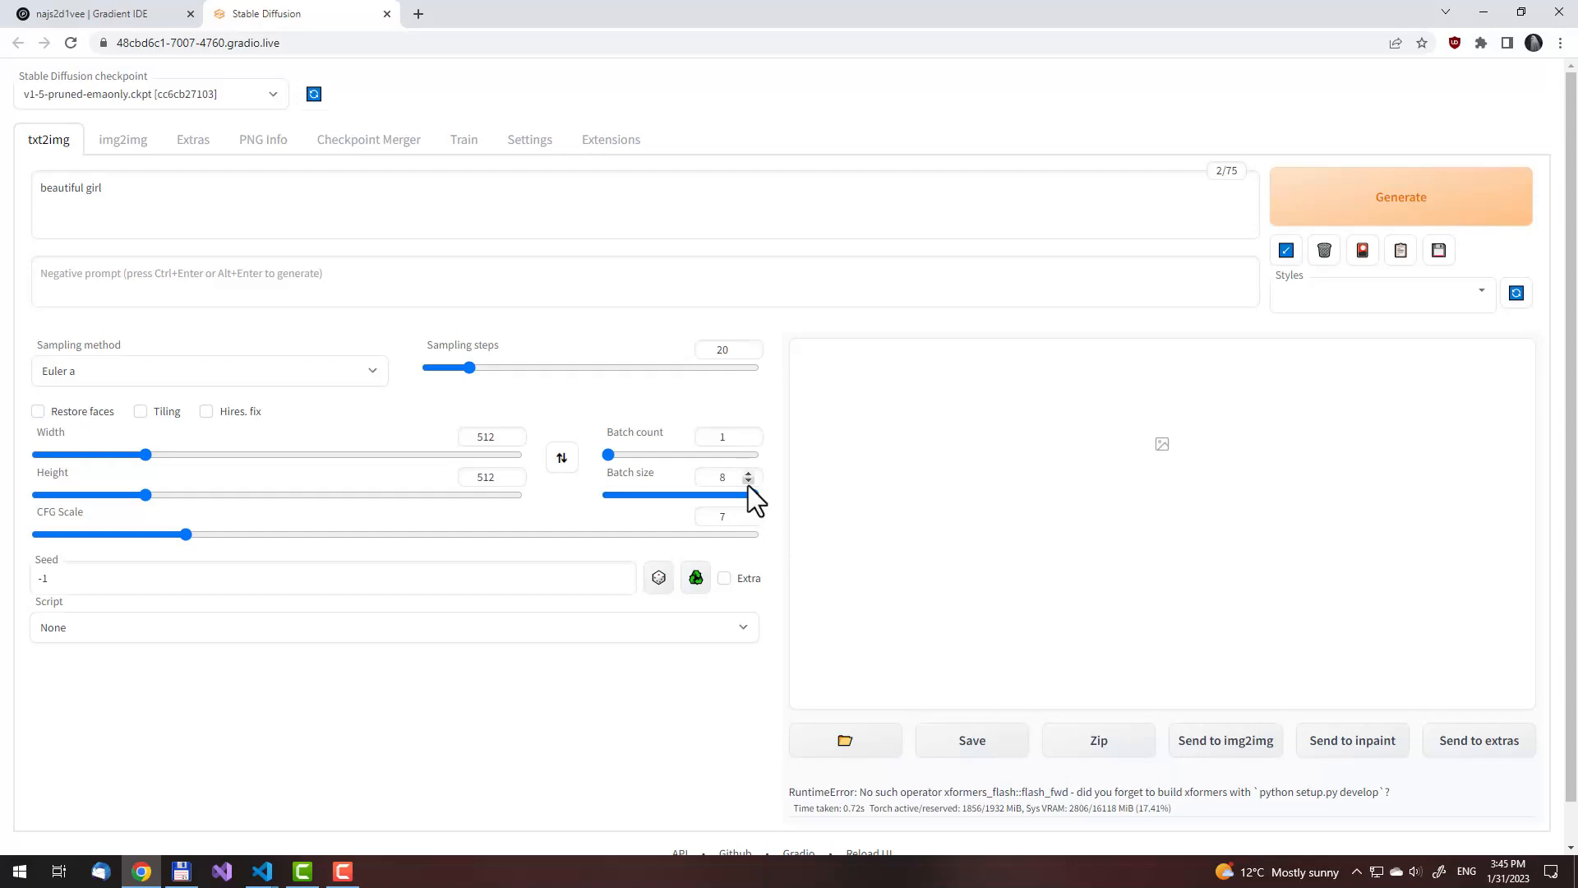
{"action": "left_click", "coordinate": [1401, 195]}
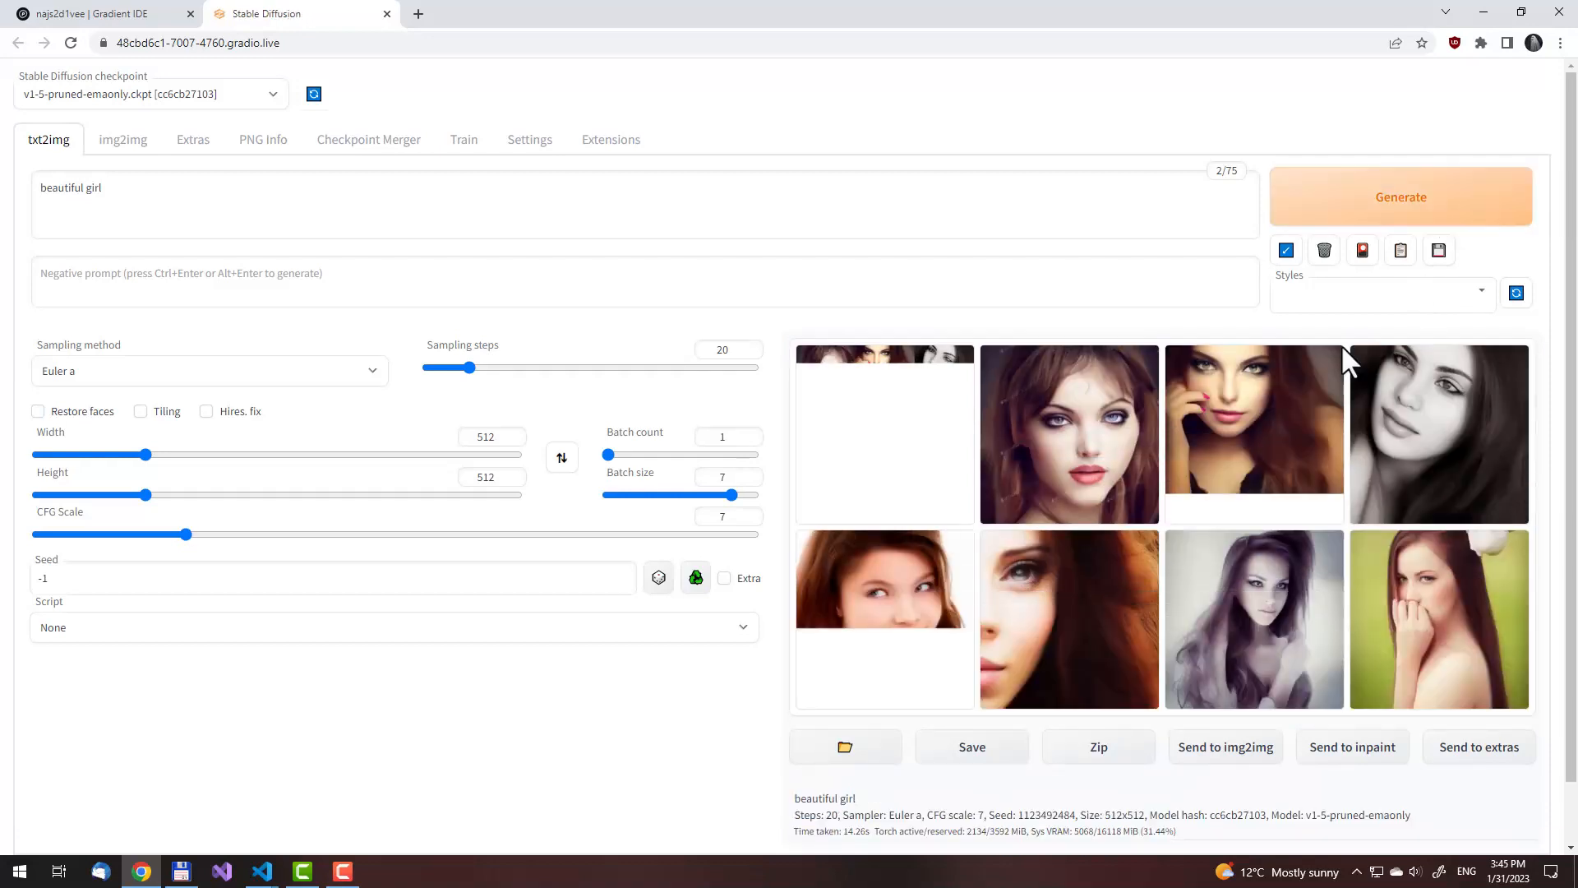
Browse the seven v1-5 portraits enlarged in the lightbox, individually and as a combined grid
{"action": "left_click", "coordinate": [1068, 434]}
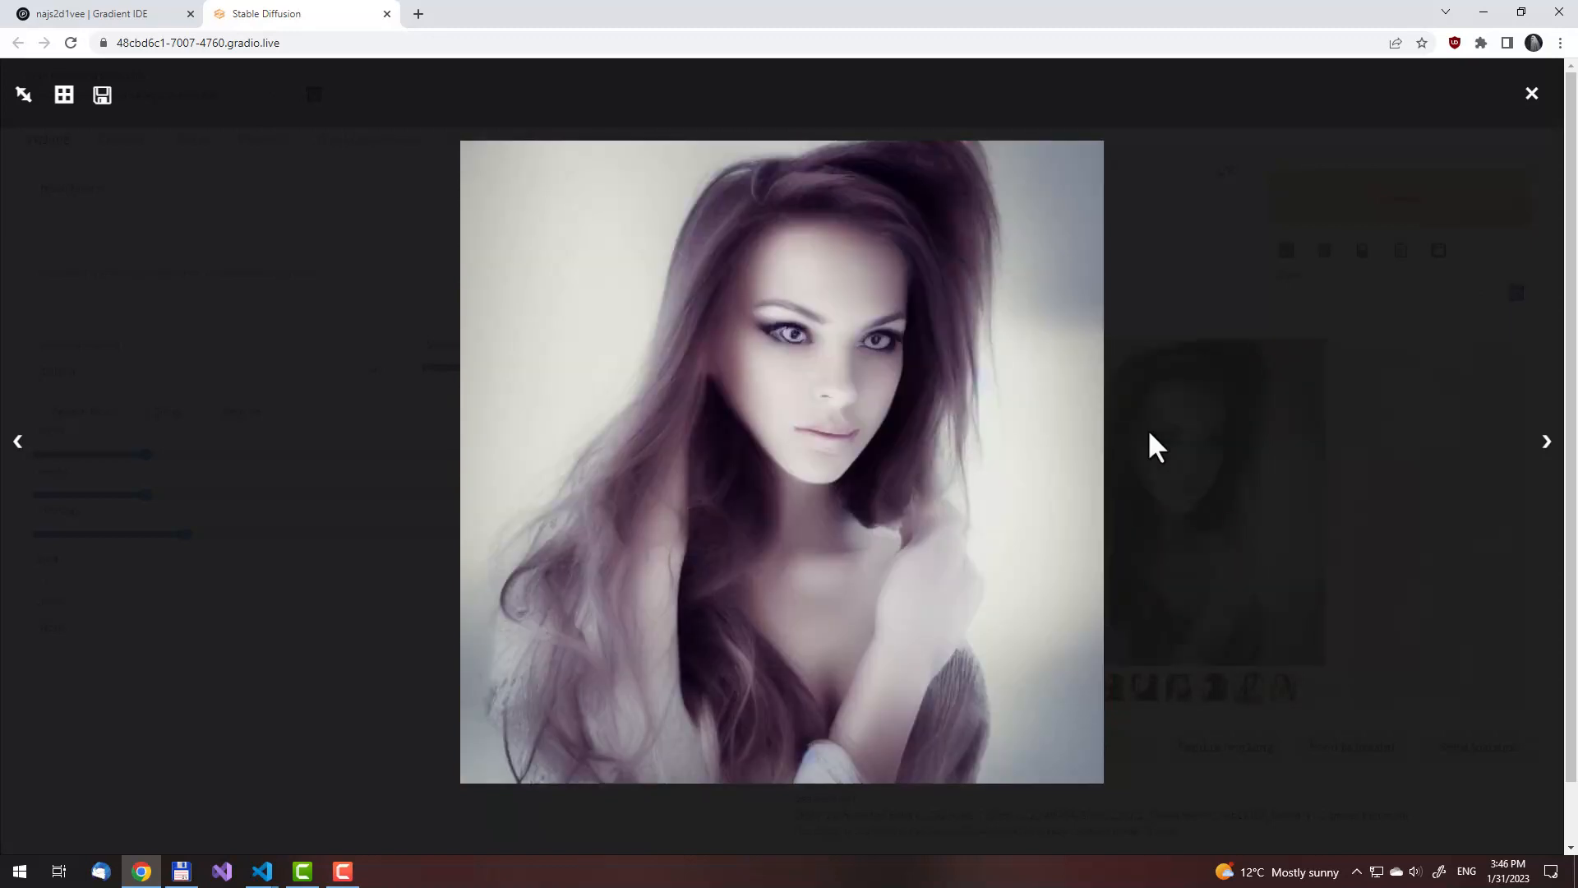
{"action": "left_click", "coordinate": [1547, 441]}
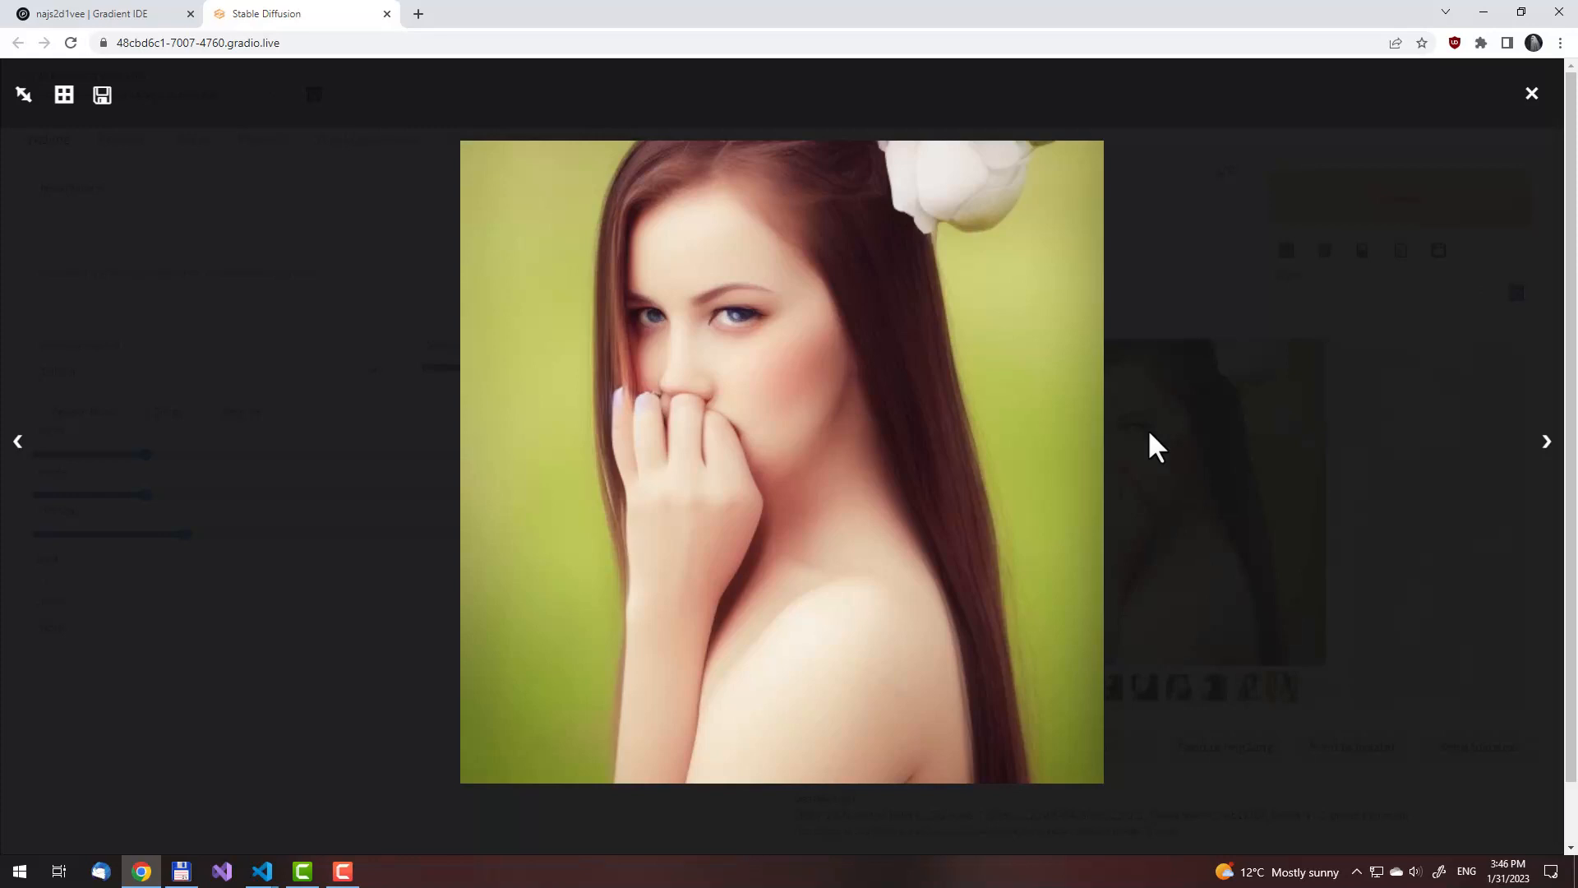
{"action": "left_click", "coordinate": [64, 95]}
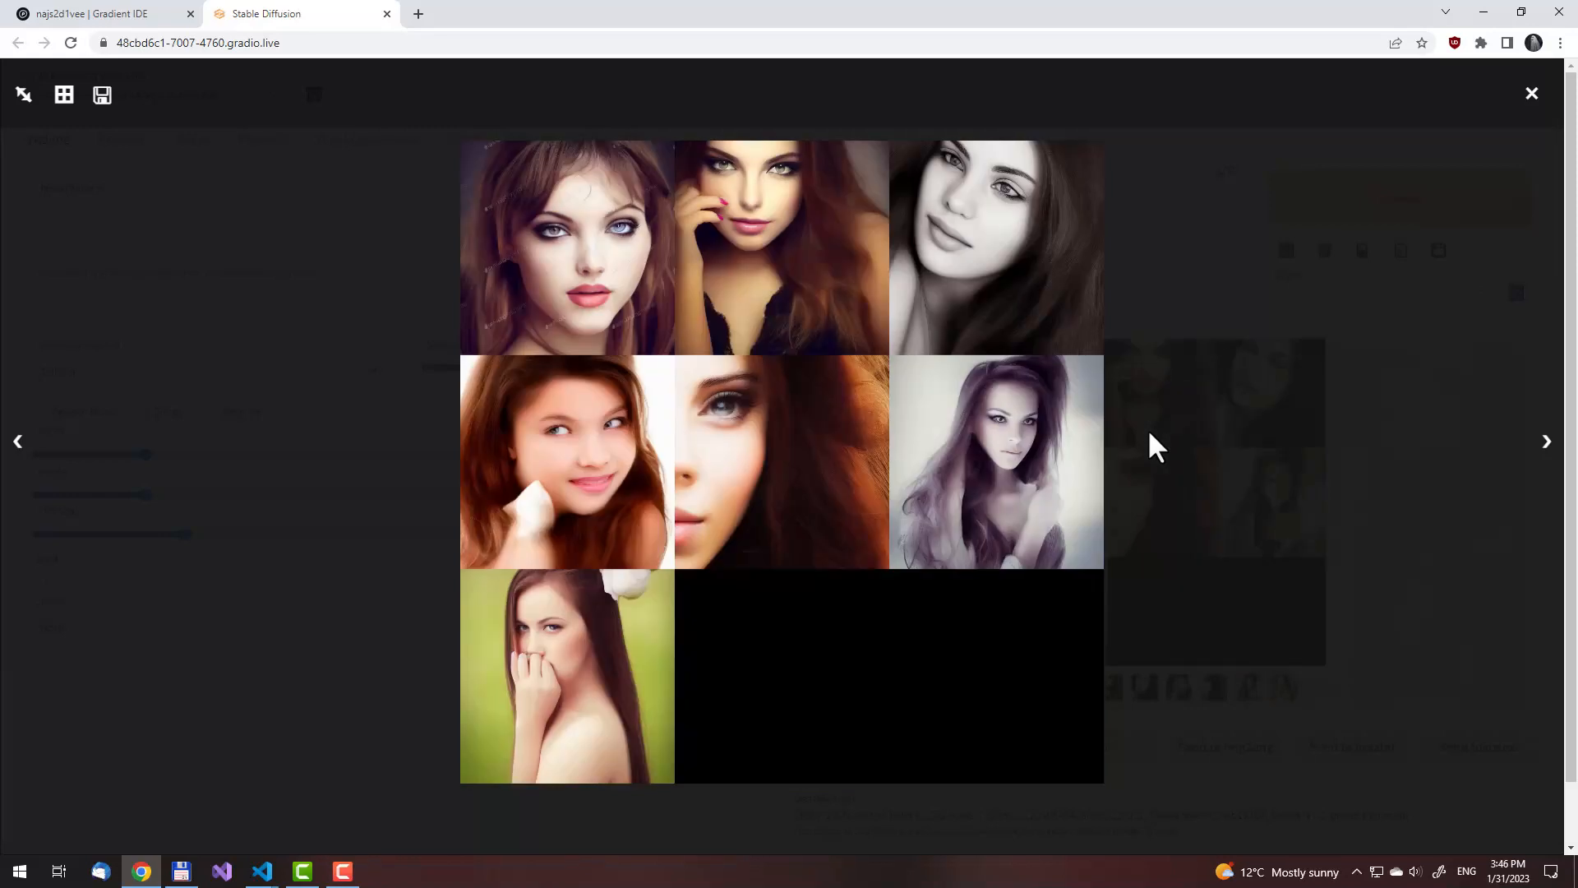
{"action": "mouse_move", "coordinate": [1302, 360]}
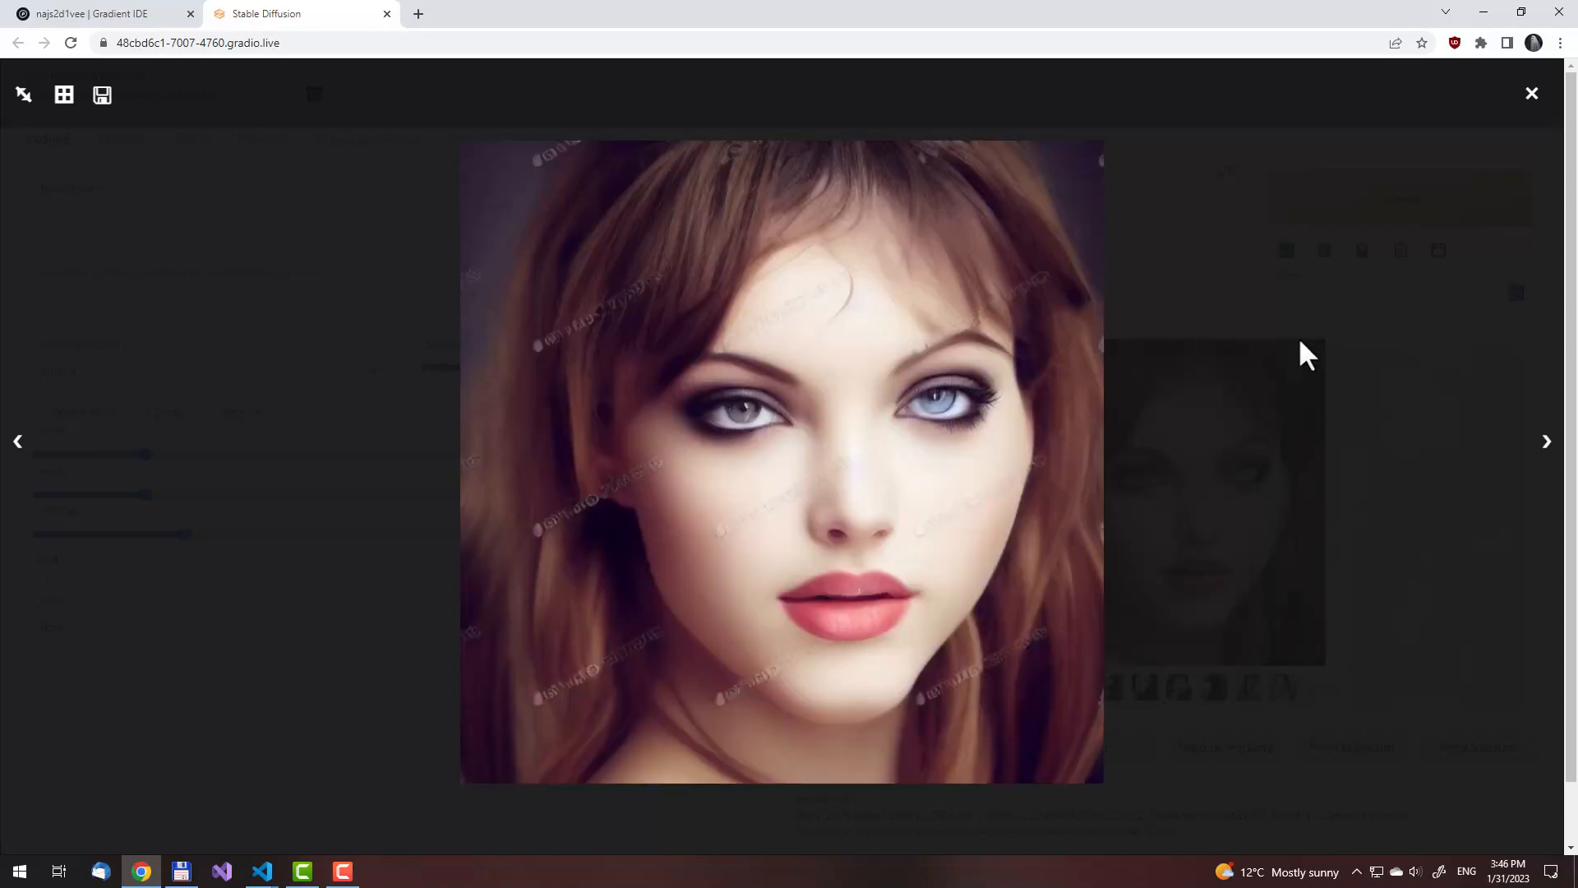
{"action": "left_click", "coordinate": [1531, 94]}
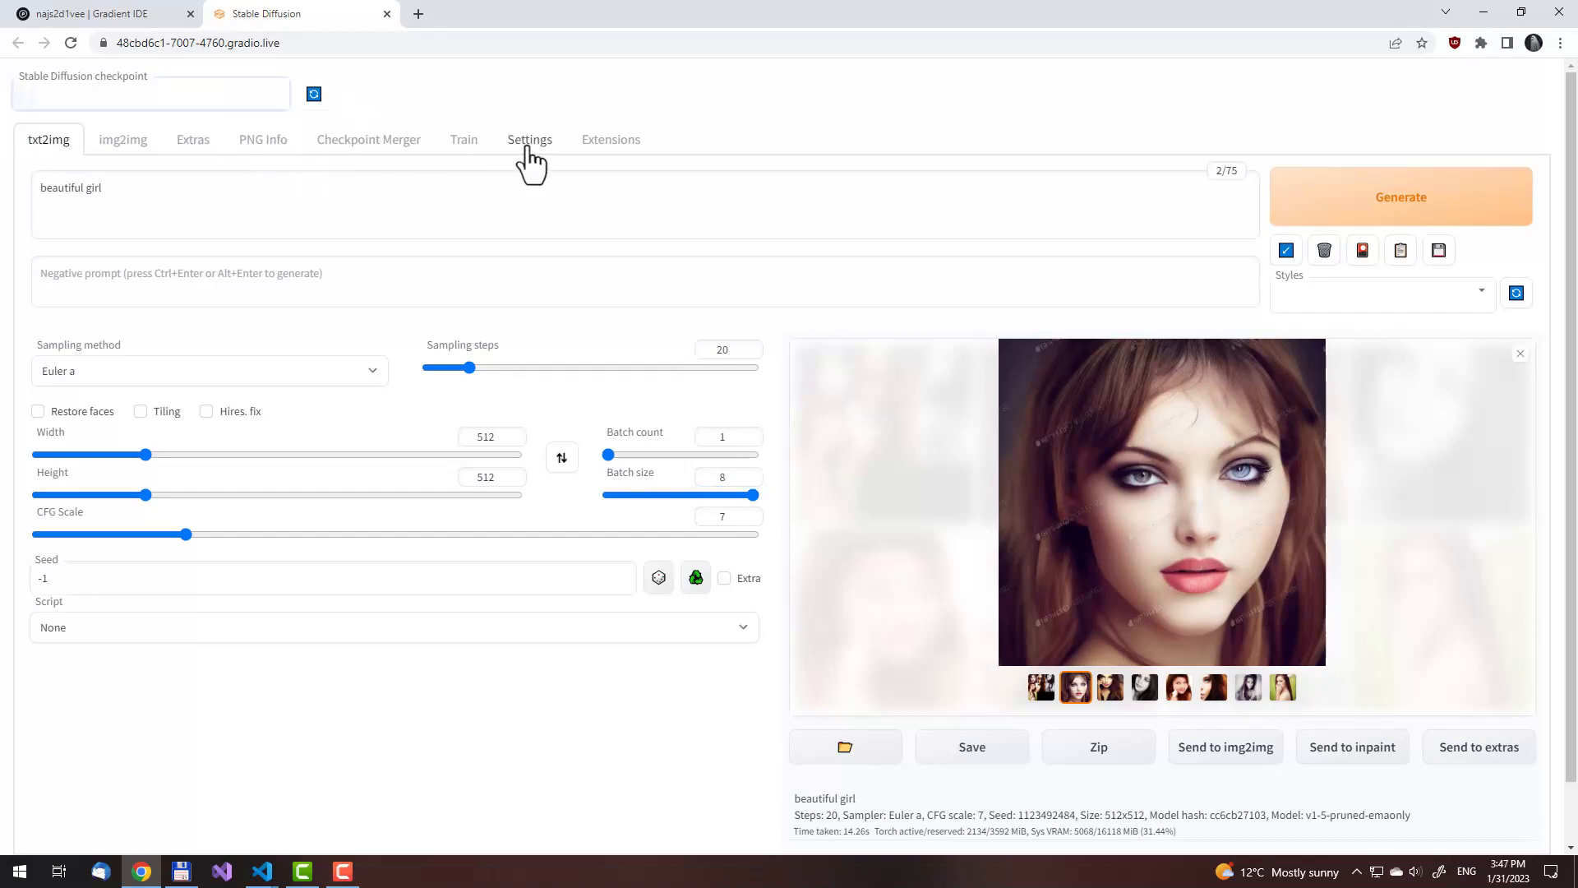
Choose Anything-V3.0.vae.pt as SD VAE and start a new batch, which fails with an xformers error
{"action": "left_click", "coordinate": [530, 138]}
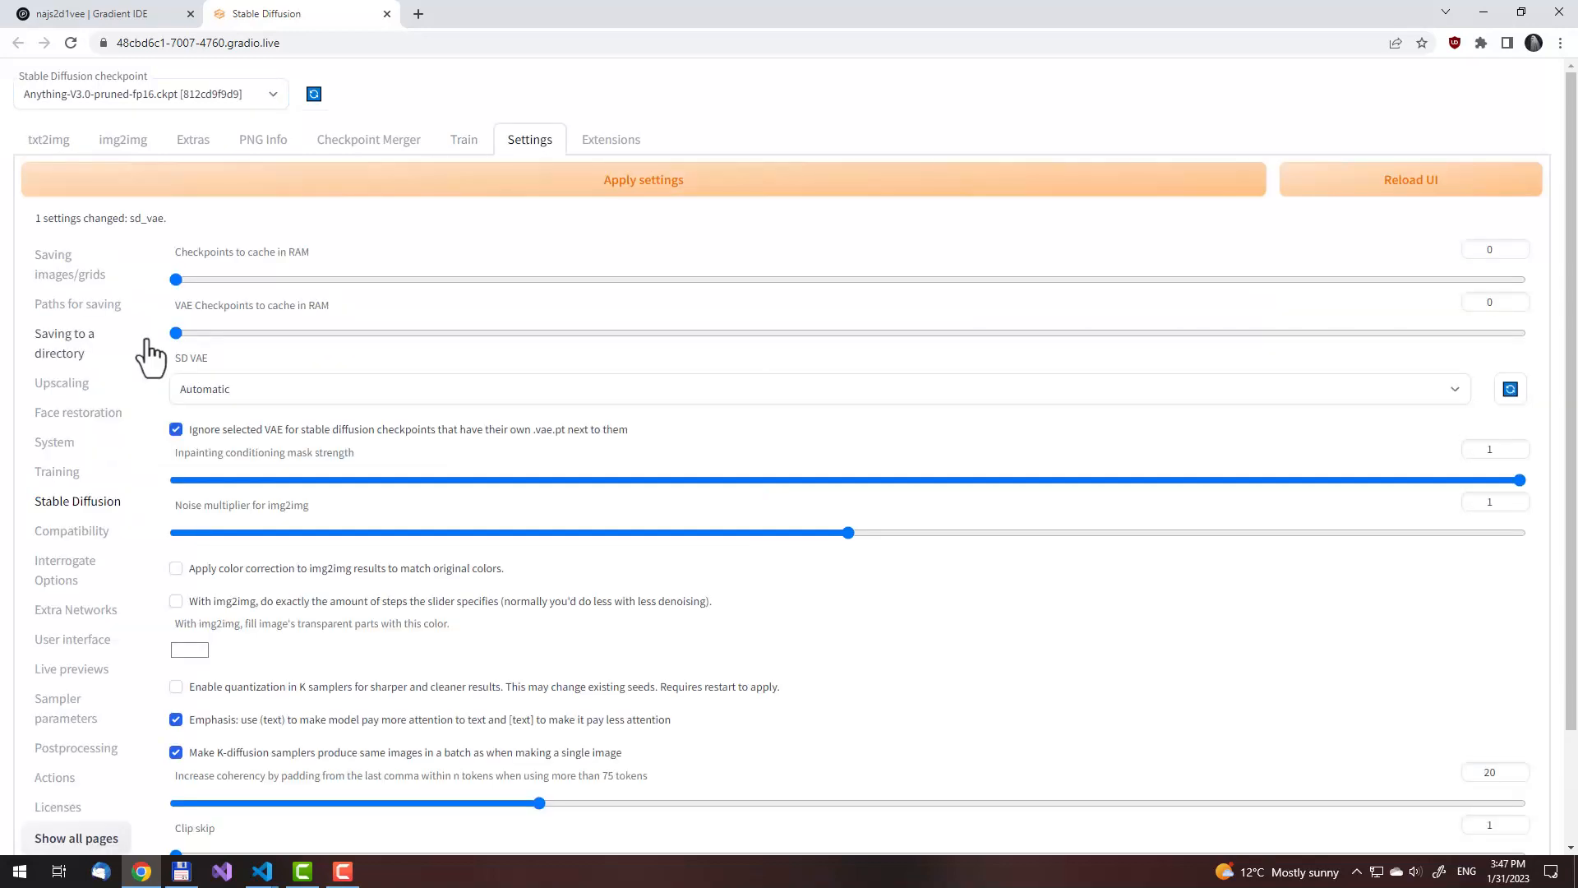
{"action": "scroll", "scroll_direction": "down", "scroll_amount": 3}
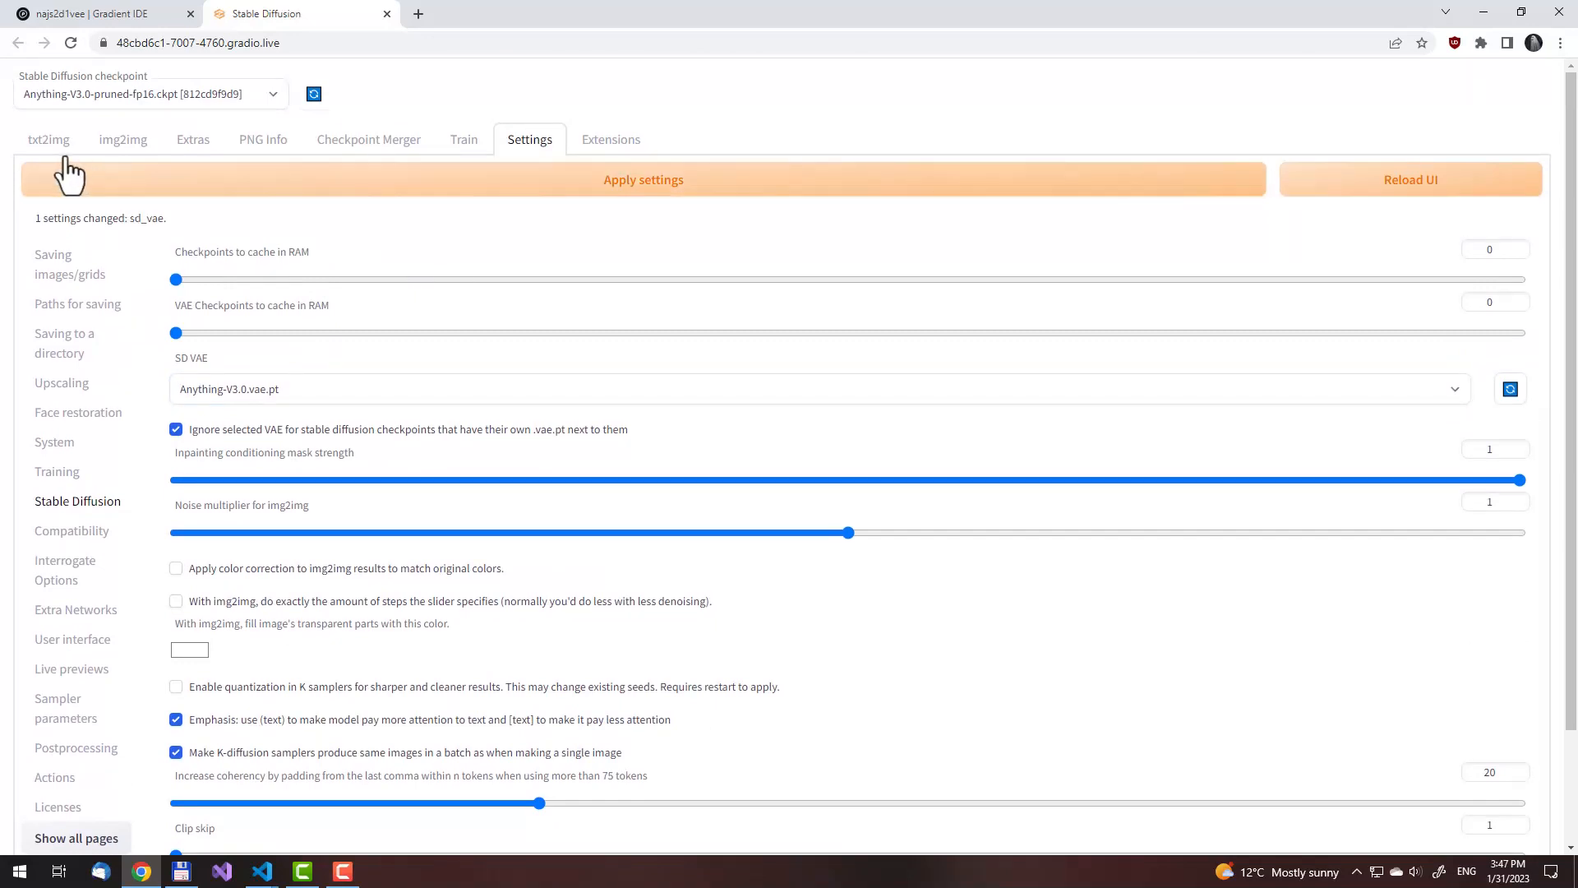
{"action": "left_click", "coordinate": [48, 138]}
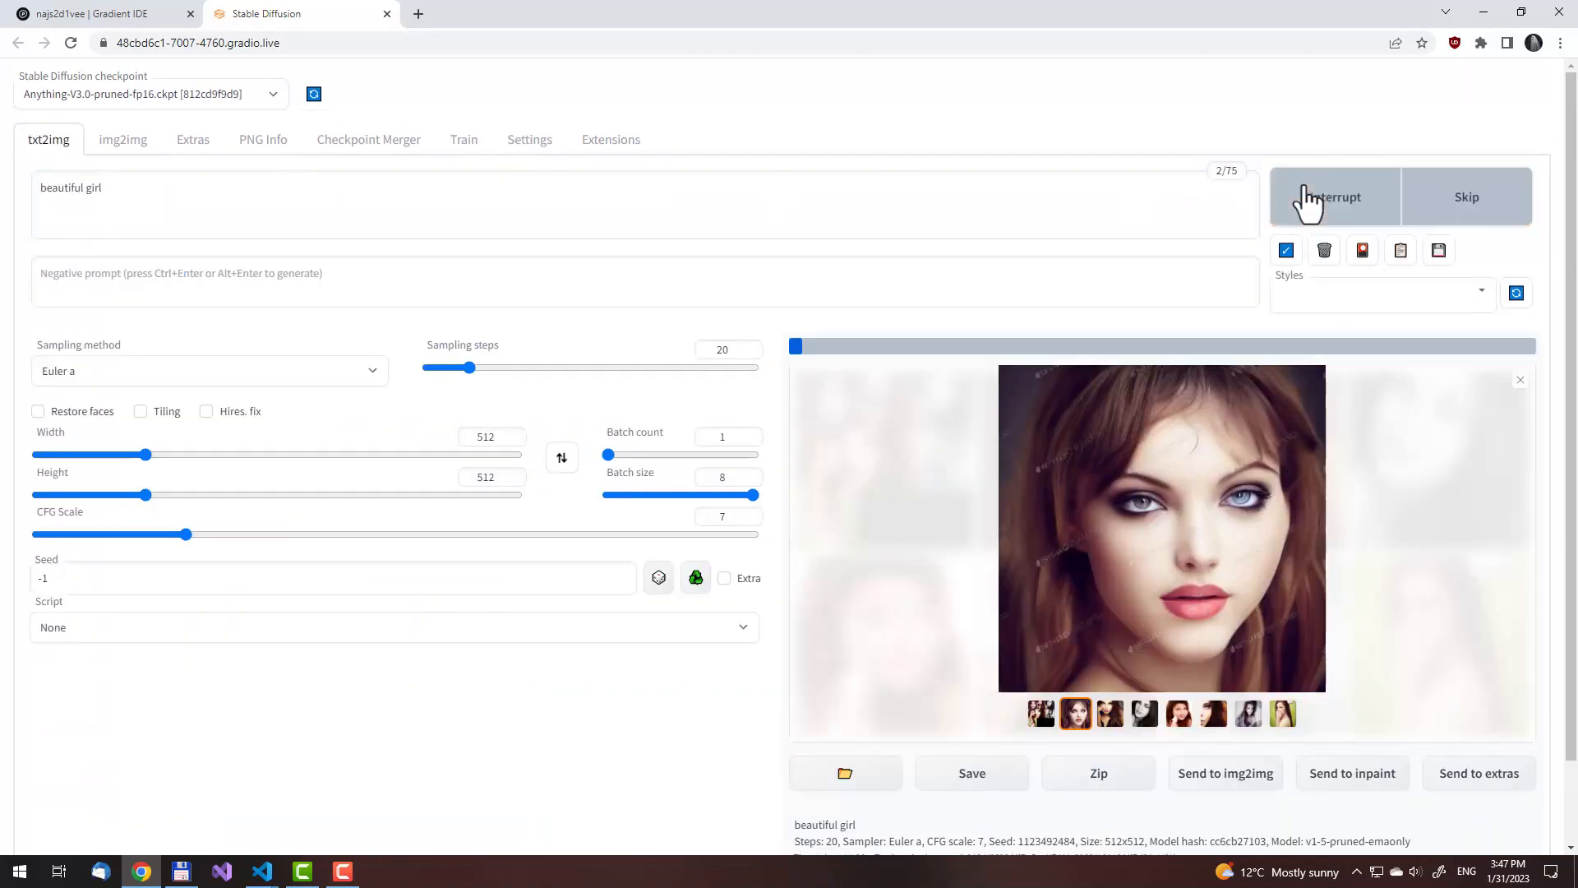
{"action": "left_click", "coordinate": [1335, 196]}
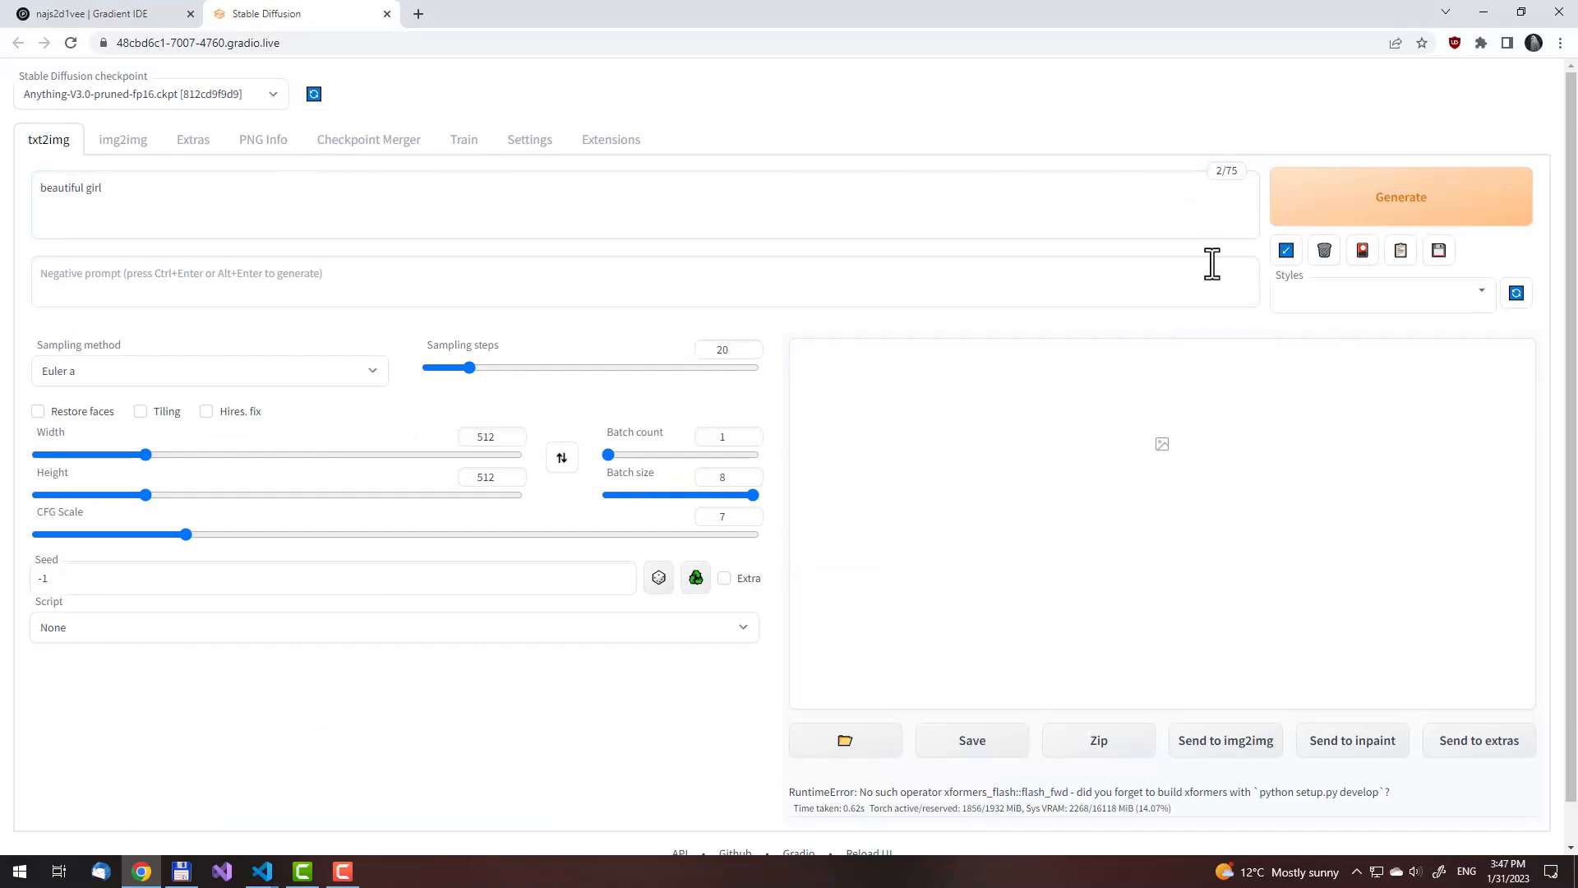